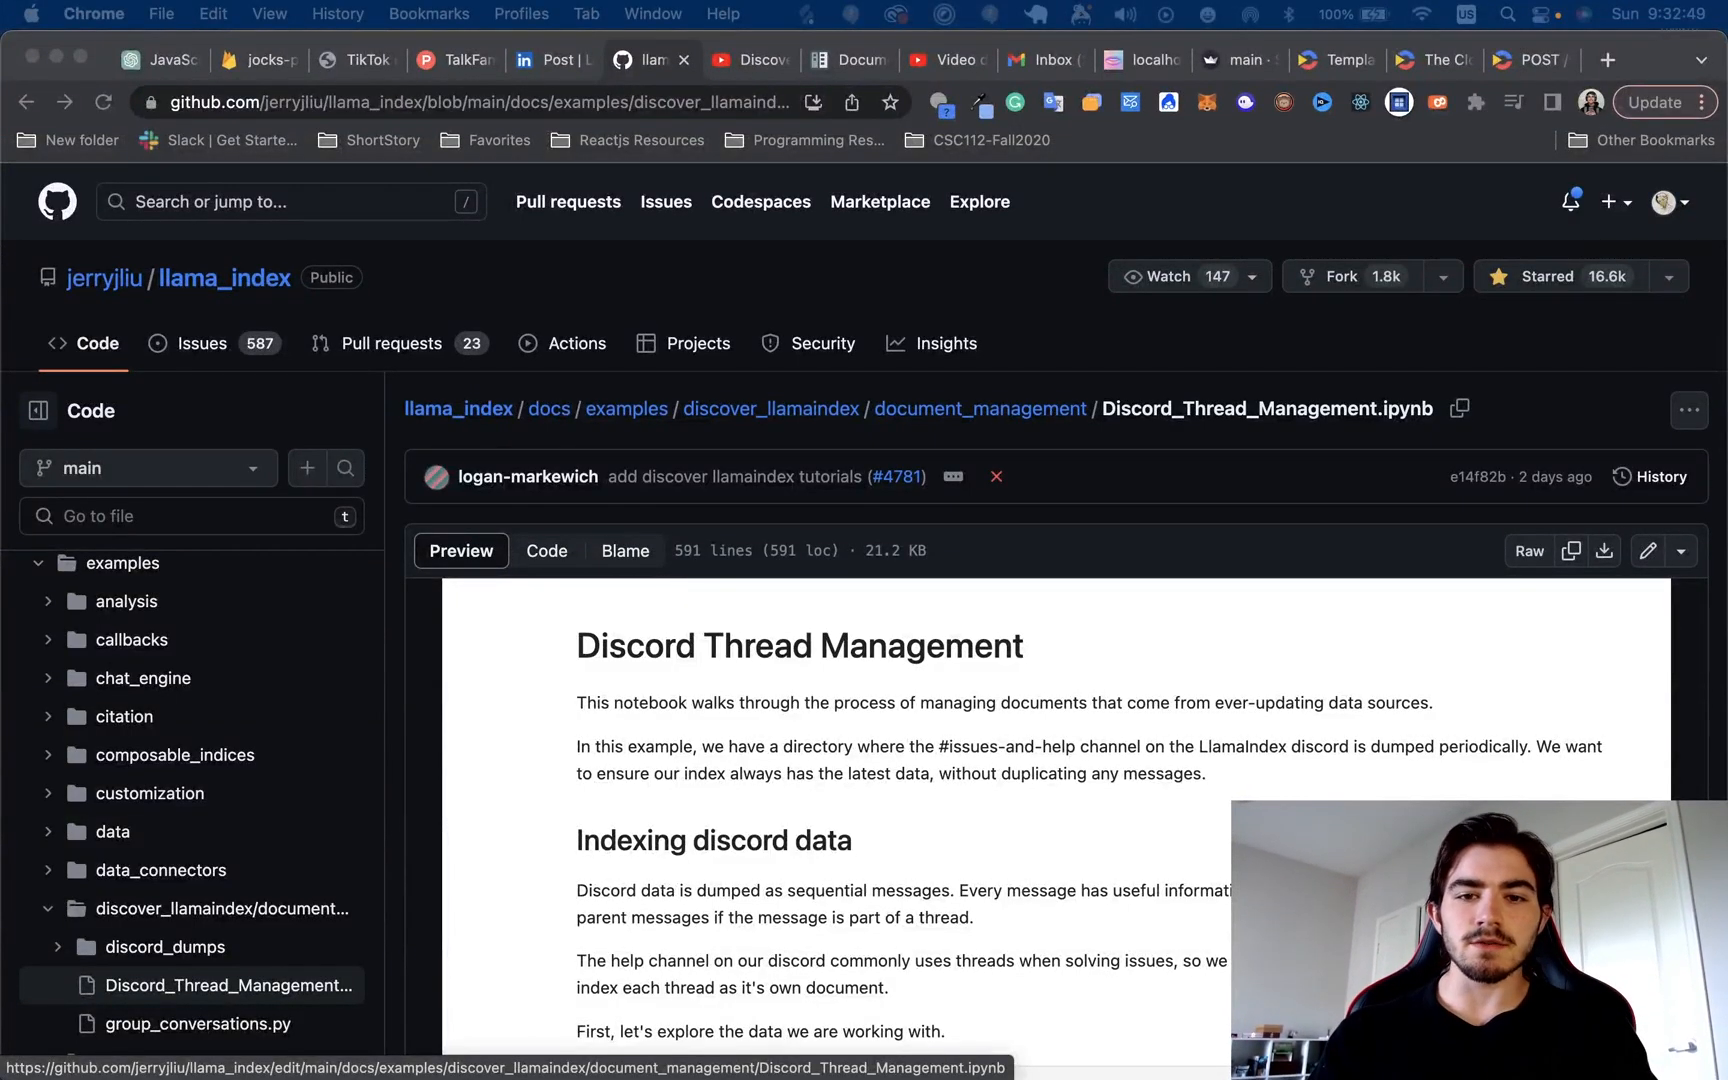
mouse_move(1220, 998)
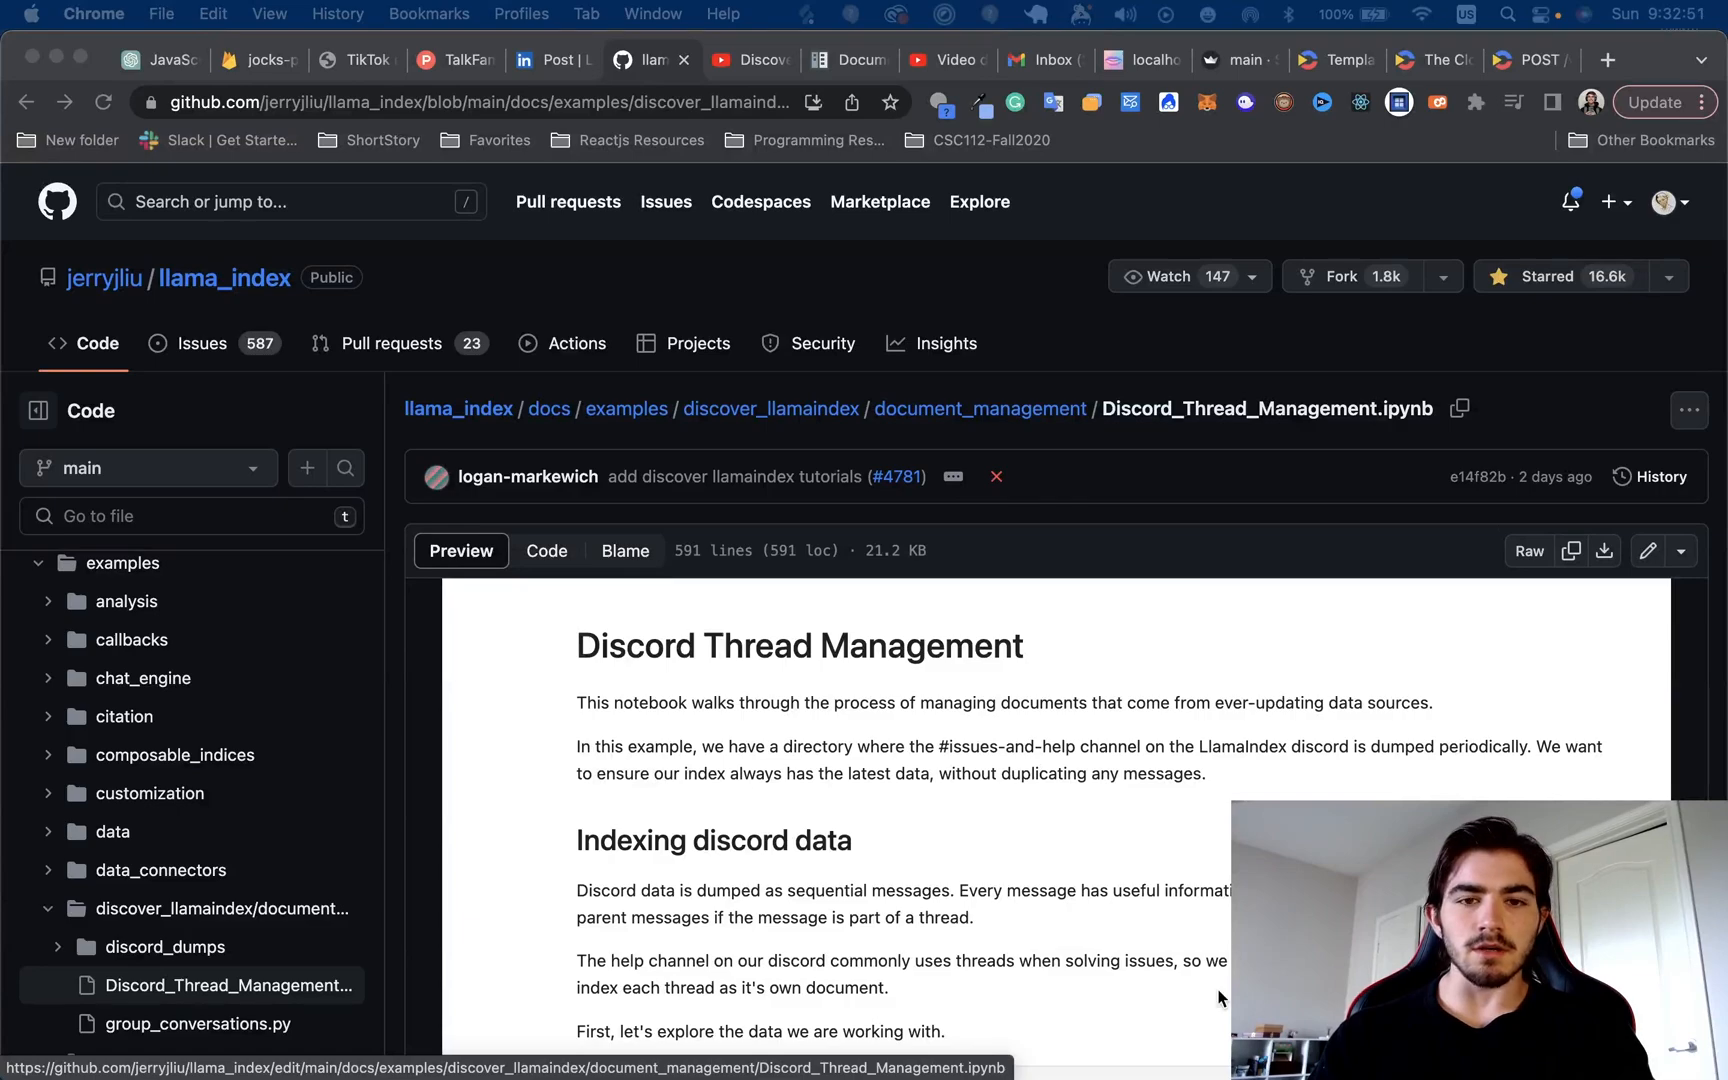
mouse_move(936, 706)
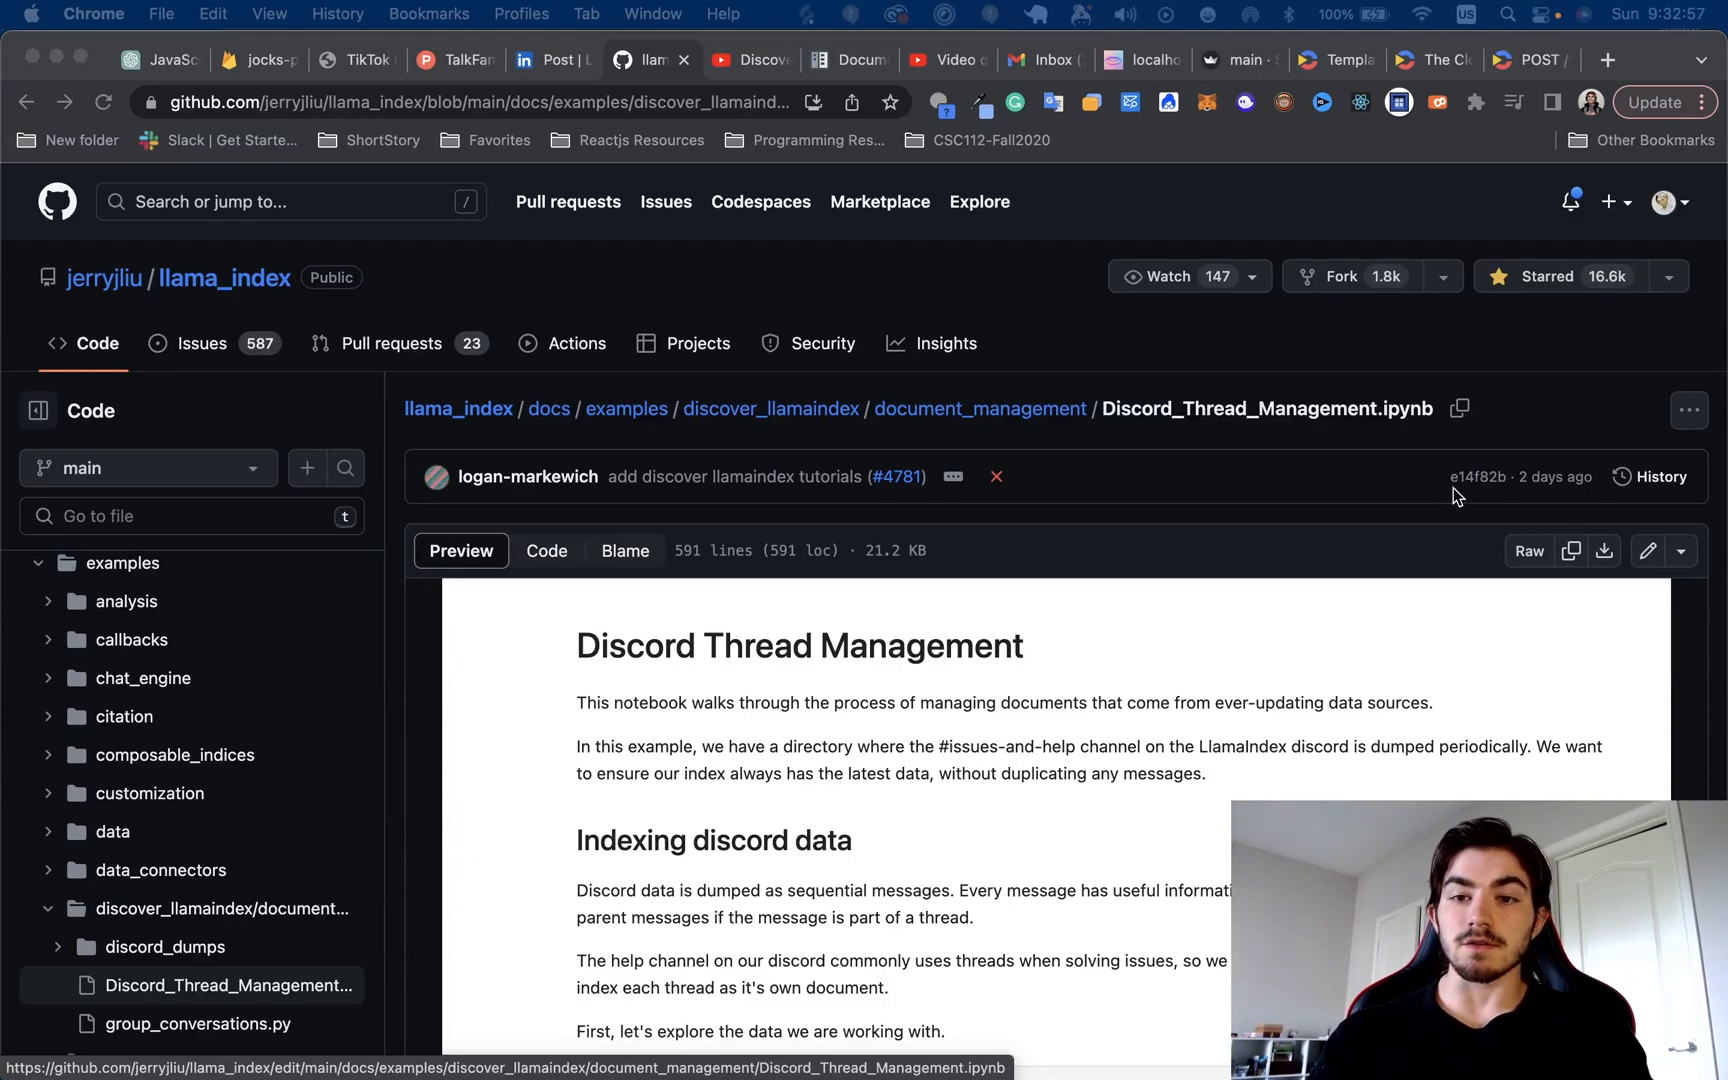
mouse_move(595, 116)
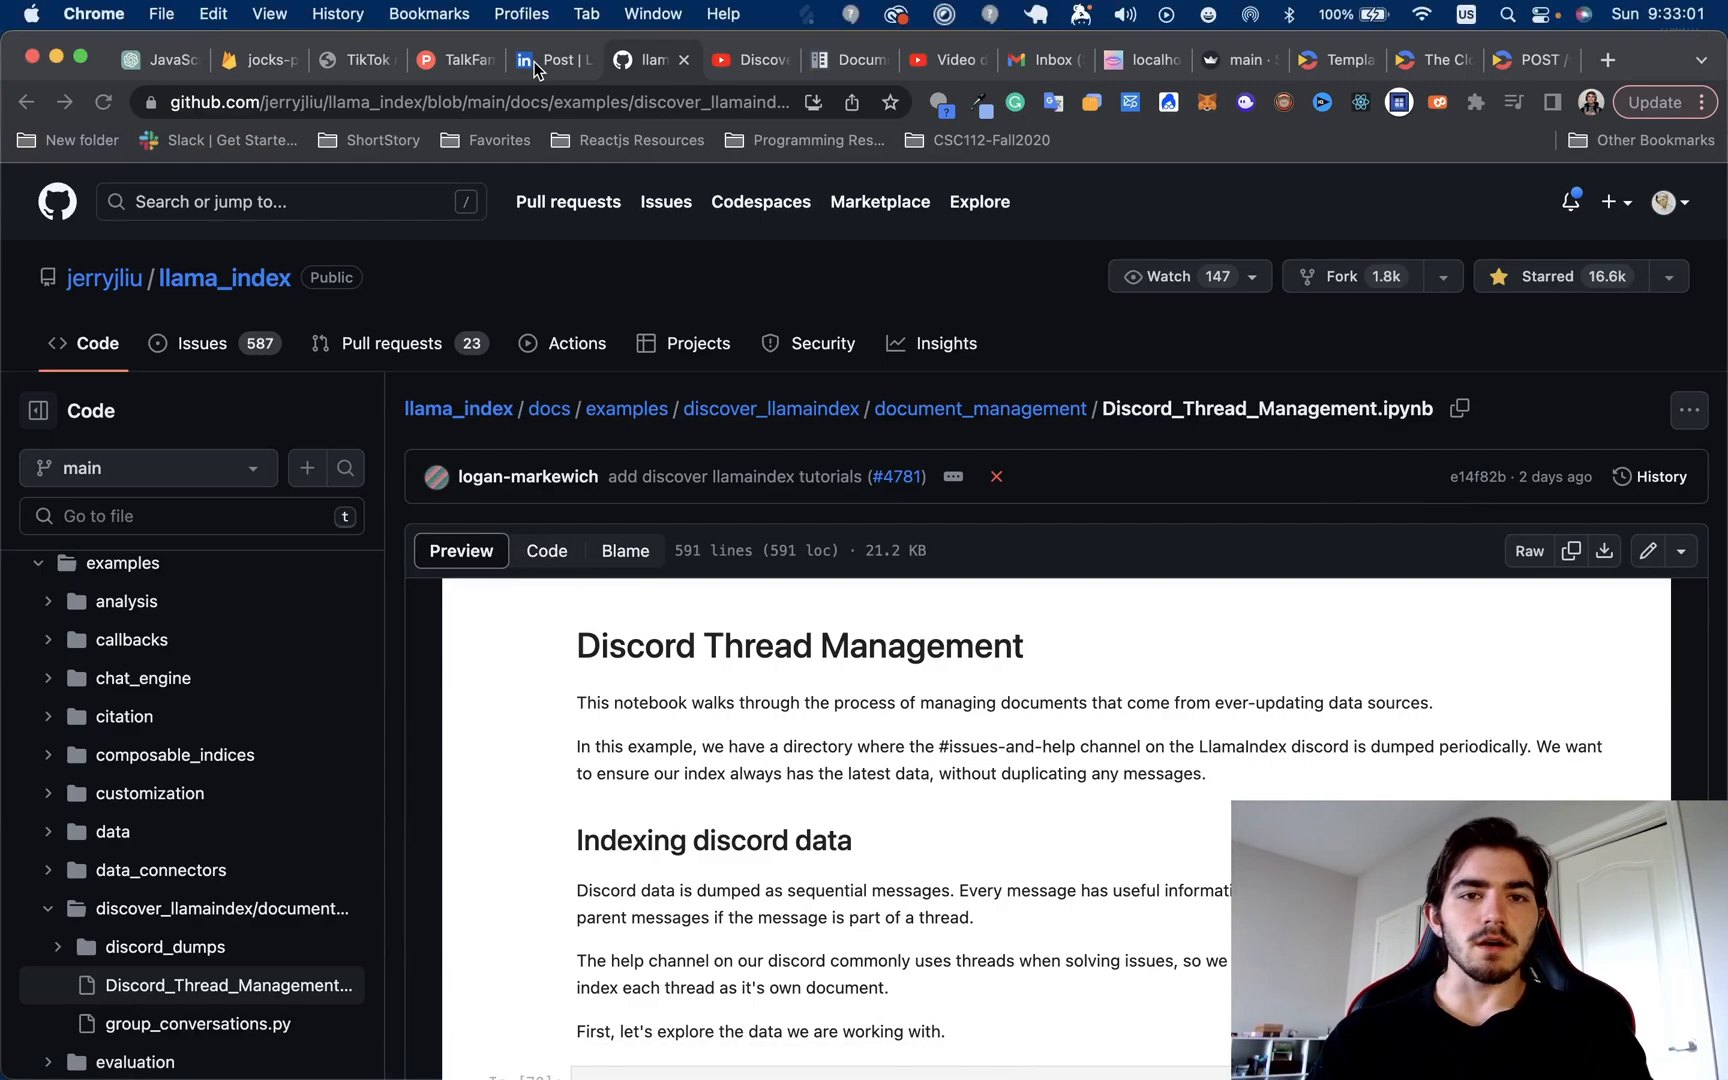
Show the LlamaIndex LinkedIn release post from its top, with its YouTube, notebook and guide links
left_click(548, 60)
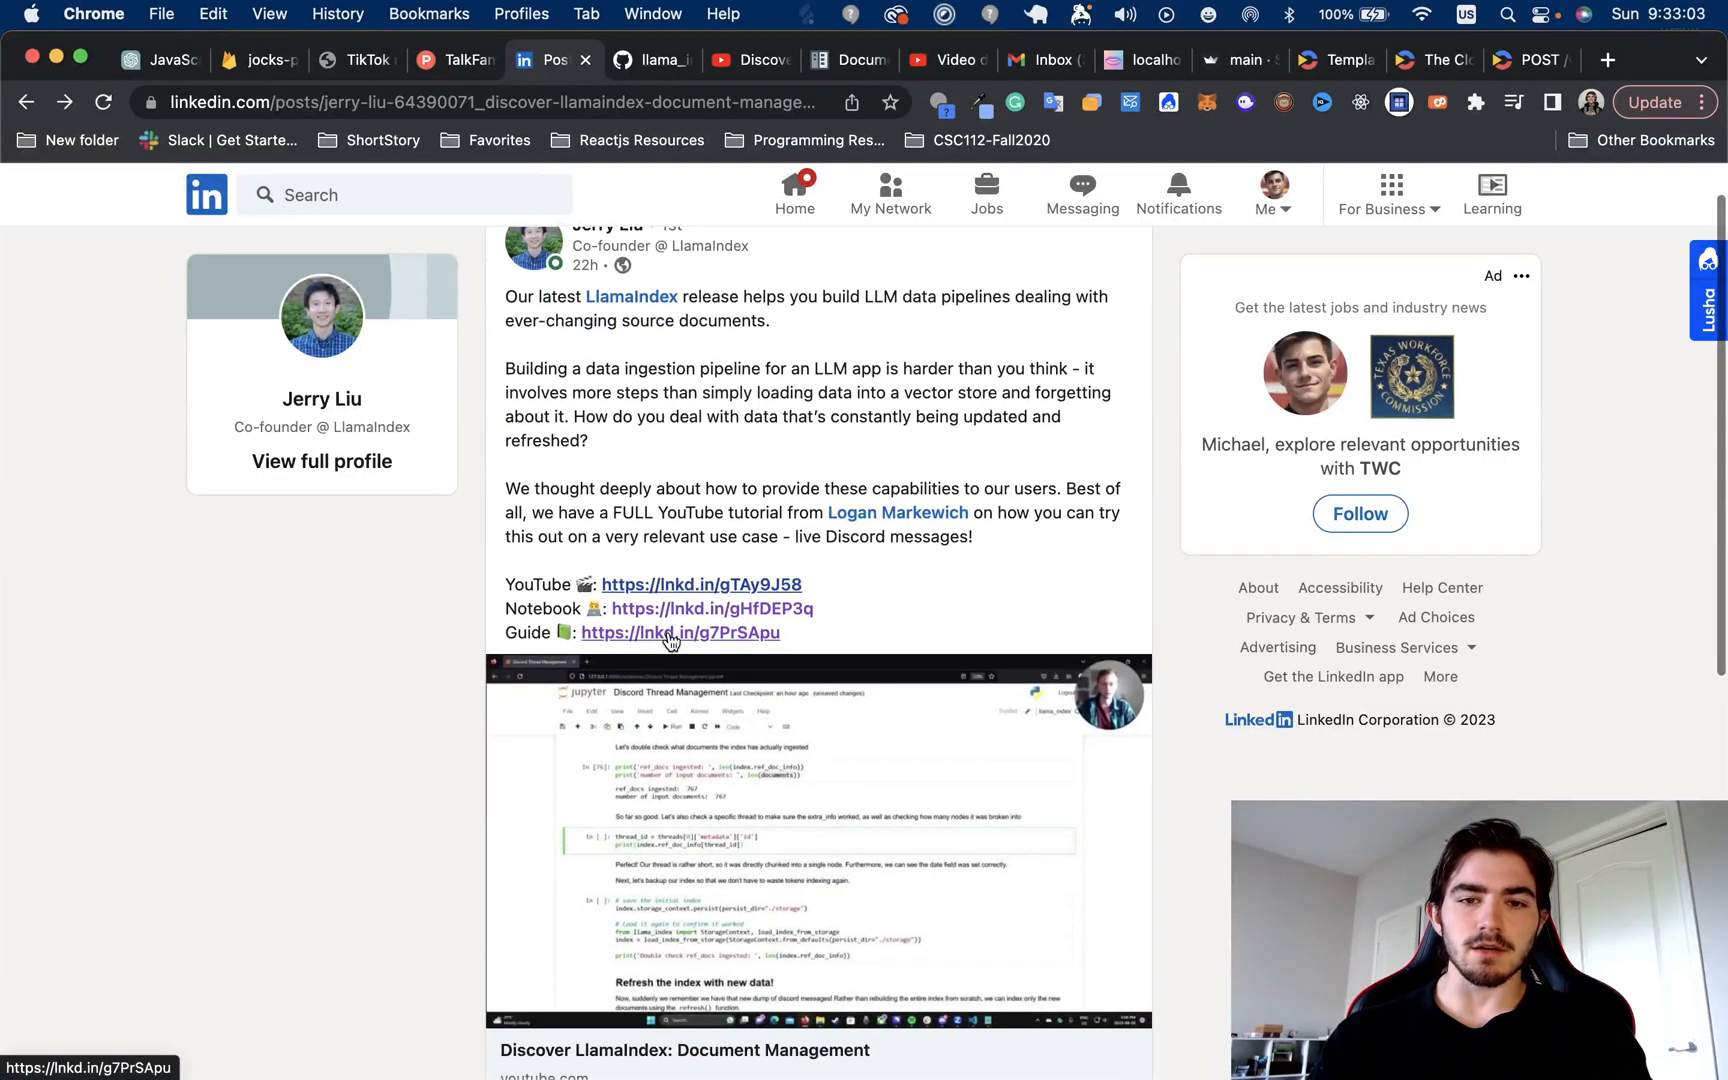
scroll("up", 3)
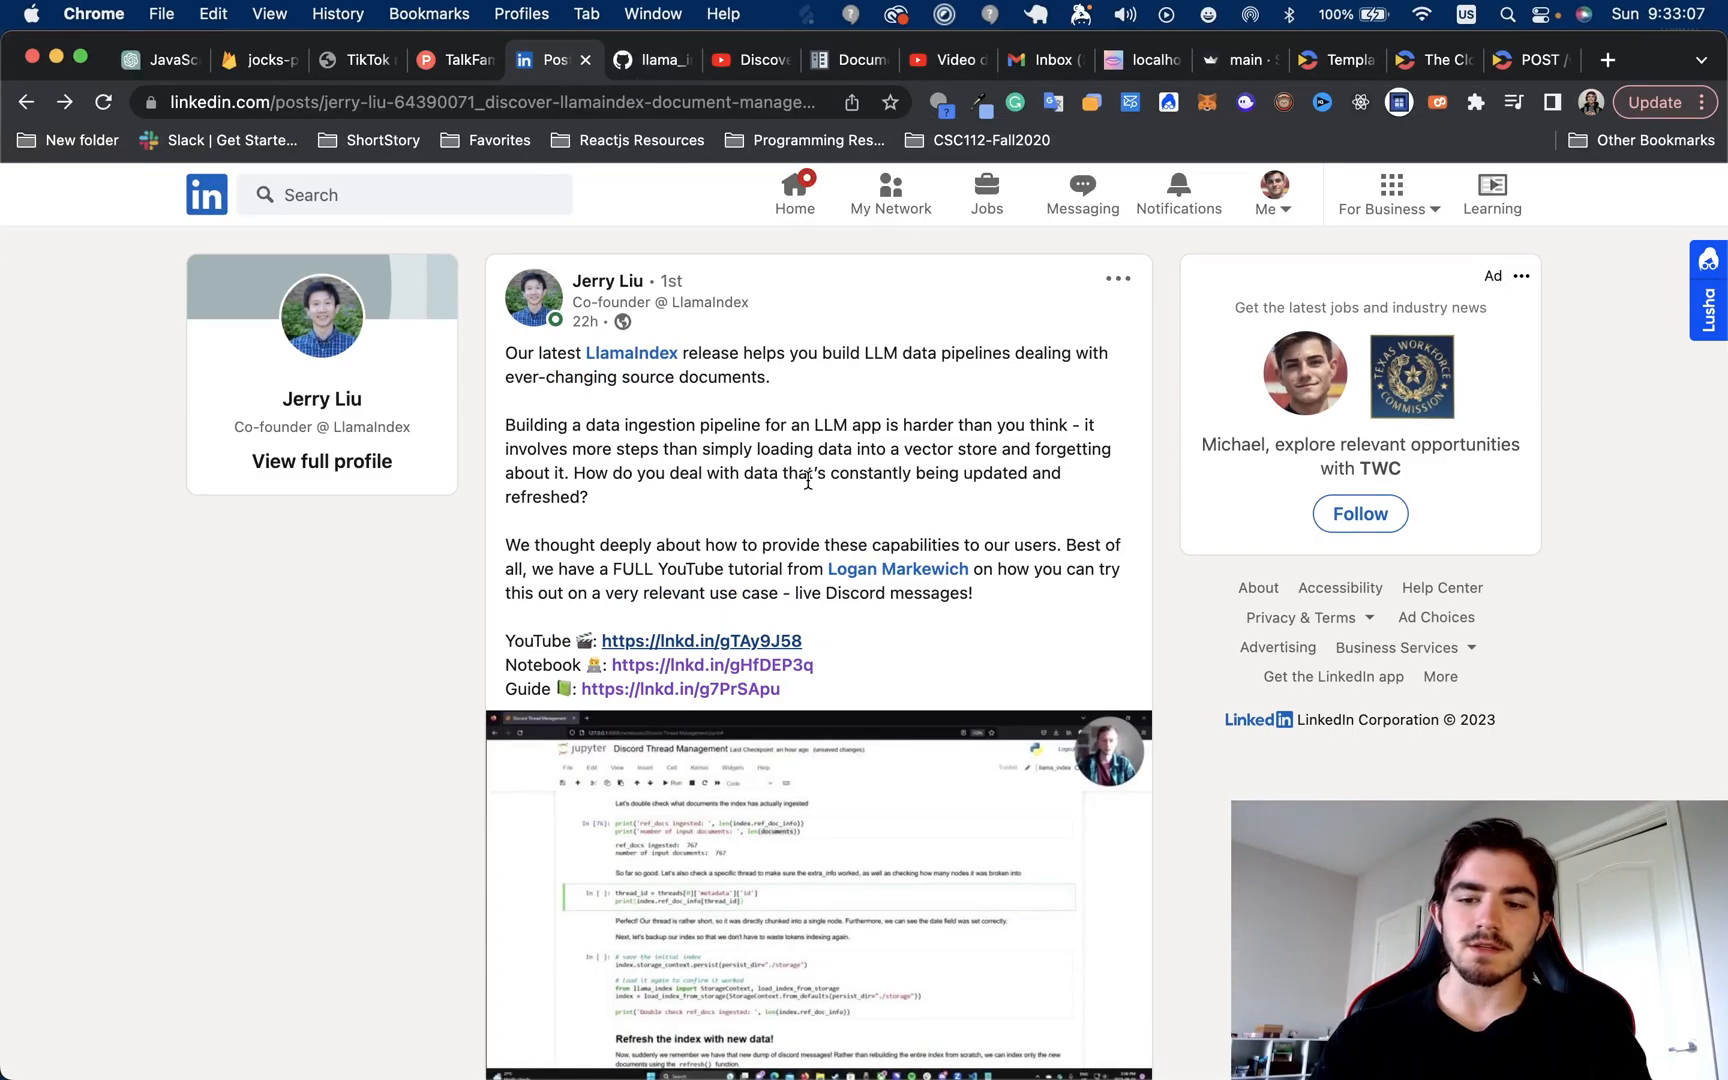
mouse_move(849, 639)
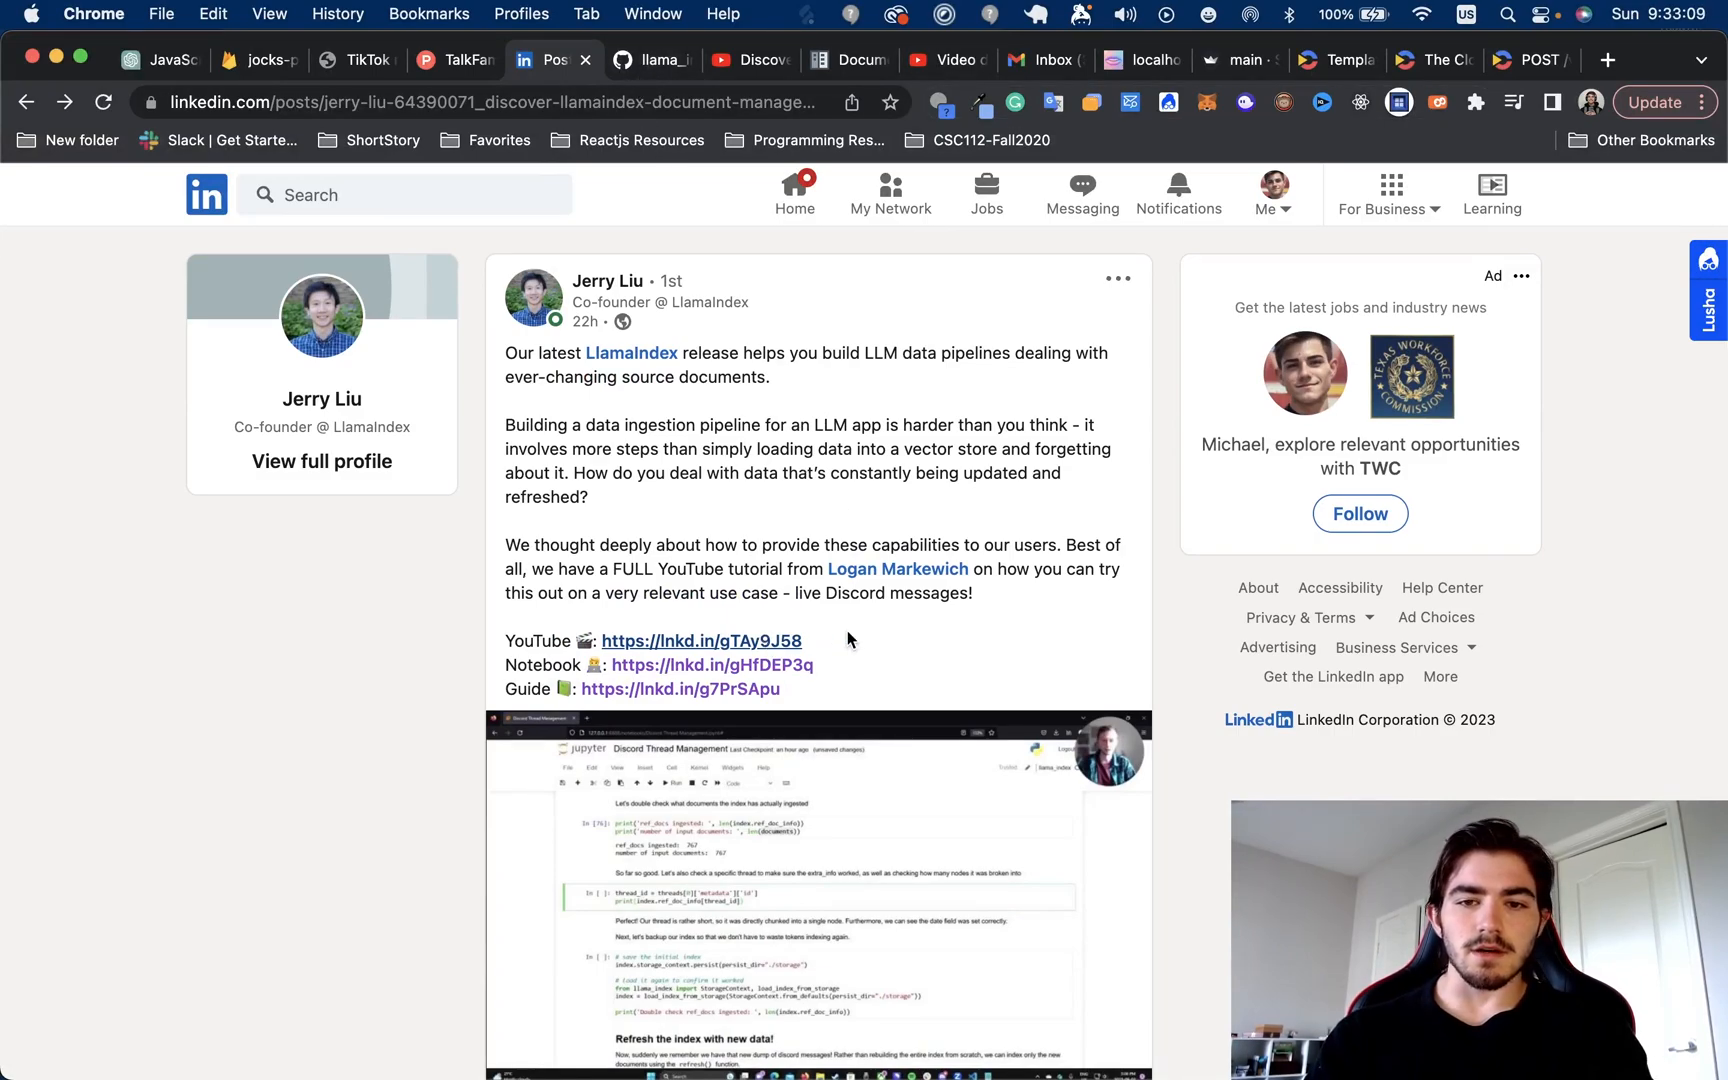
mouse_move(696, 665)
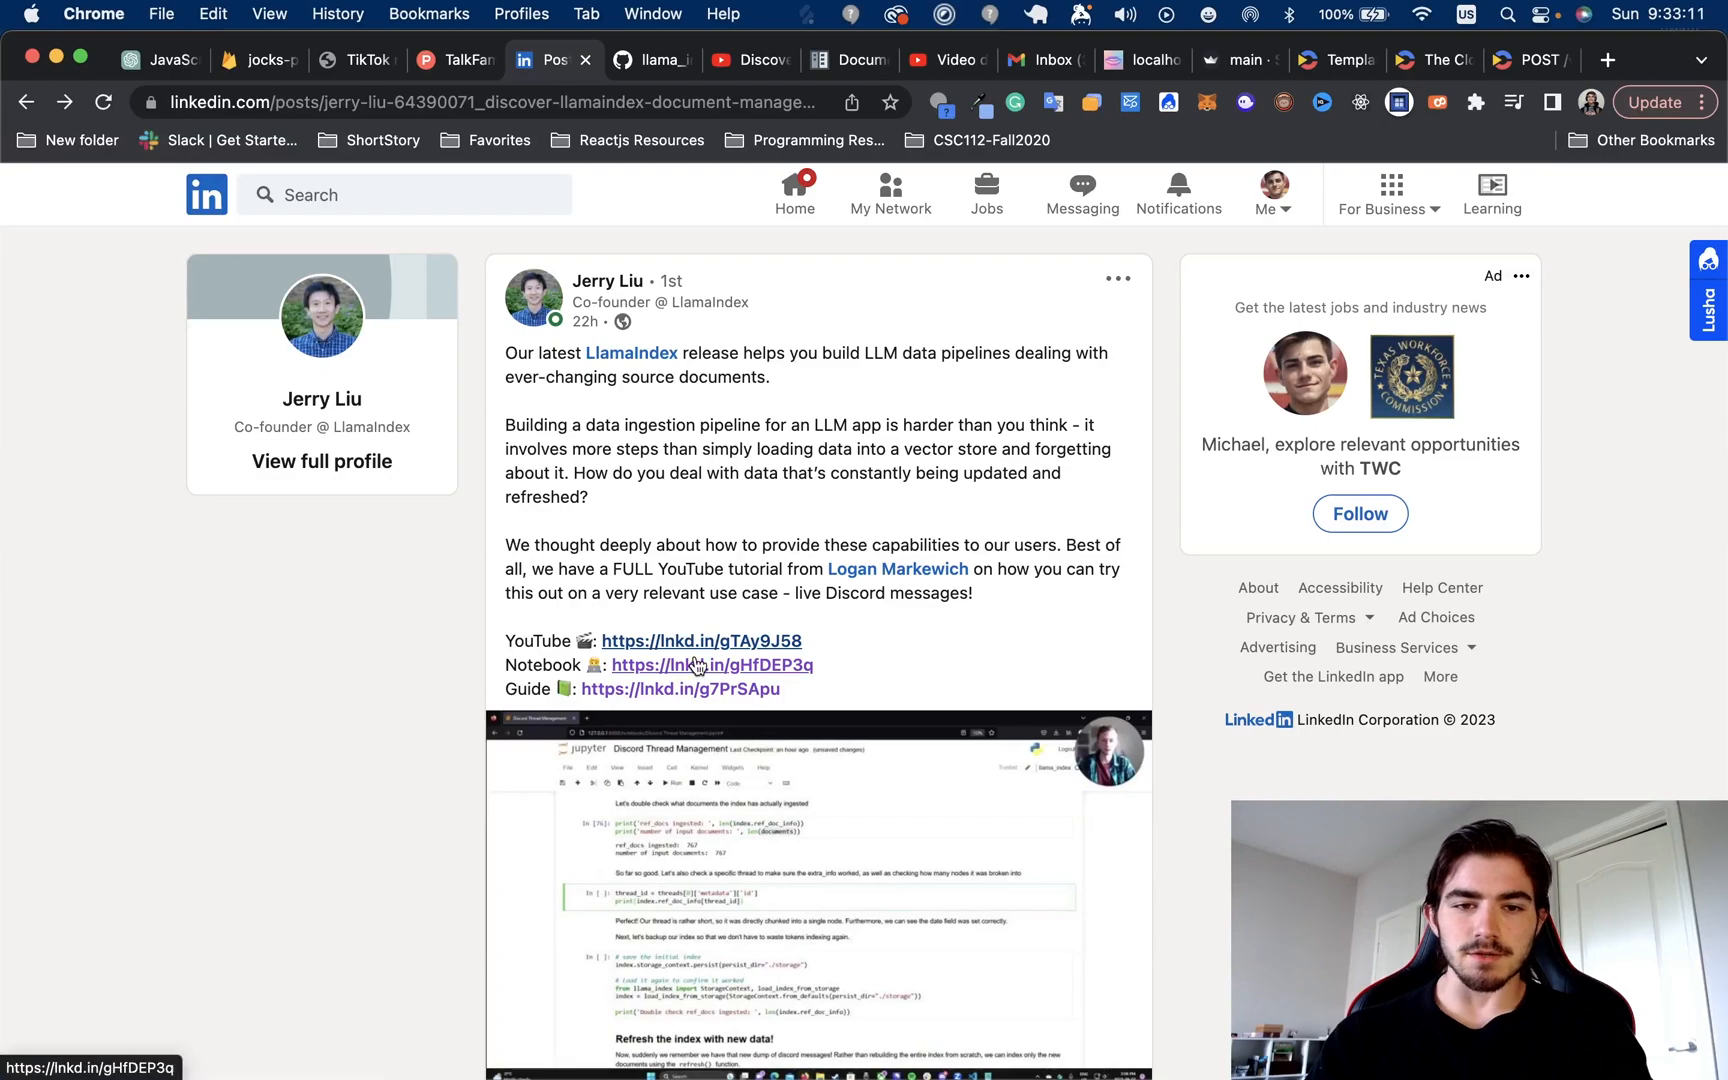
mouse_move(734, 90)
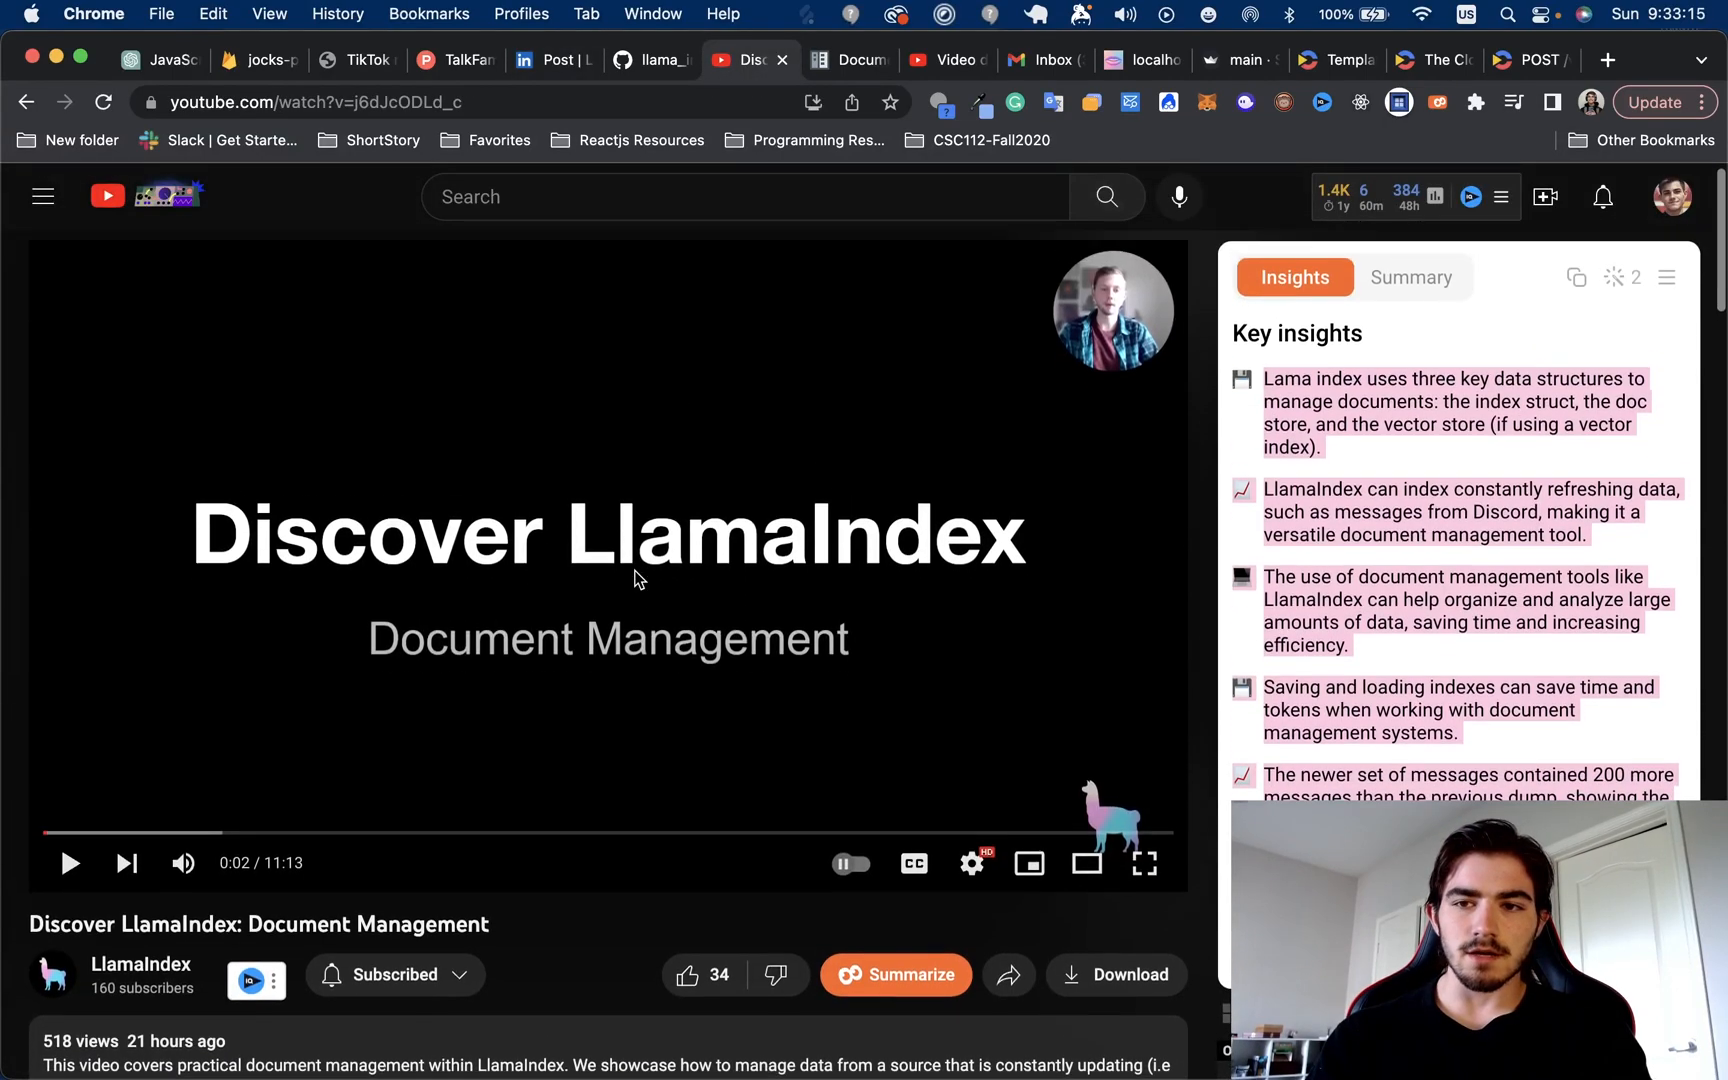
Look over the Document Management video's description and comments, then return to the Discord notebook
scroll("down", 3)
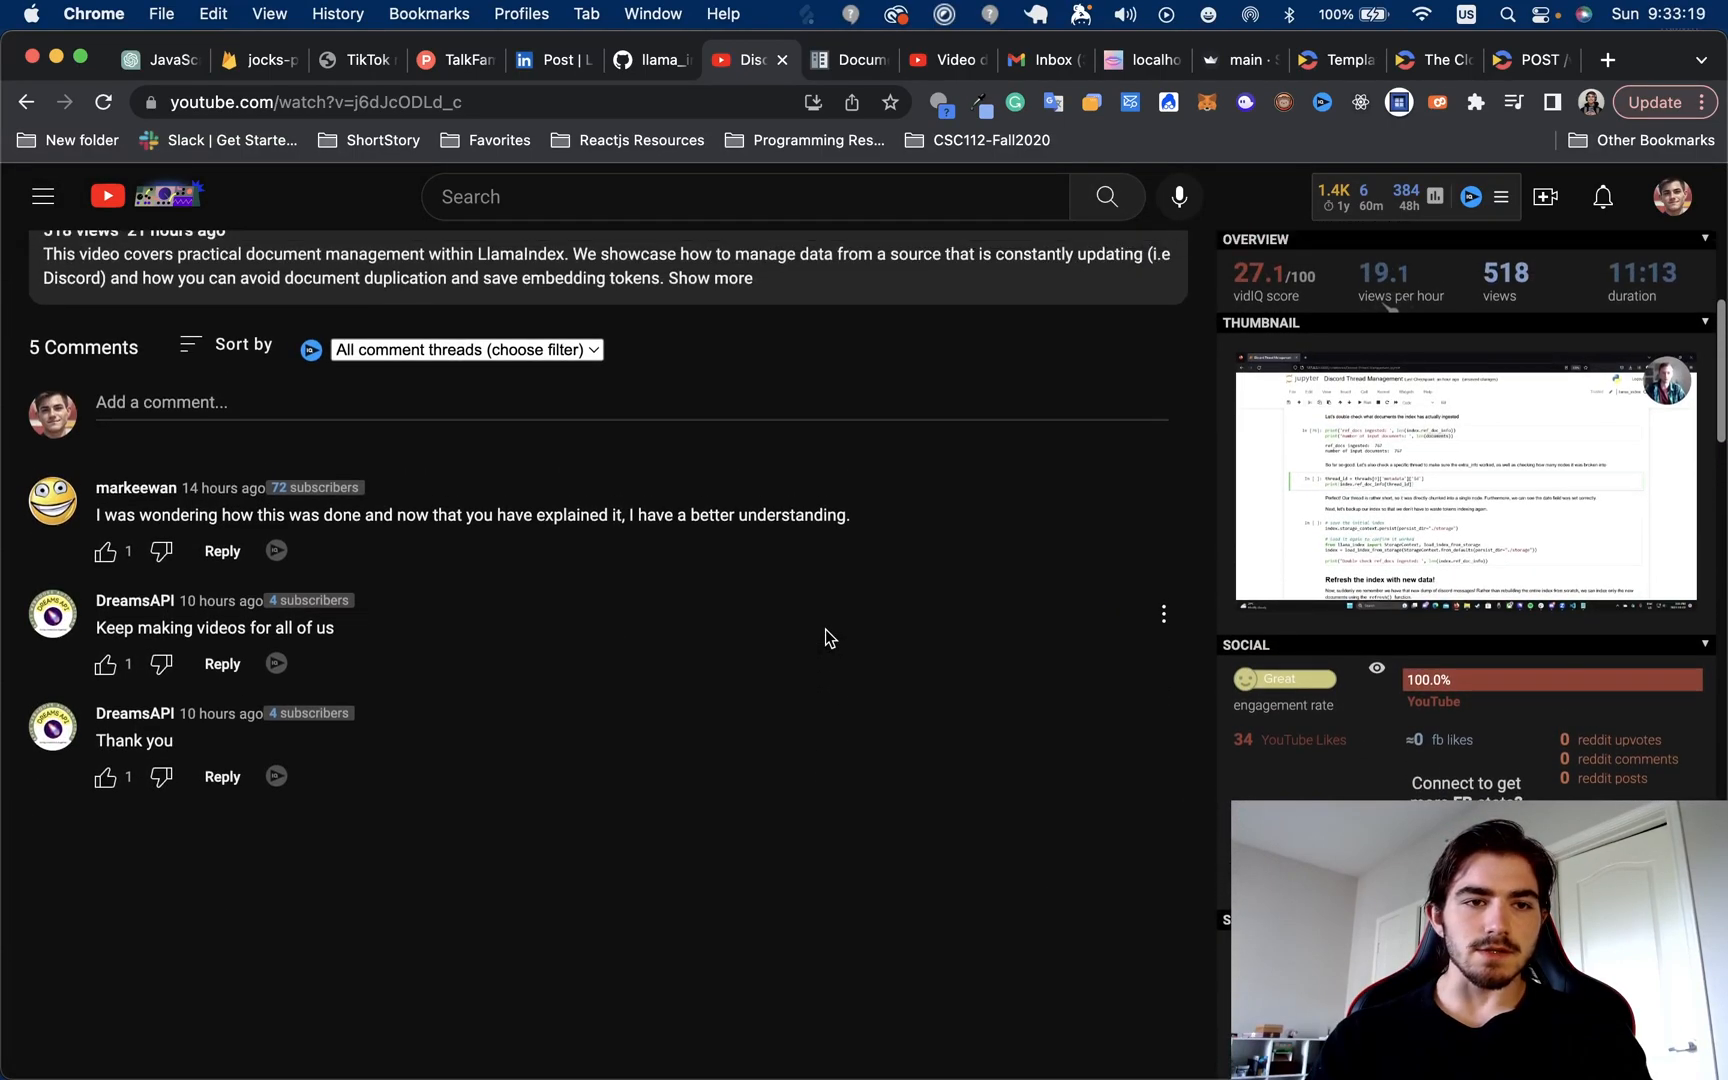
scroll("up", 3)
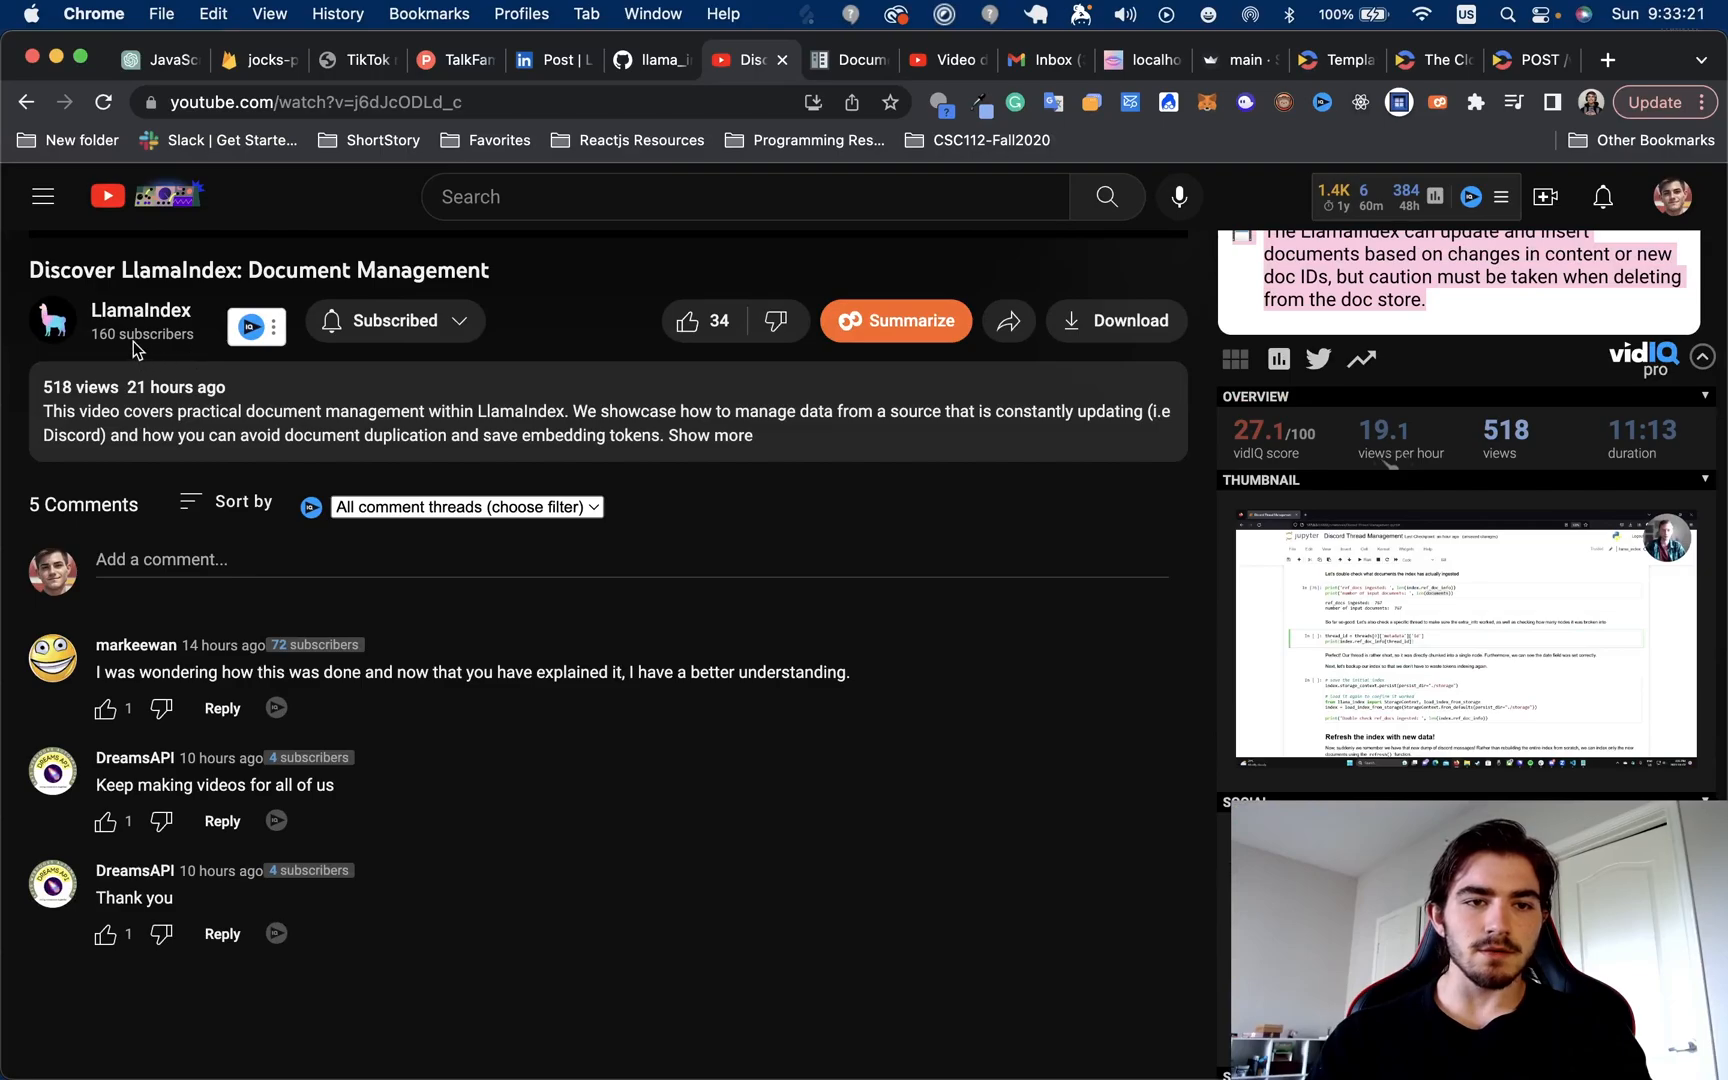
mouse_move(601, 574)
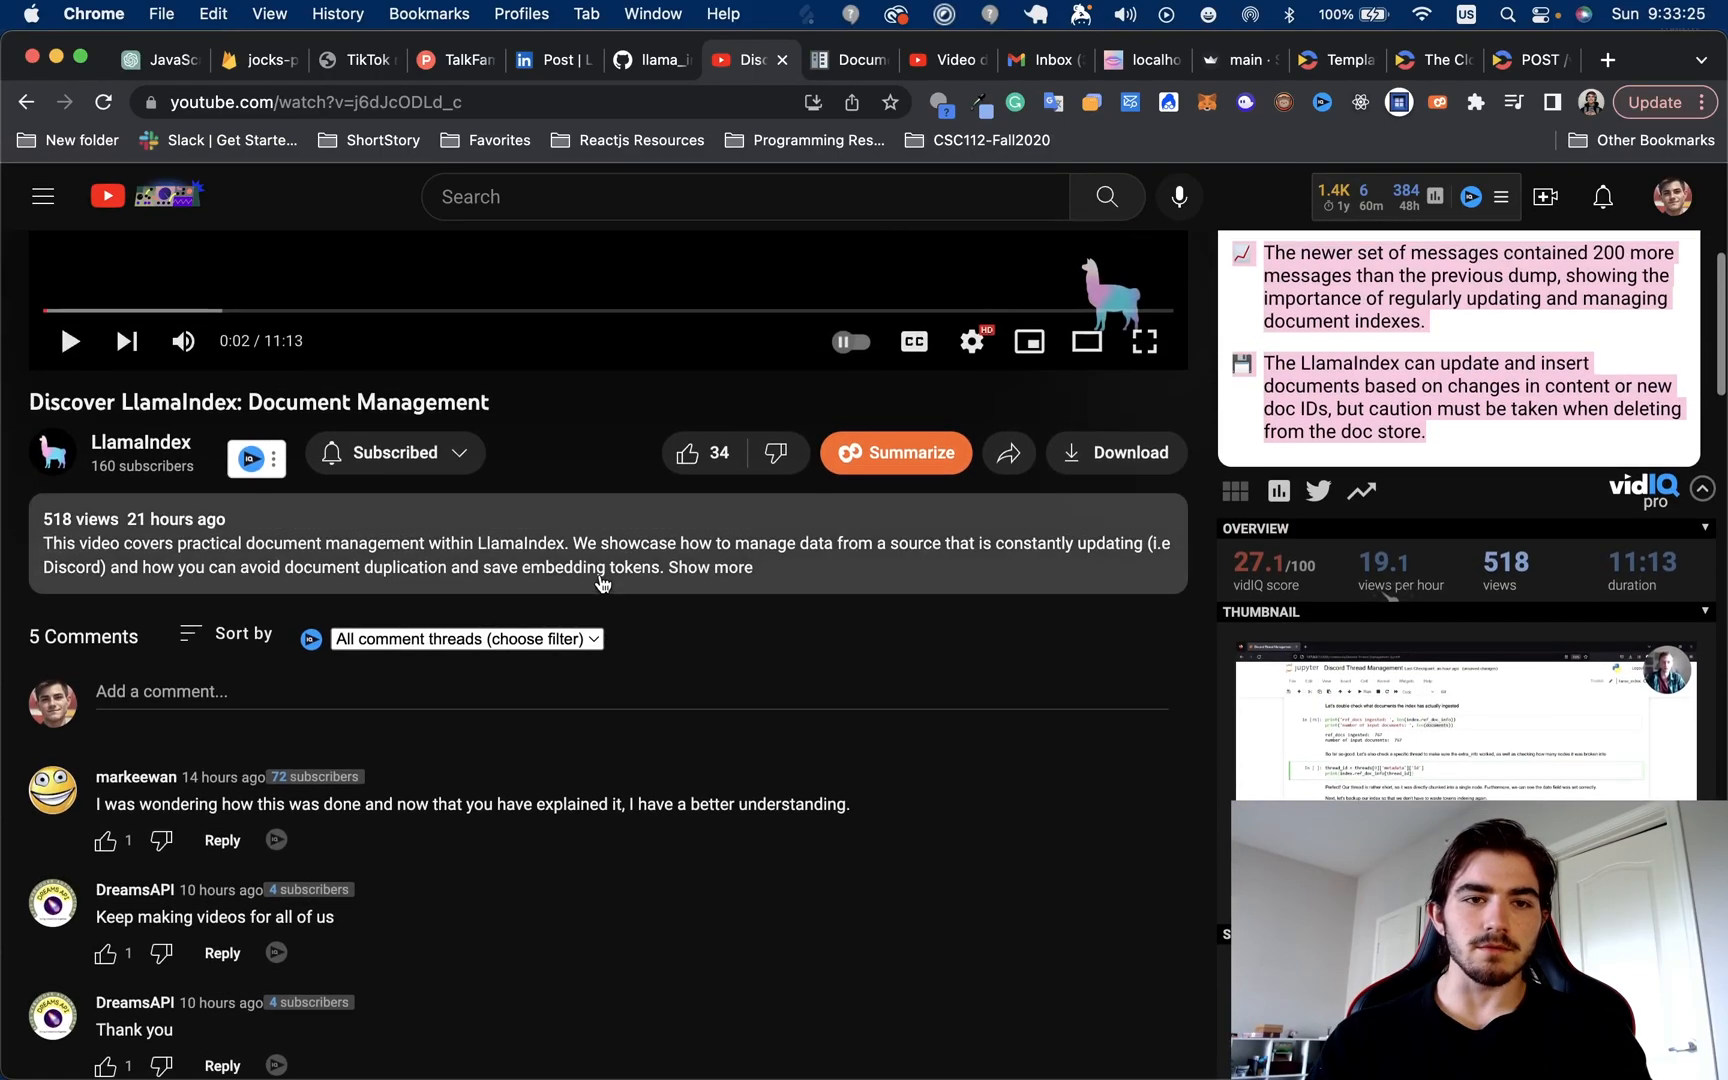
scroll("down", 3)
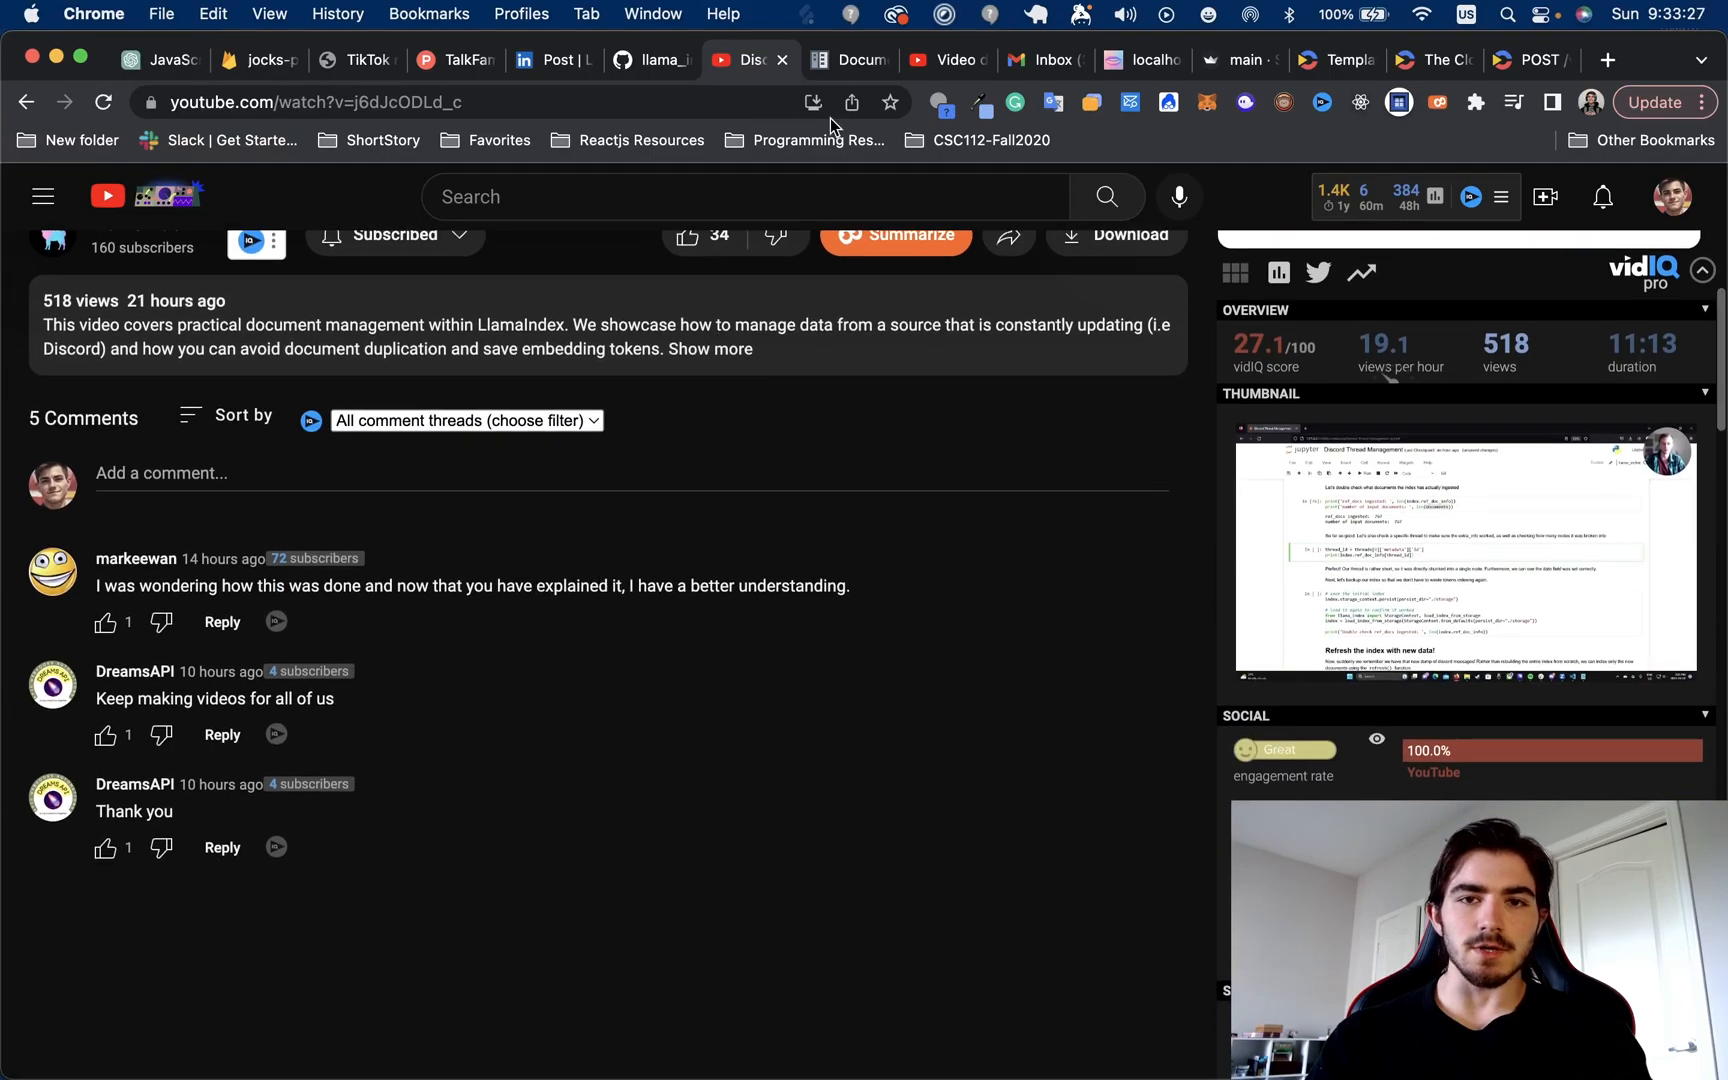
left_click(844, 60)
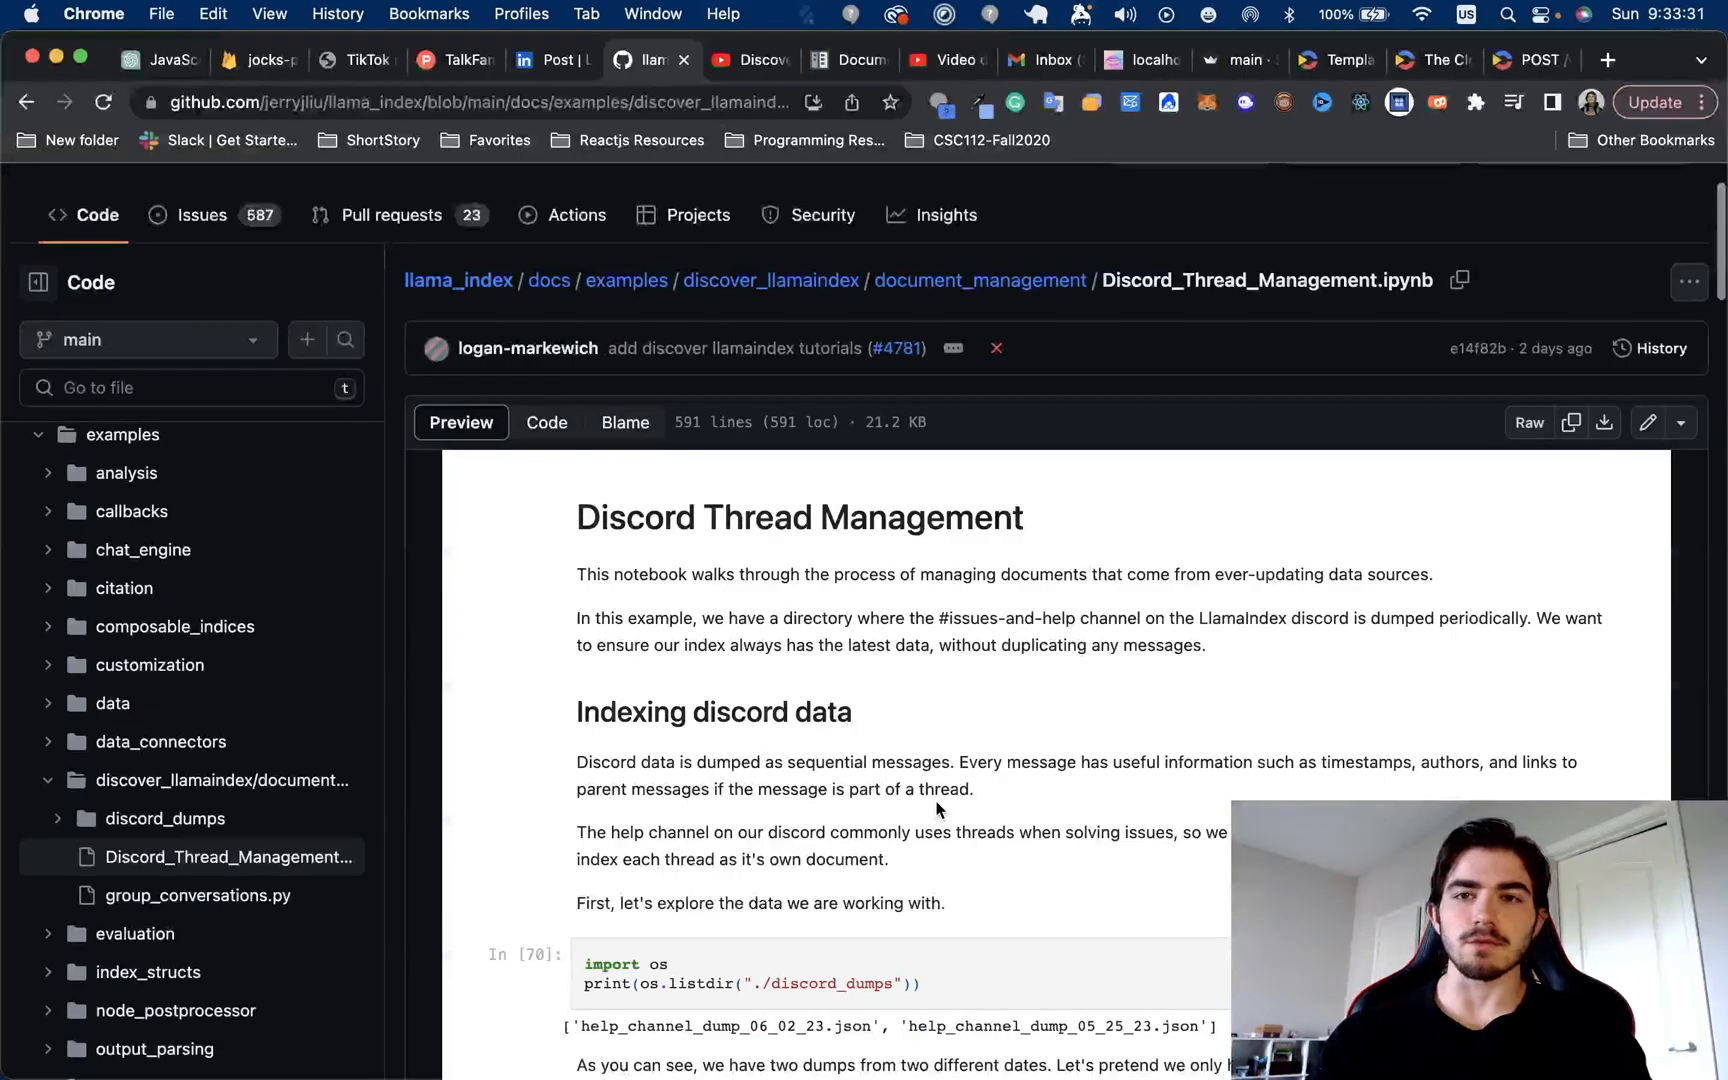
scroll("down", 3)
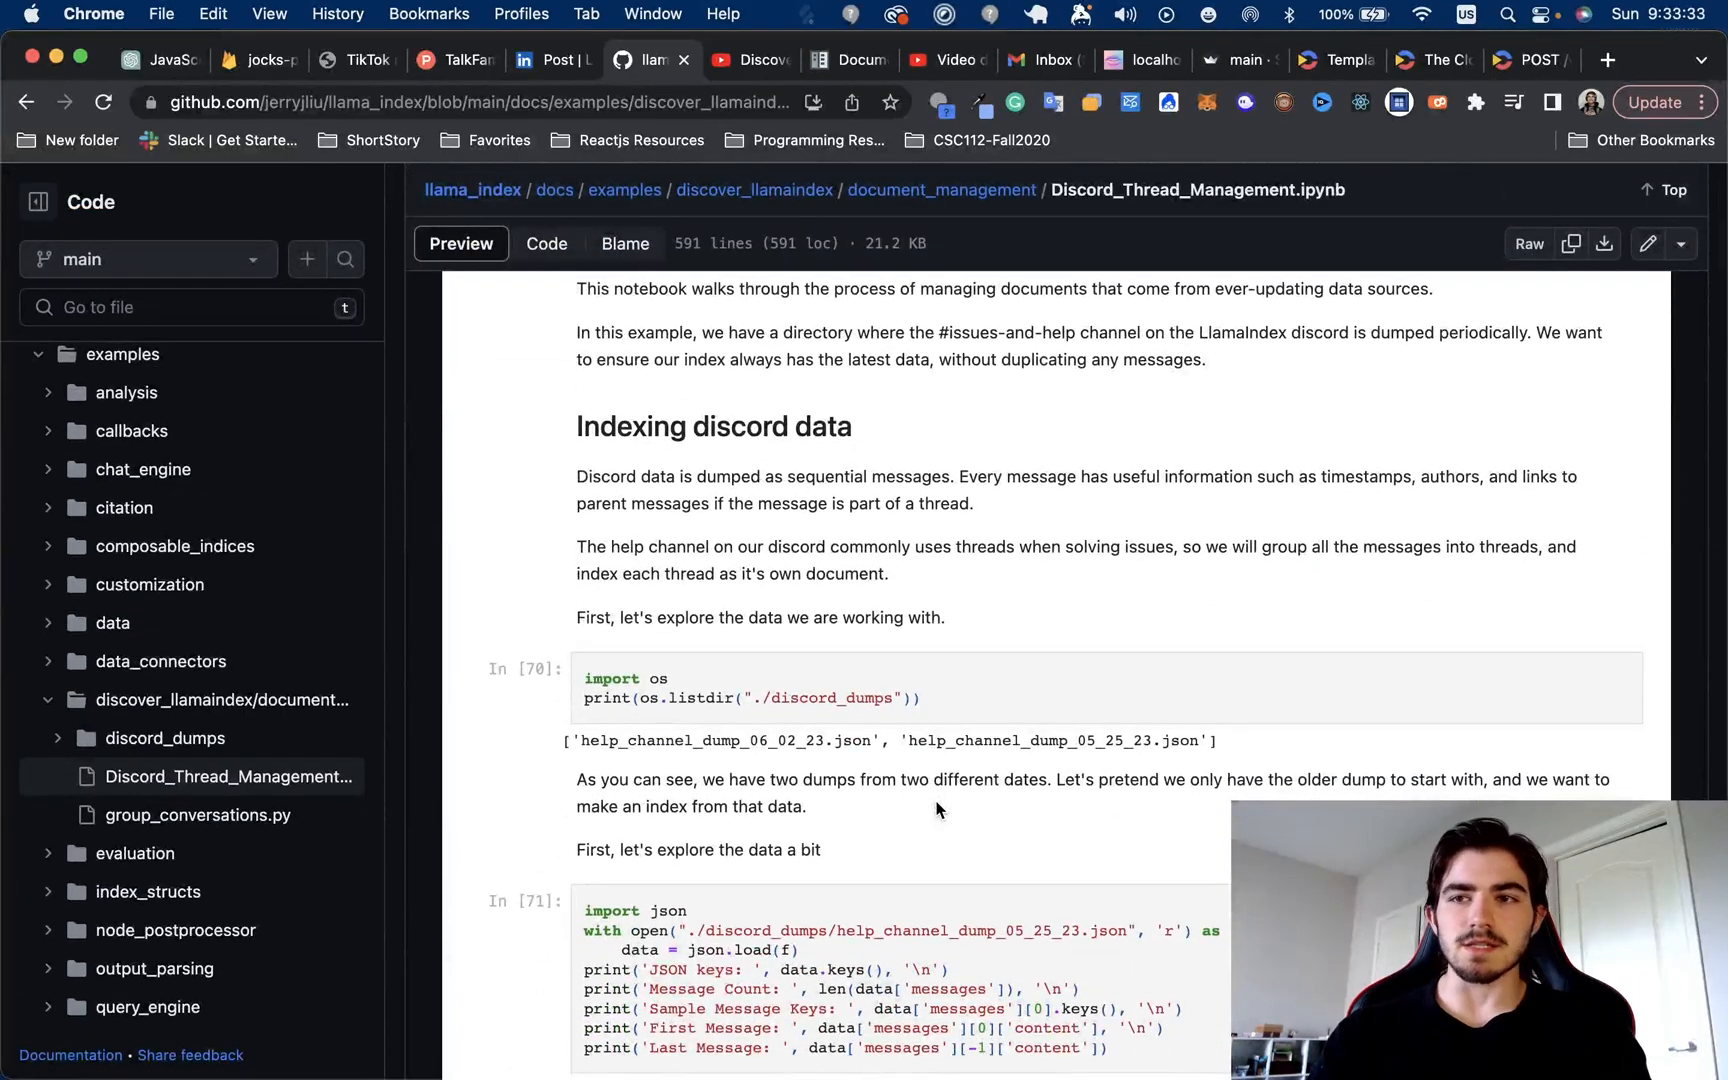
scroll("down", 3)
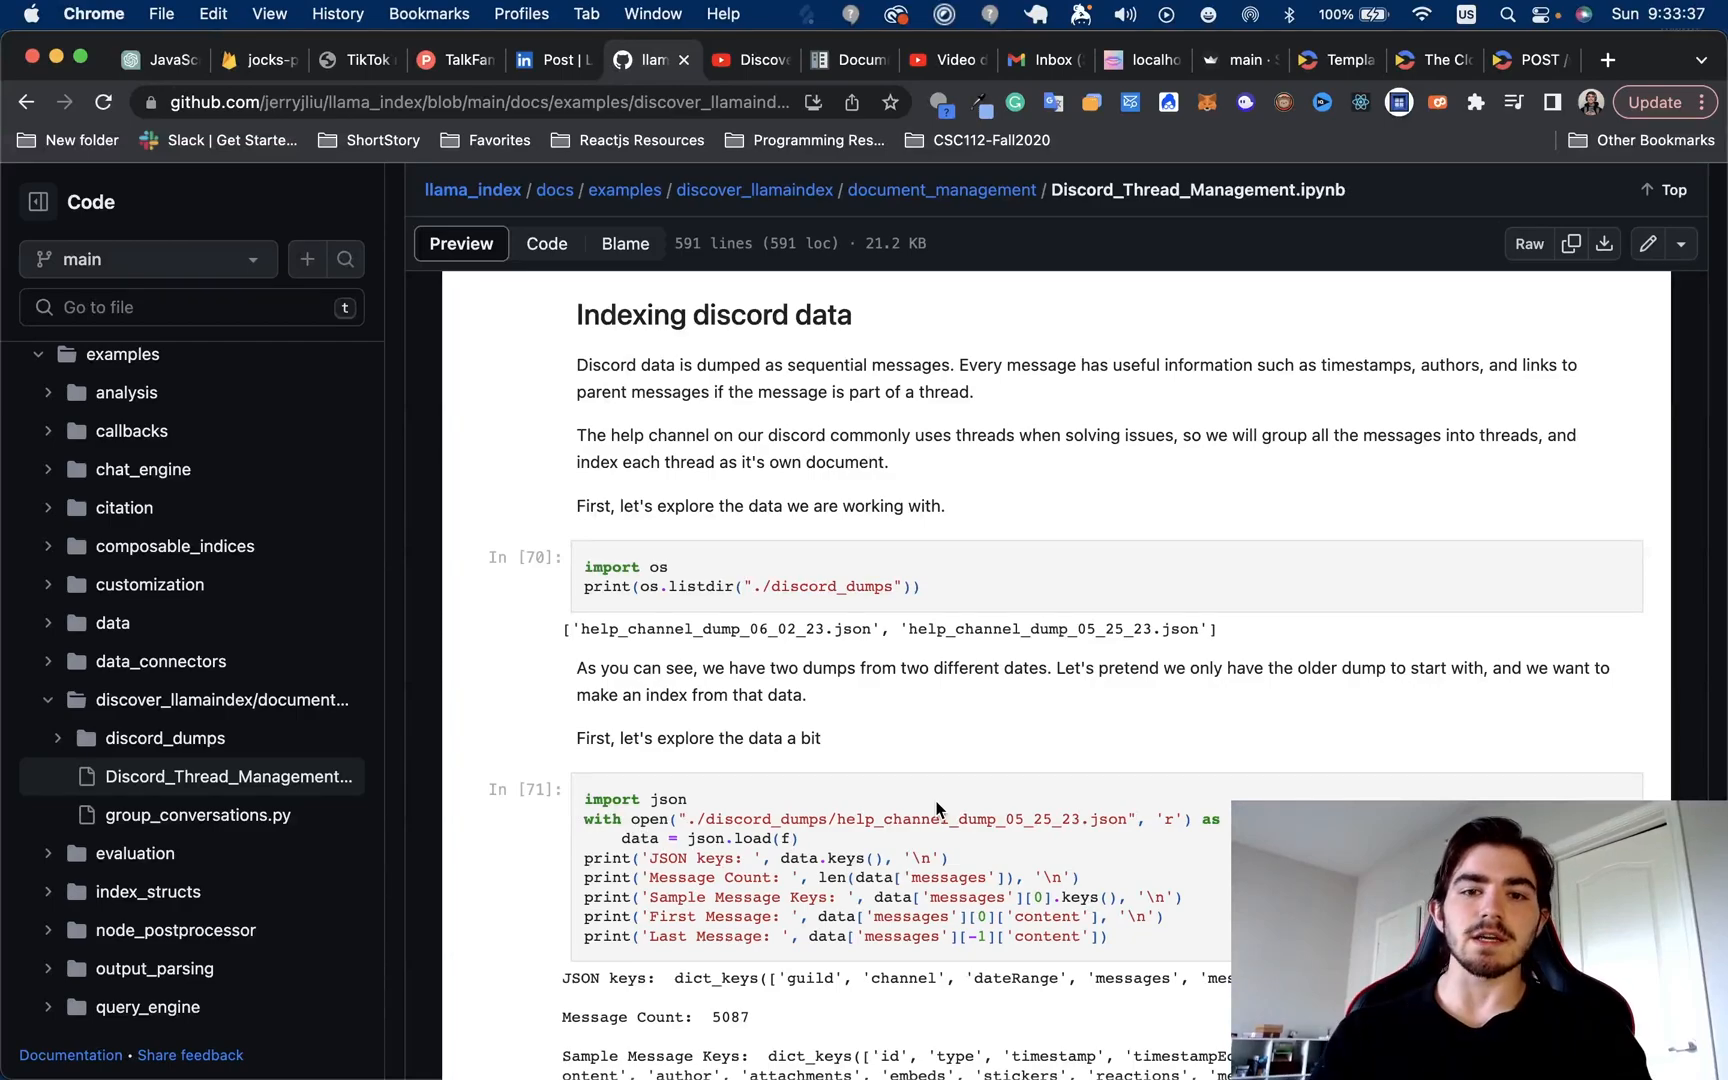
scroll("down", 3)
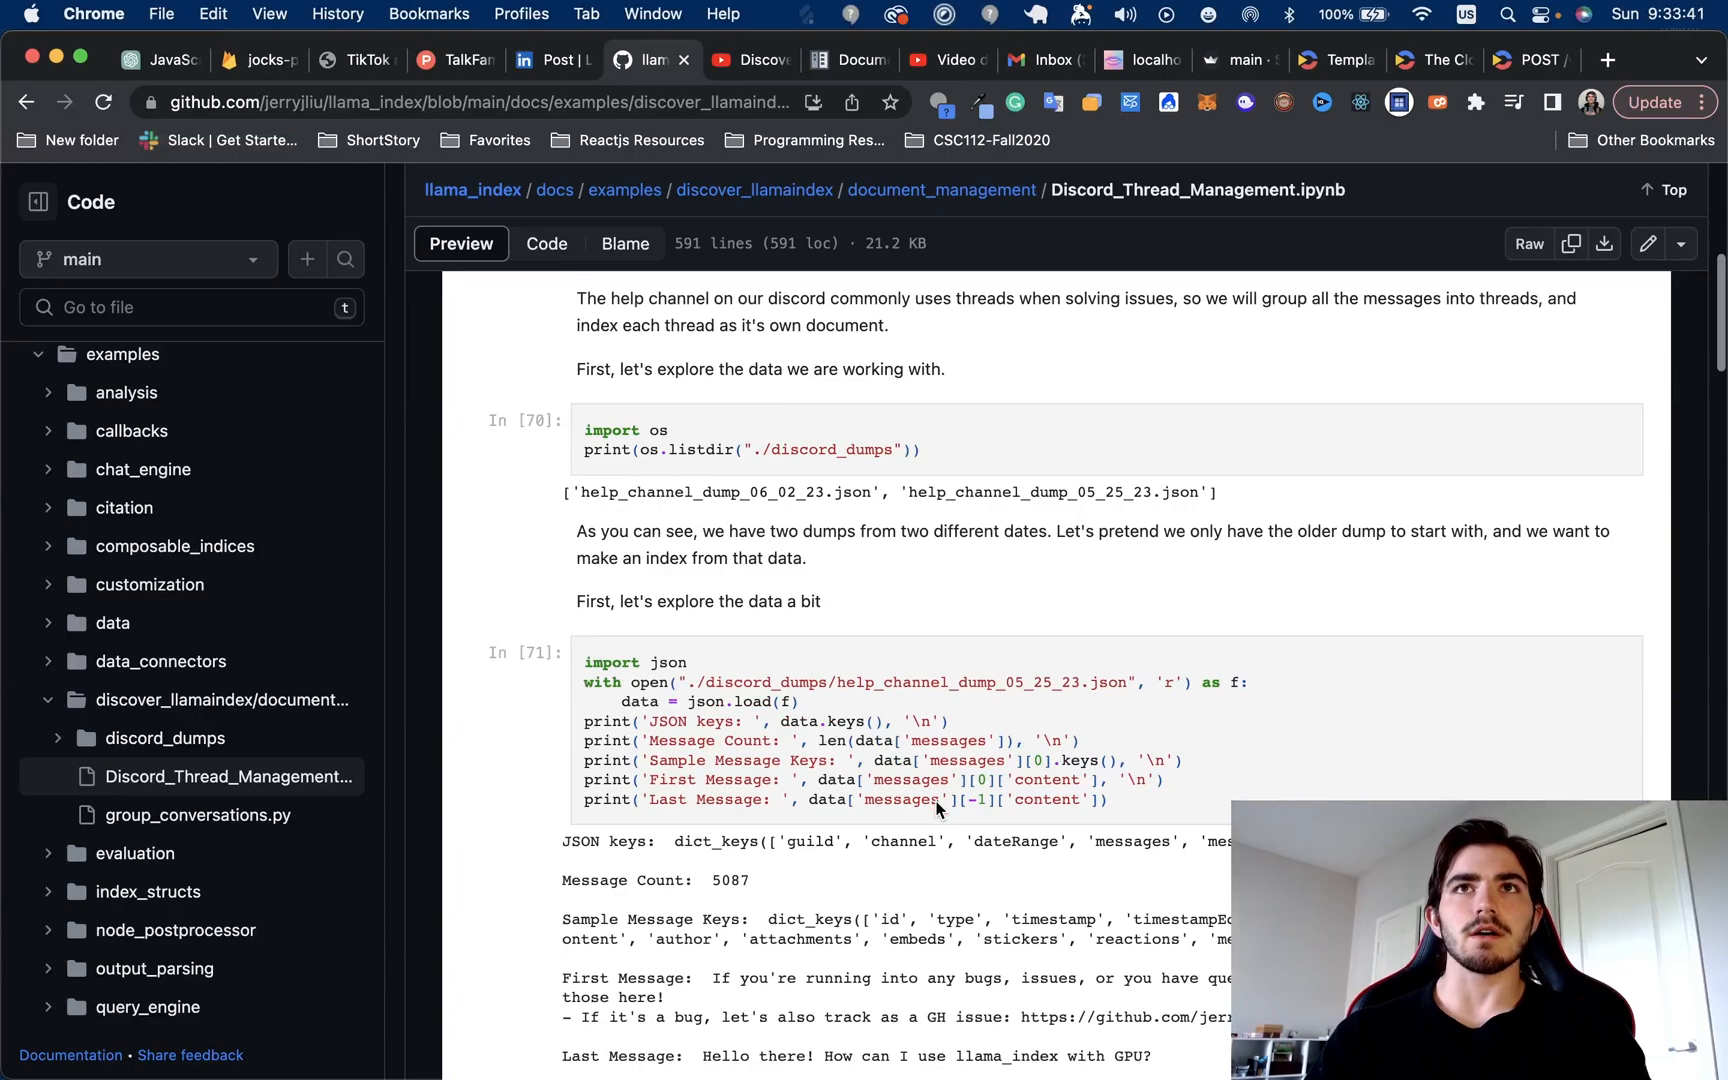
scroll("down", 3)
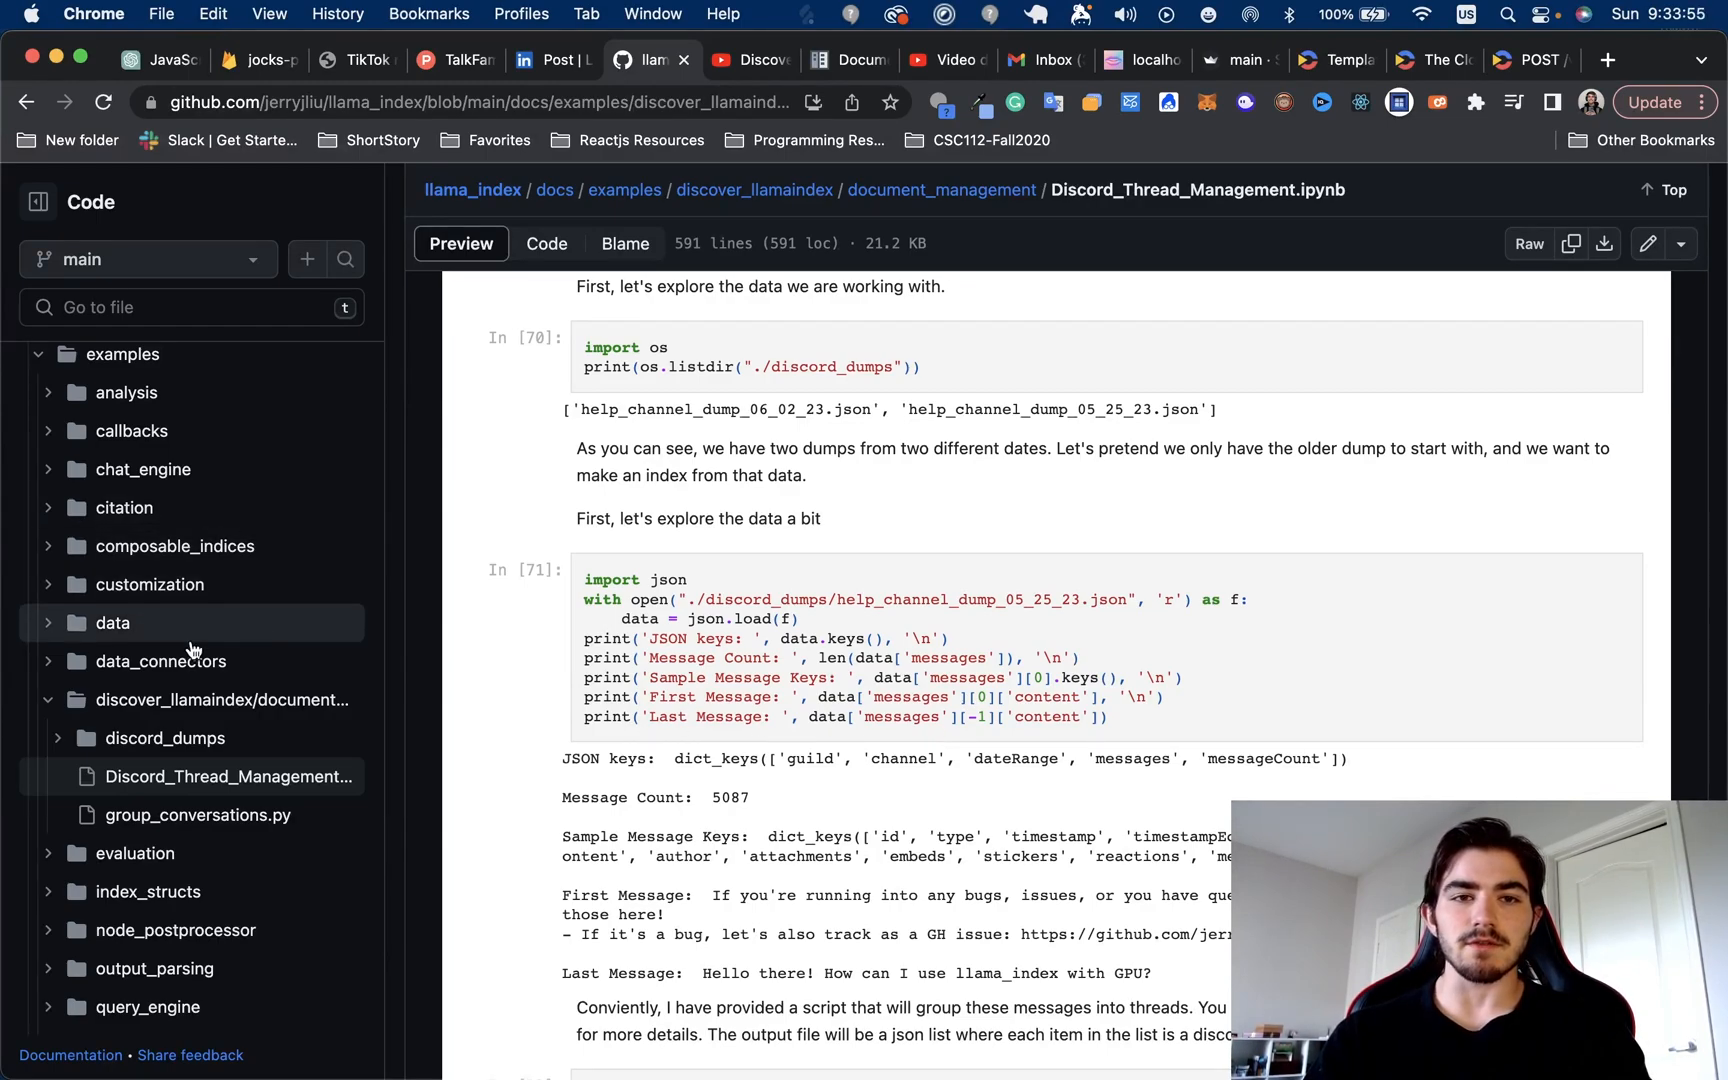
scroll("up", 3)
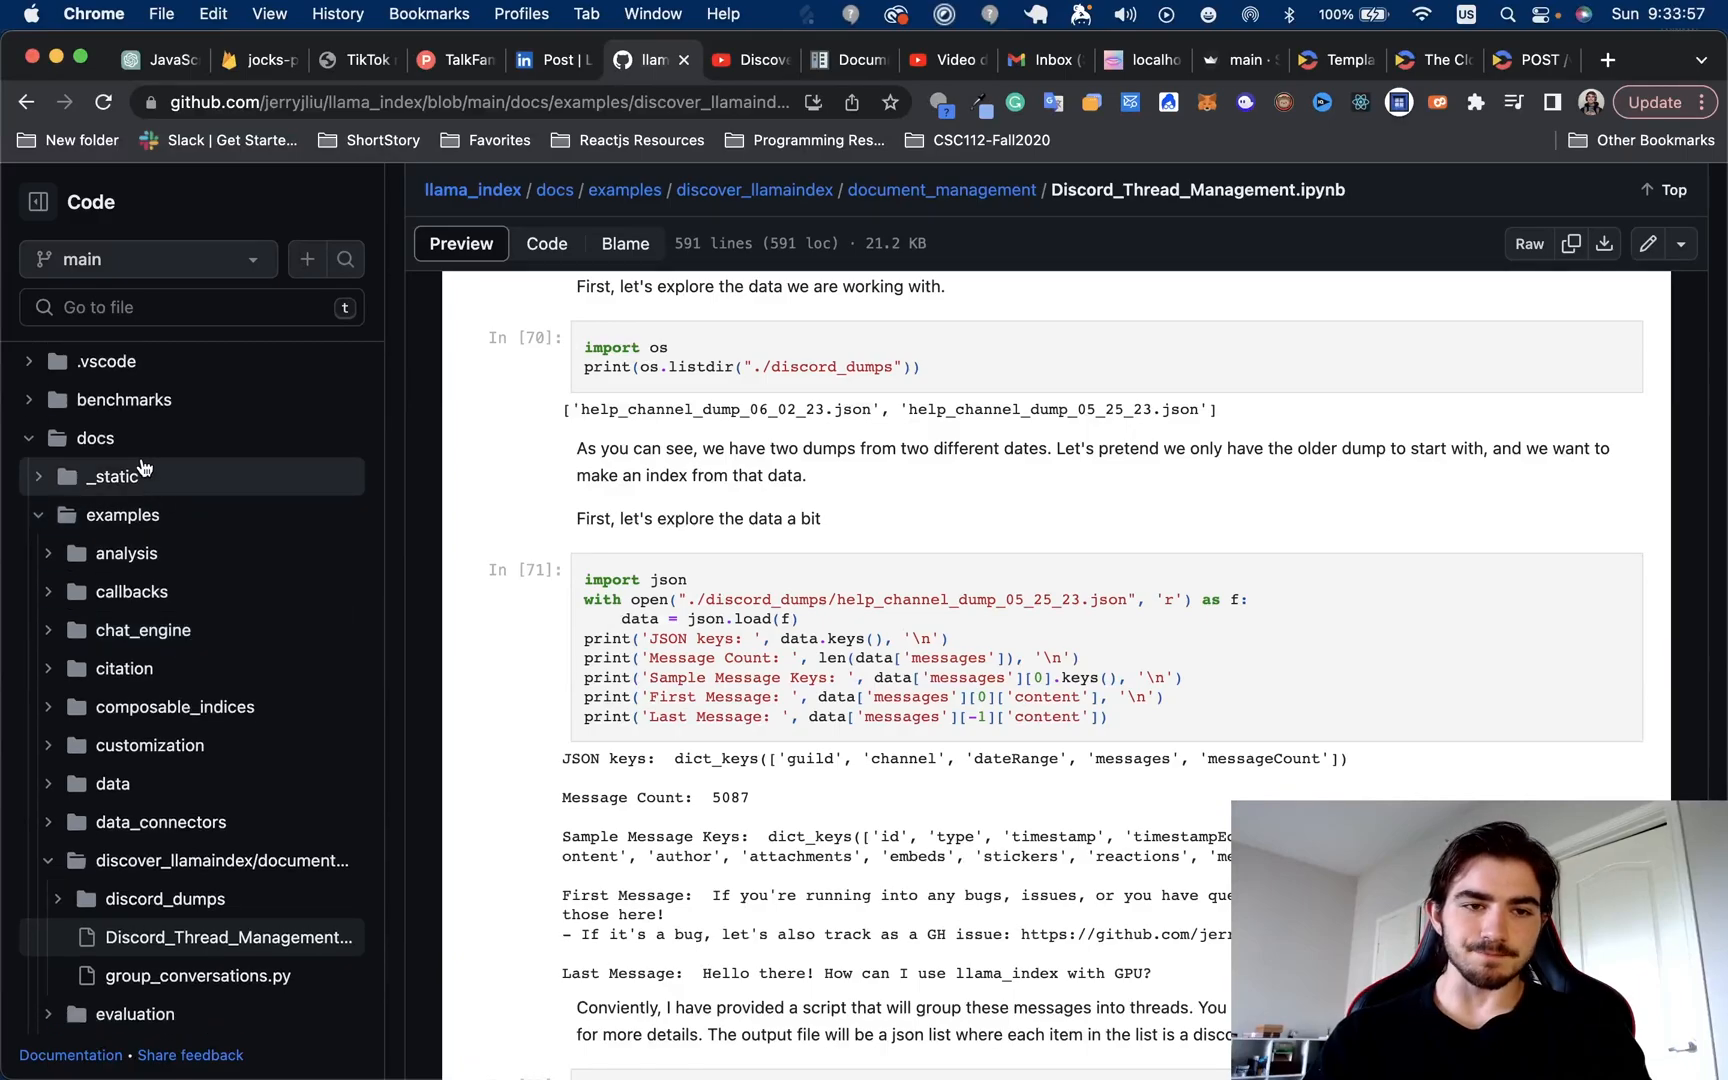
scroll("down", 3)
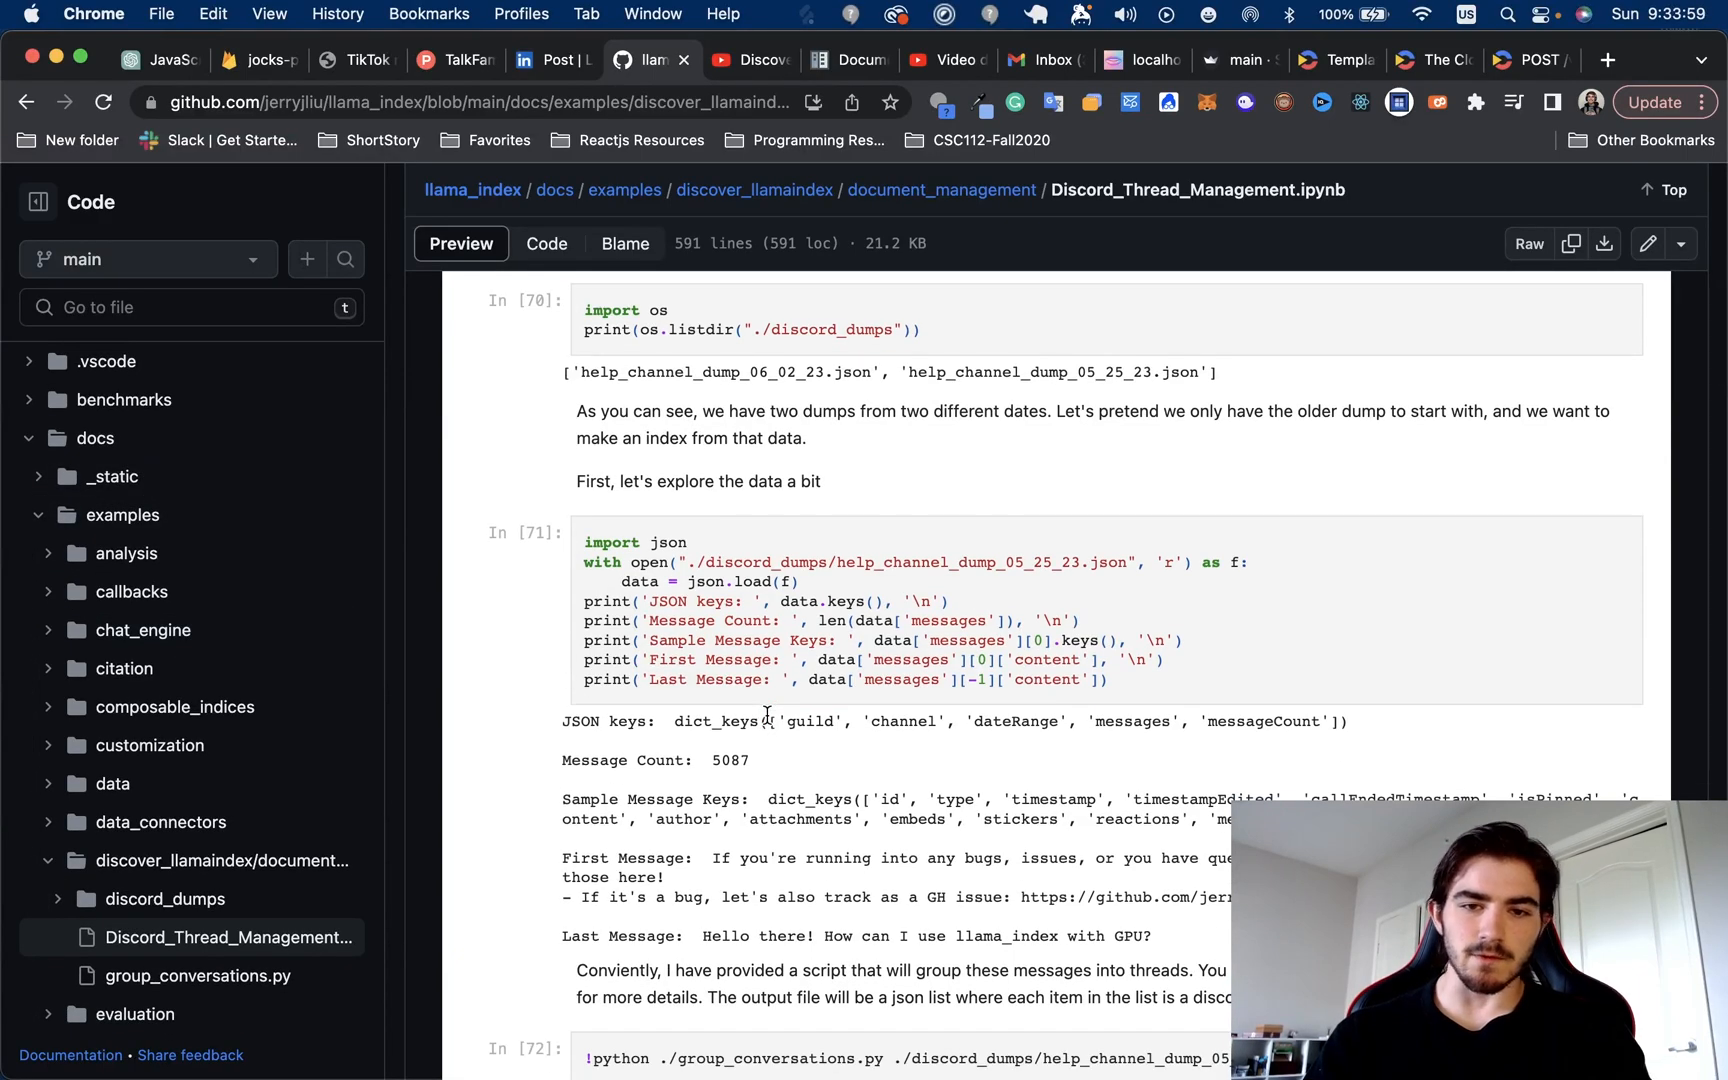
scroll("up", 3)
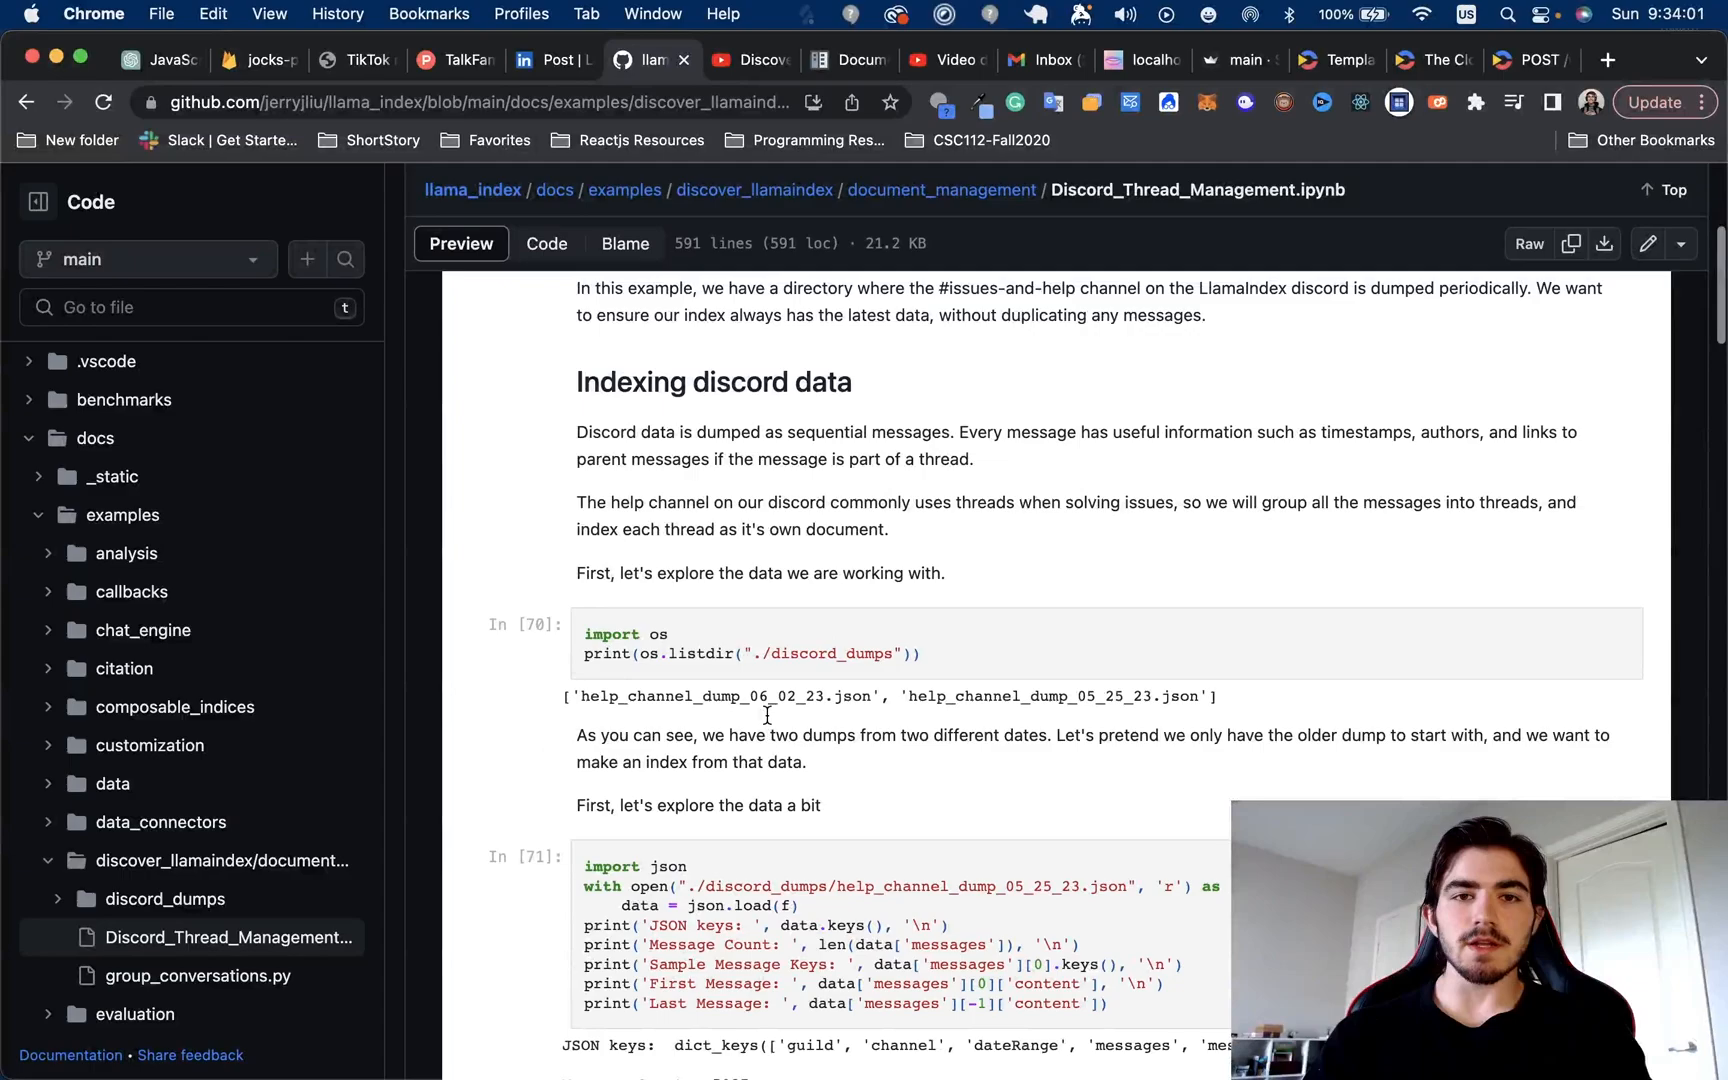
scroll("up", 3)
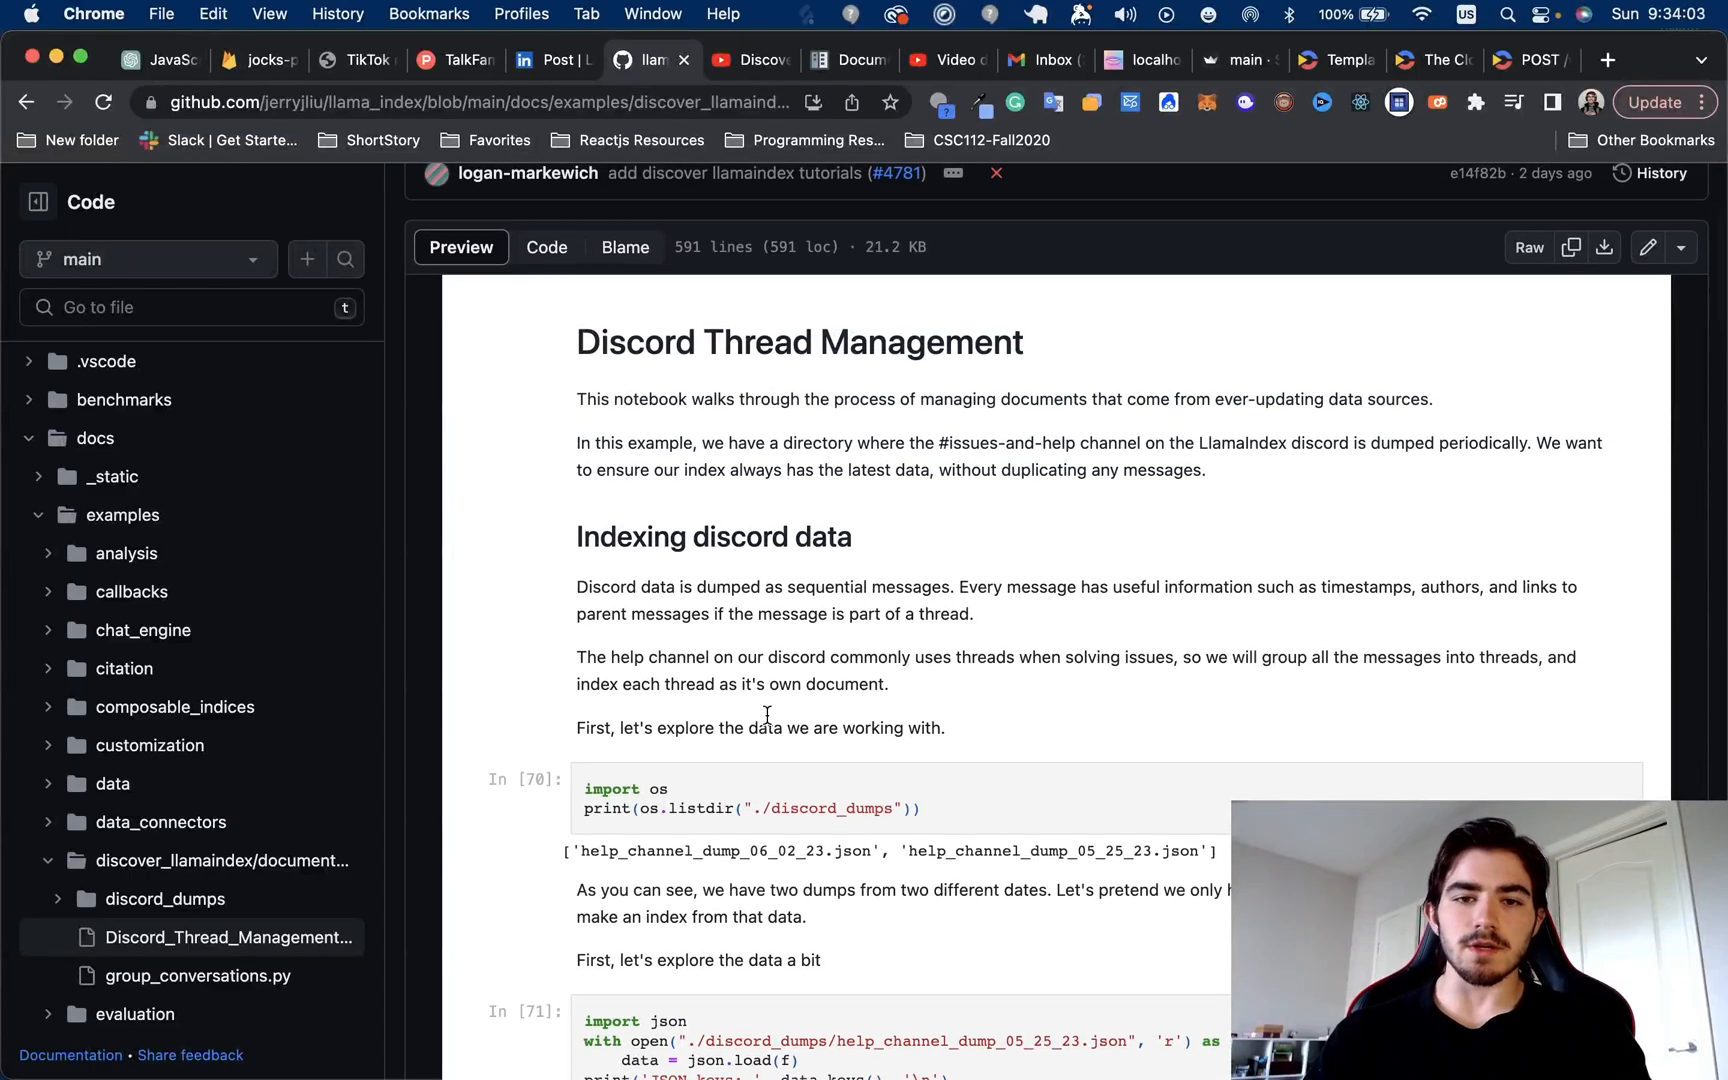
scroll("up", 3)
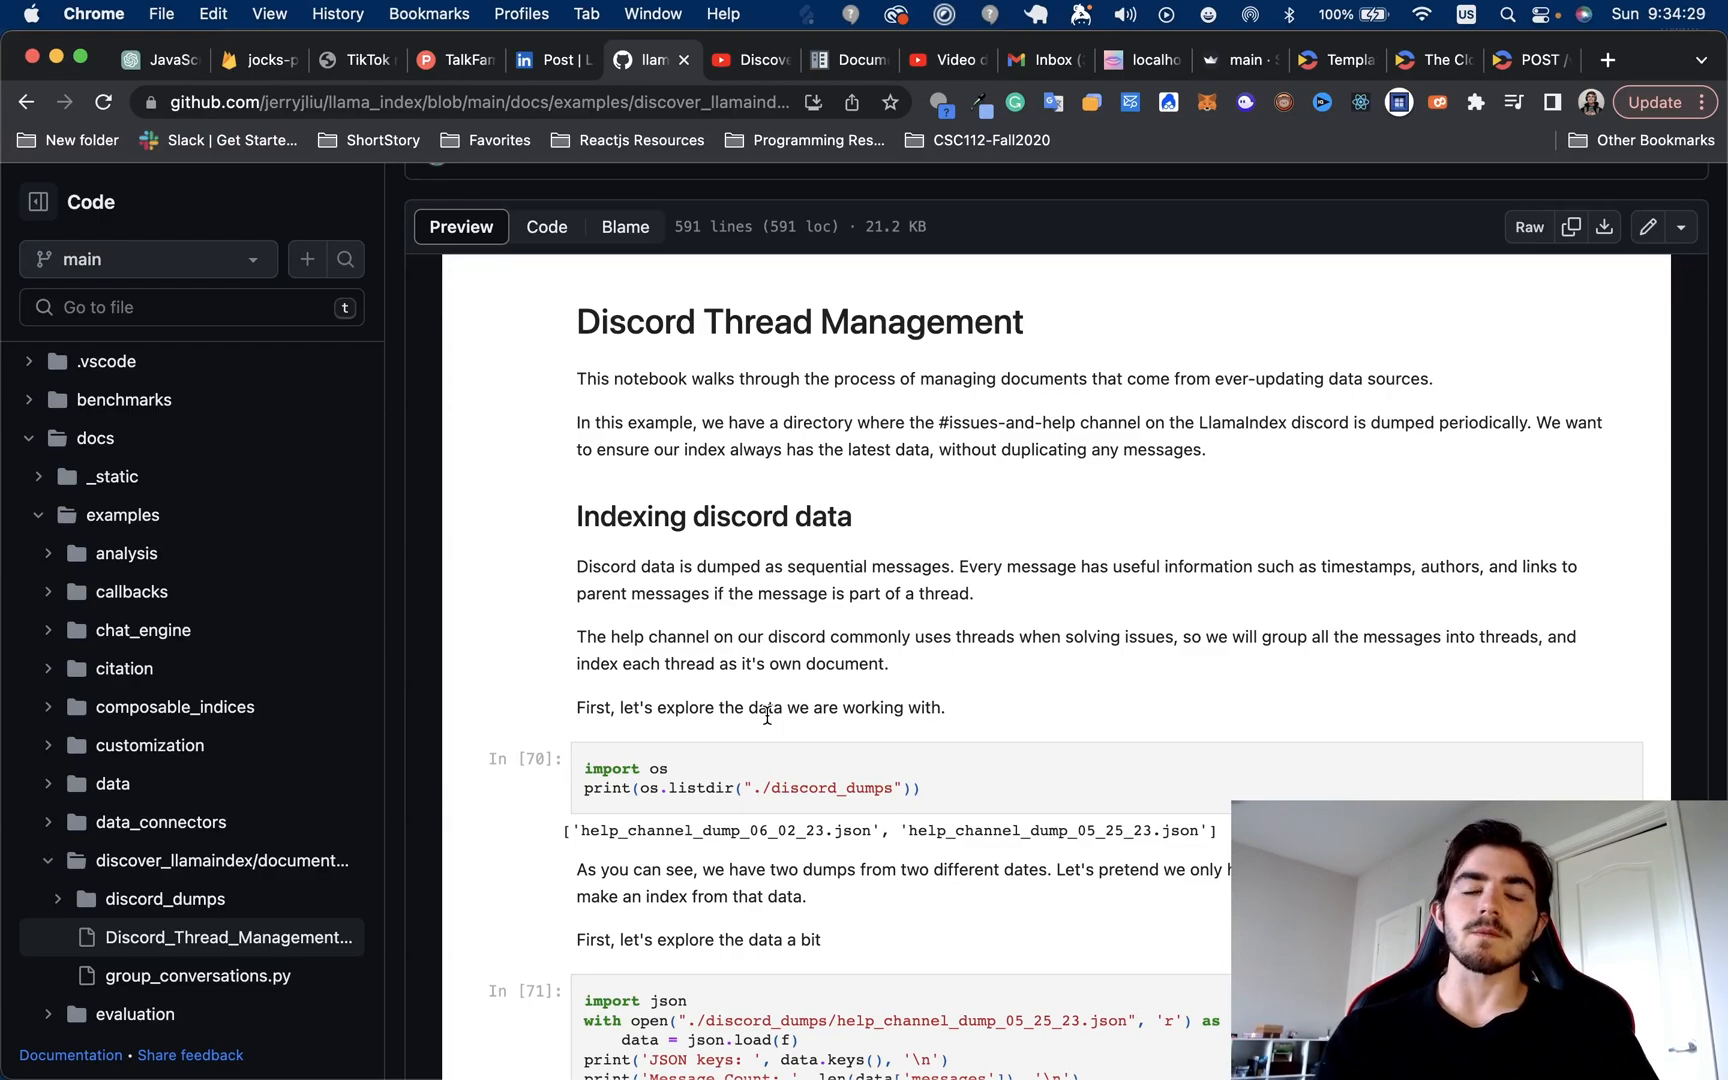
Read past cells In [71]–[73] and the thread-grouping output to 'Create the initial index'
scroll("down", 3)
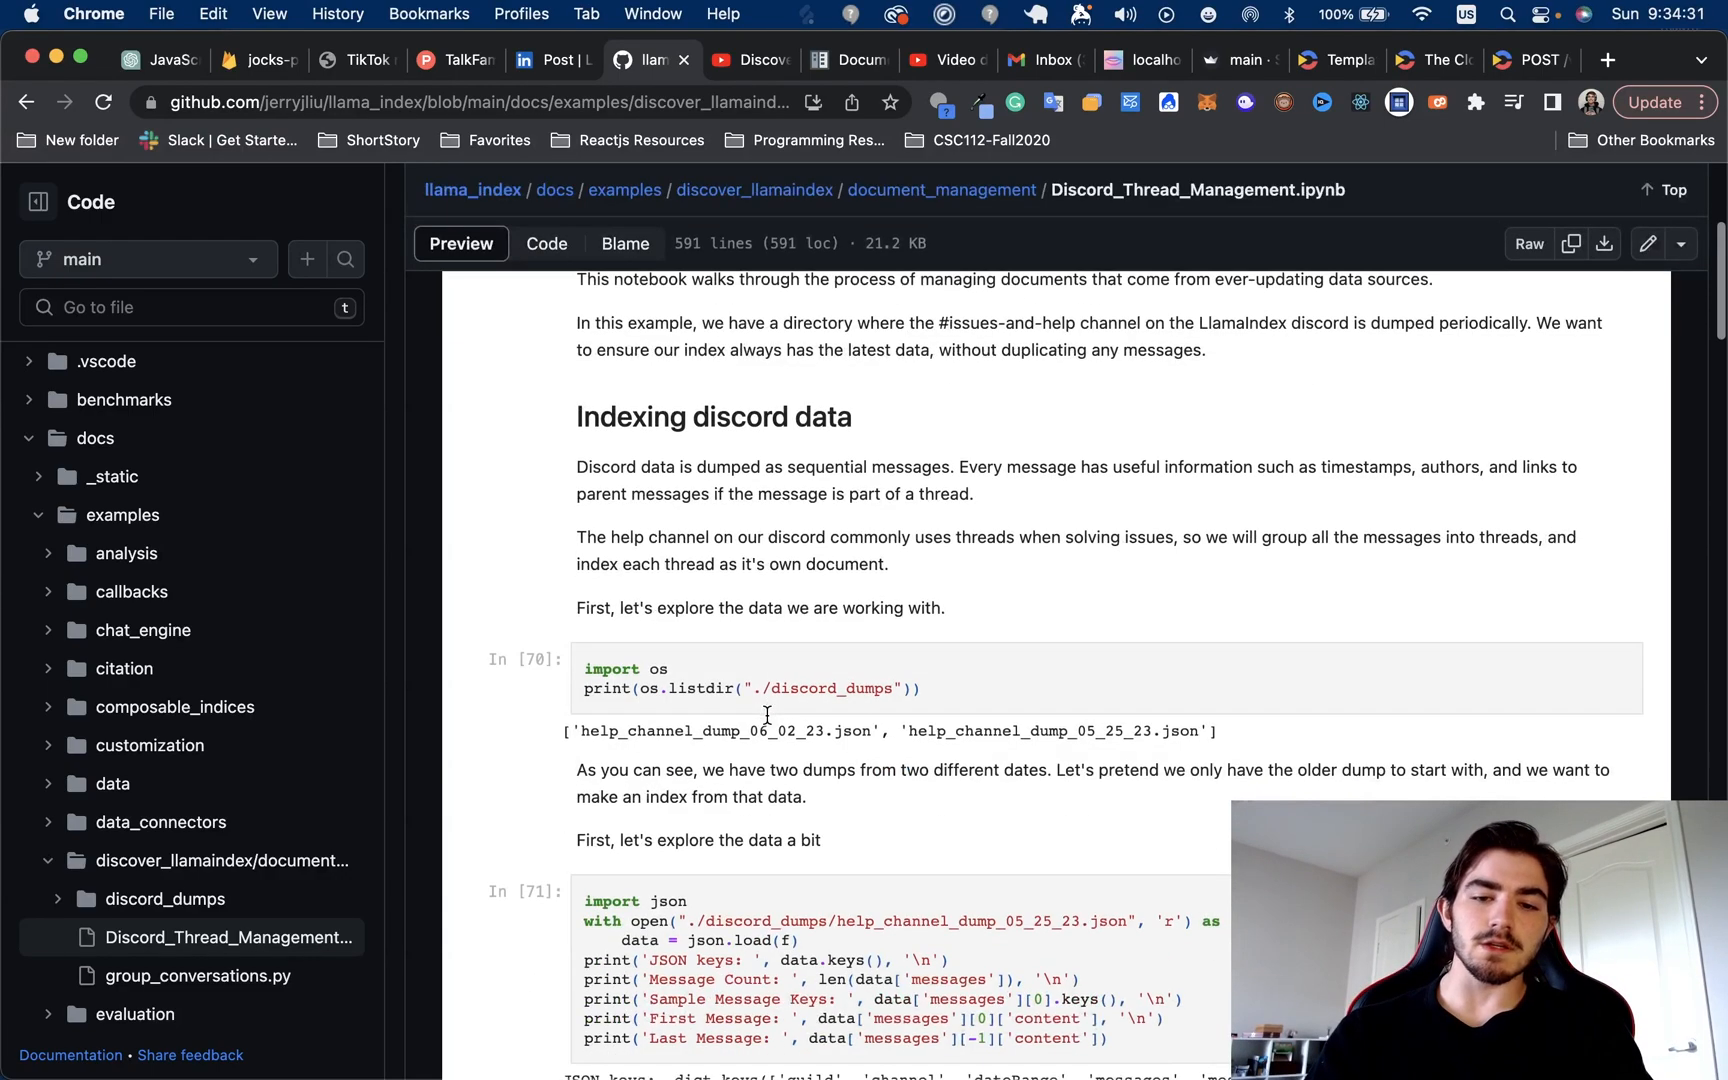
scroll("down", 3)
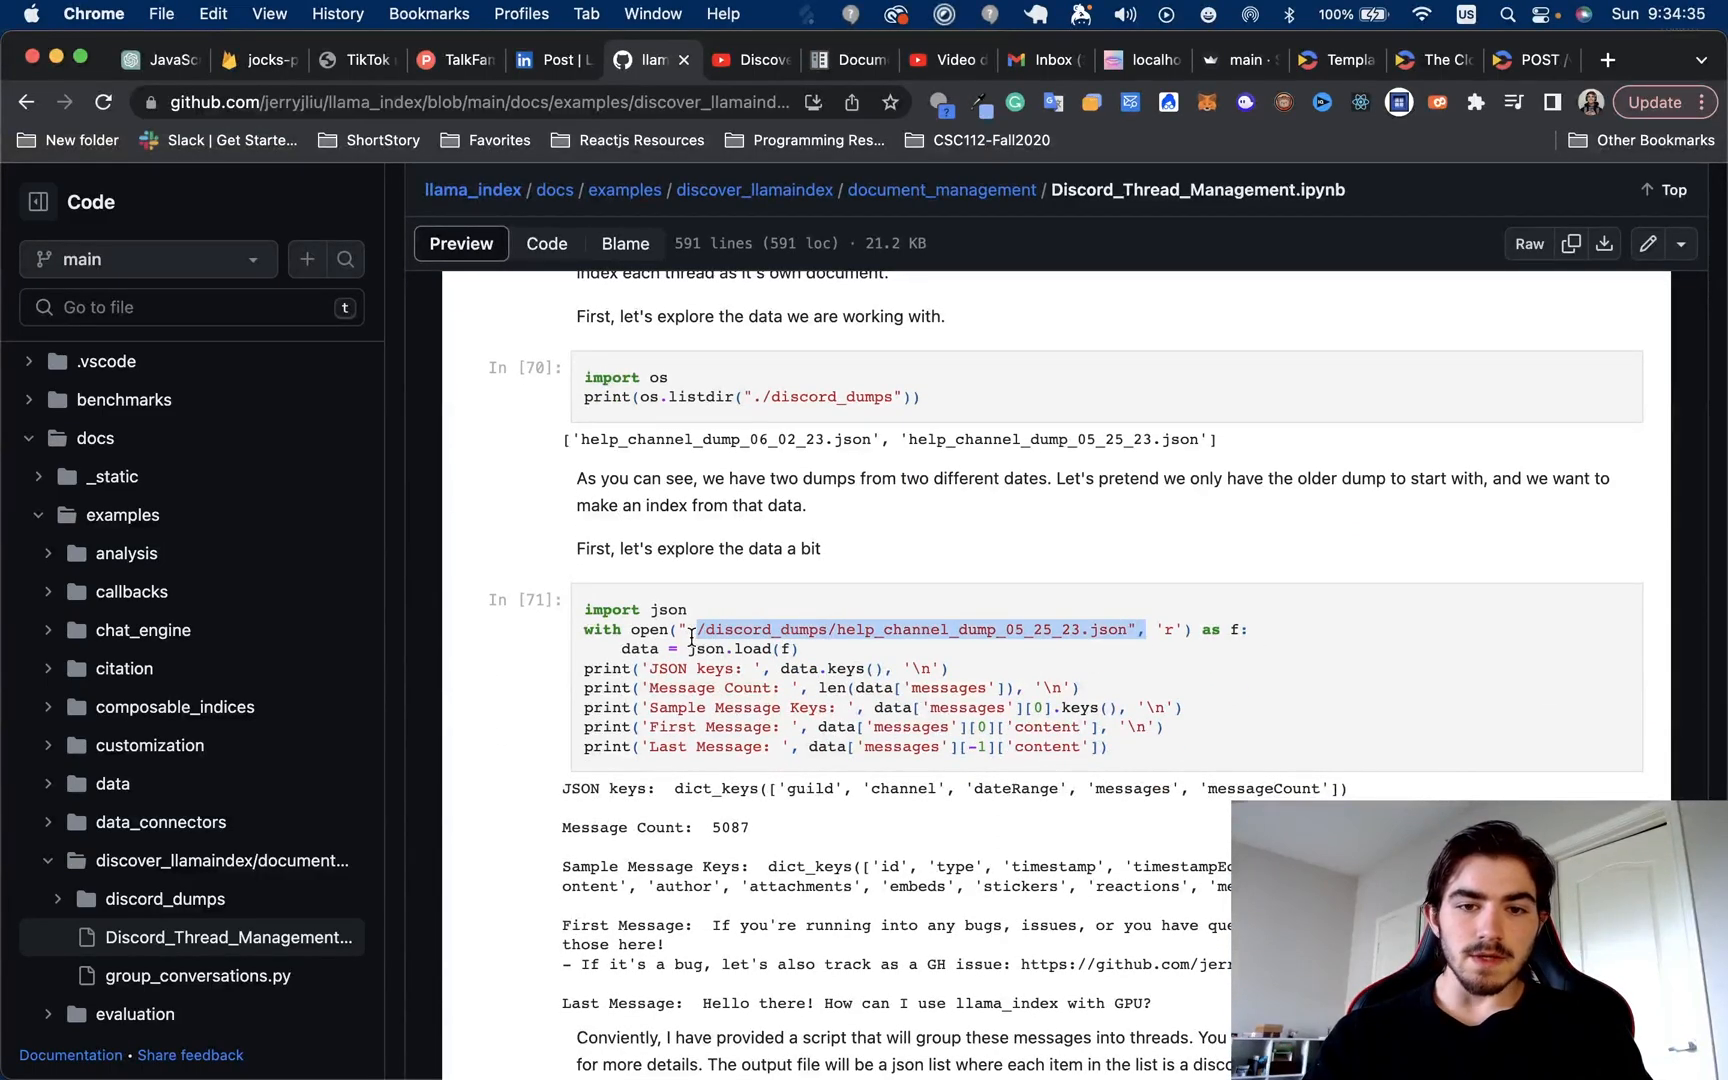
scroll("down", 3)
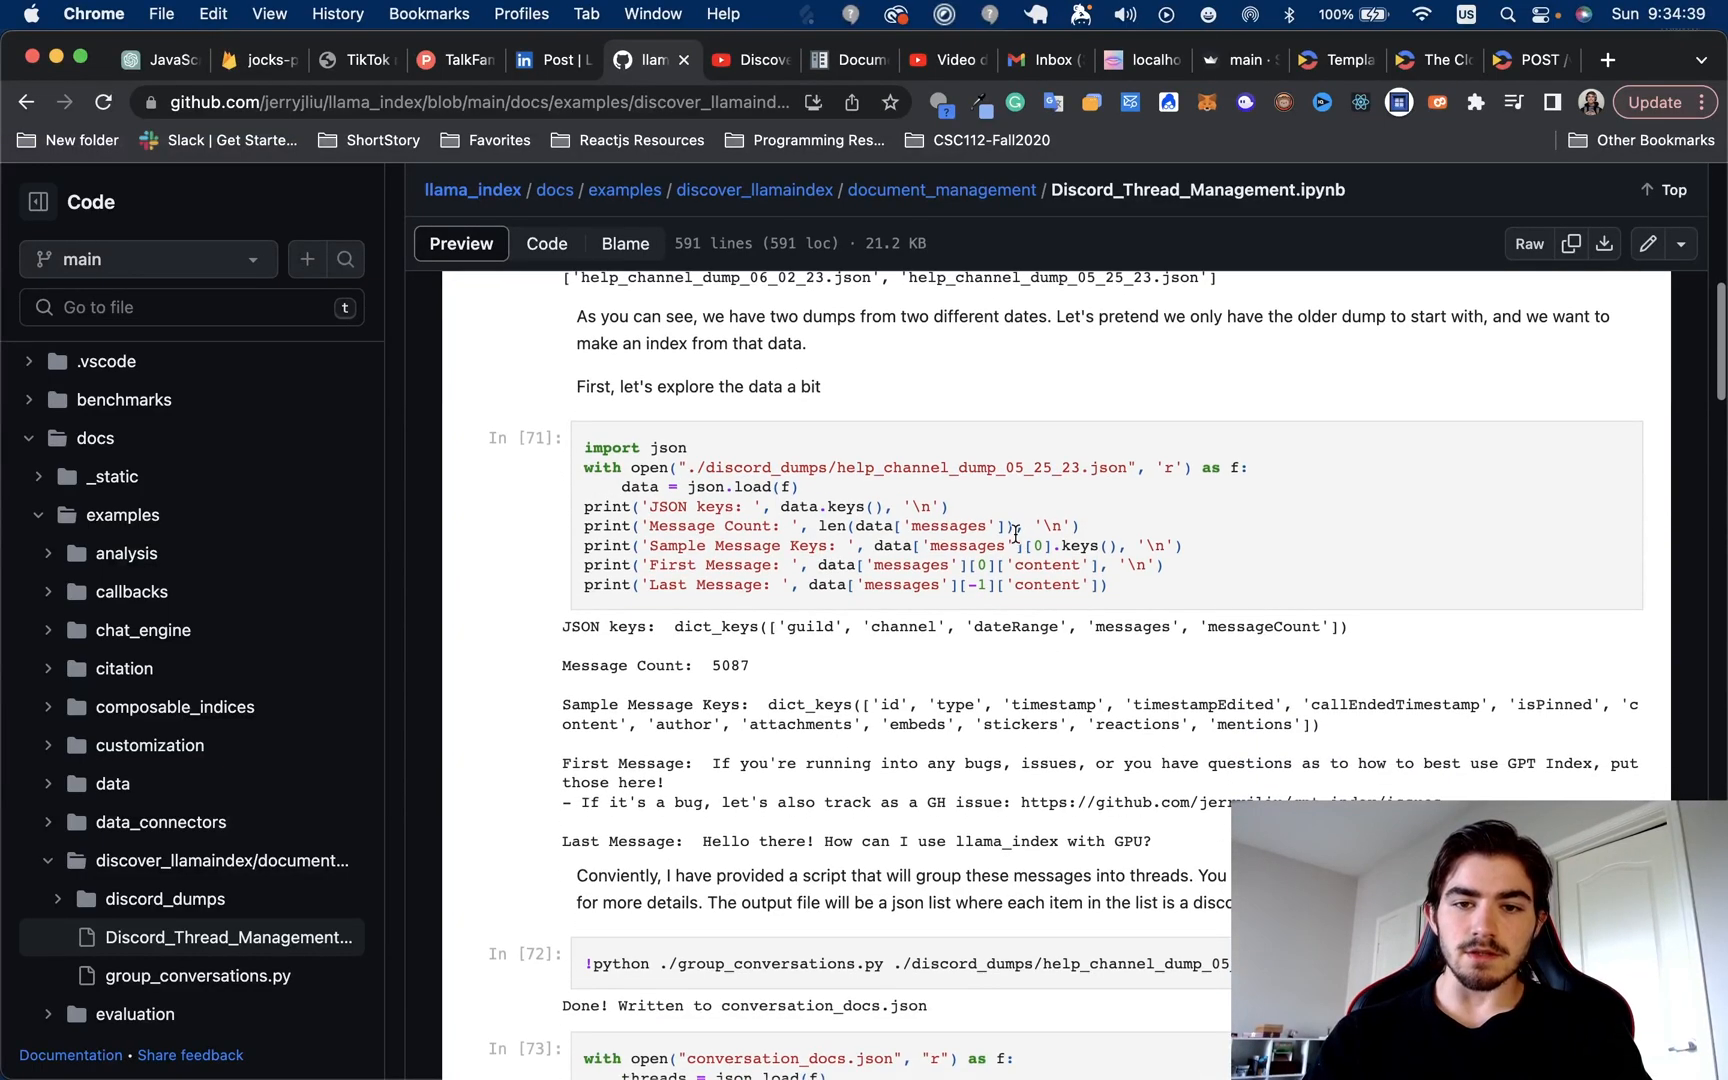
scroll("down", 3)
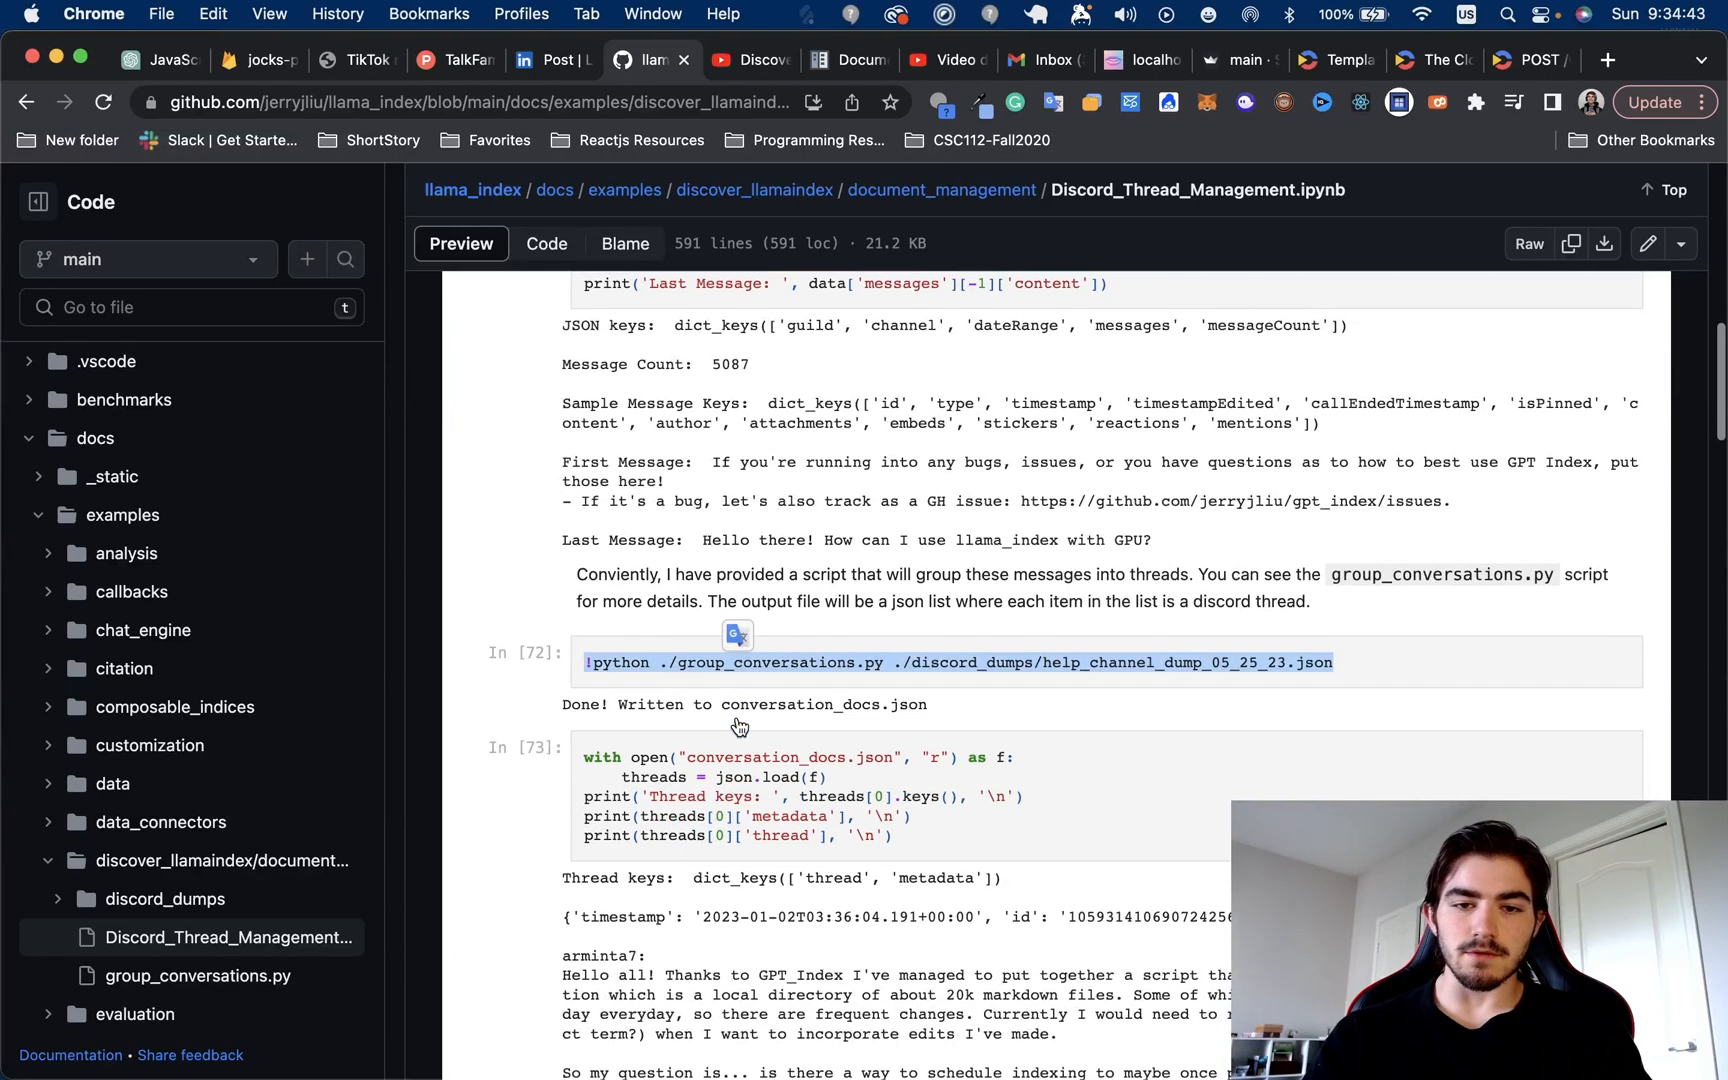
scroll("down", 3)
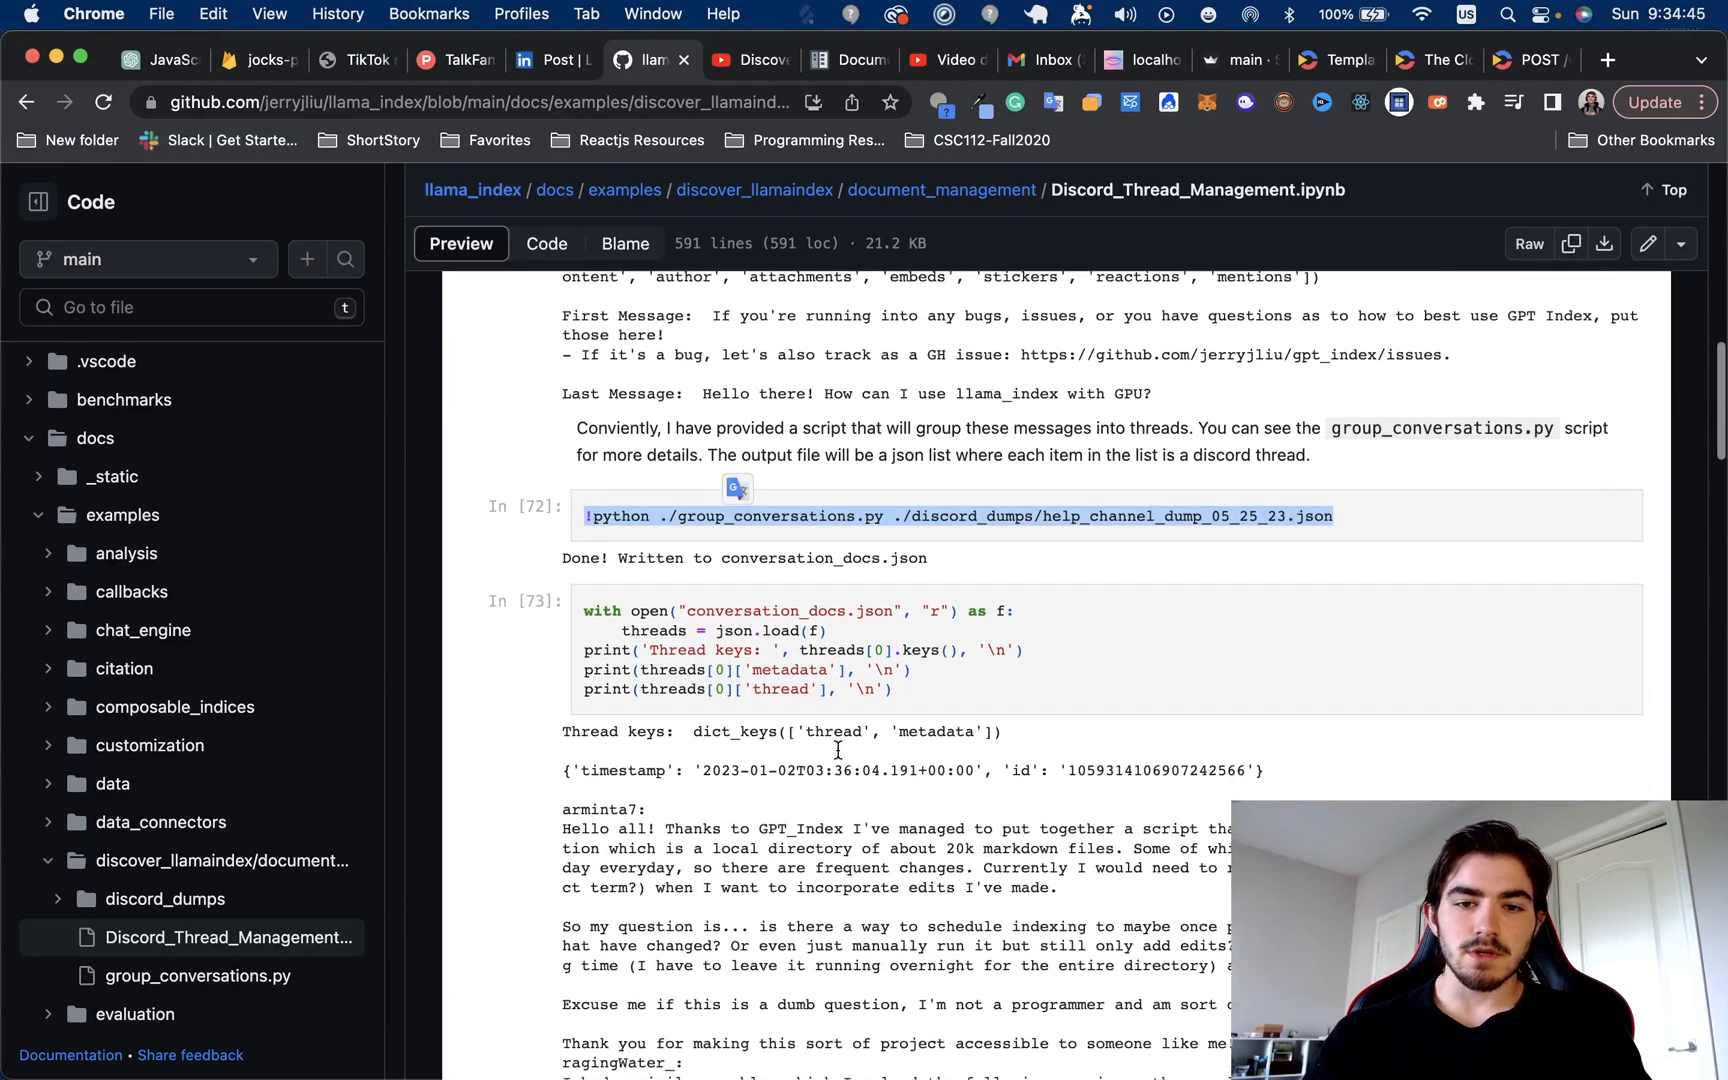
scroll("down", 3)
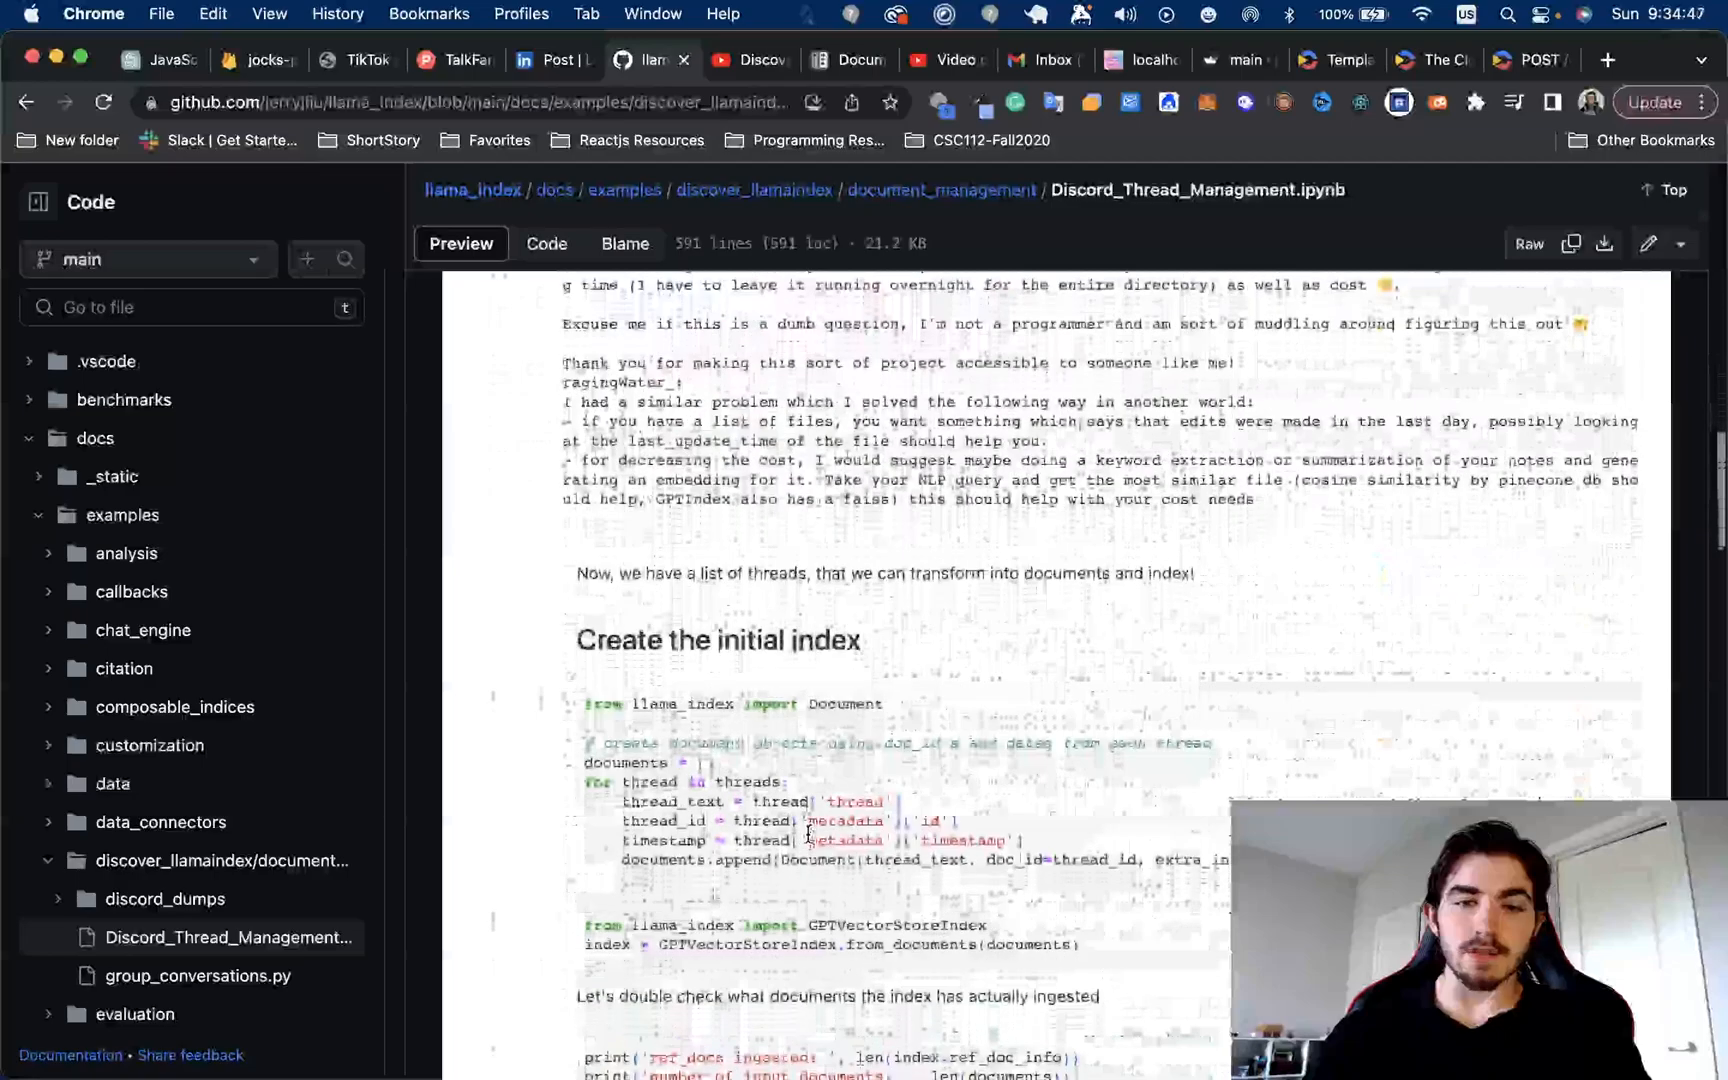
scroll("down", 3)
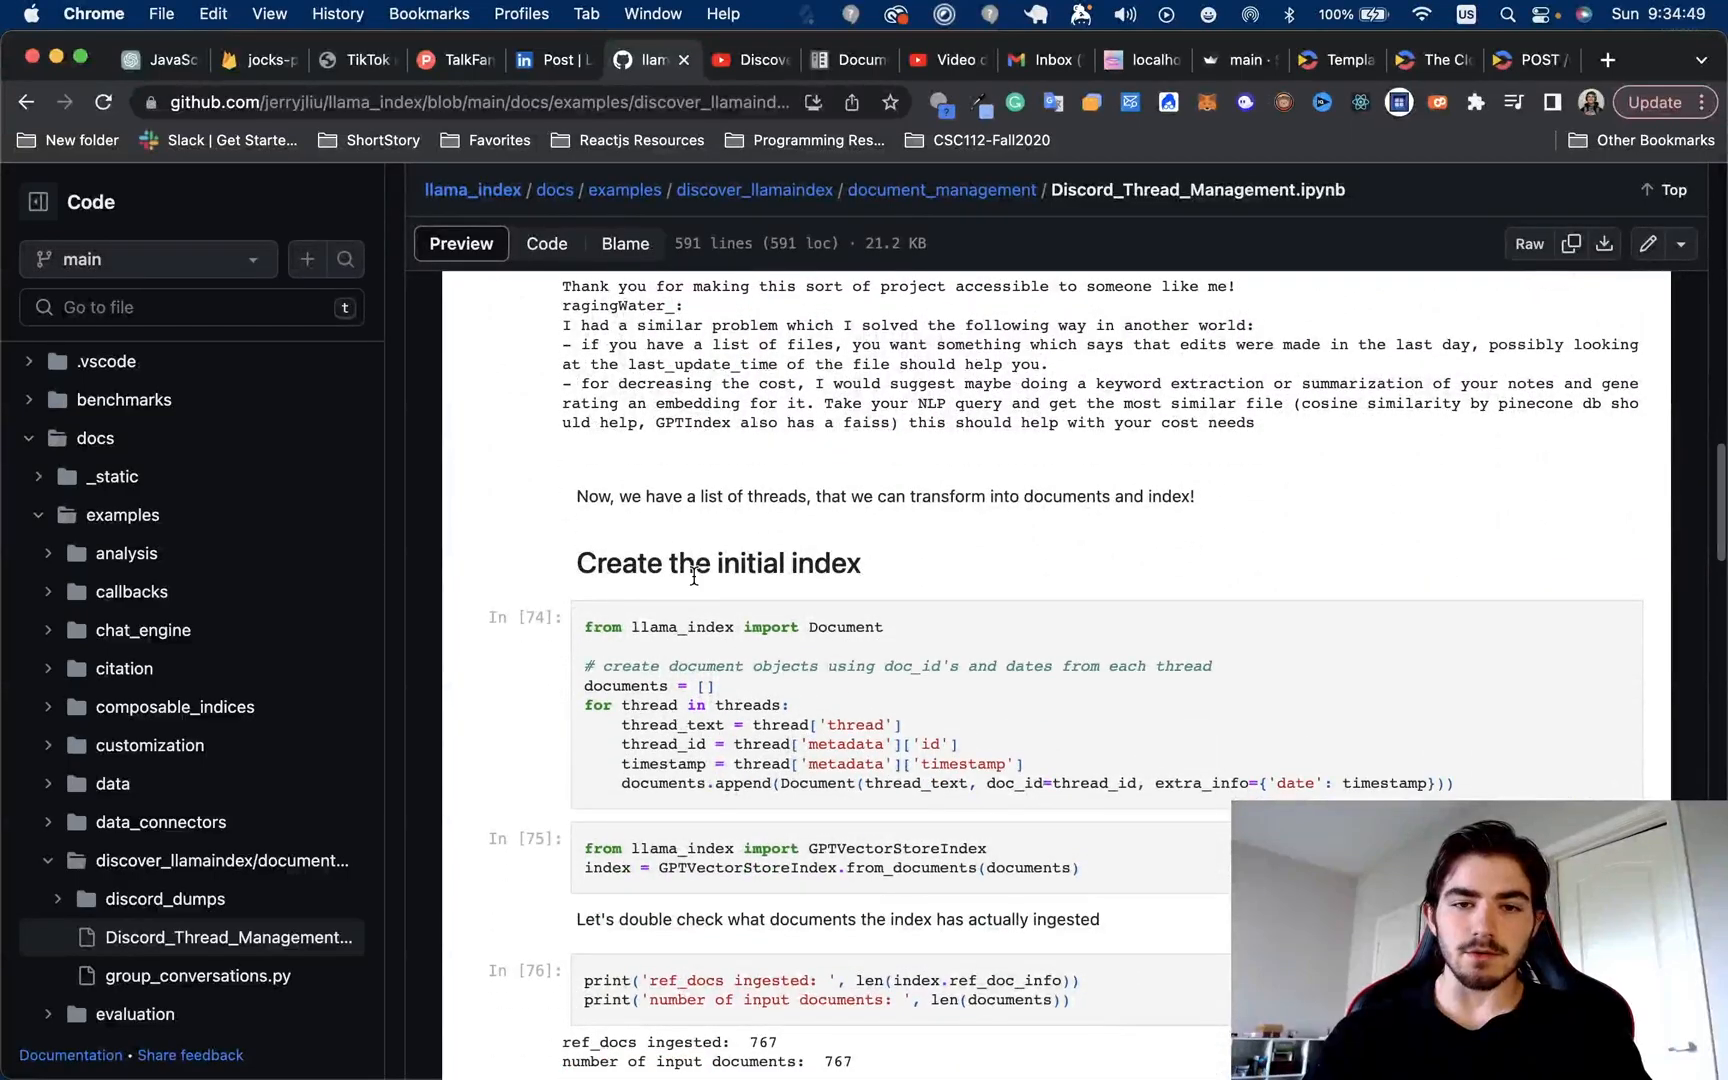
scroll("down", 3)
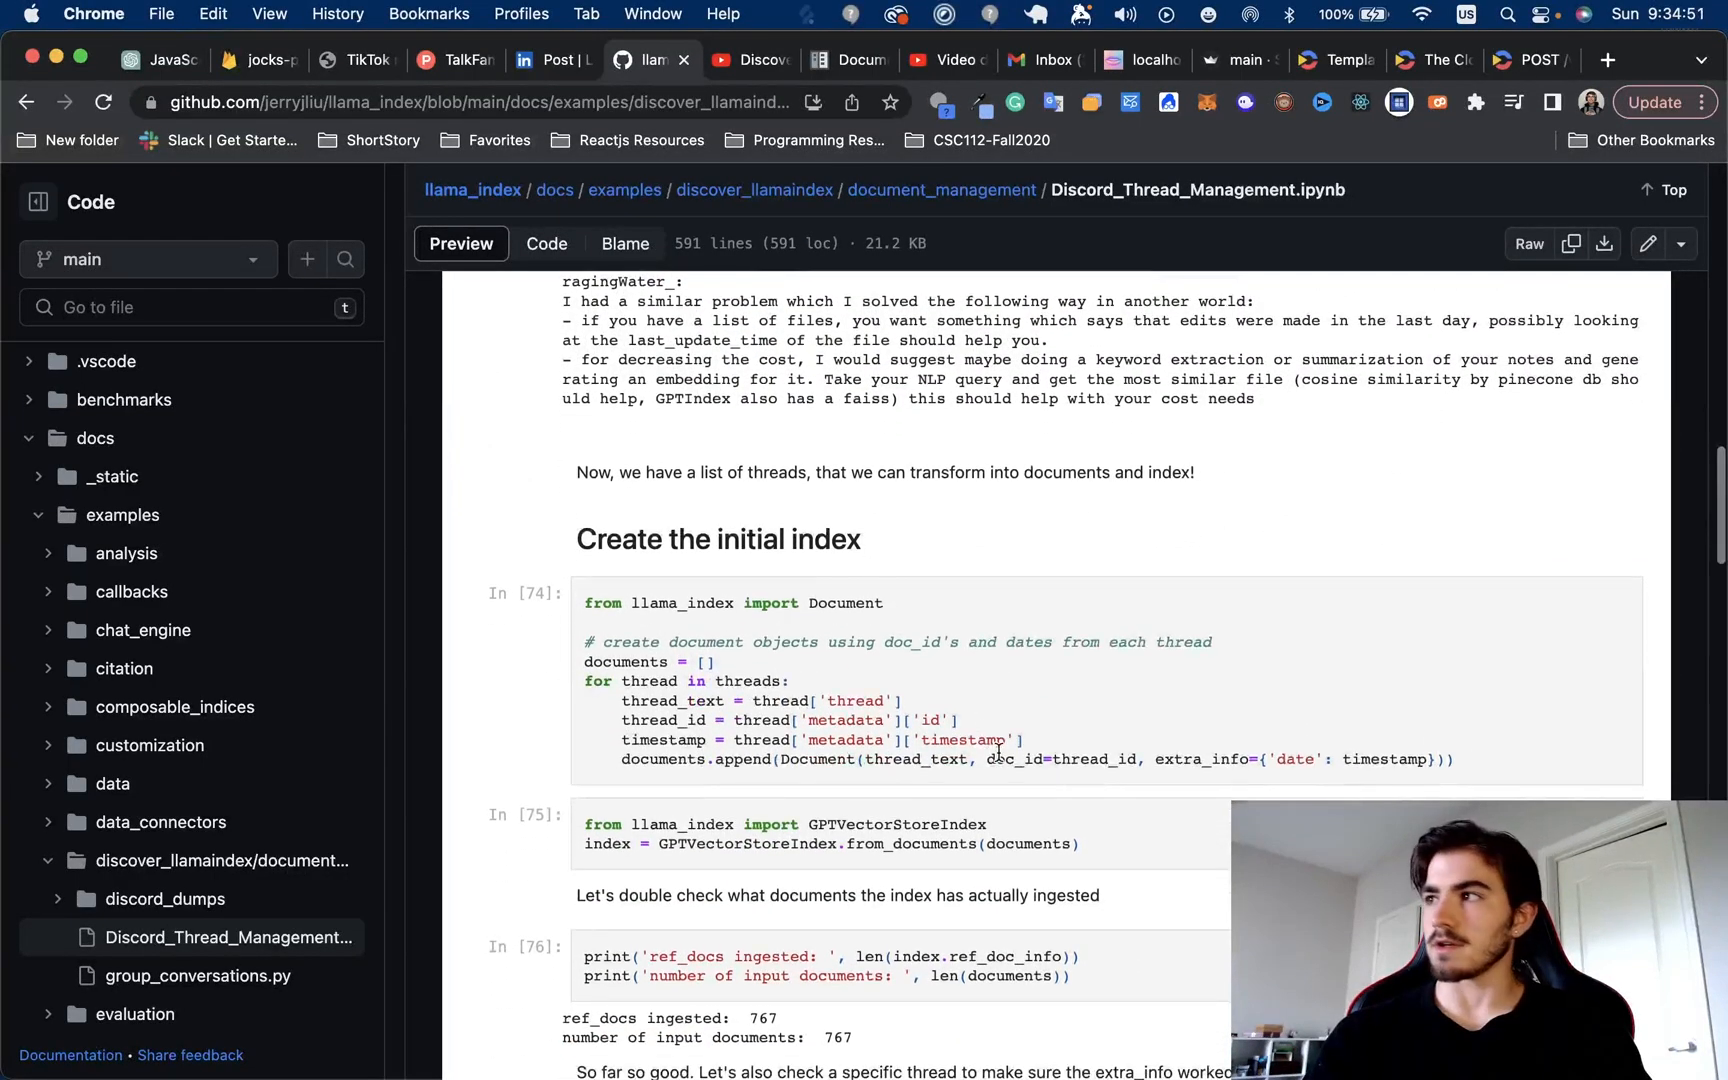
scroll("down", 3)
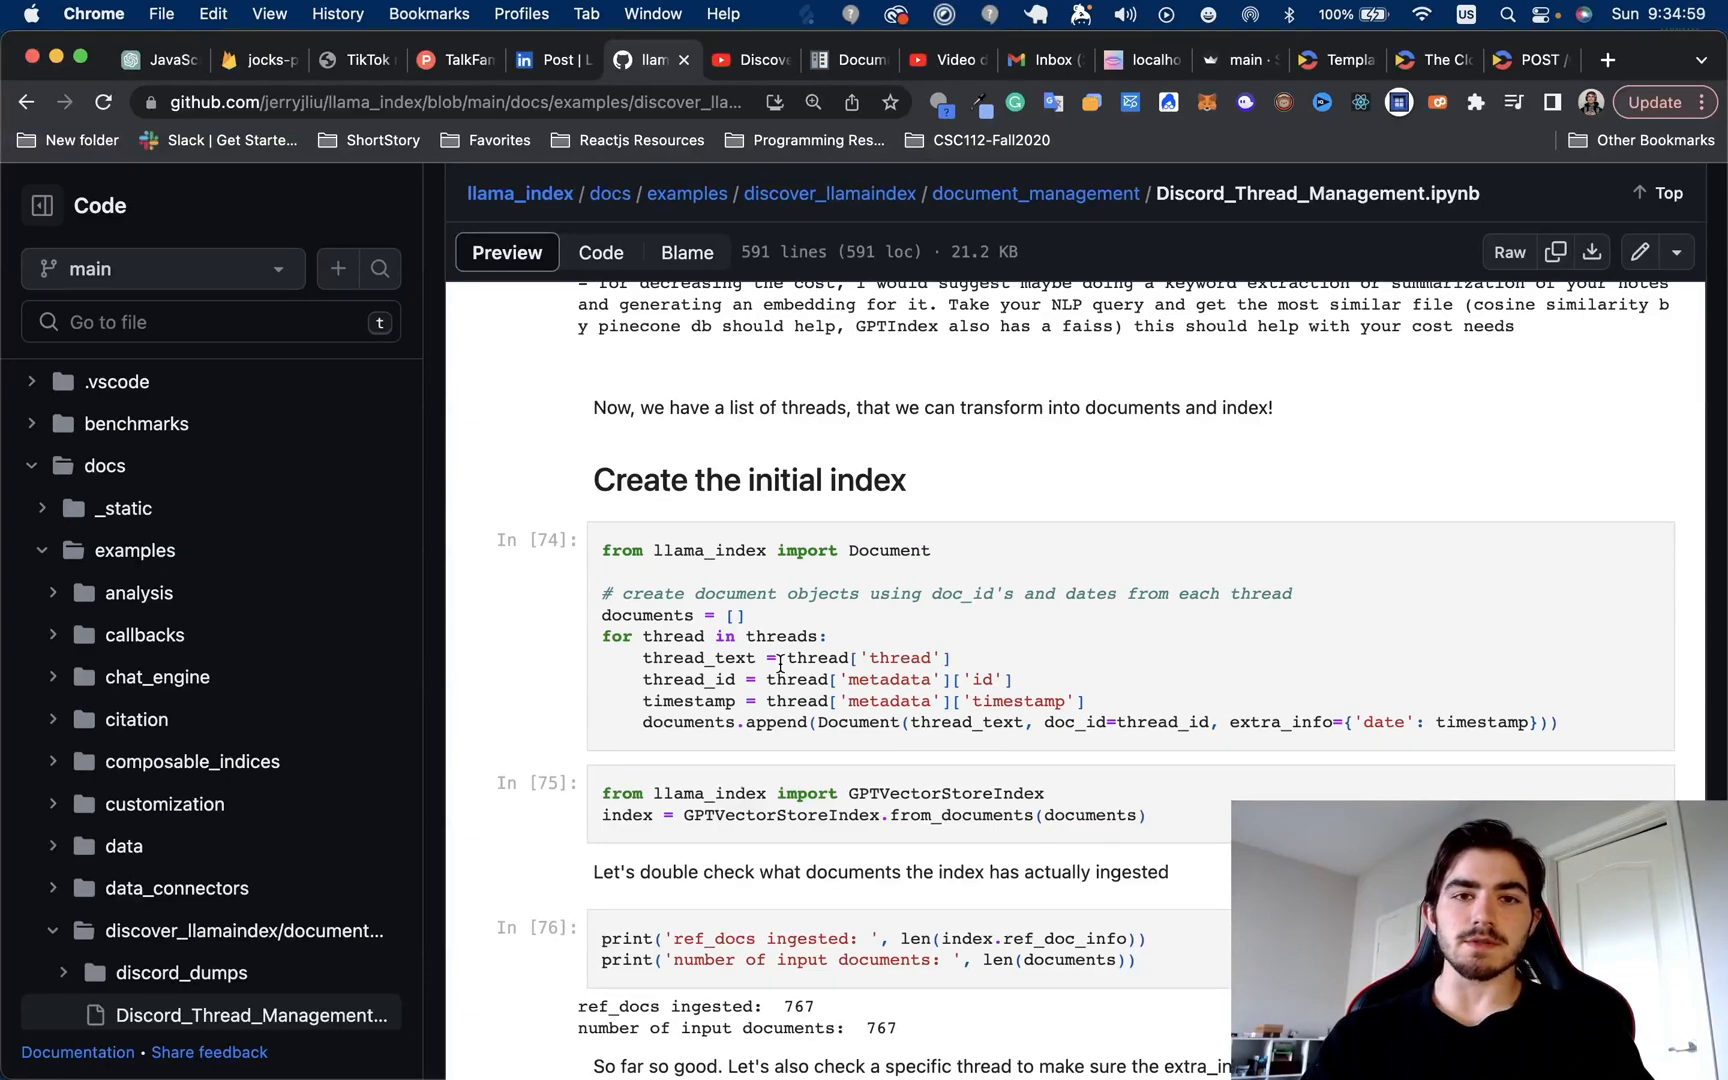
mouse_move(838, 730)
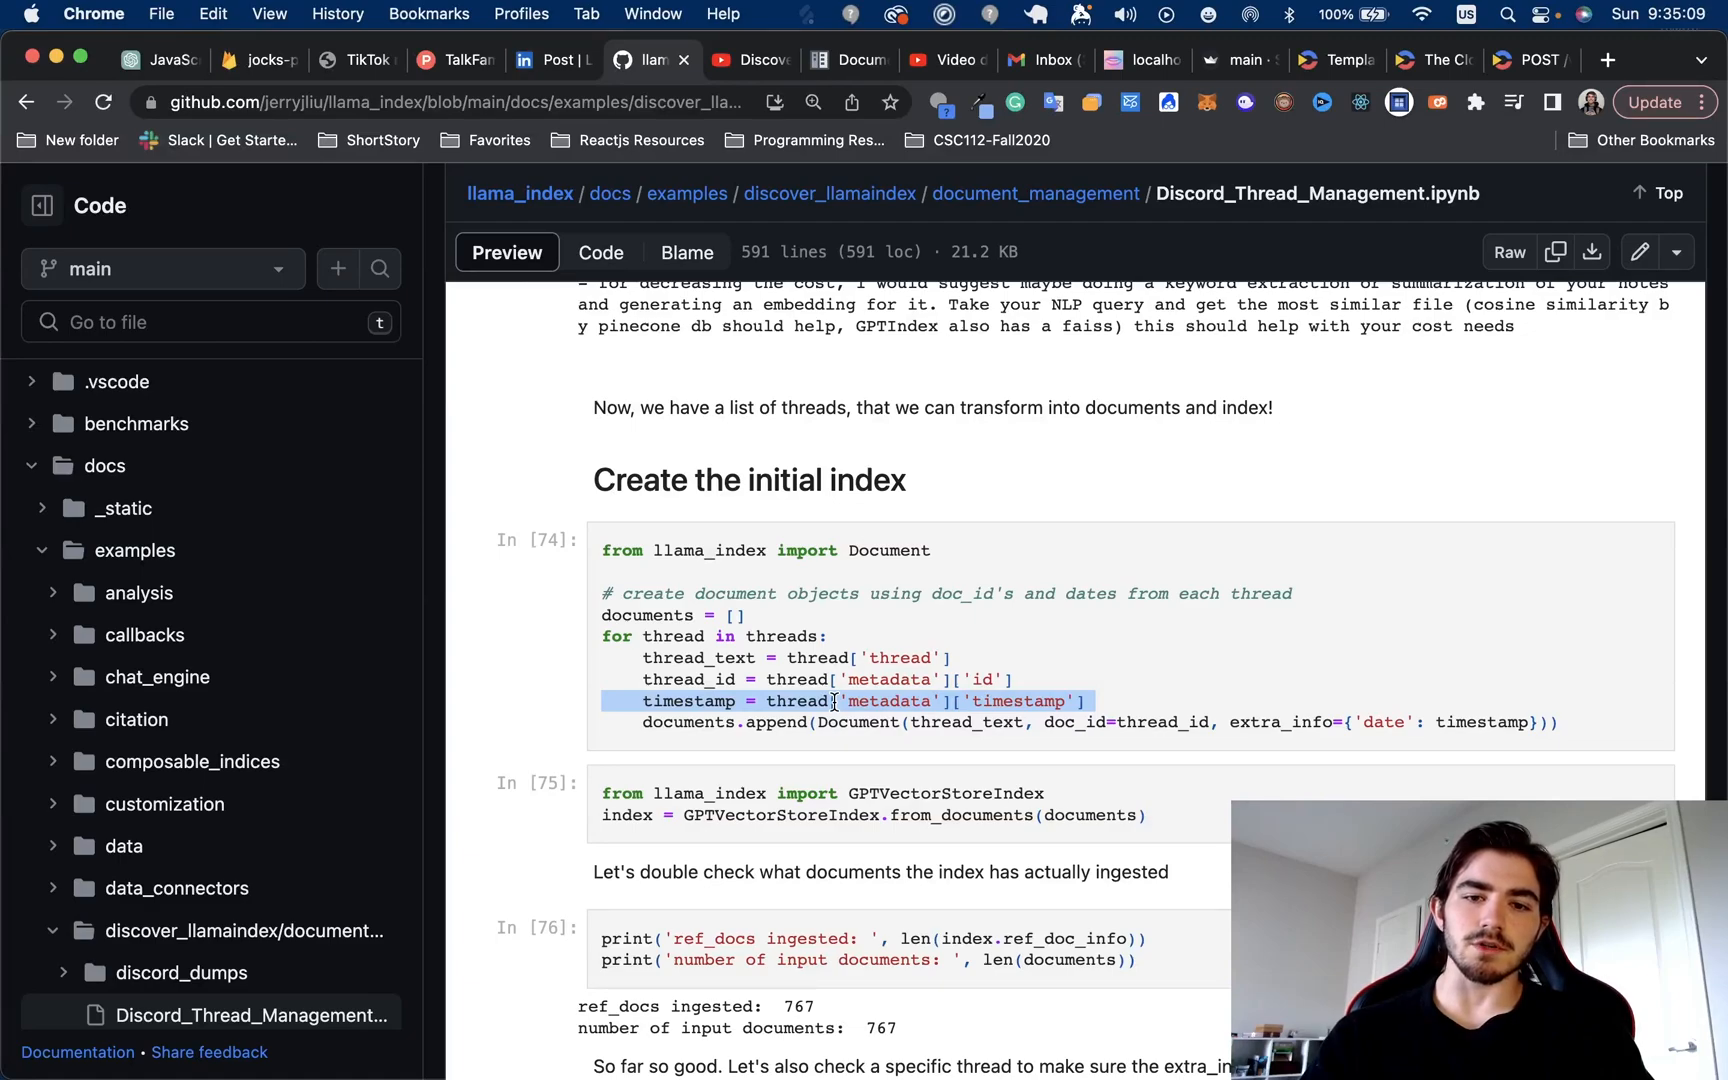
mouse_move(1077, 731)
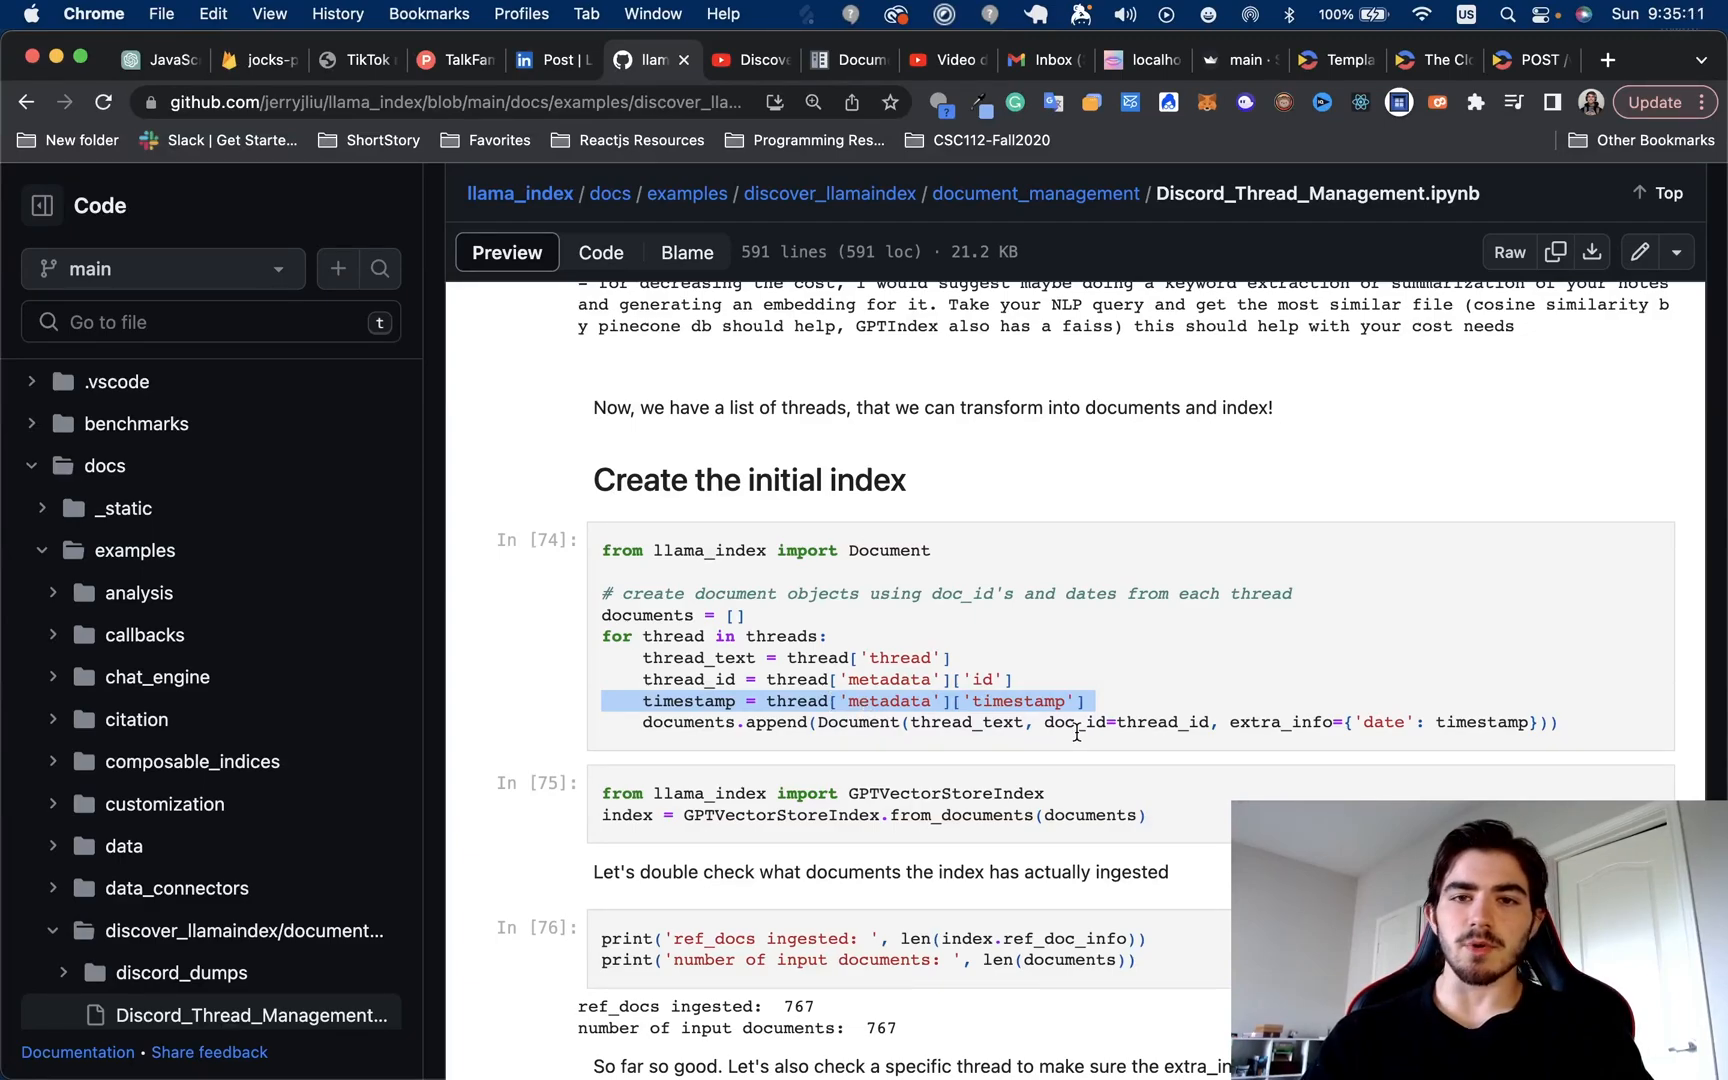
mouse_move(1141, 722)
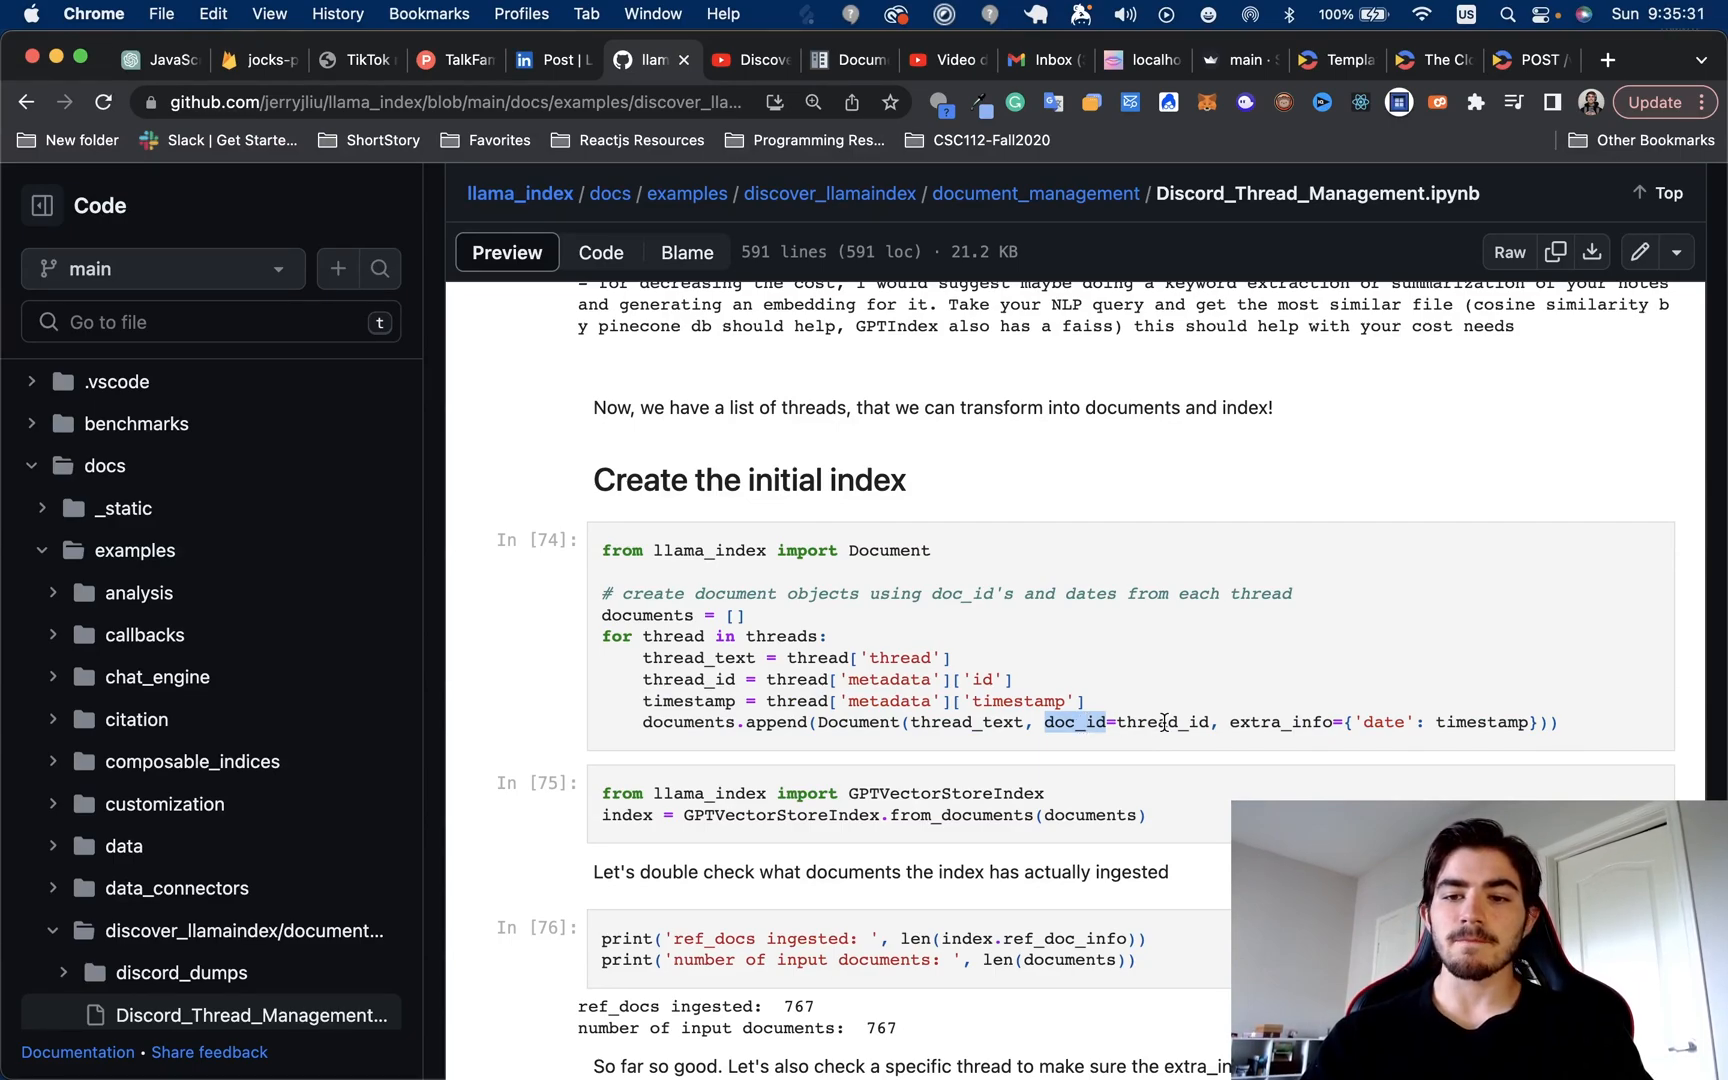
scroll("up", 3)
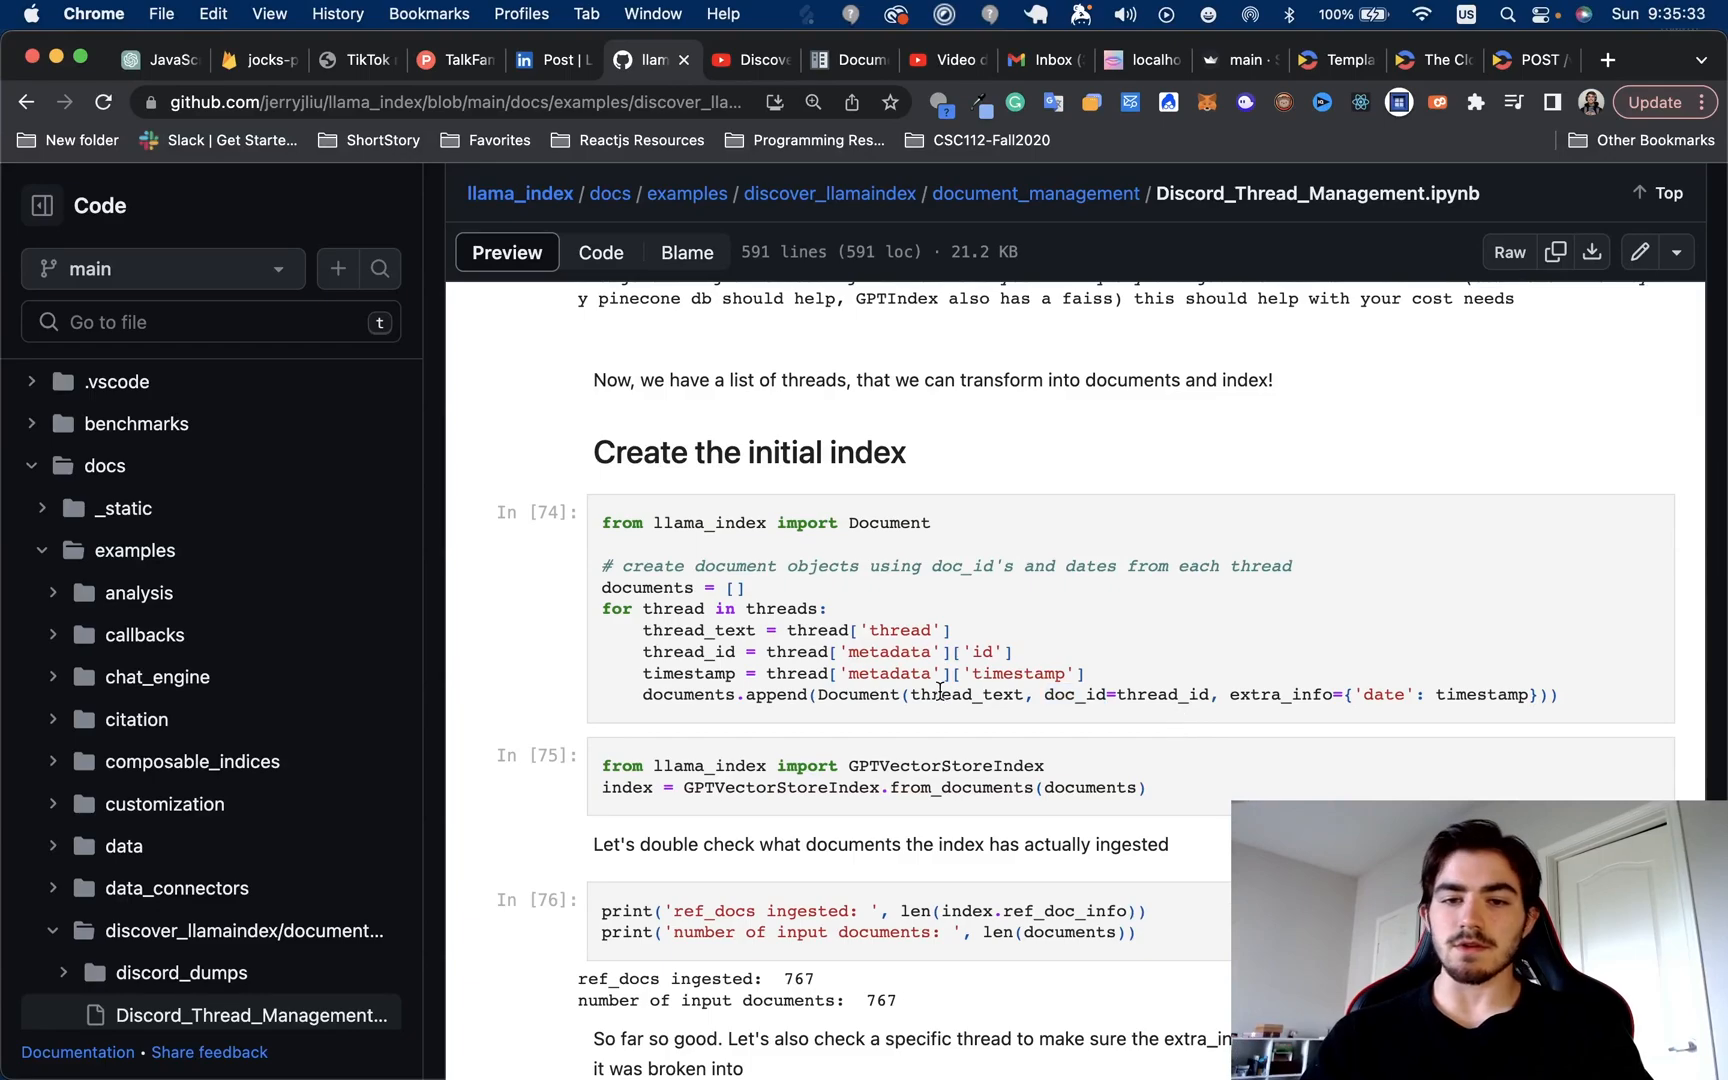
mouse_move(1245, 711)
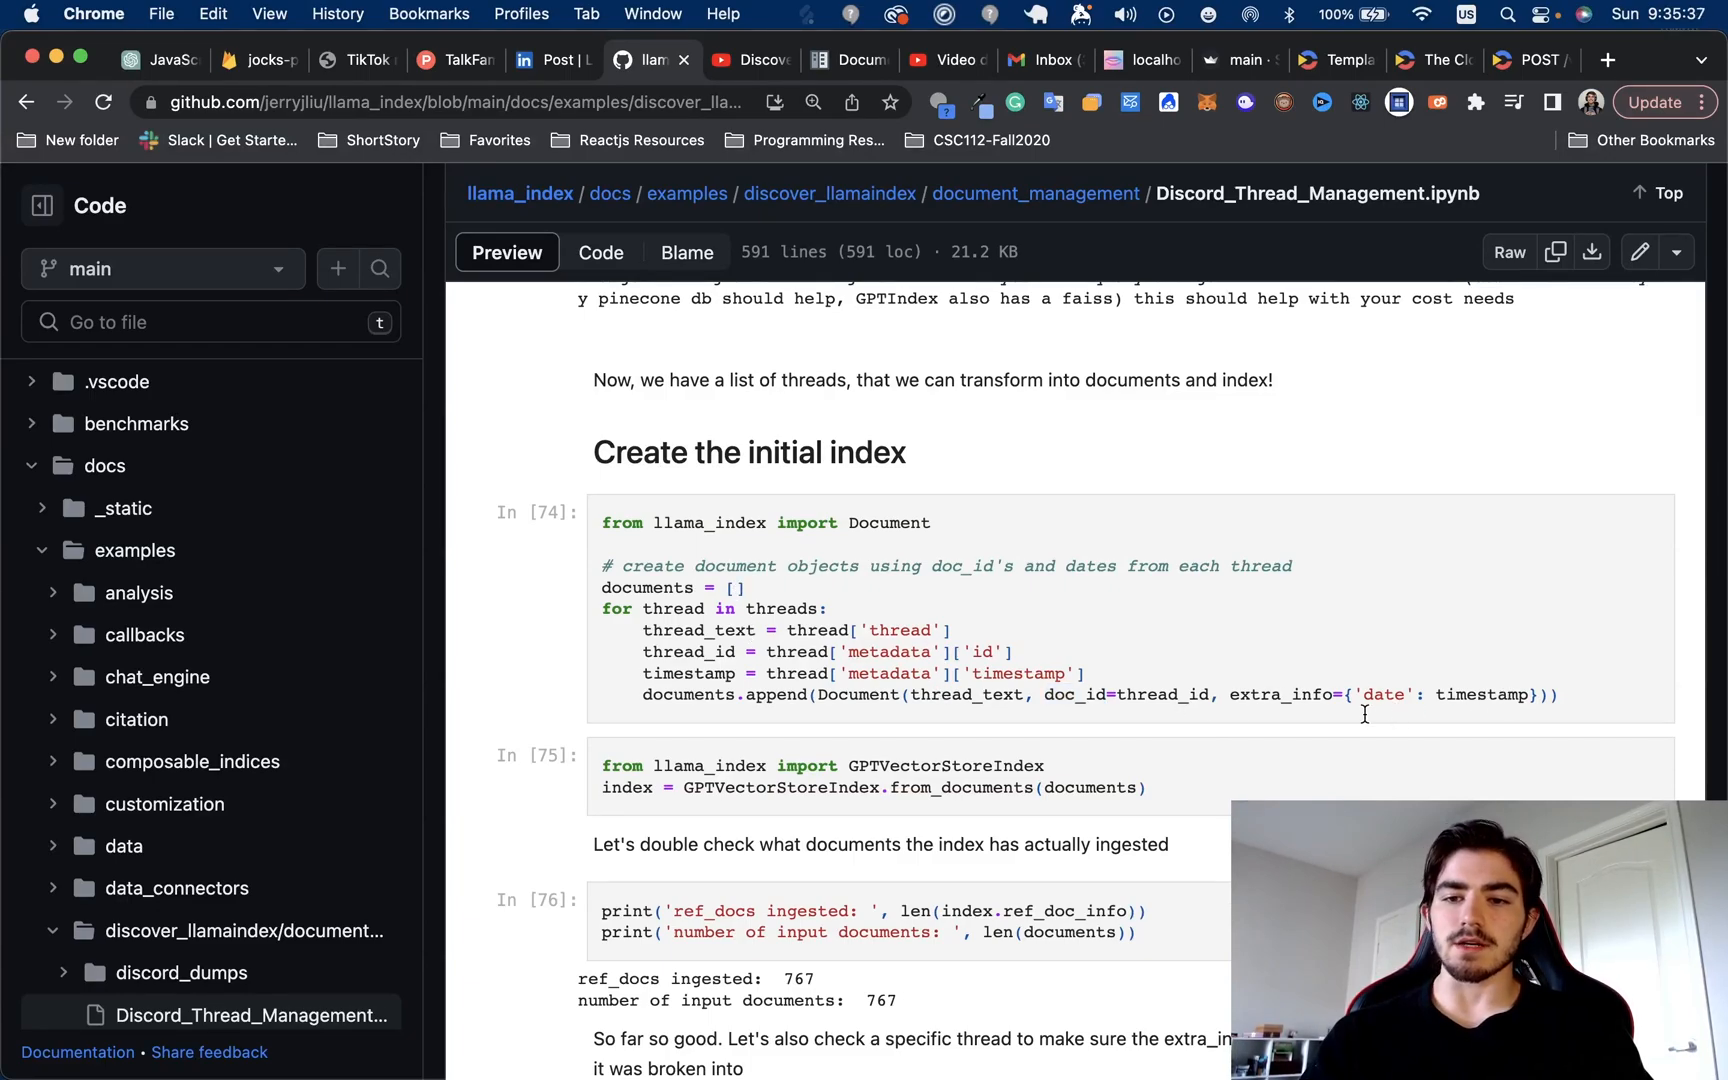
Read through cells 75–77 covering the thread metadata check
scroll("down", 3)
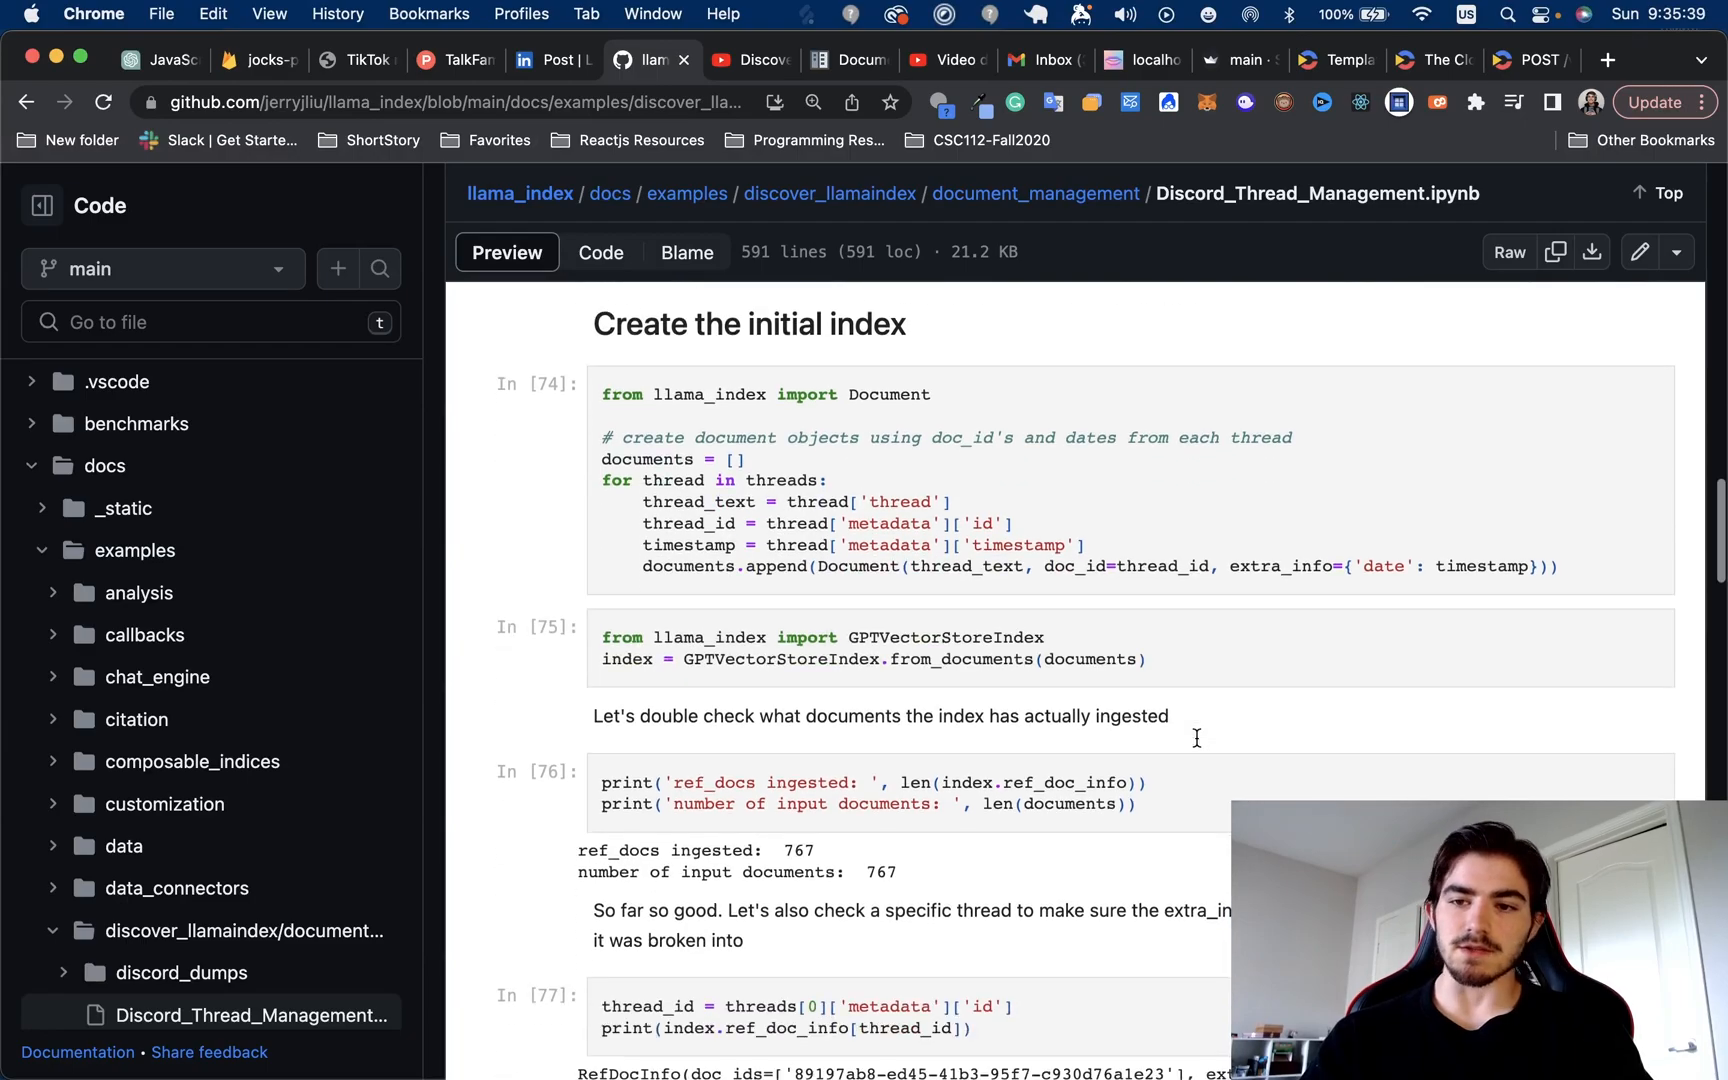
scroll("down", 3)
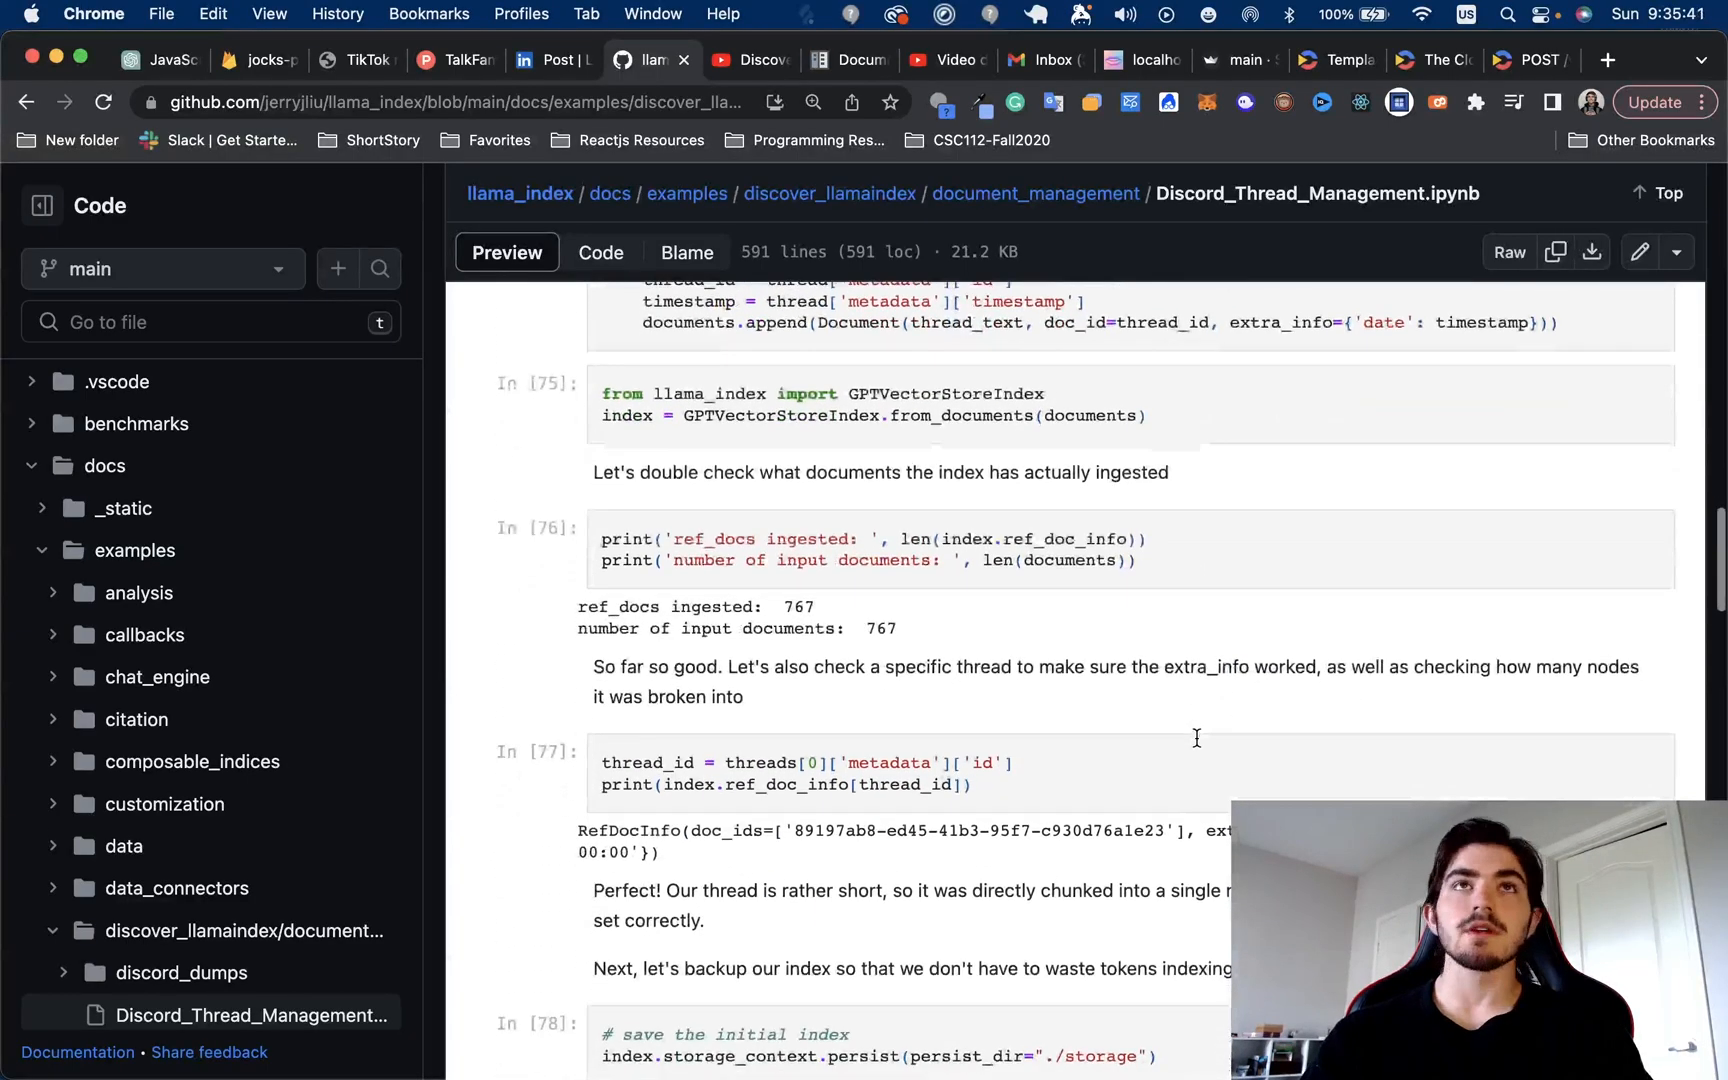
scroll("up", 3)
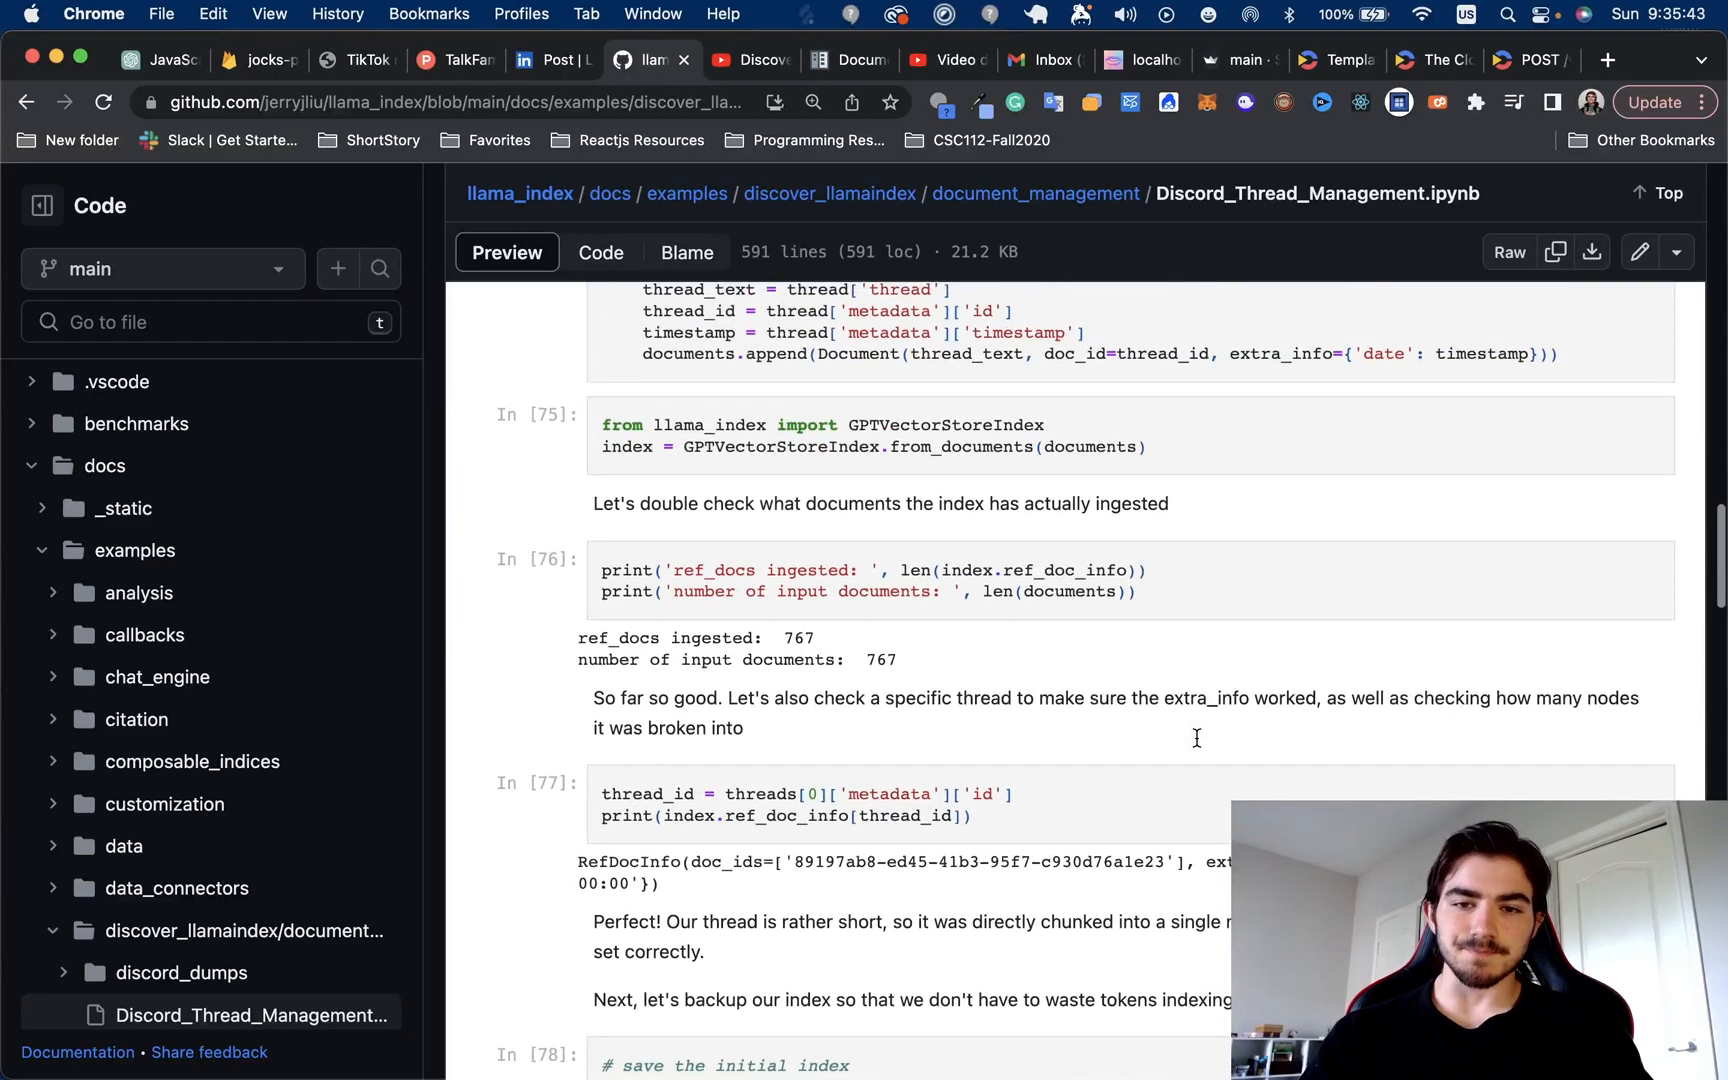
scroll("down", 3)
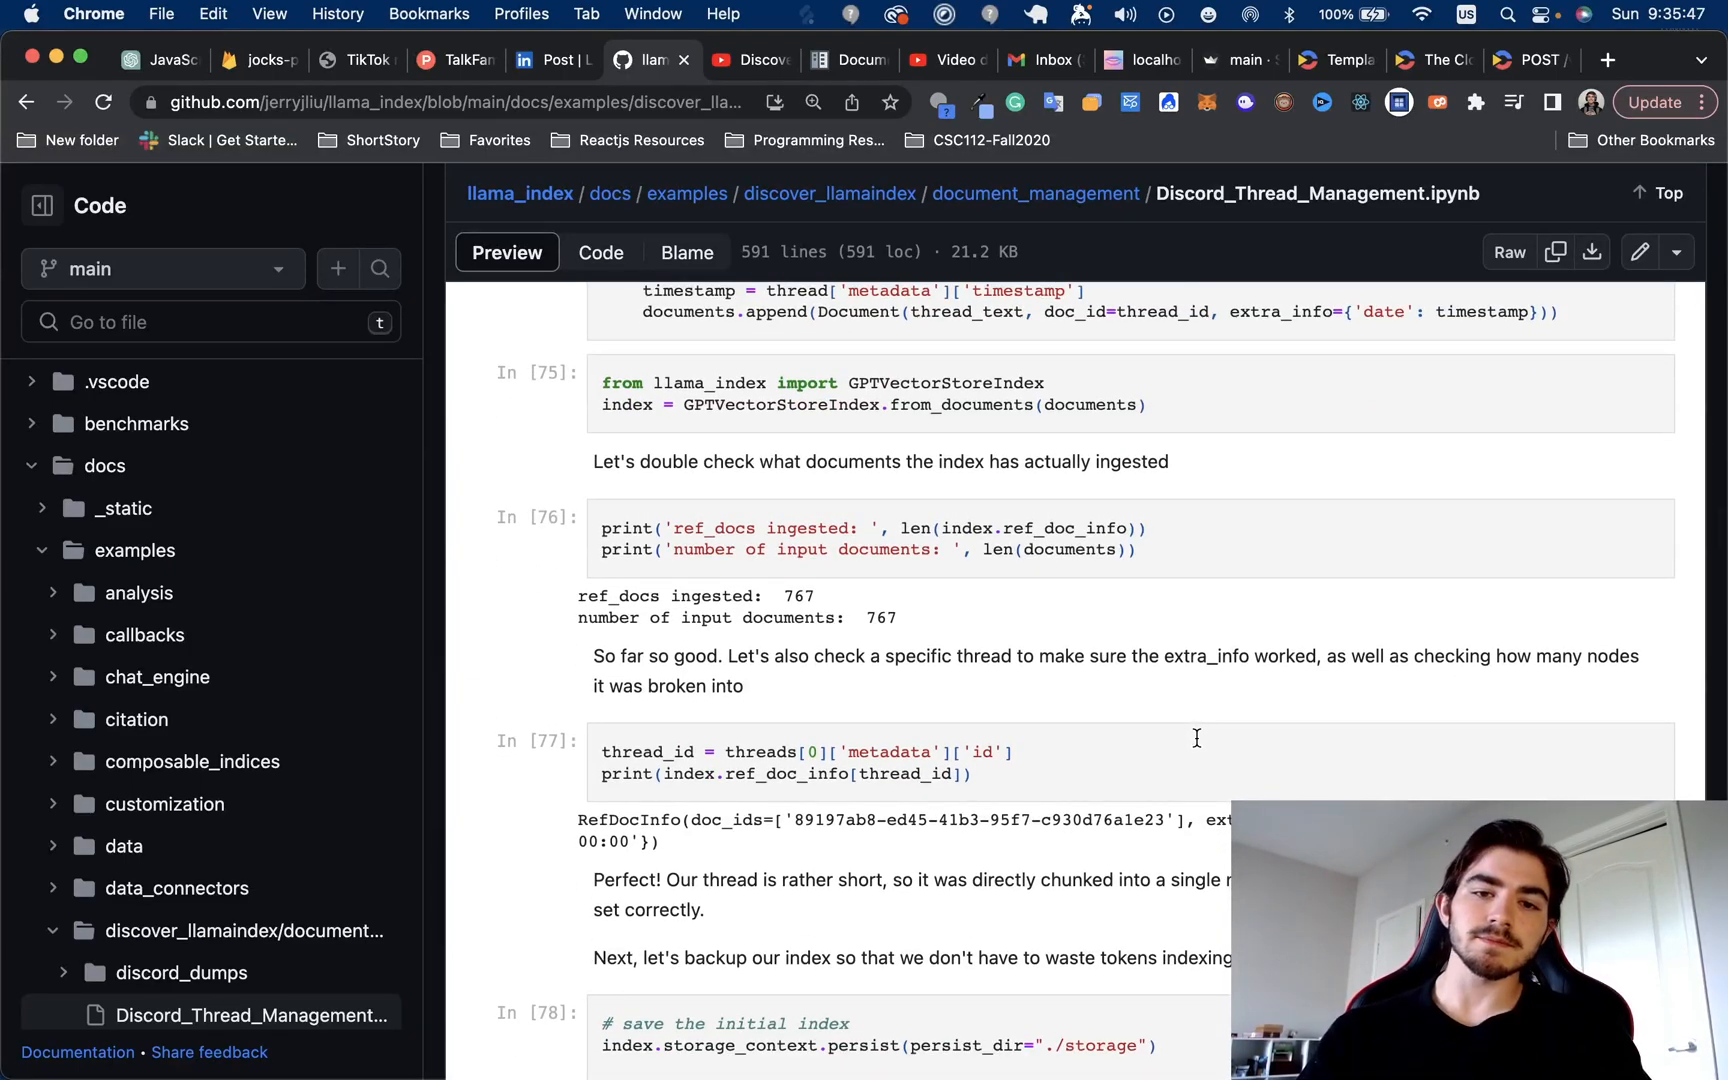
scroll("up", 3)
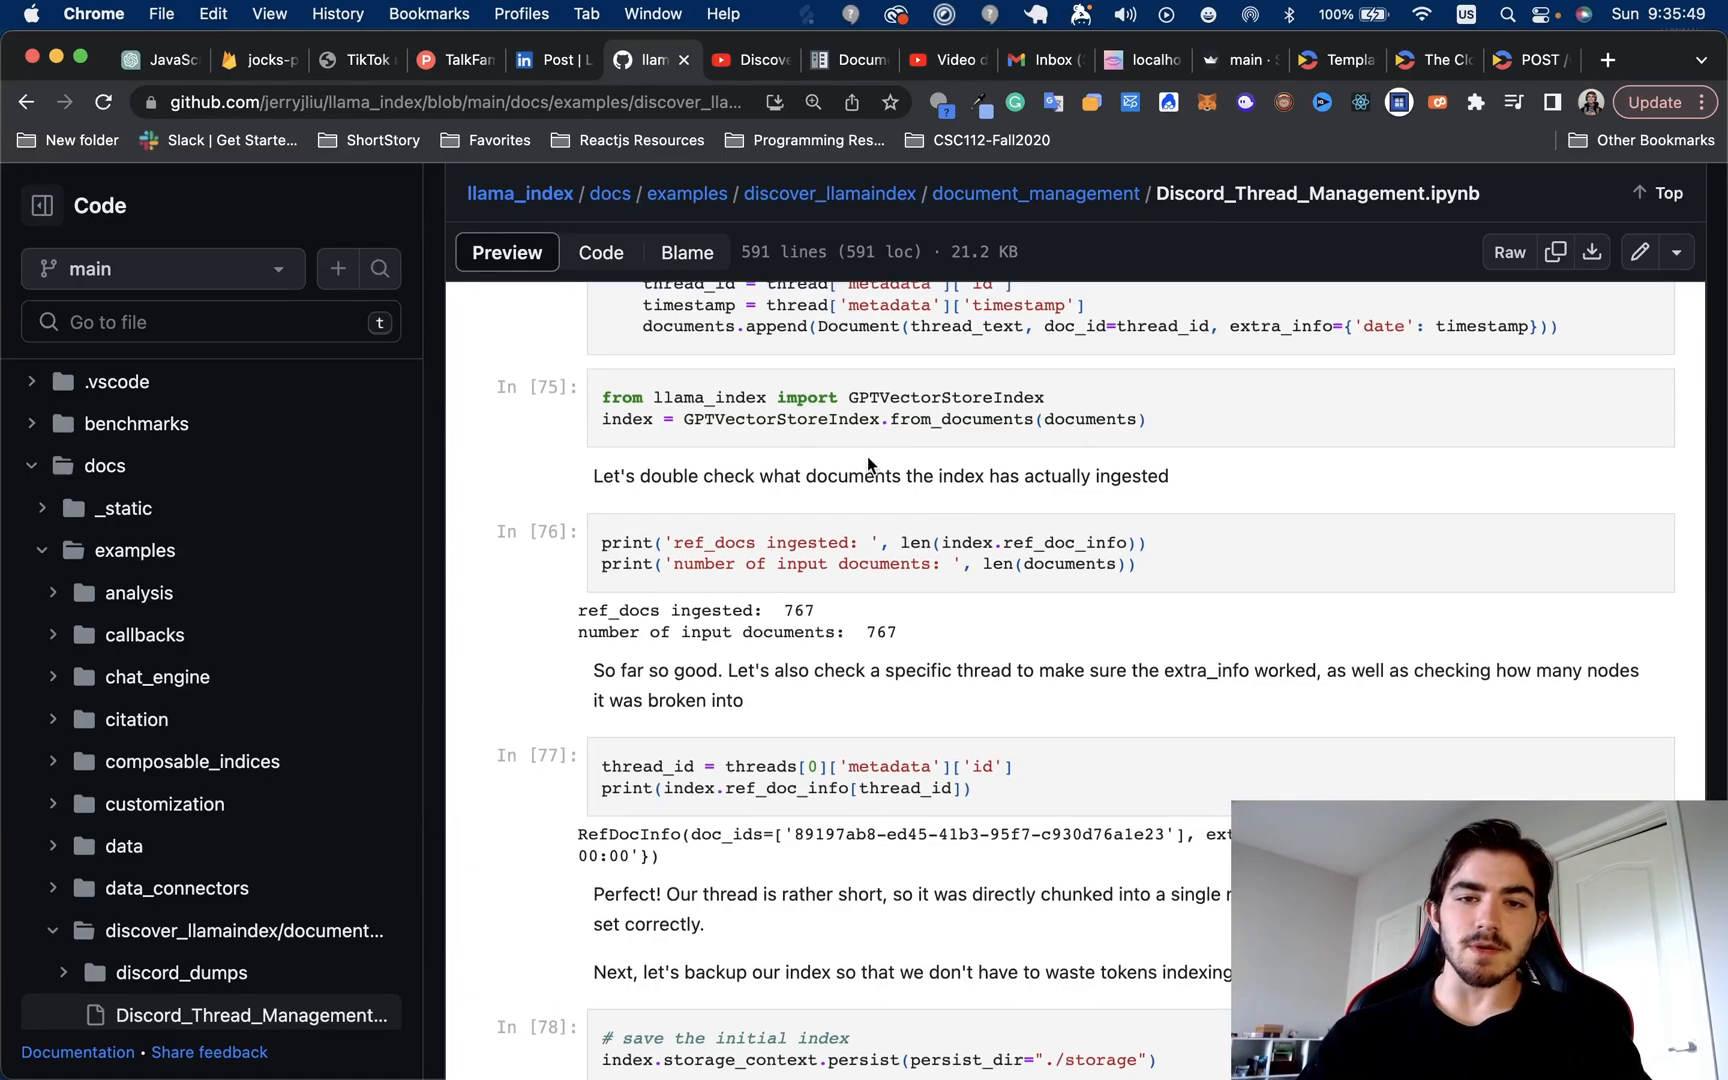
scroll("down", 3)
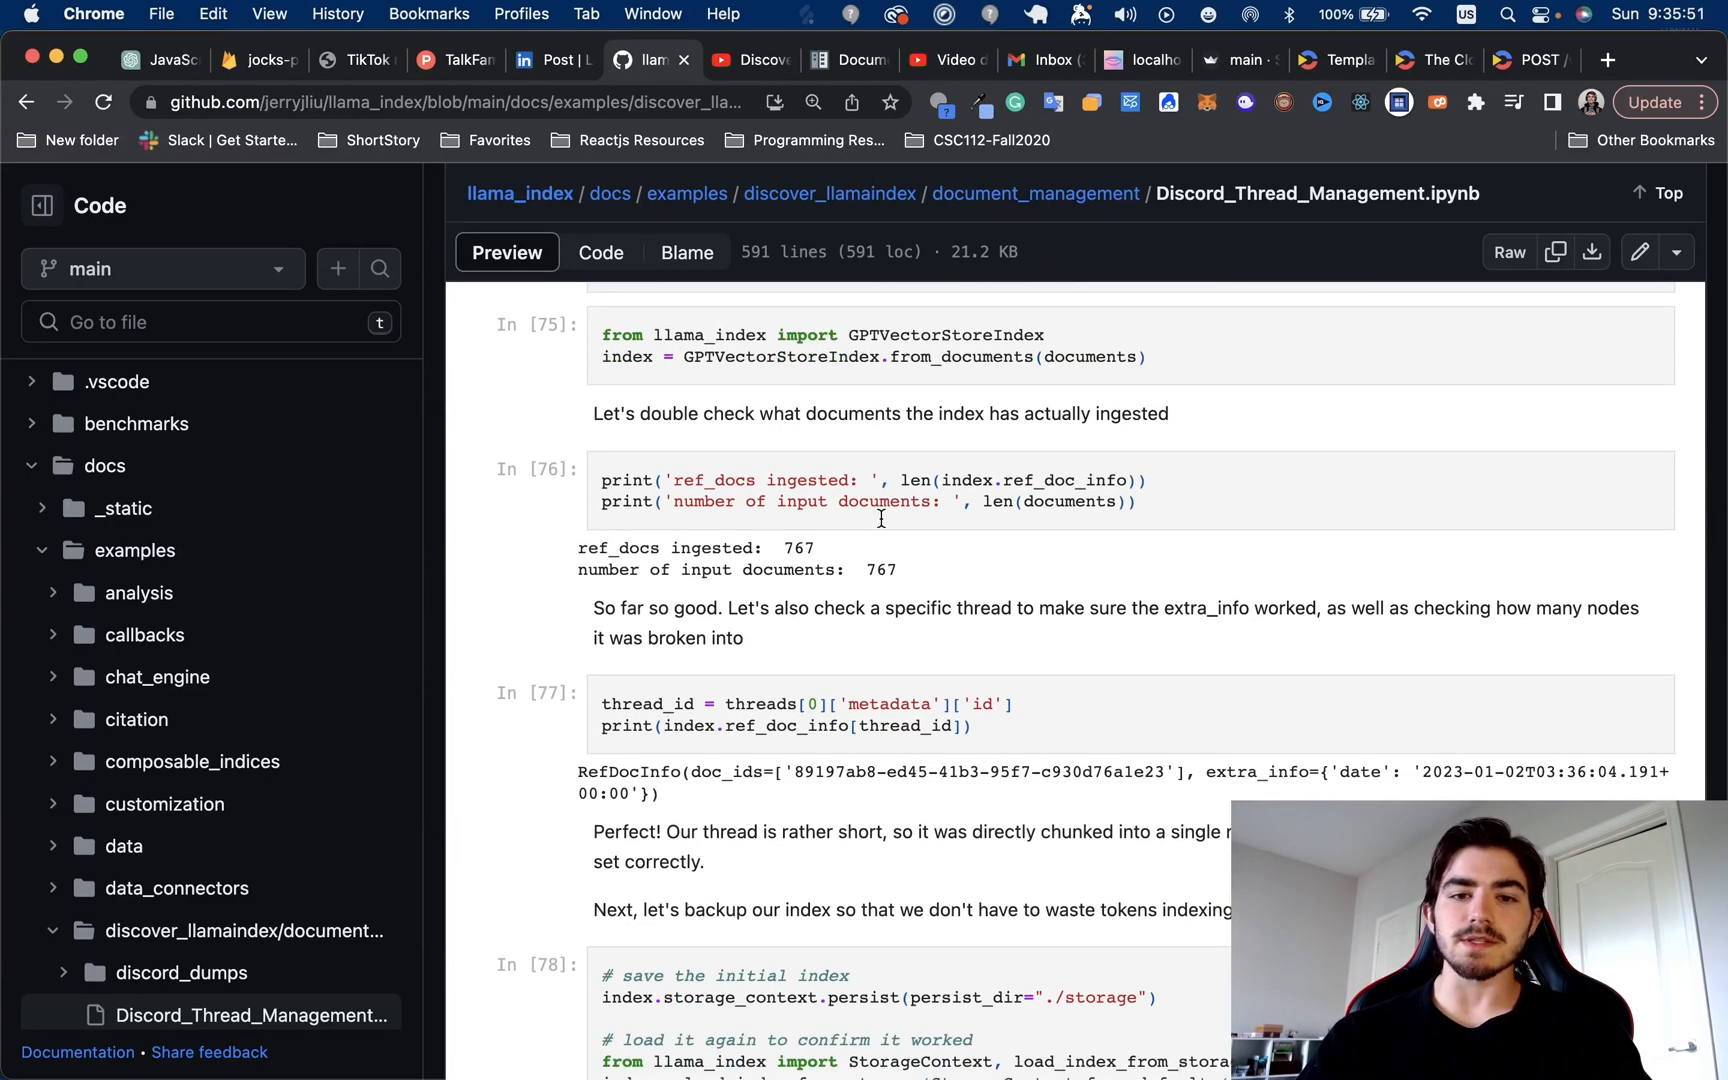
scroll("down", 3)
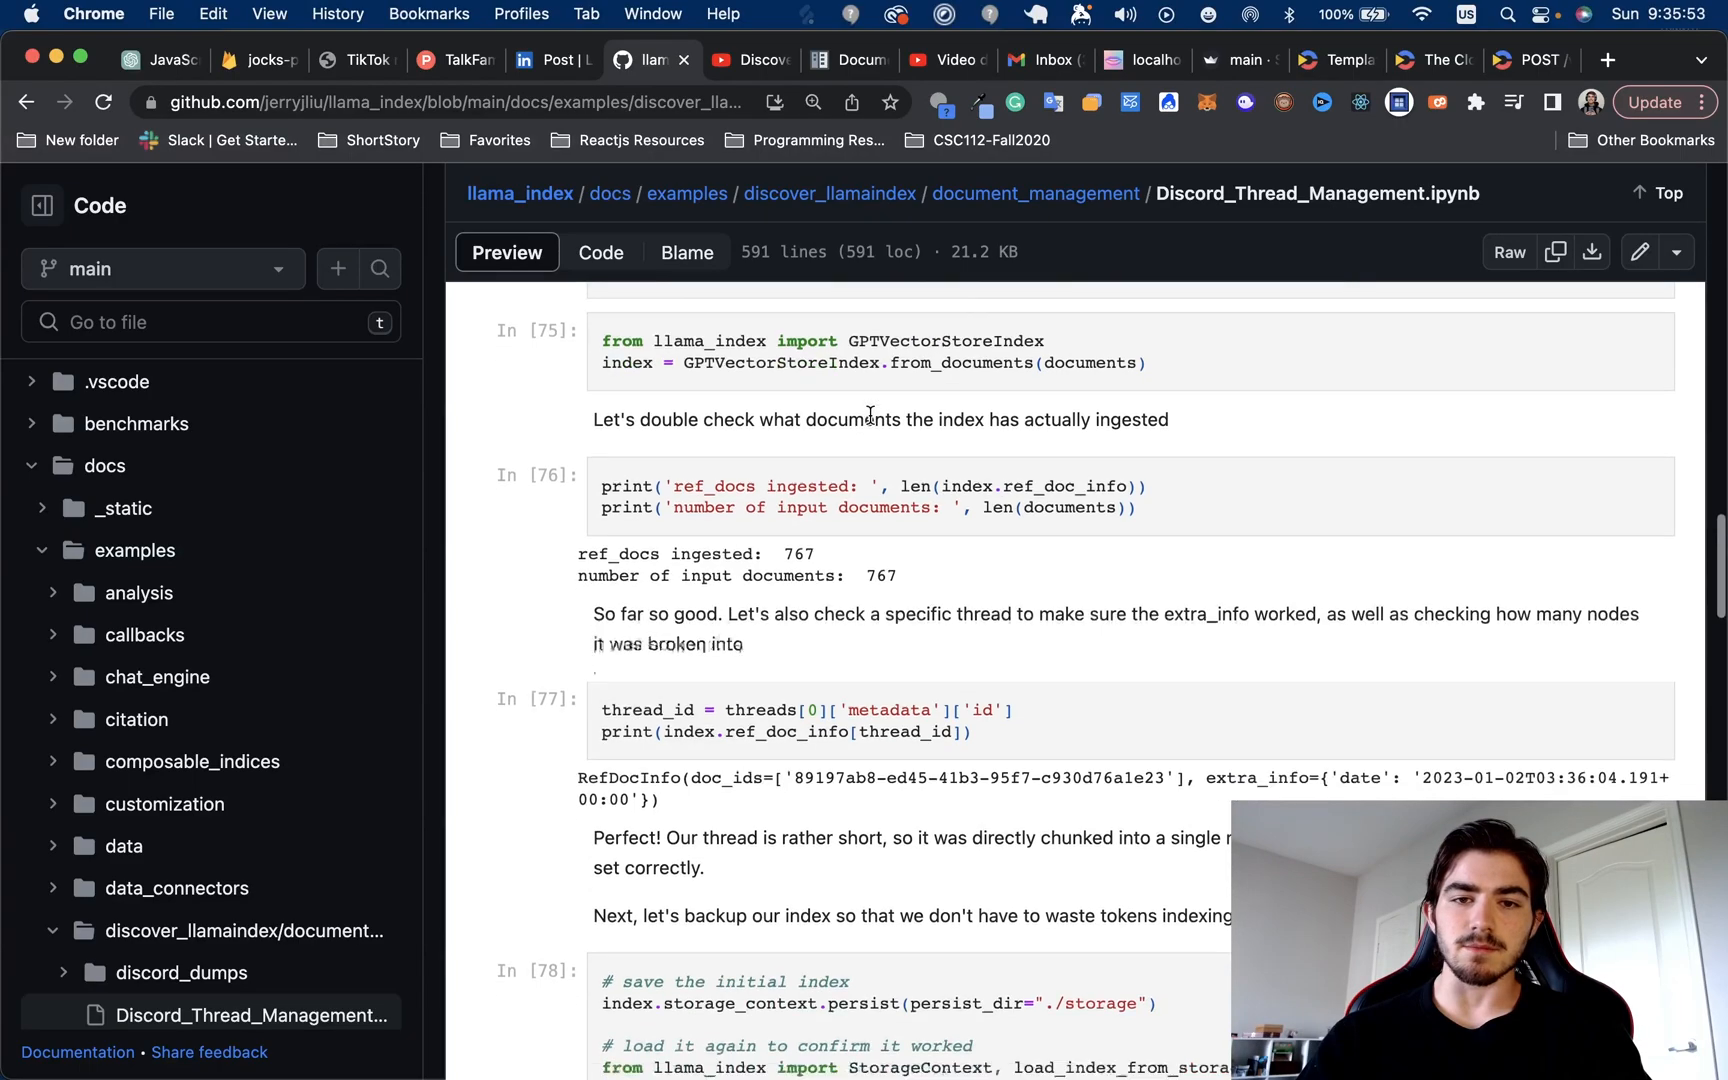
Reach cell 78 persisting the index to ./storage and confirming 767 documents
scroll("up", 3)
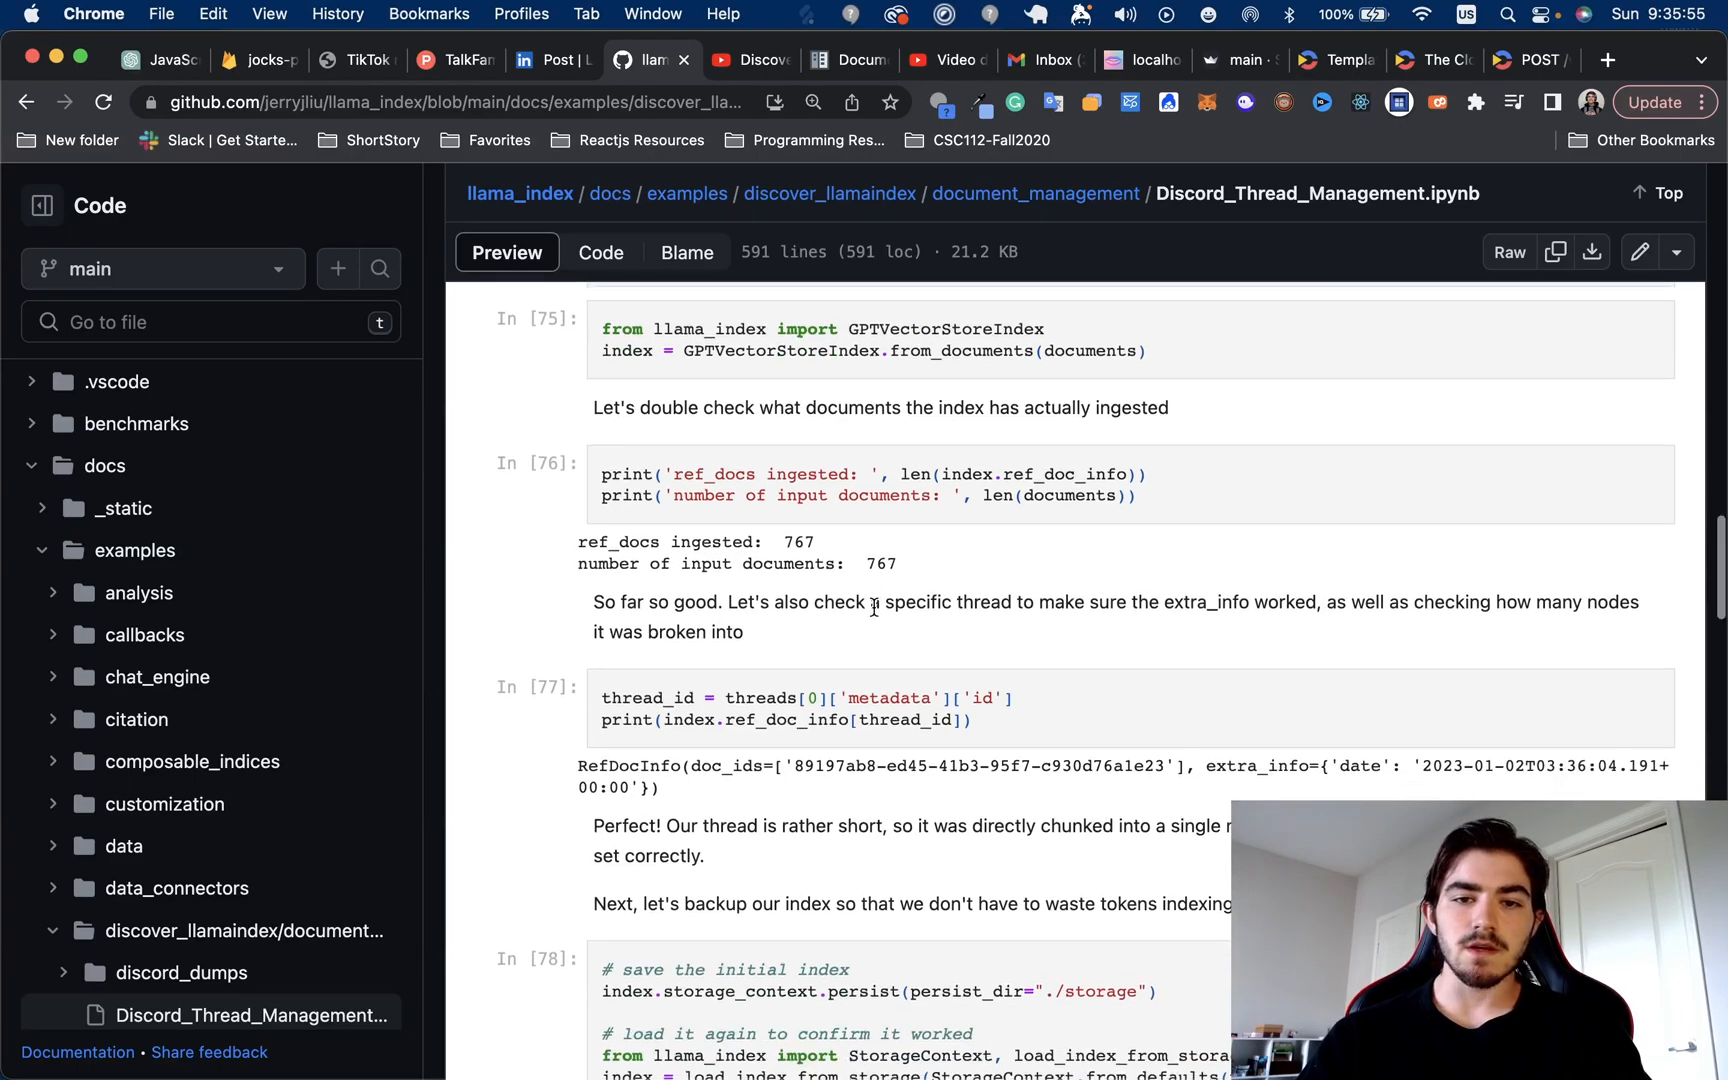
scroll("down", 3)
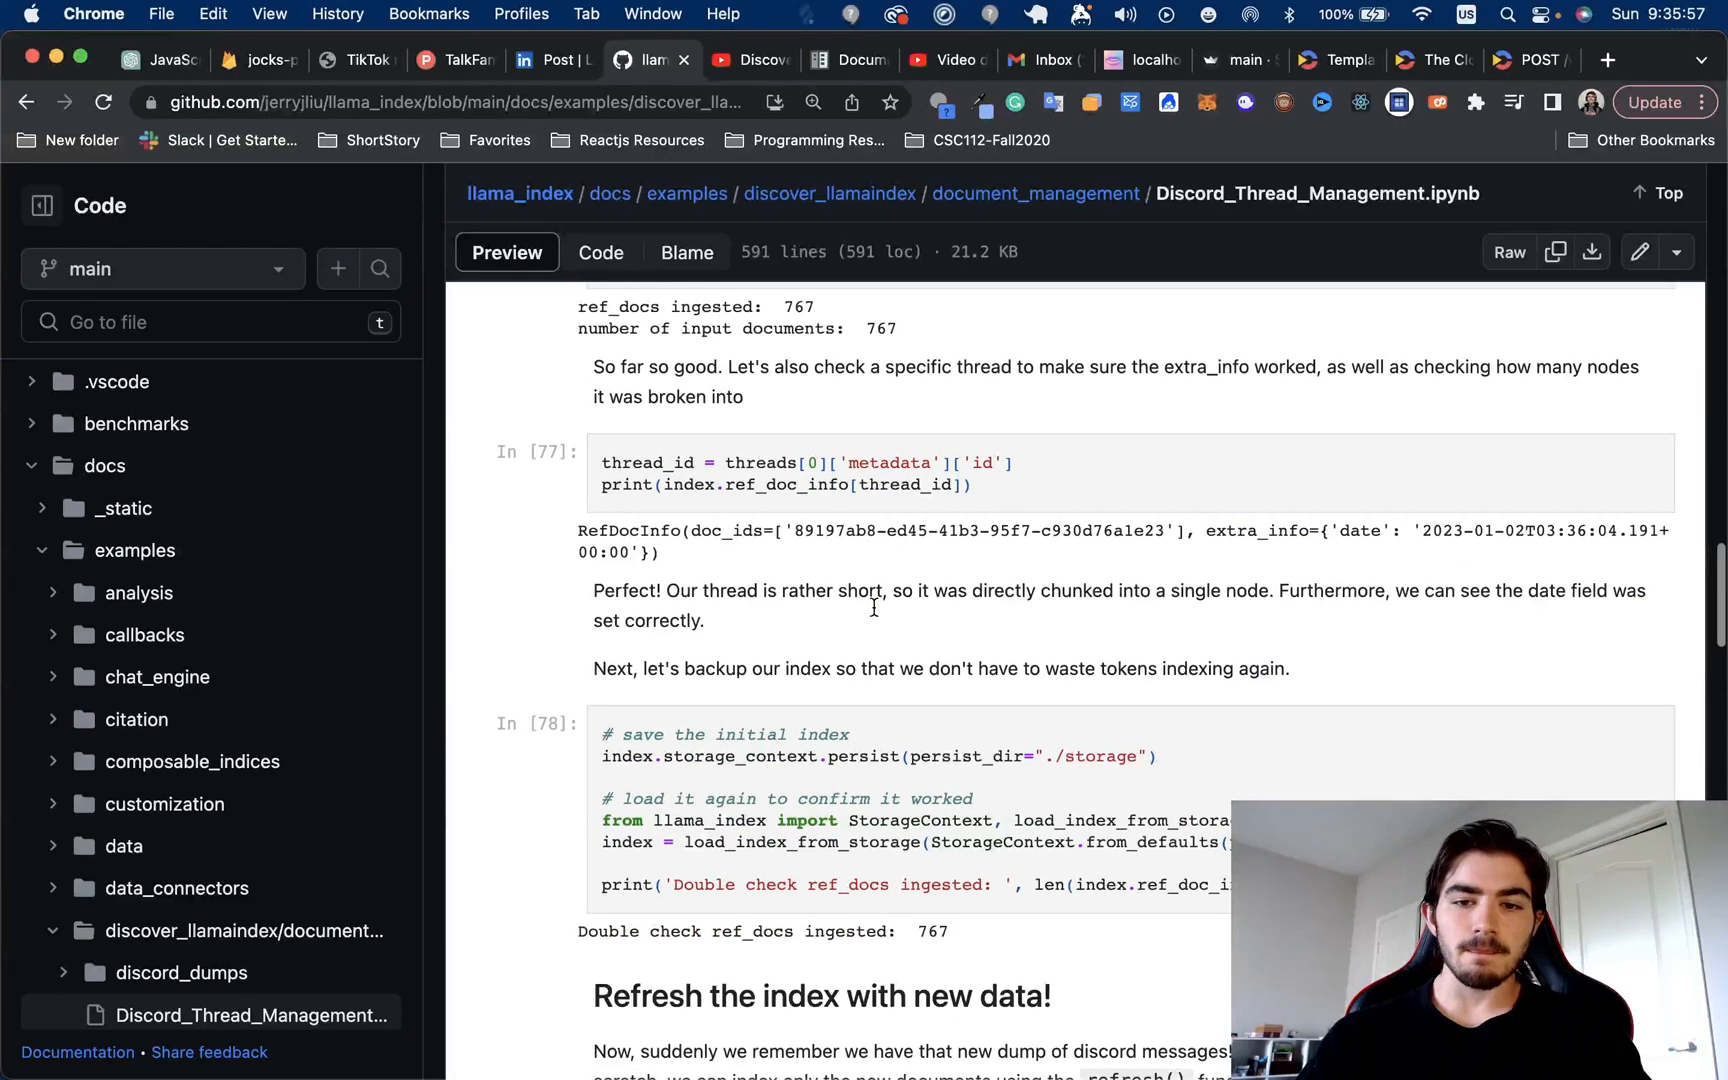
scroll("down", 3)
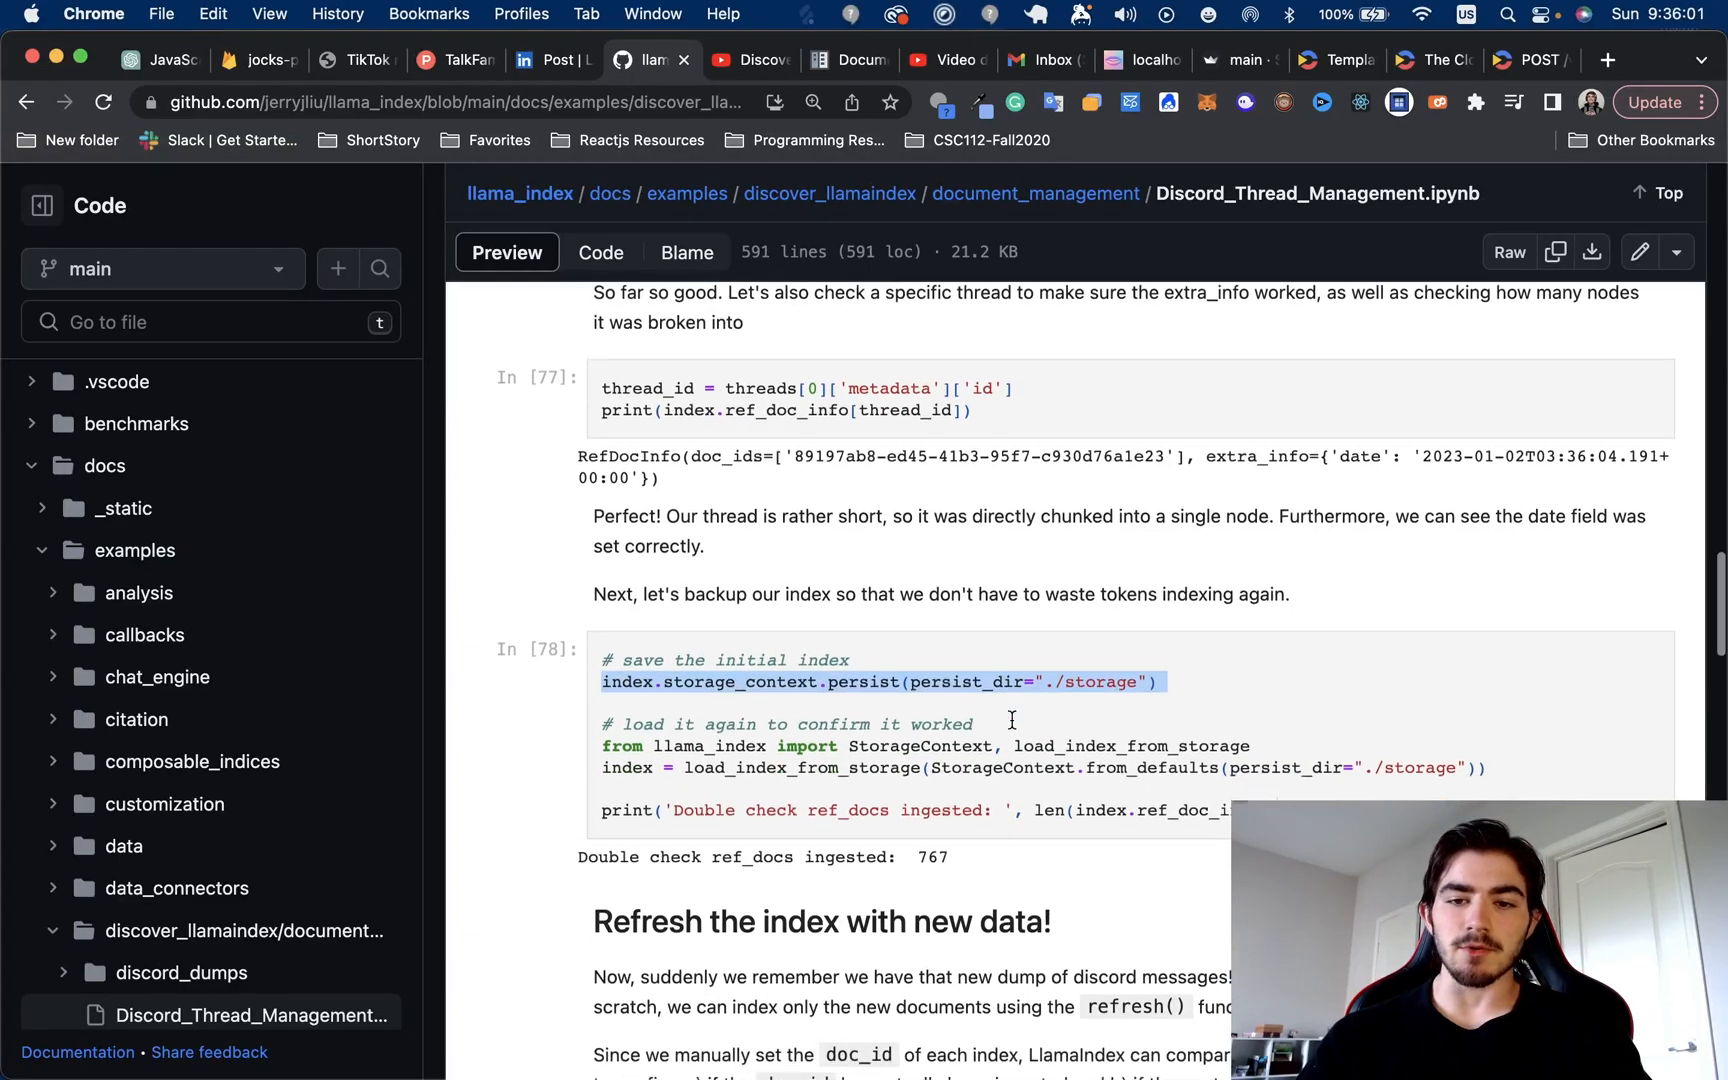
scroll("up", 3)
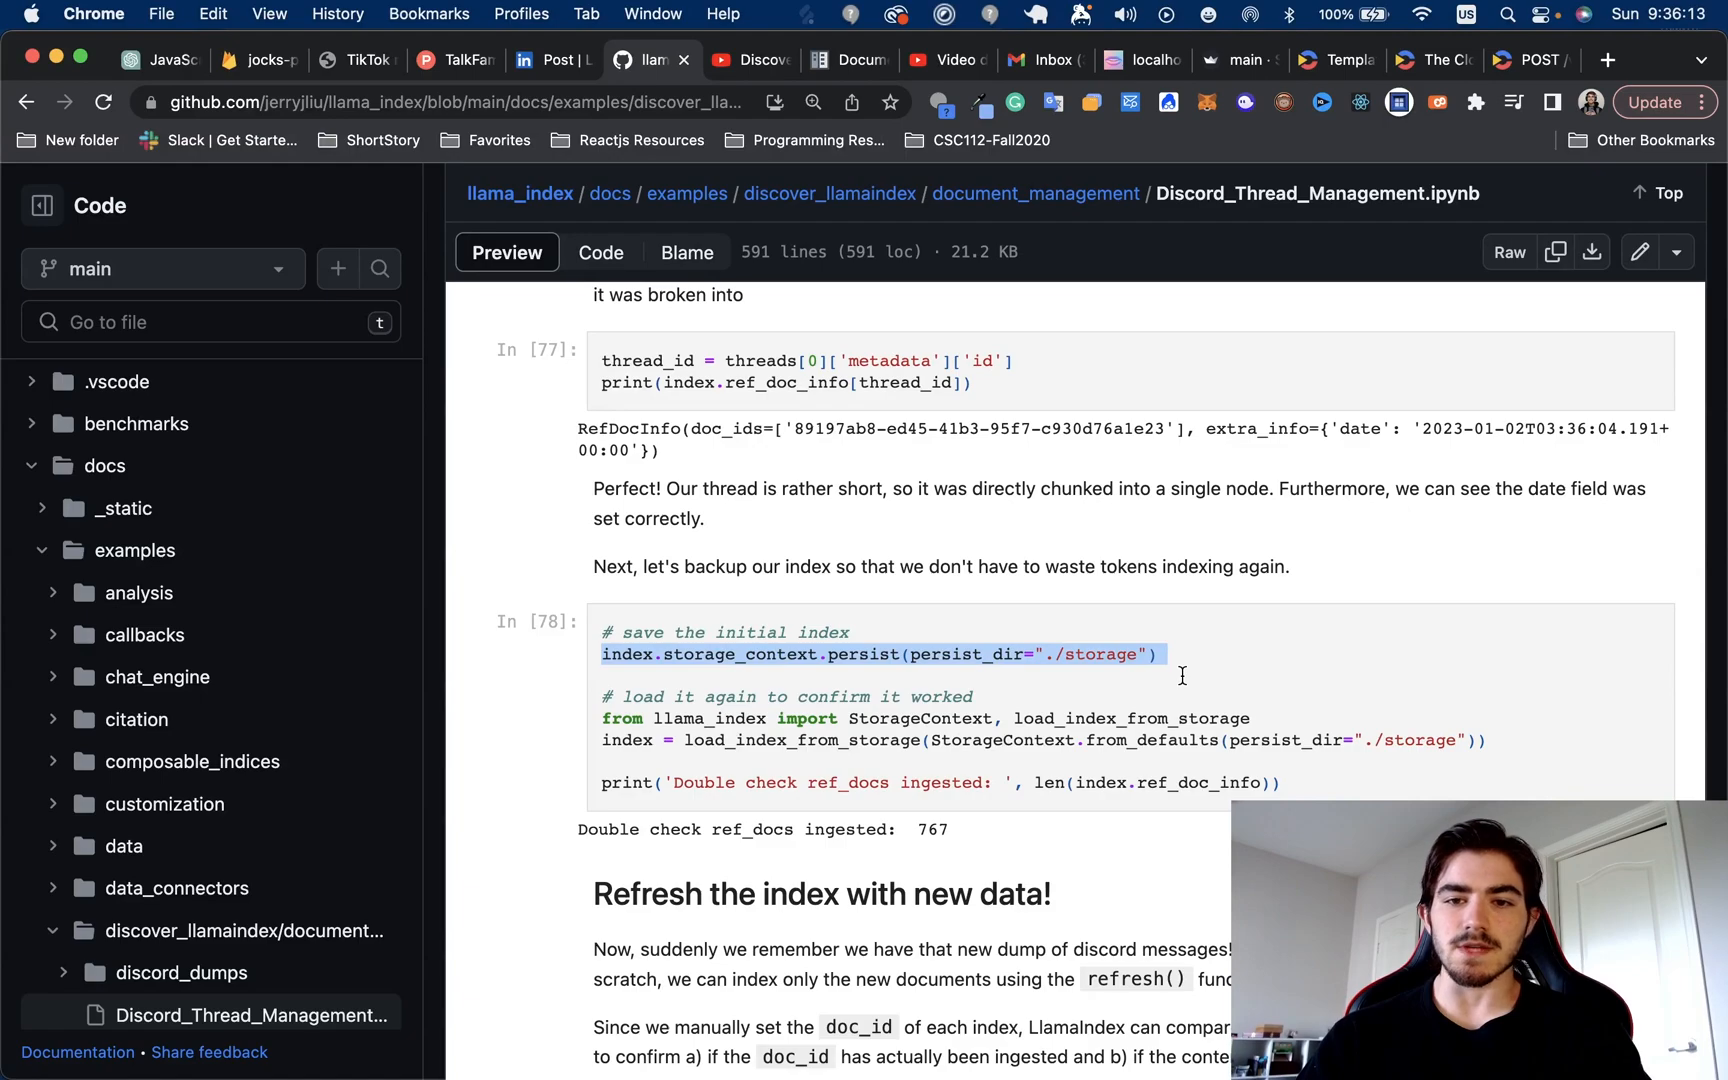
scroll("down", 3)
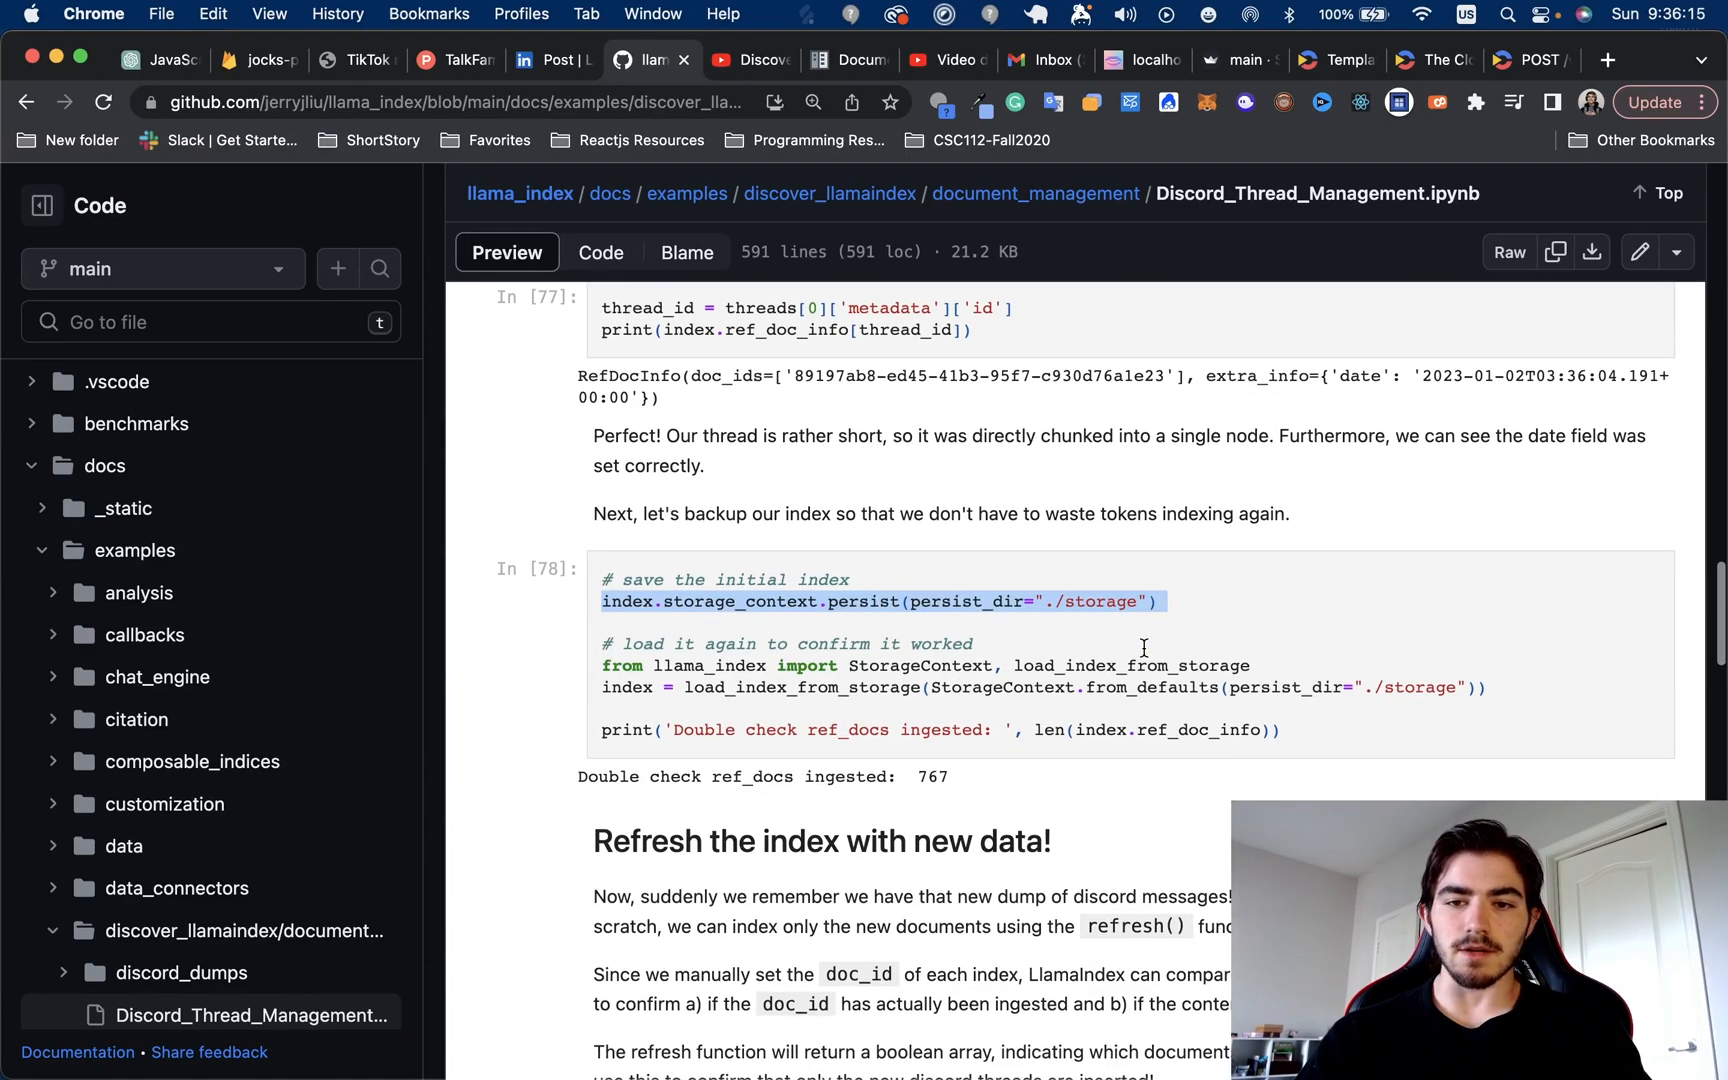
mouse_move(1069, 612)
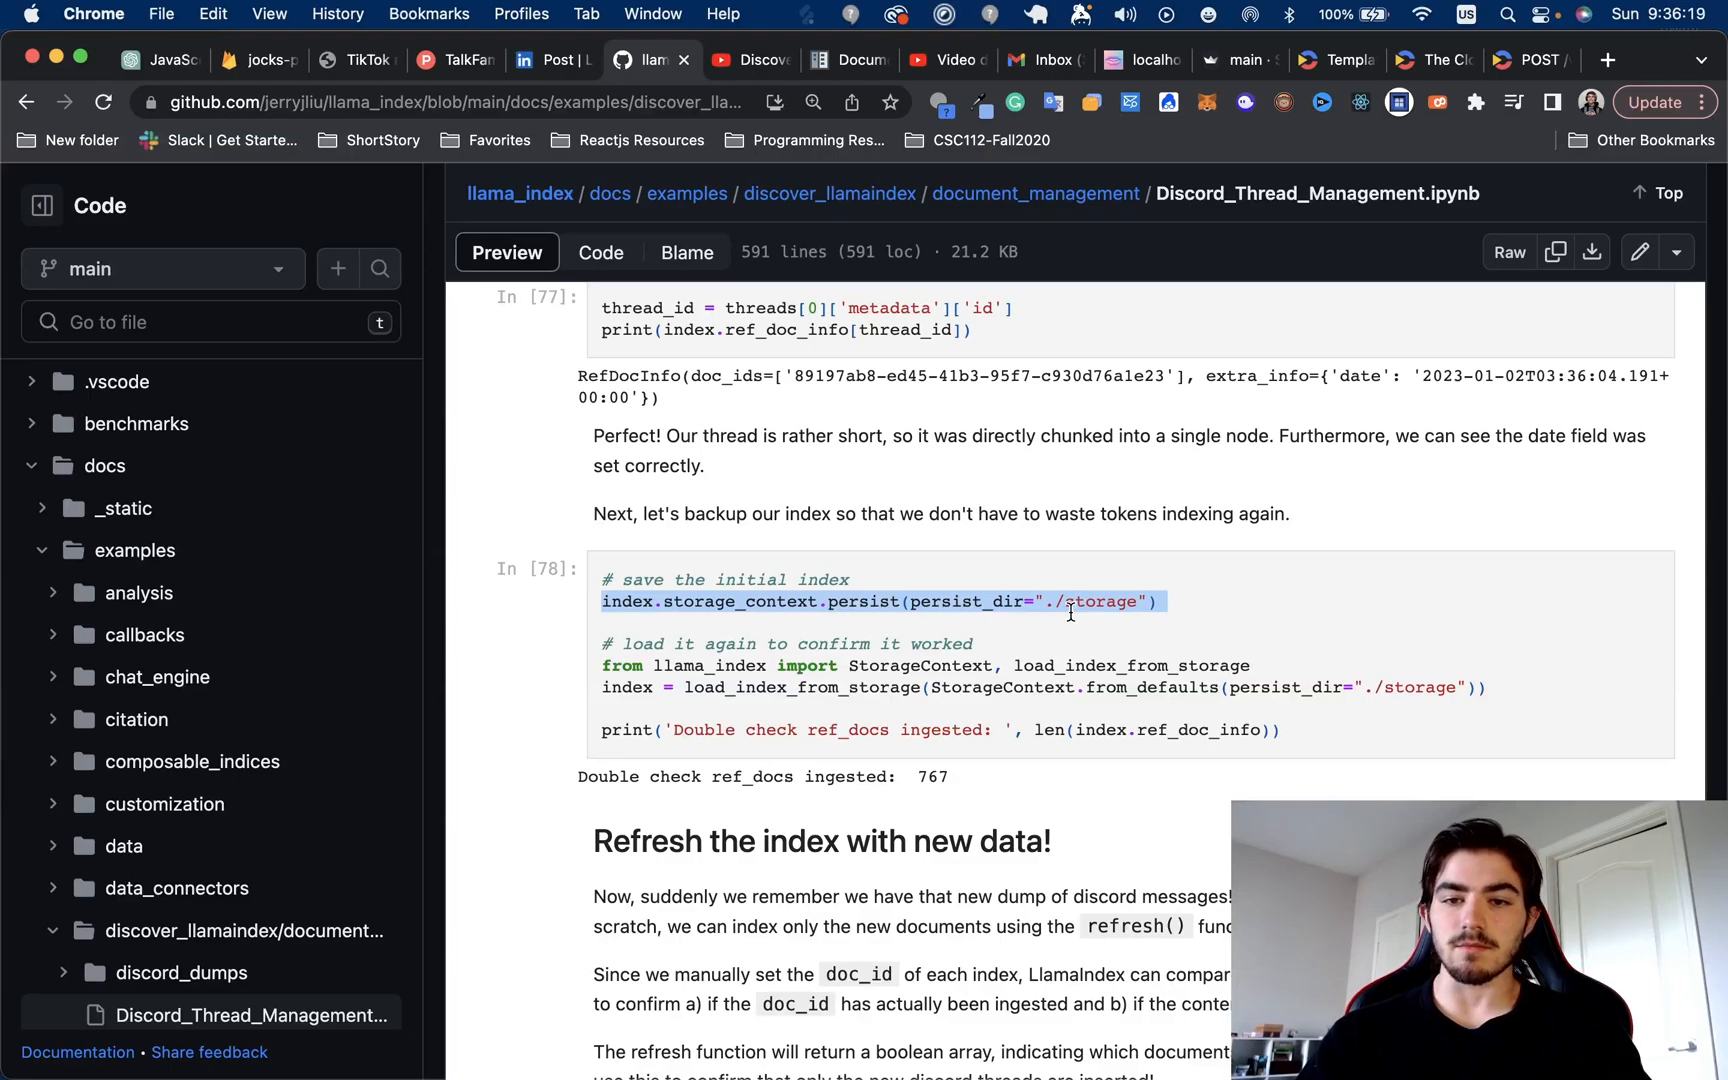
scroll("down", 3)
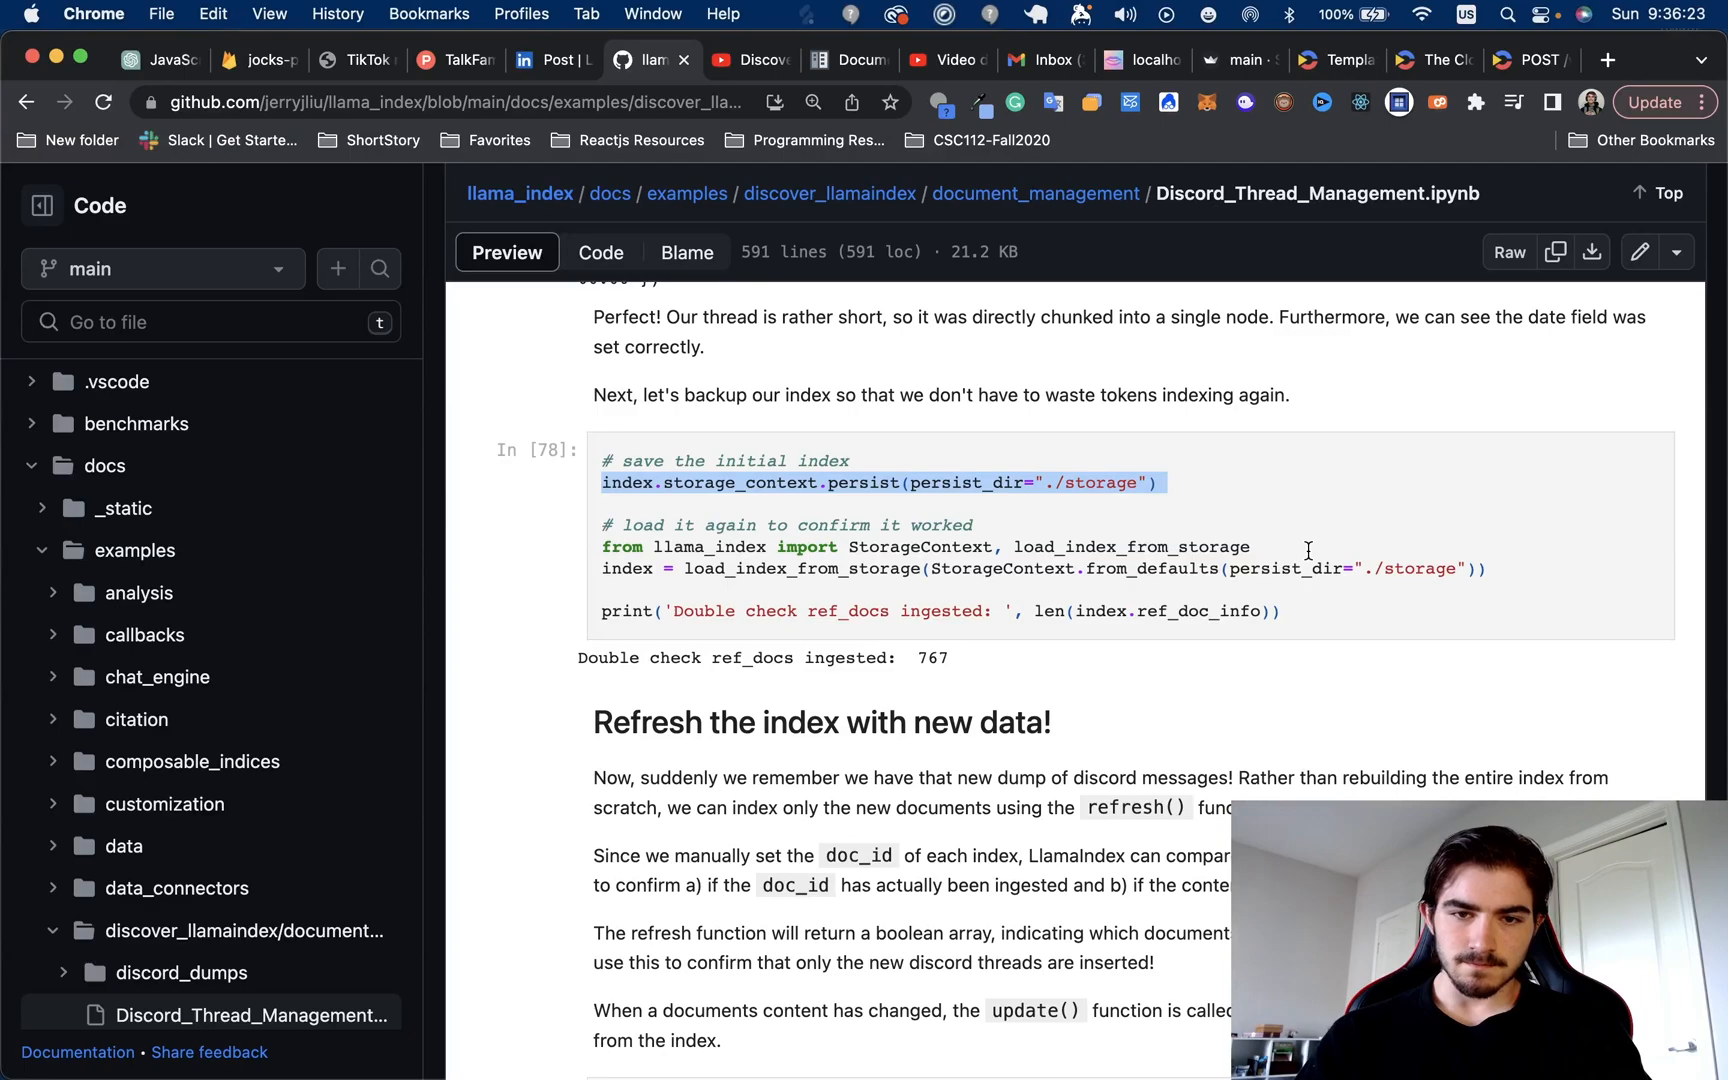
scroll("down", 3)
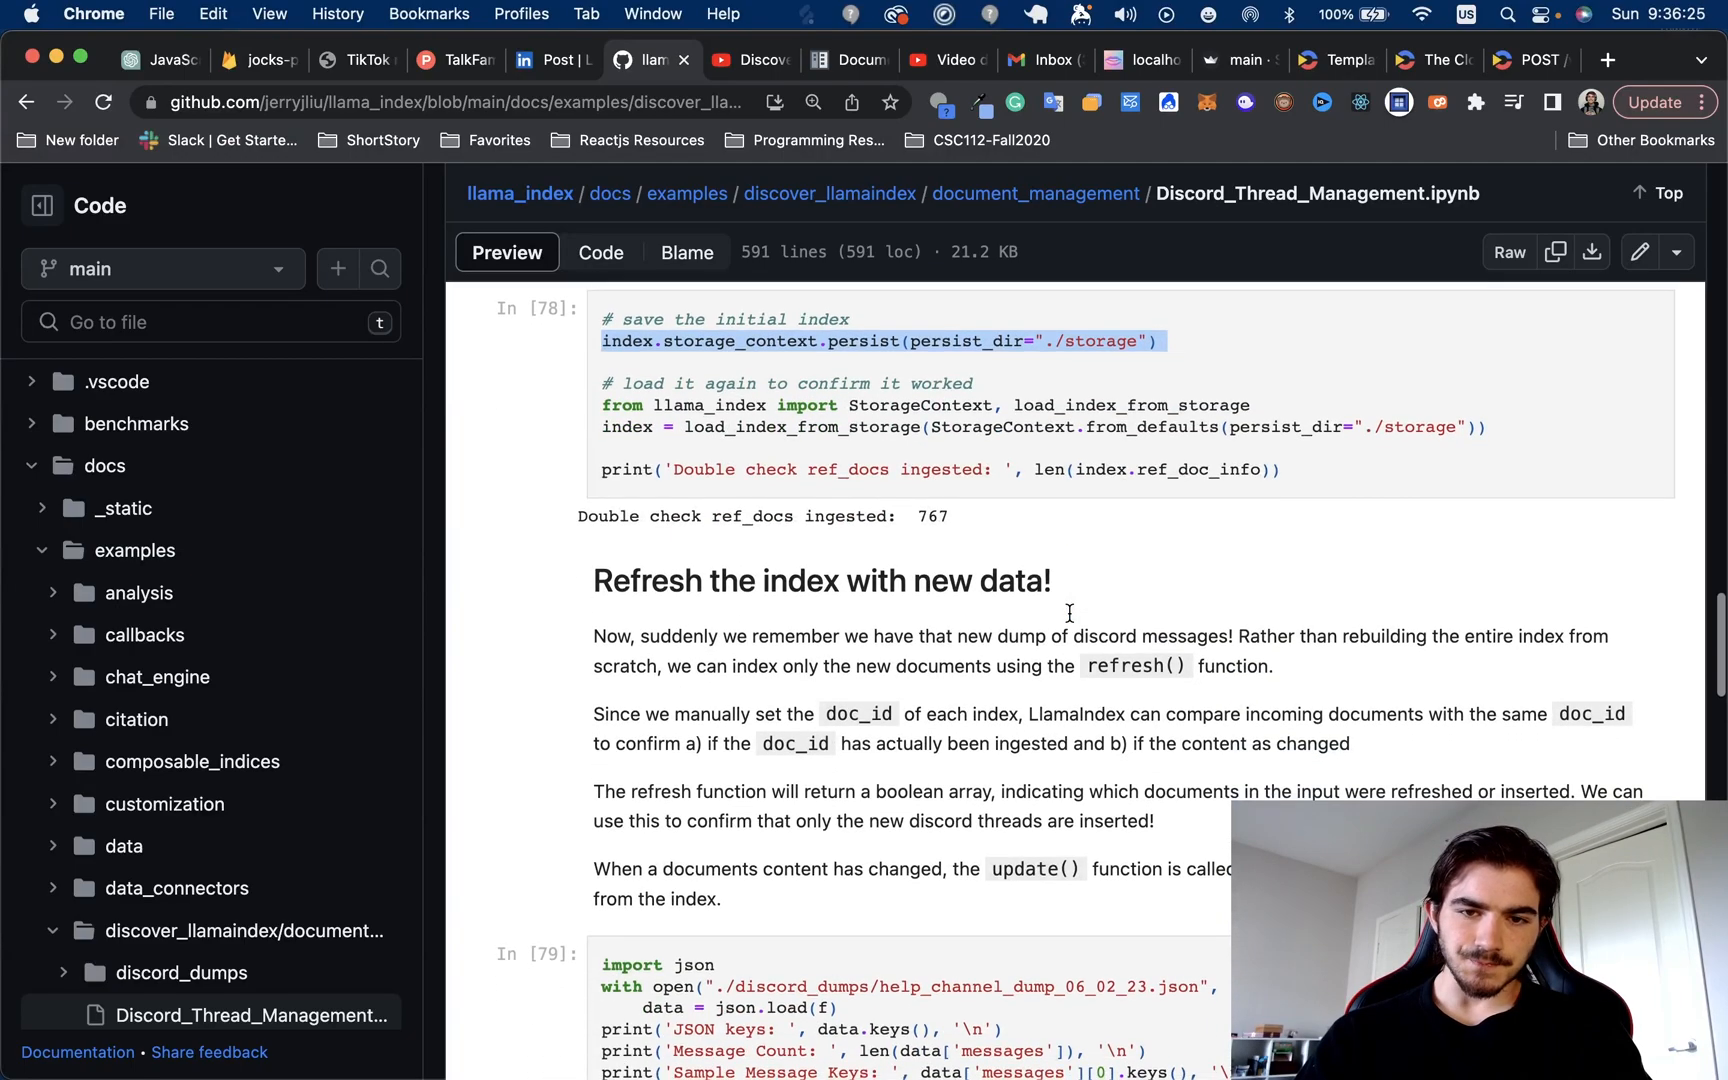
Read the 'Refresh the index with new data!' section and cell 79 through cells 80–81
scroll("down", 3)
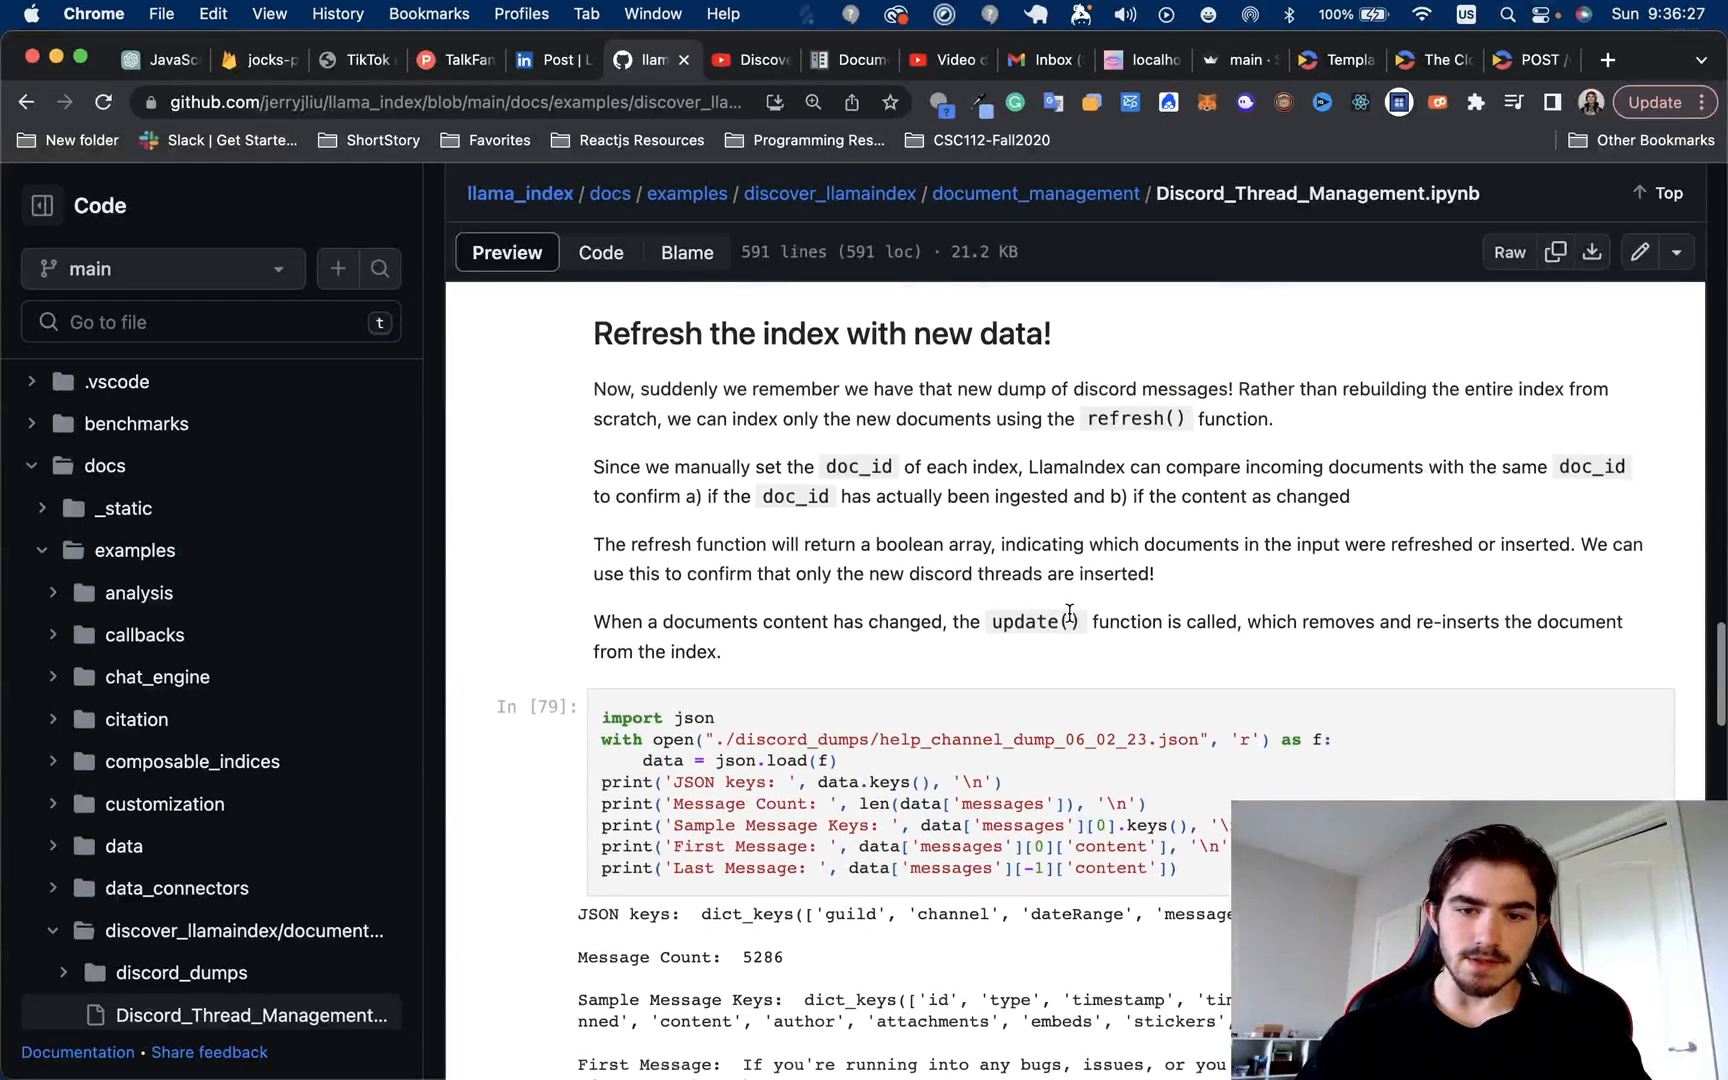
scroll("up", 3)
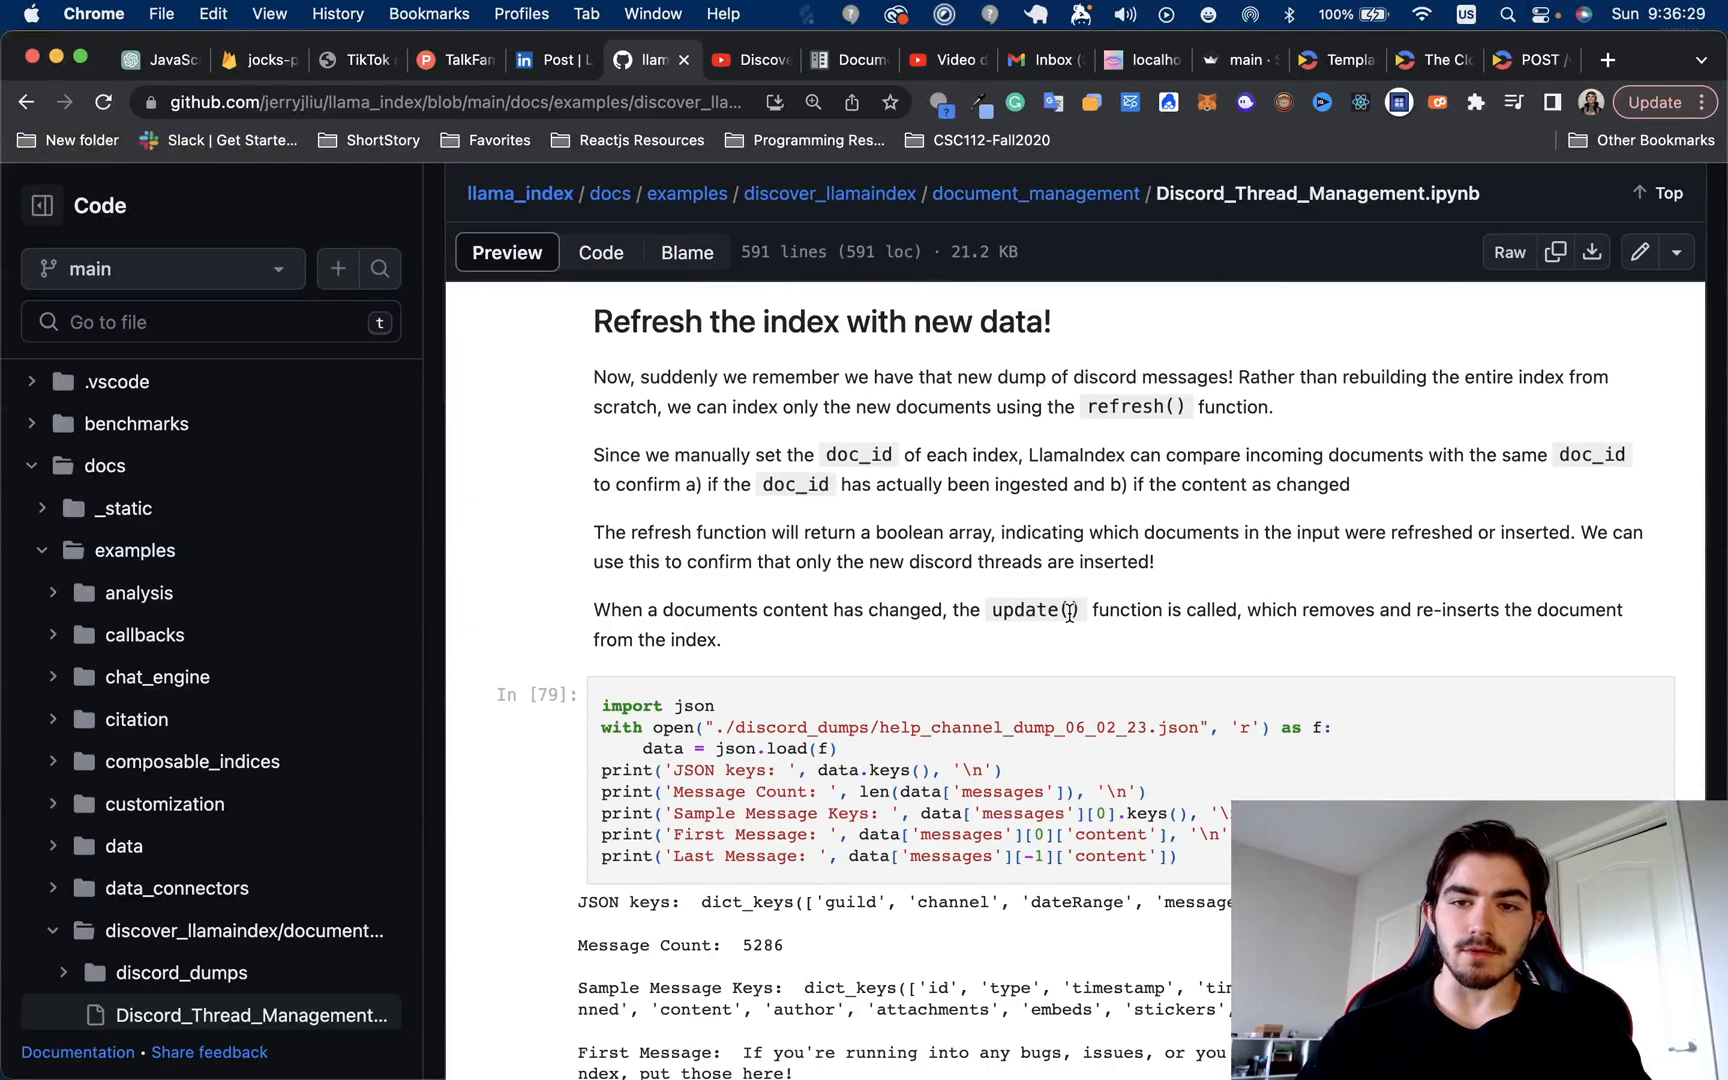
mouse_move(1127, 354)
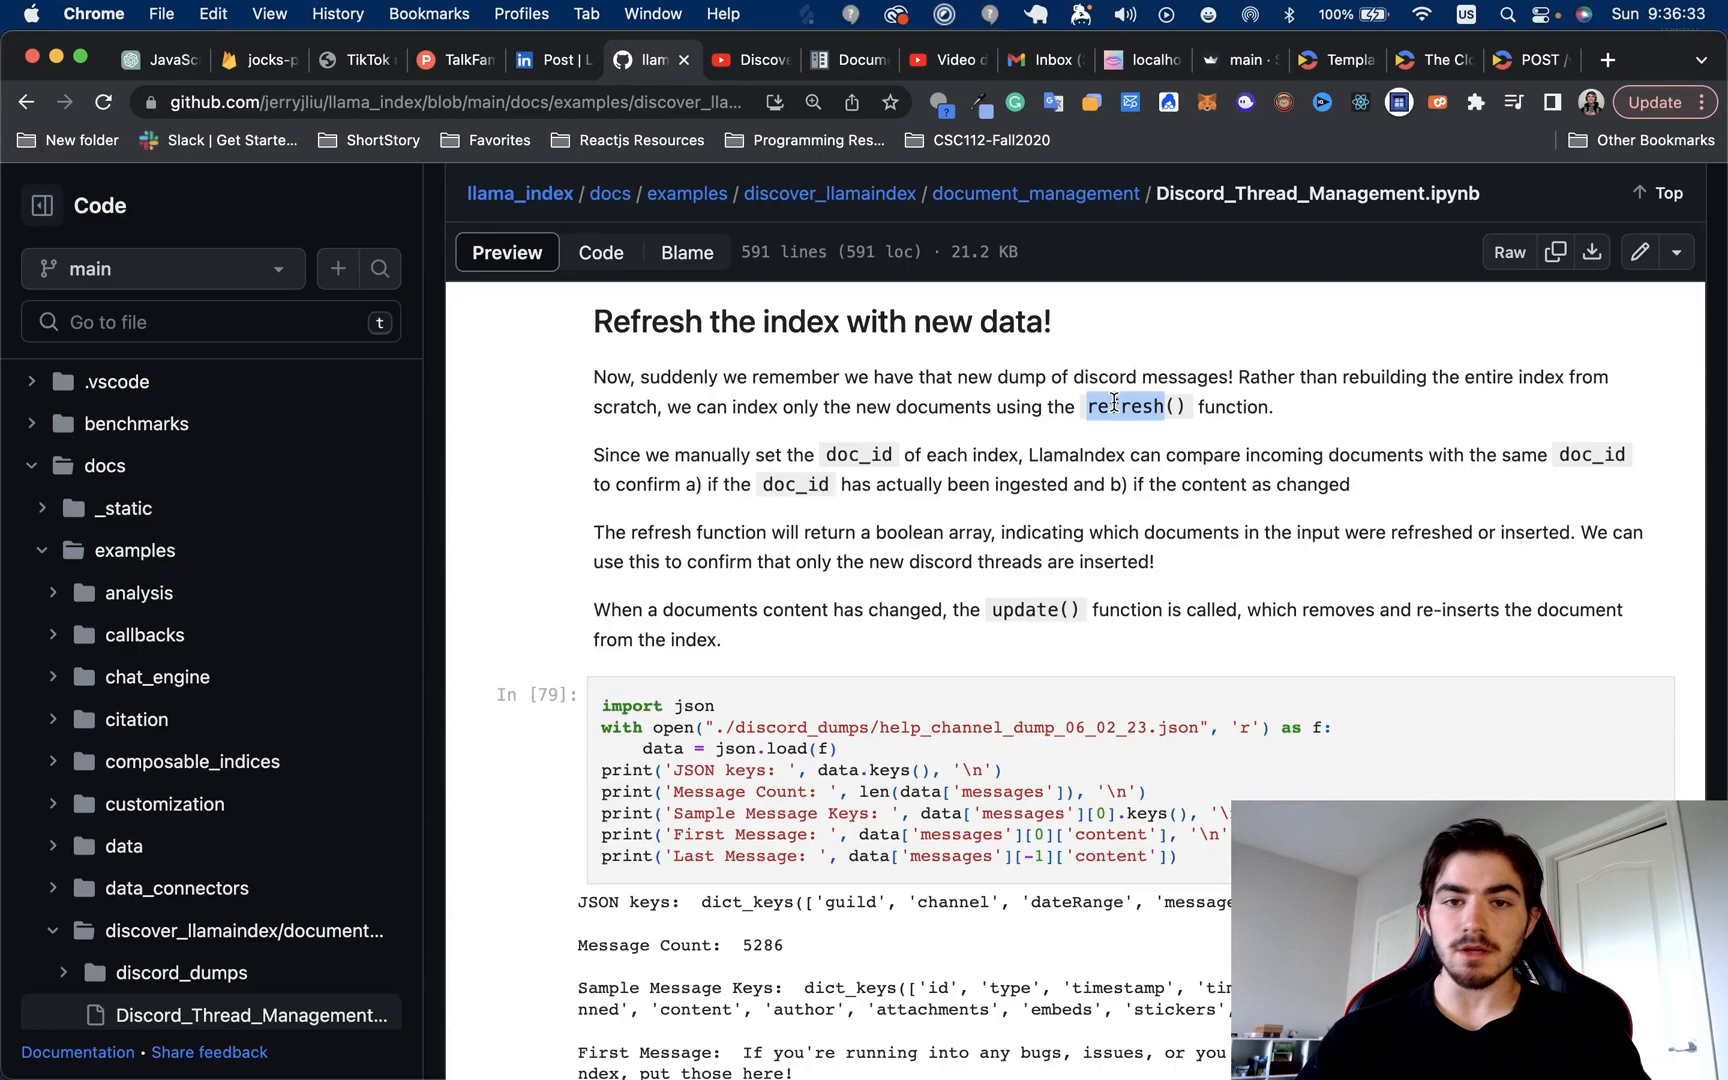
scroll("down", 3)
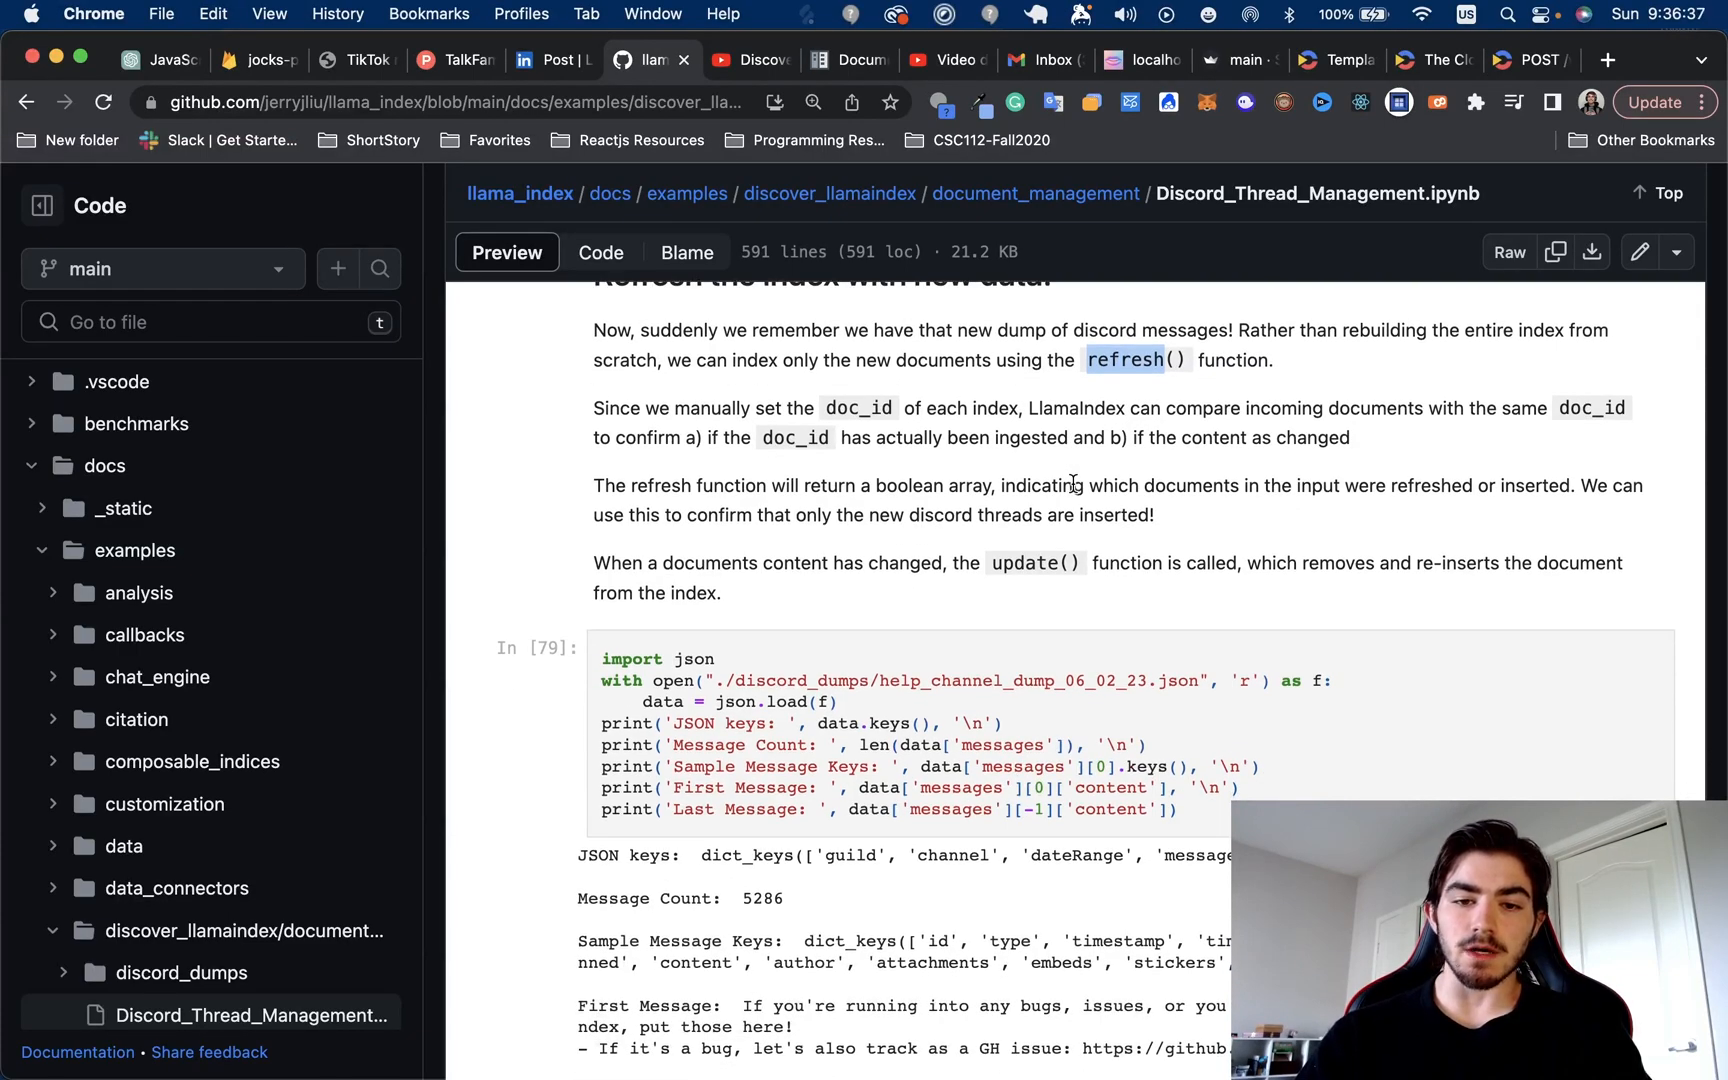
scroll("up", 3)
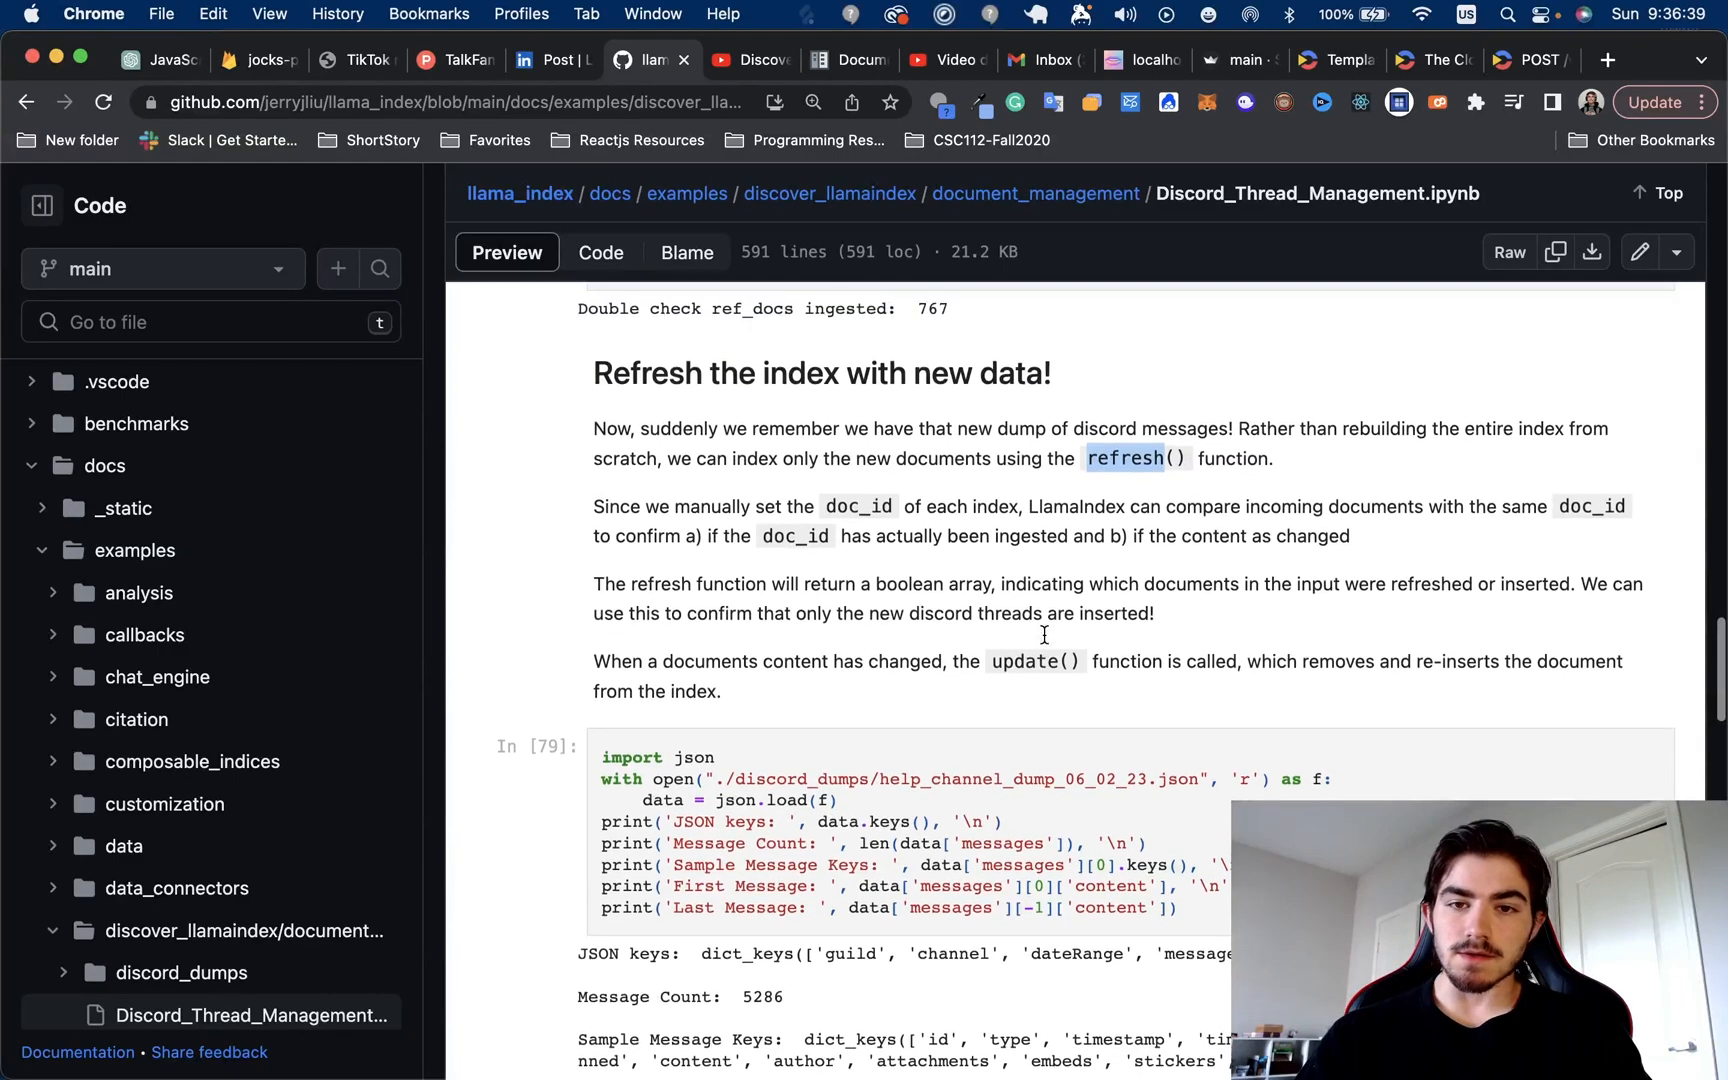
scroll("down", 3)
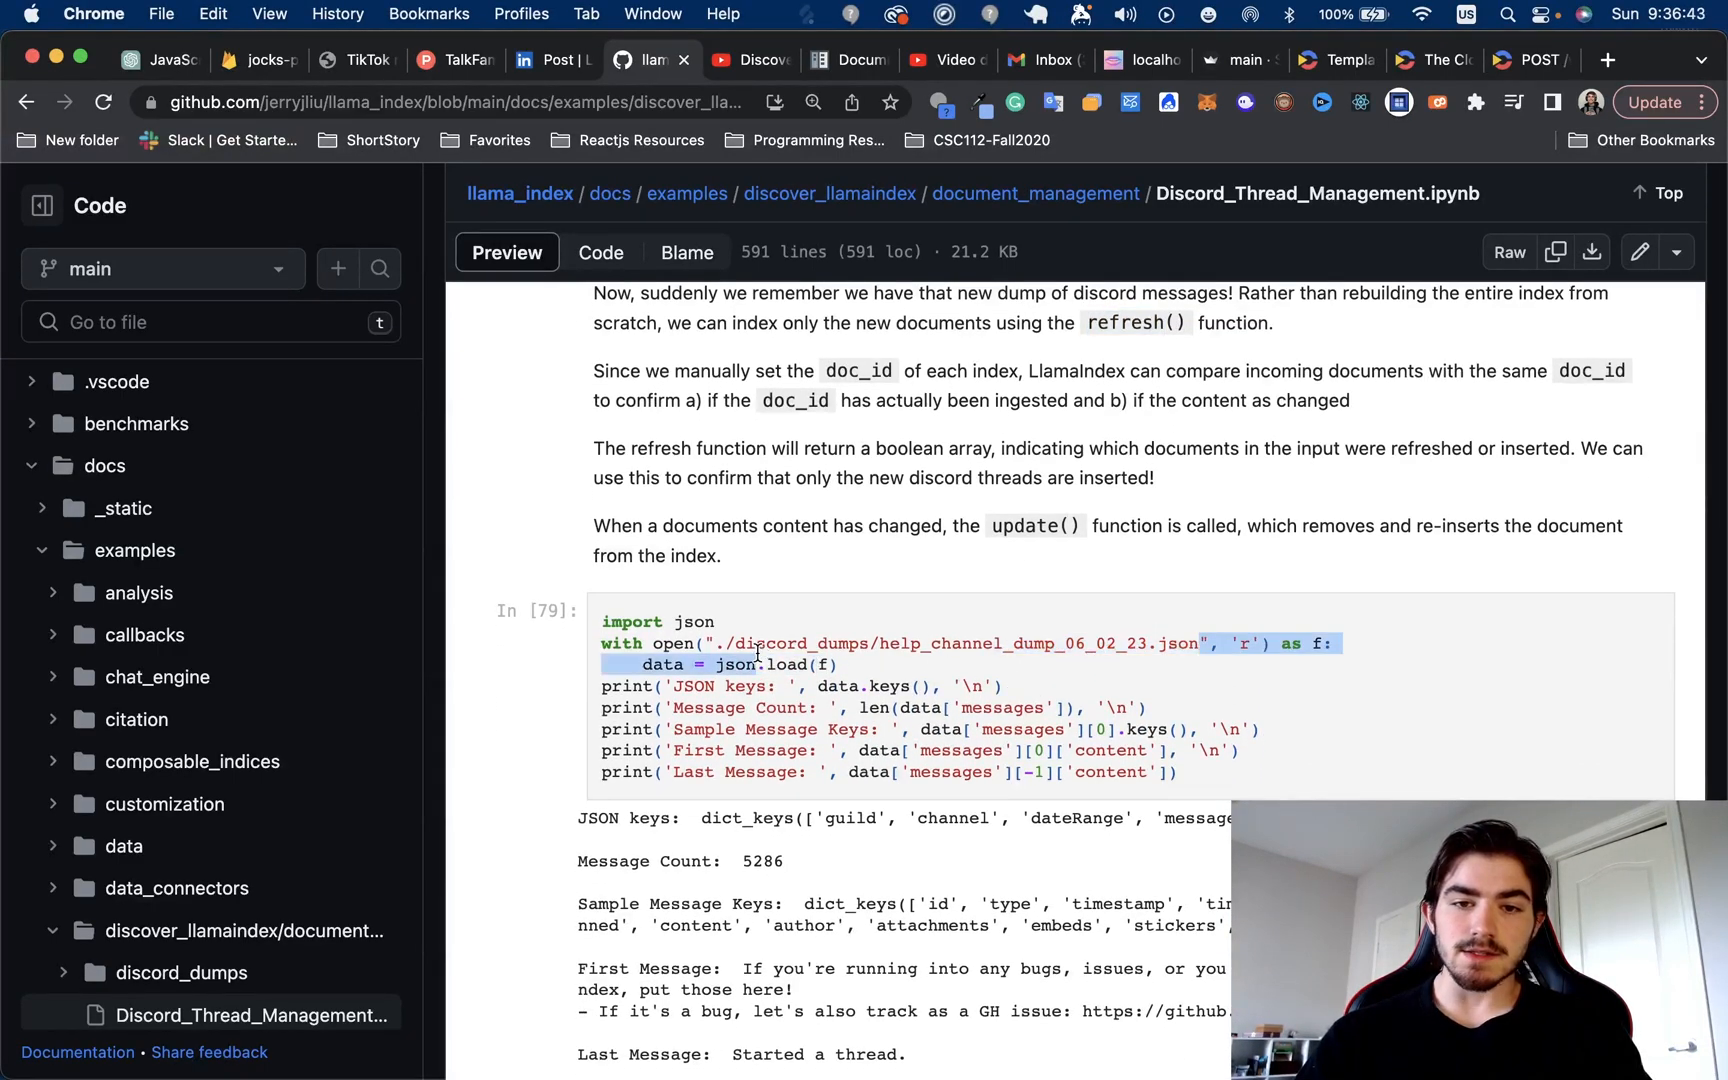
scroll("down", 3)
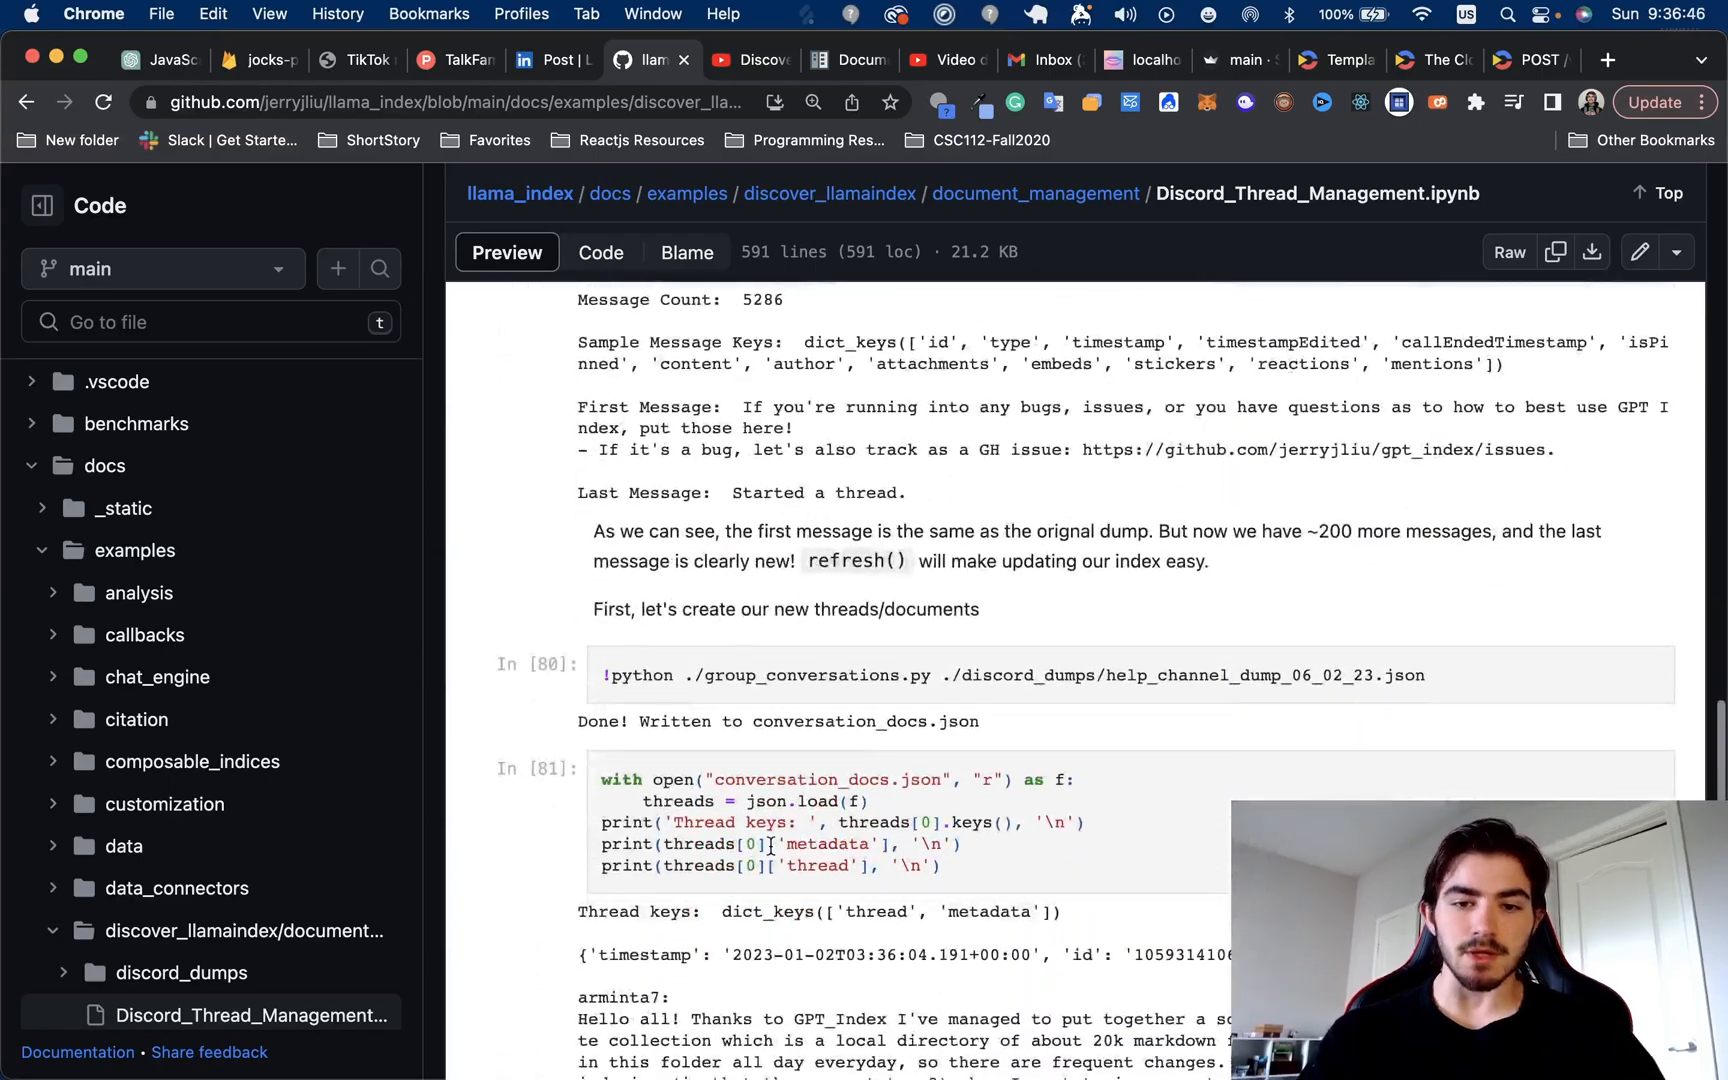
Bring up cells In [82]–[84]: new thread documents, the 13-document count and index.refresh
scroll("down", 3)
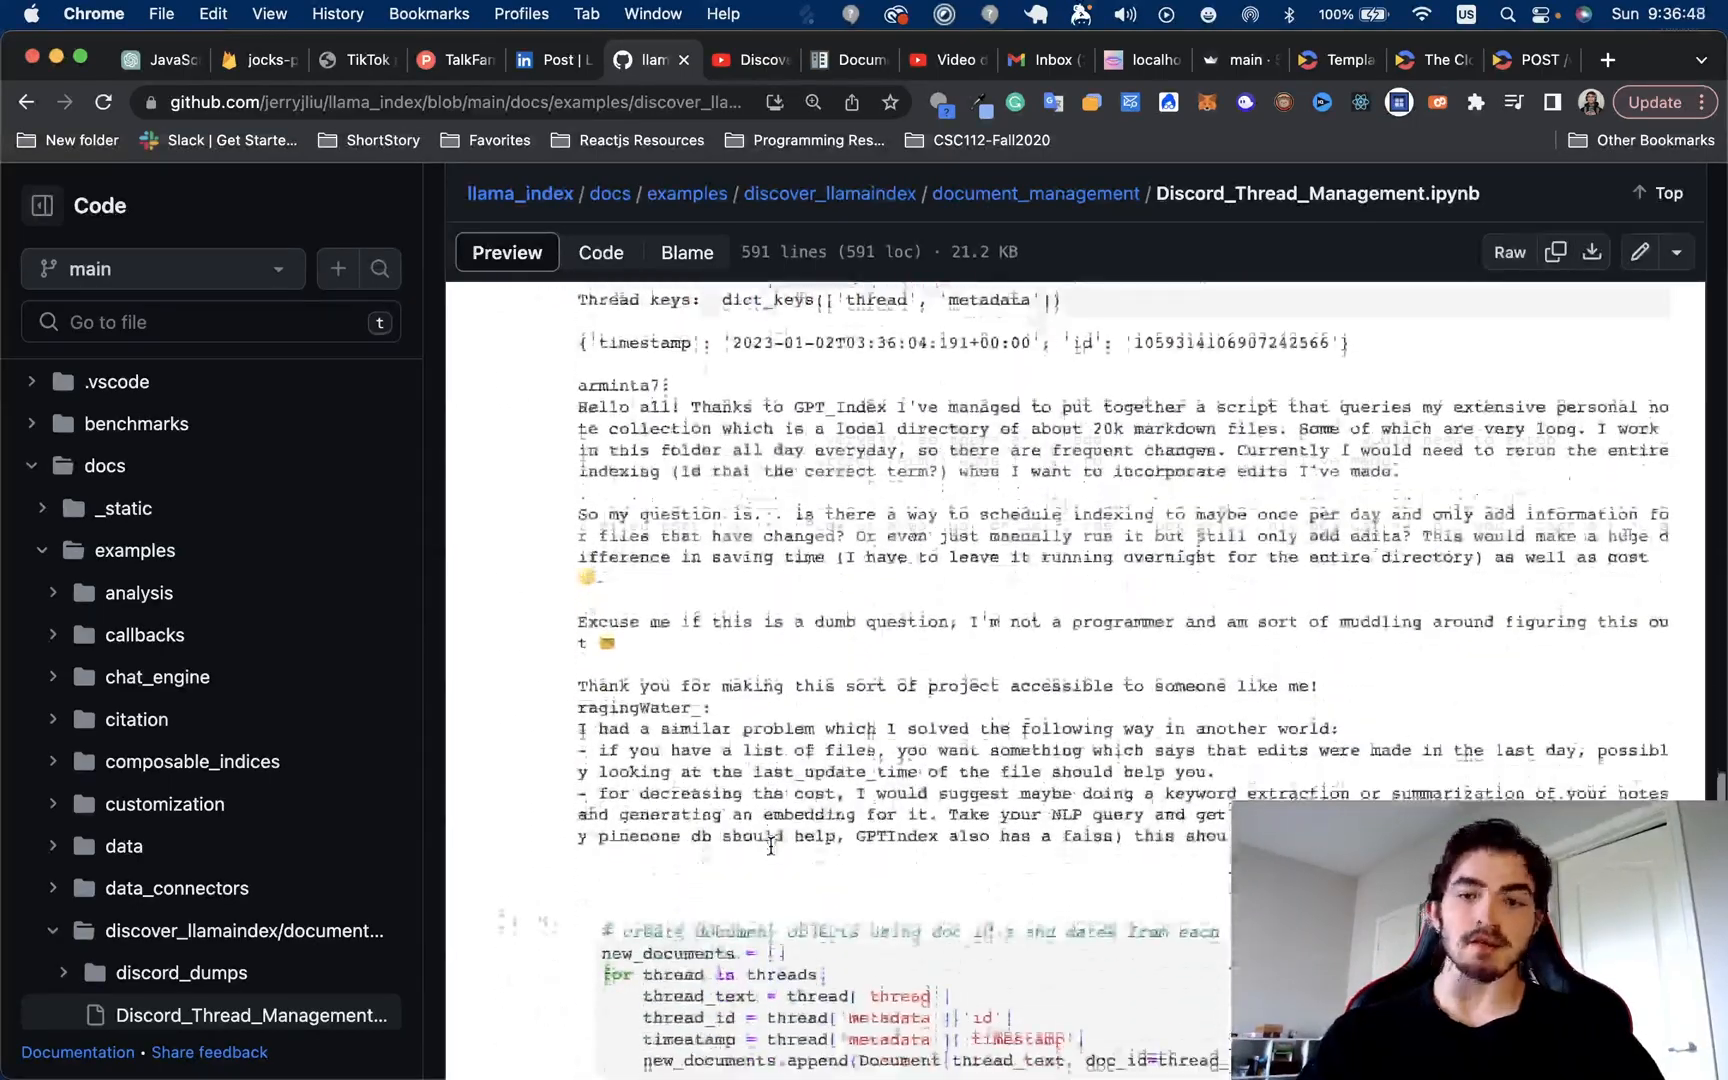
scroll("down", 3)
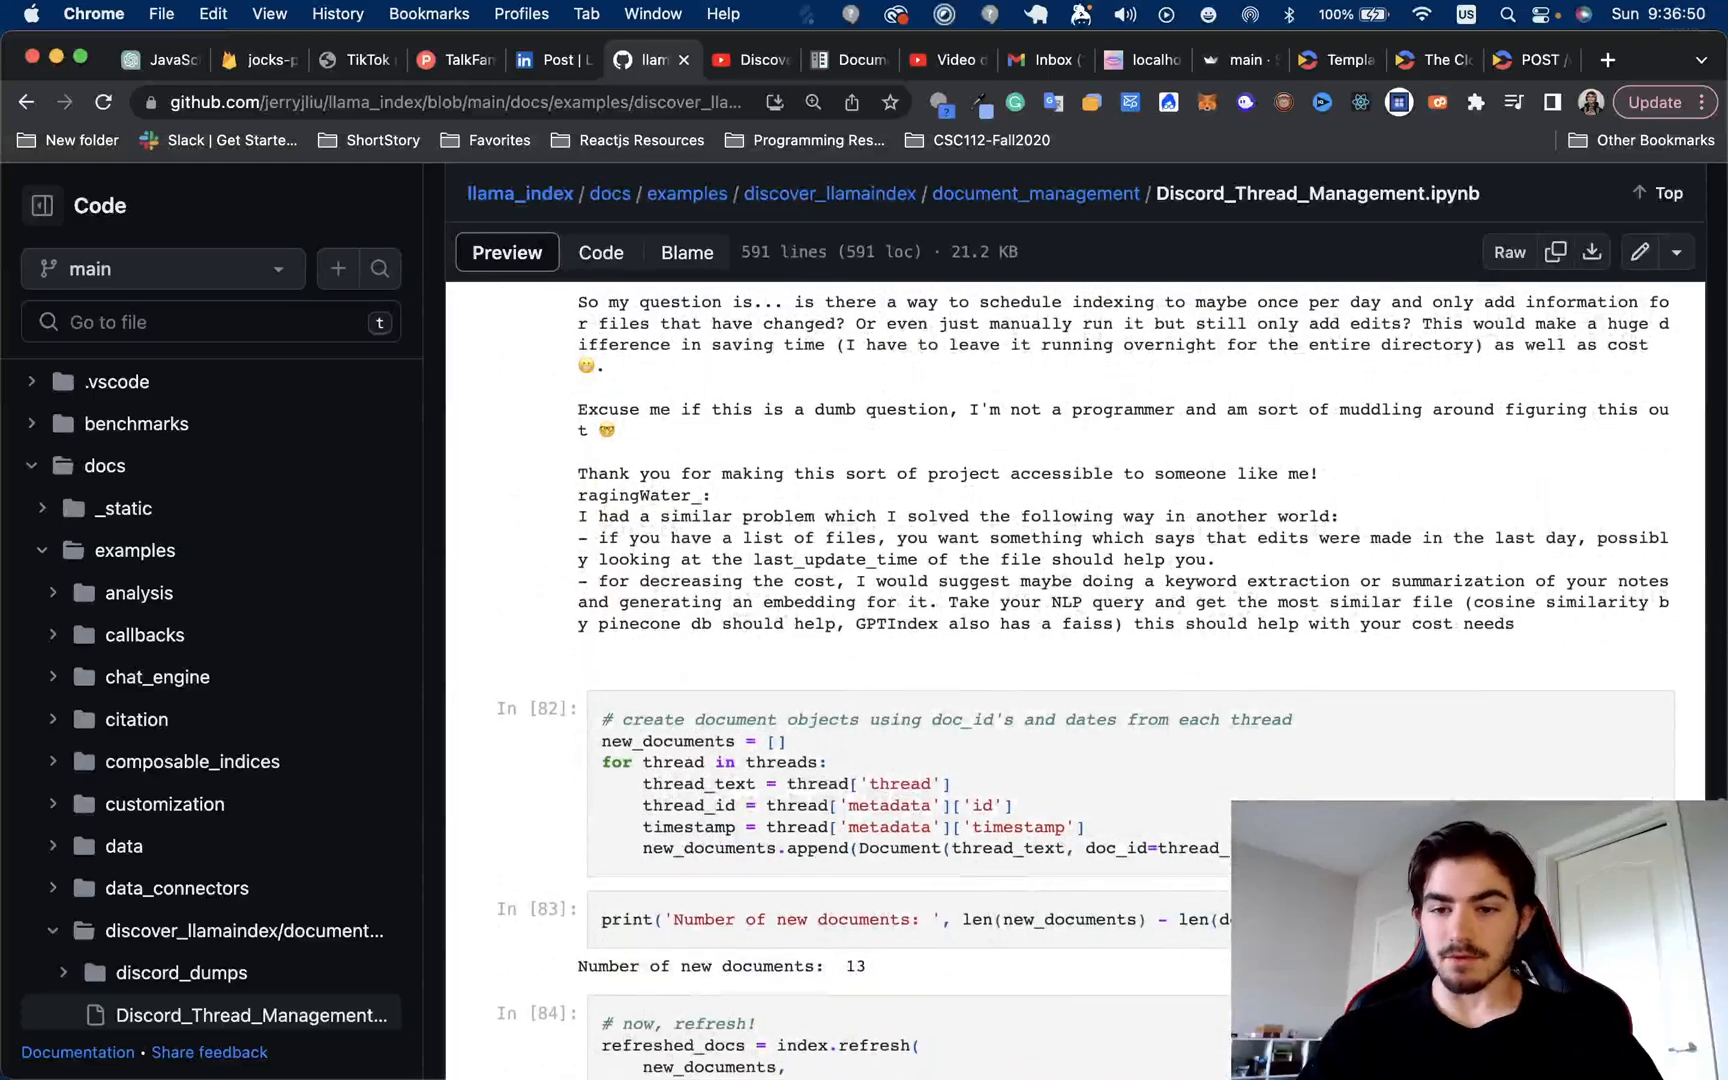
scroll("down", 3)
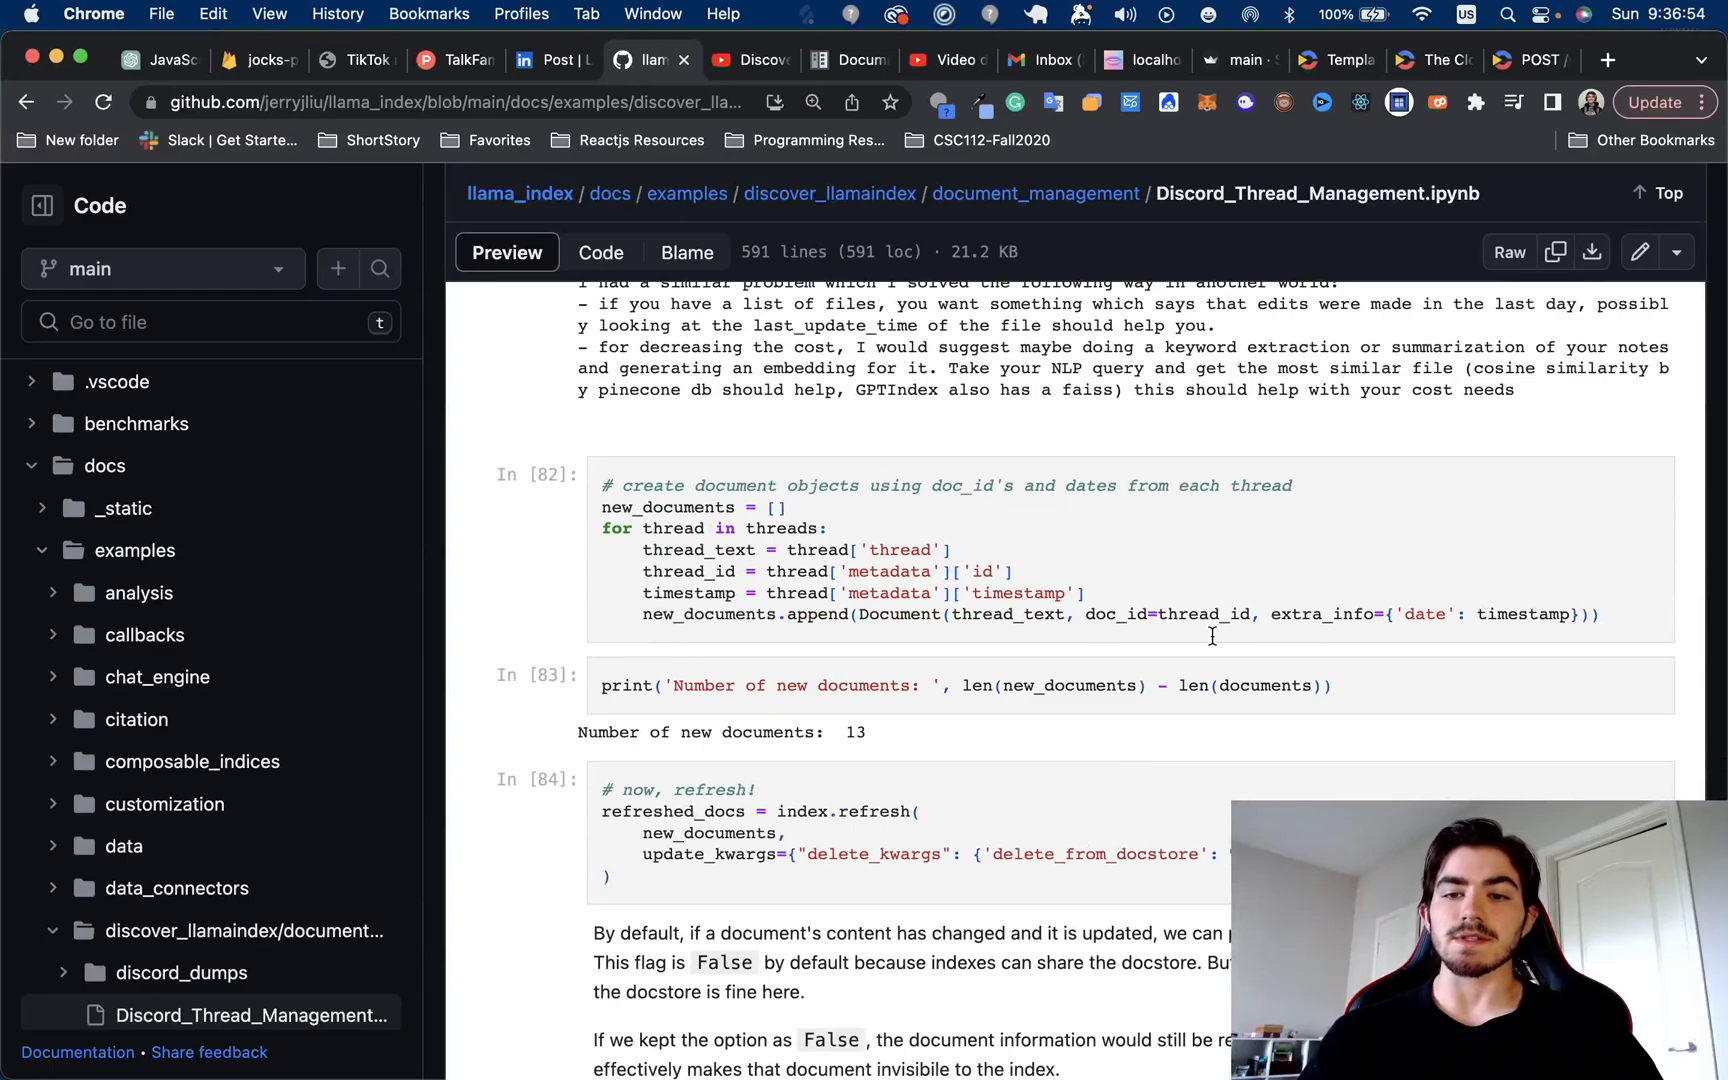
mouse_move(963, 746)
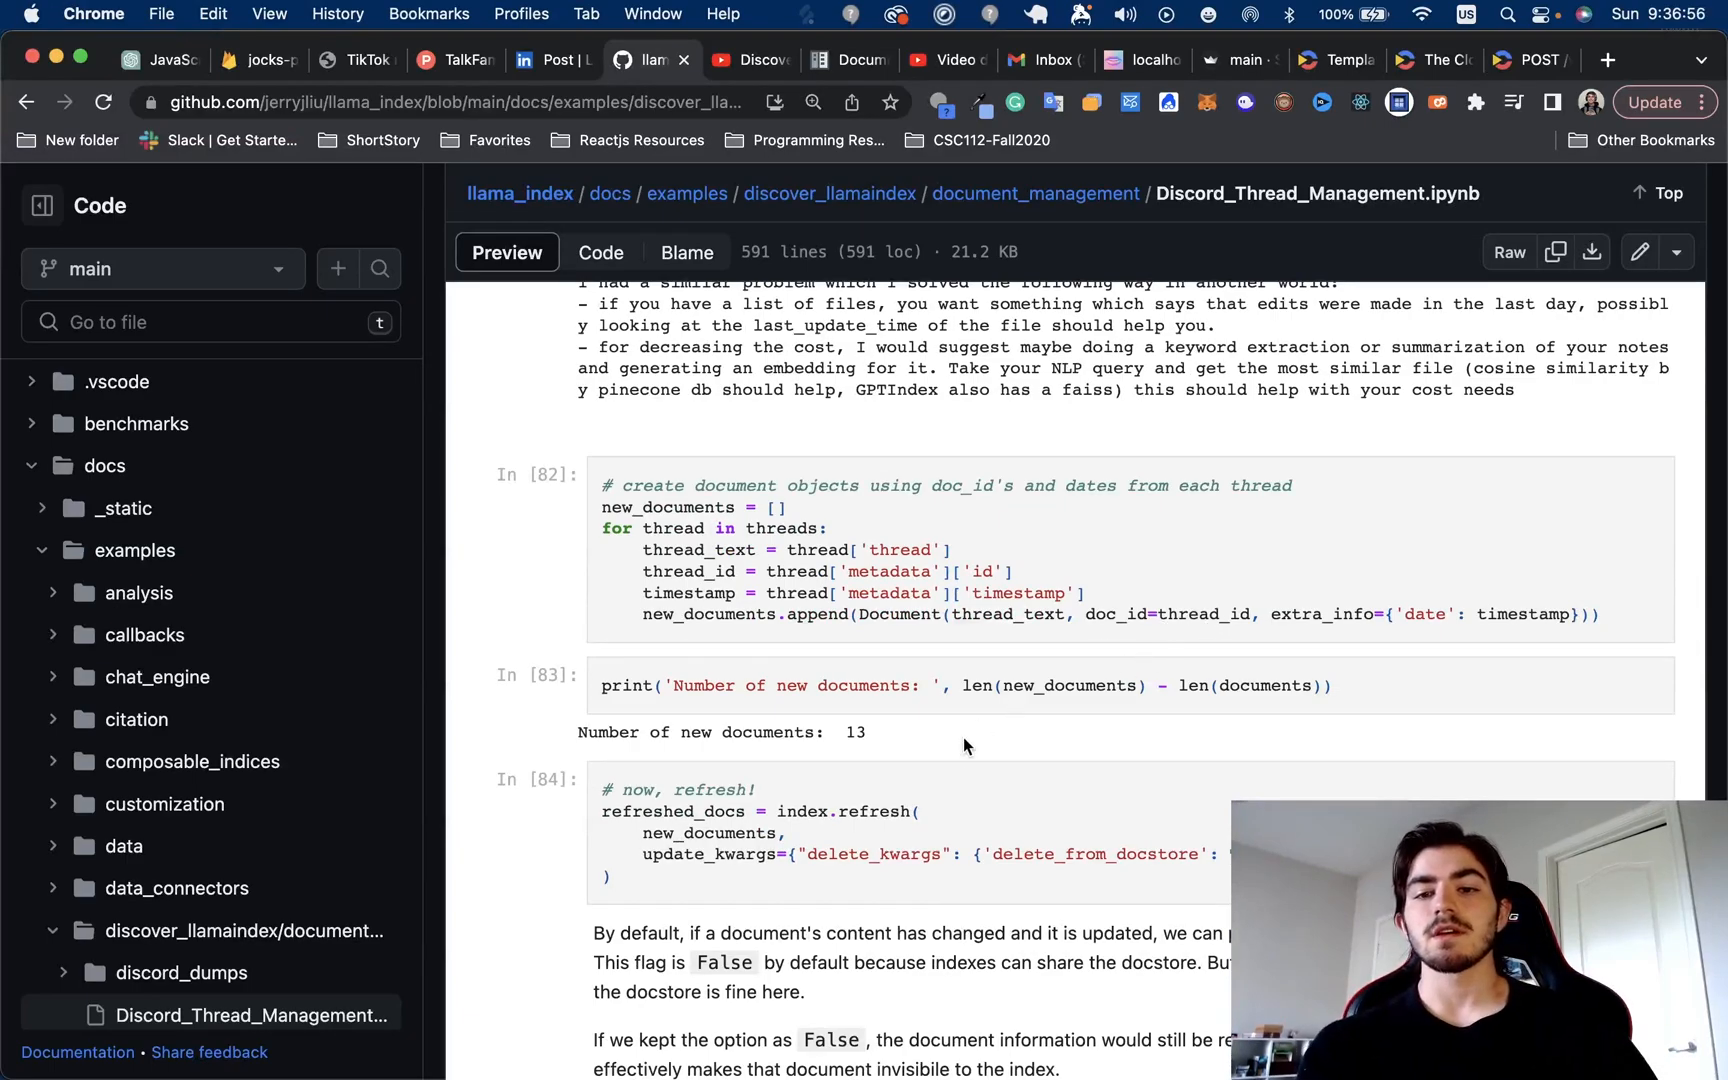
mouse_move(911, 889)
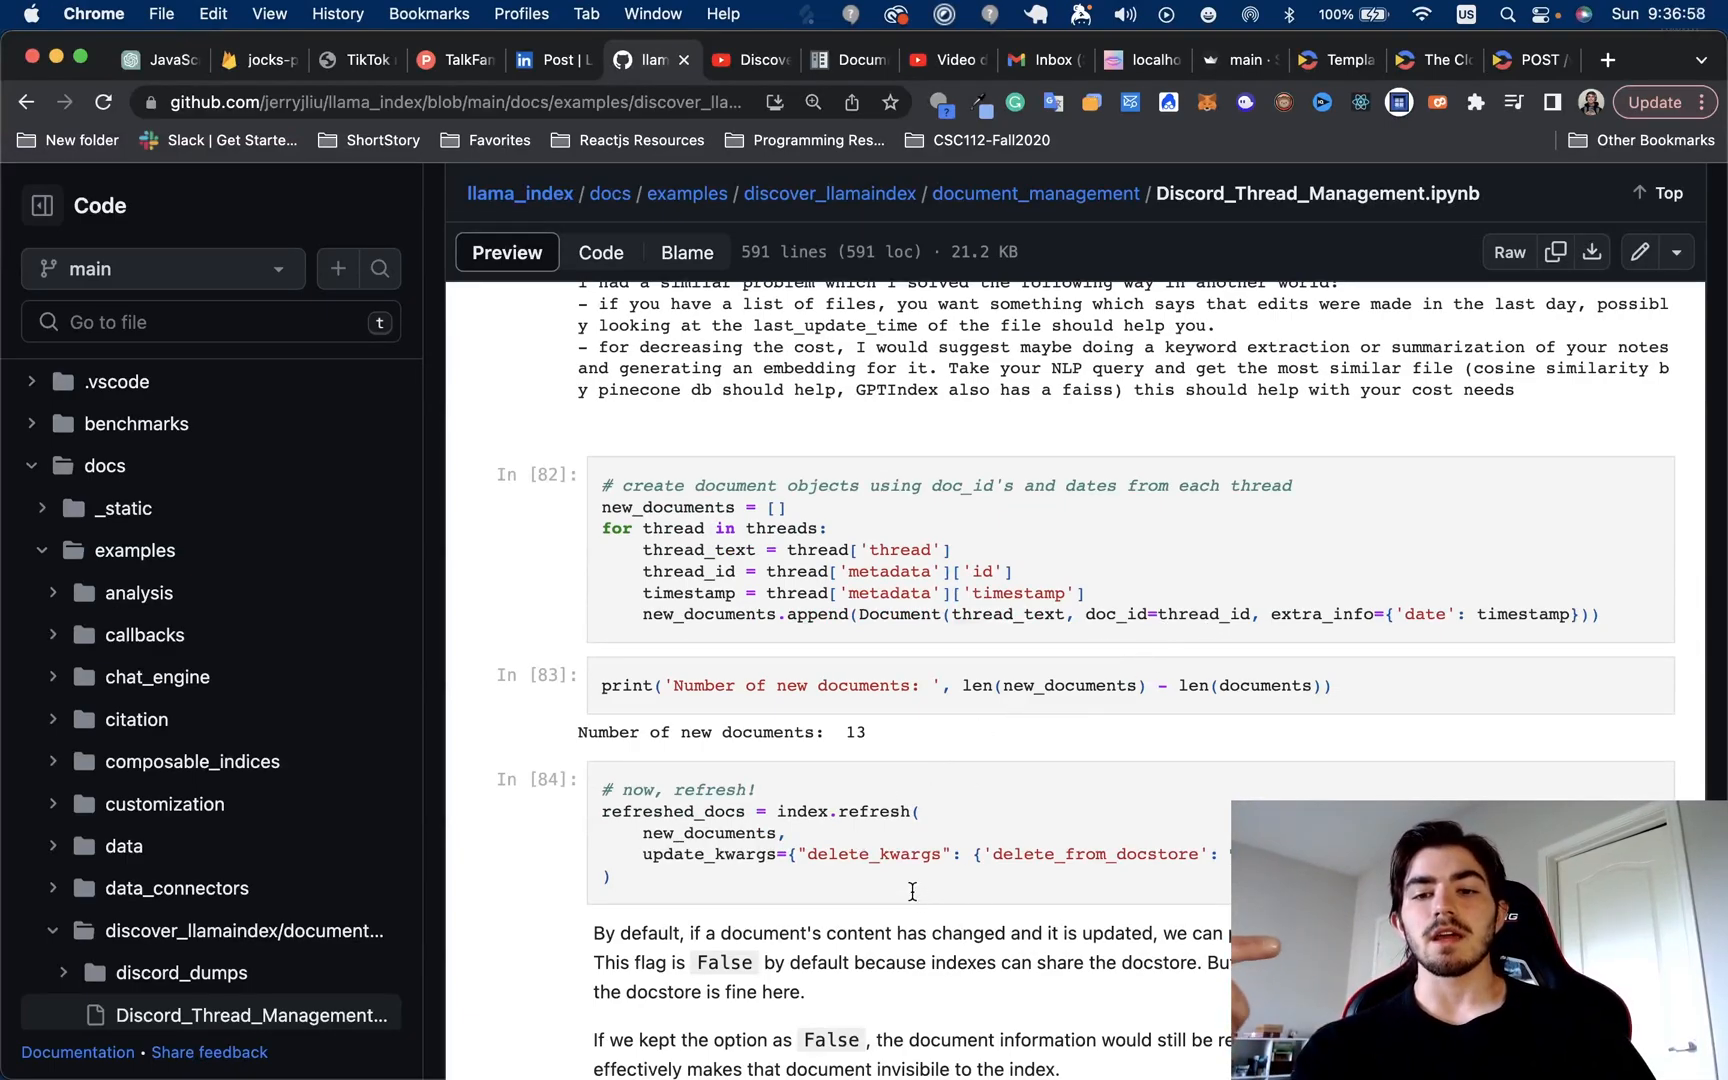
scroll("up", 3)
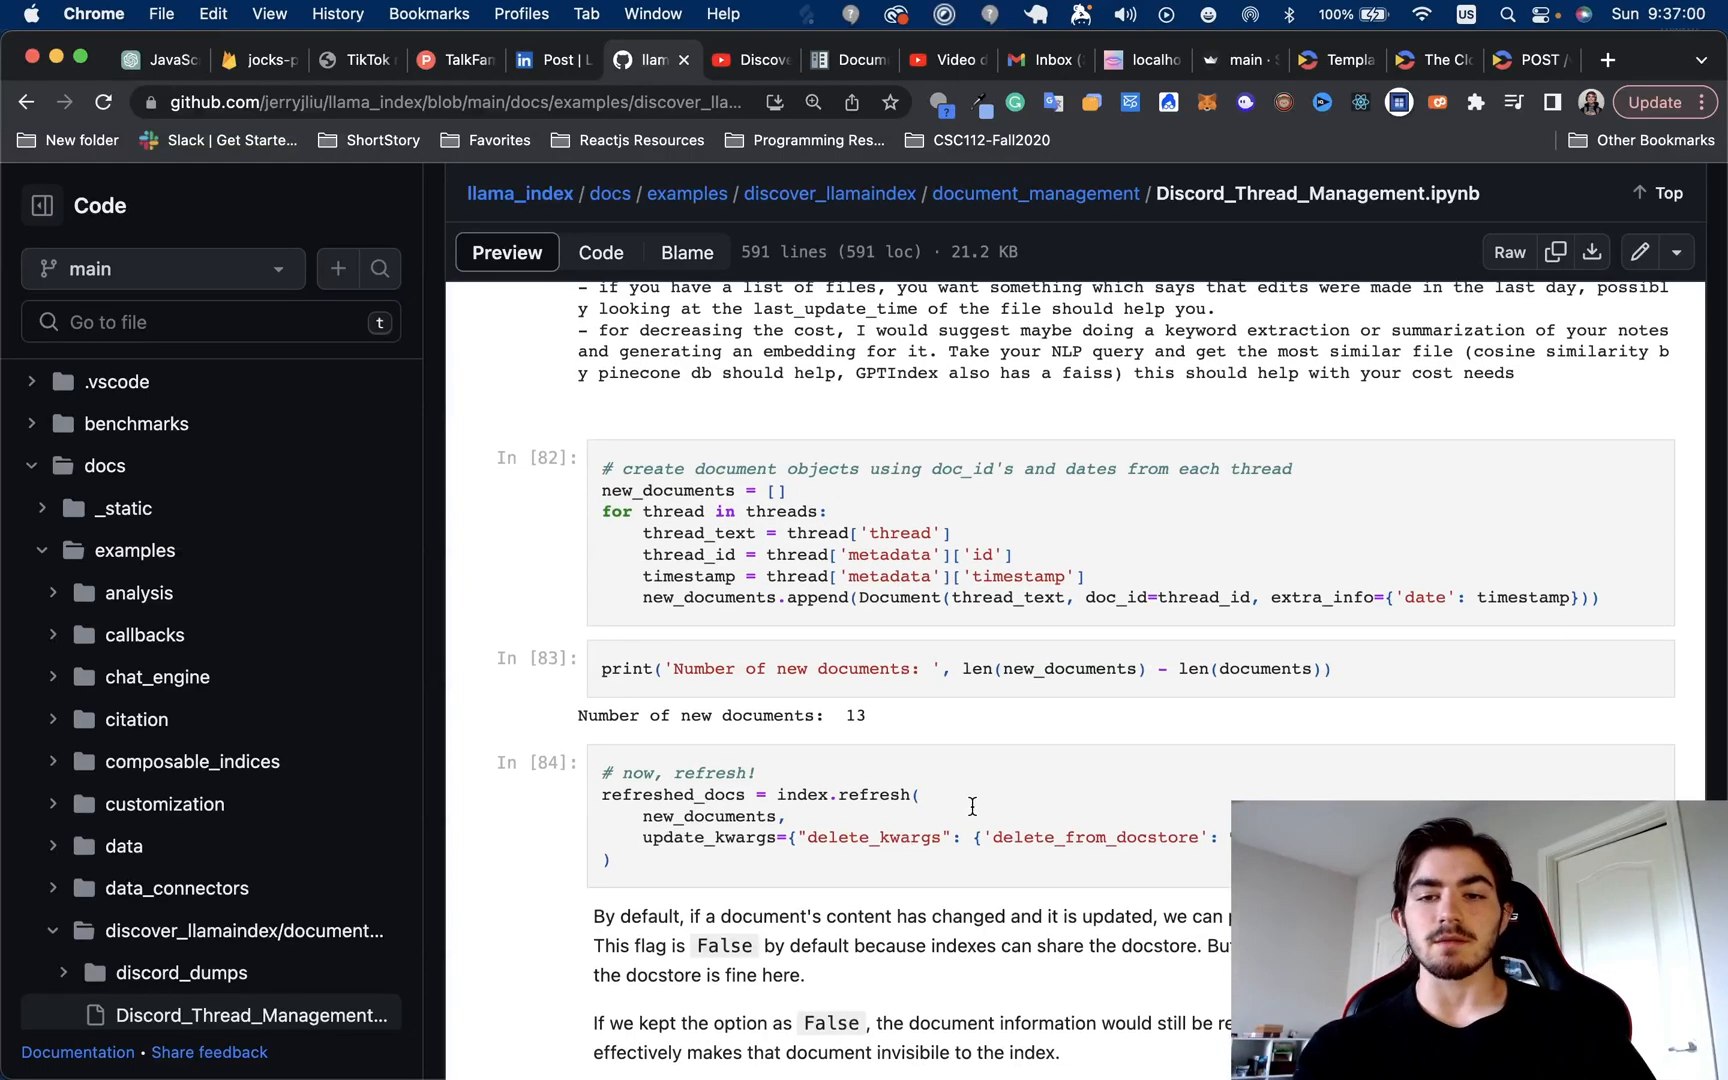
Reveal the delete_from_docstore explanation and cell In [85] reporting 15 refreshed documents
scroll("down", 3)
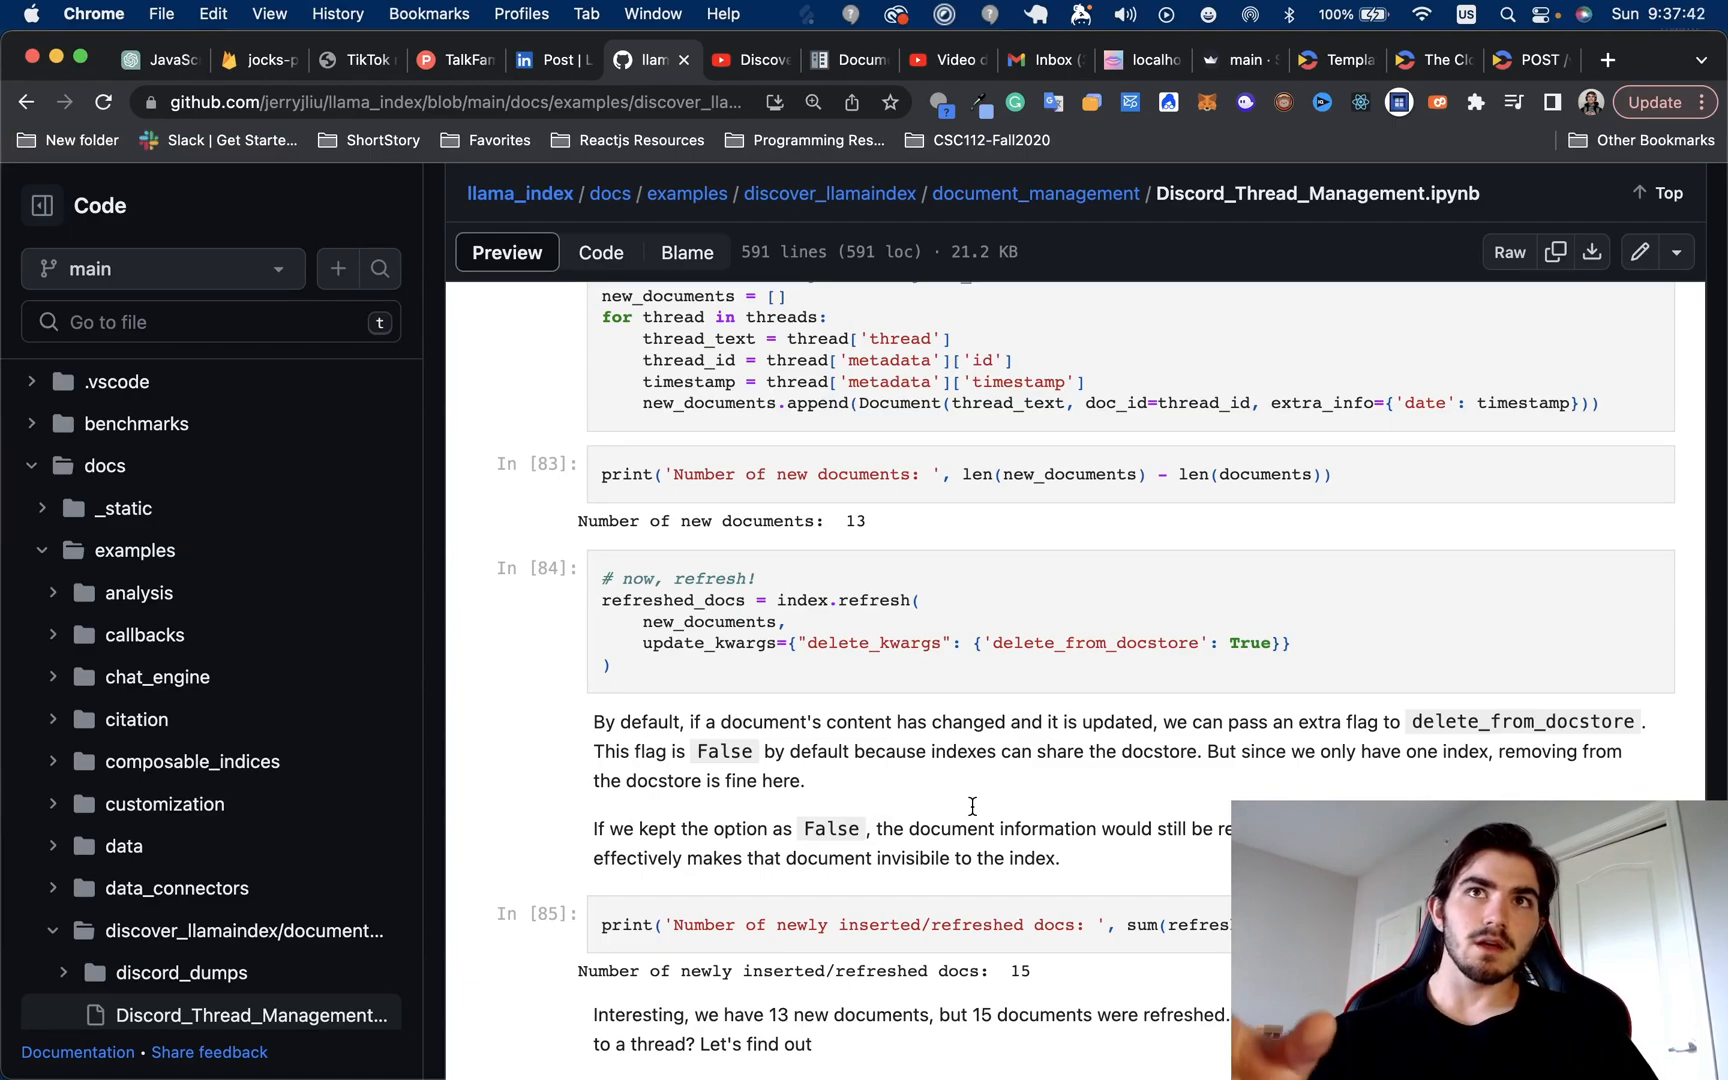
mouse_move(1242, 326)
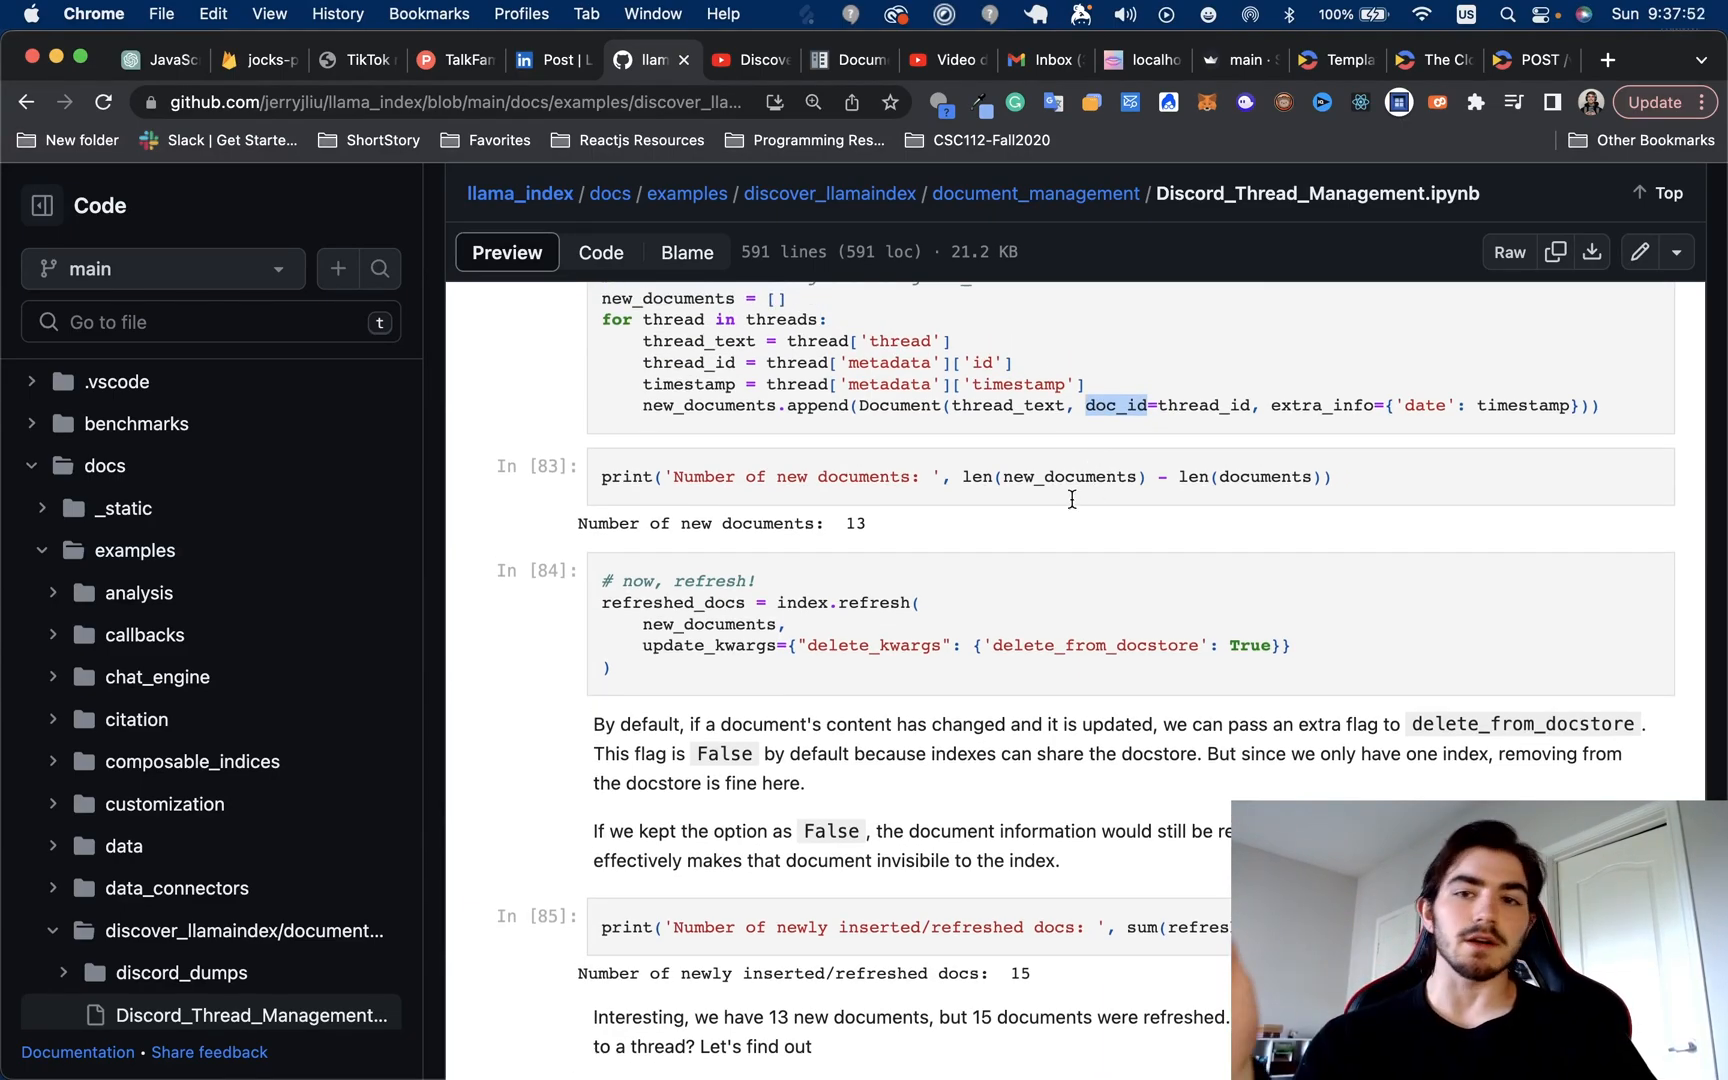
mouse_move(992, 482)
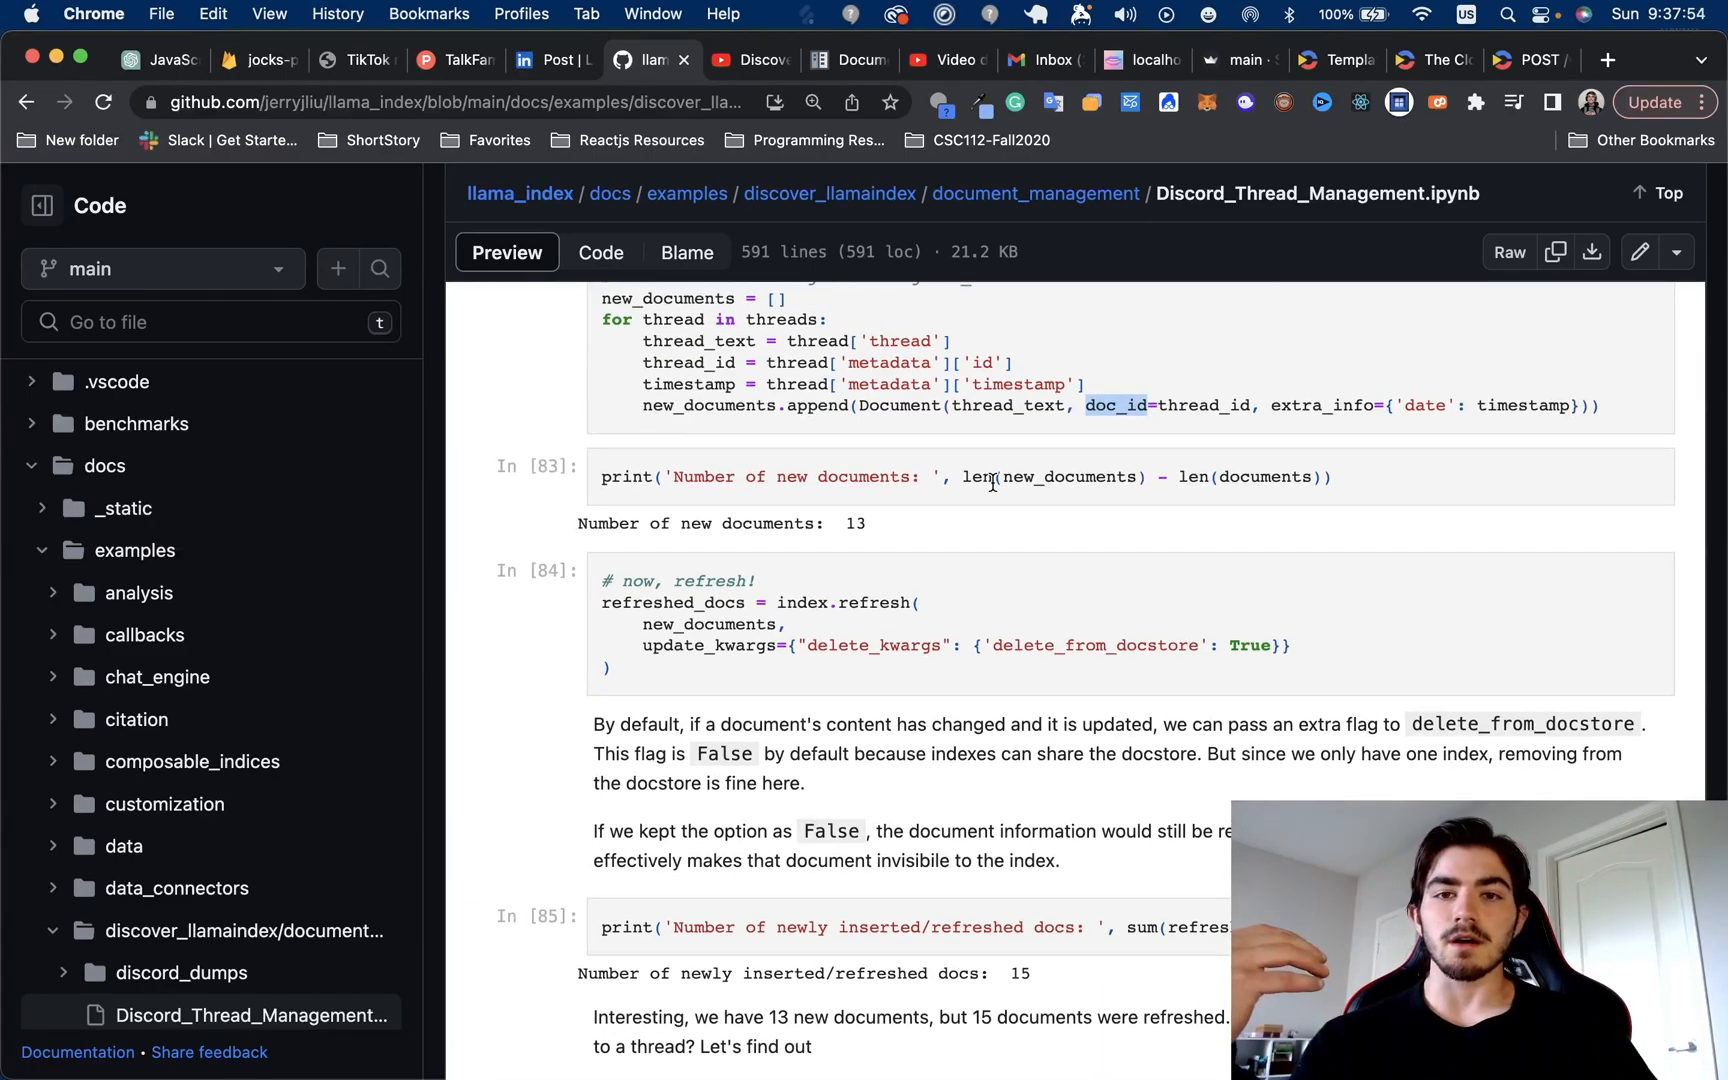
mouse_move(1163, 398)
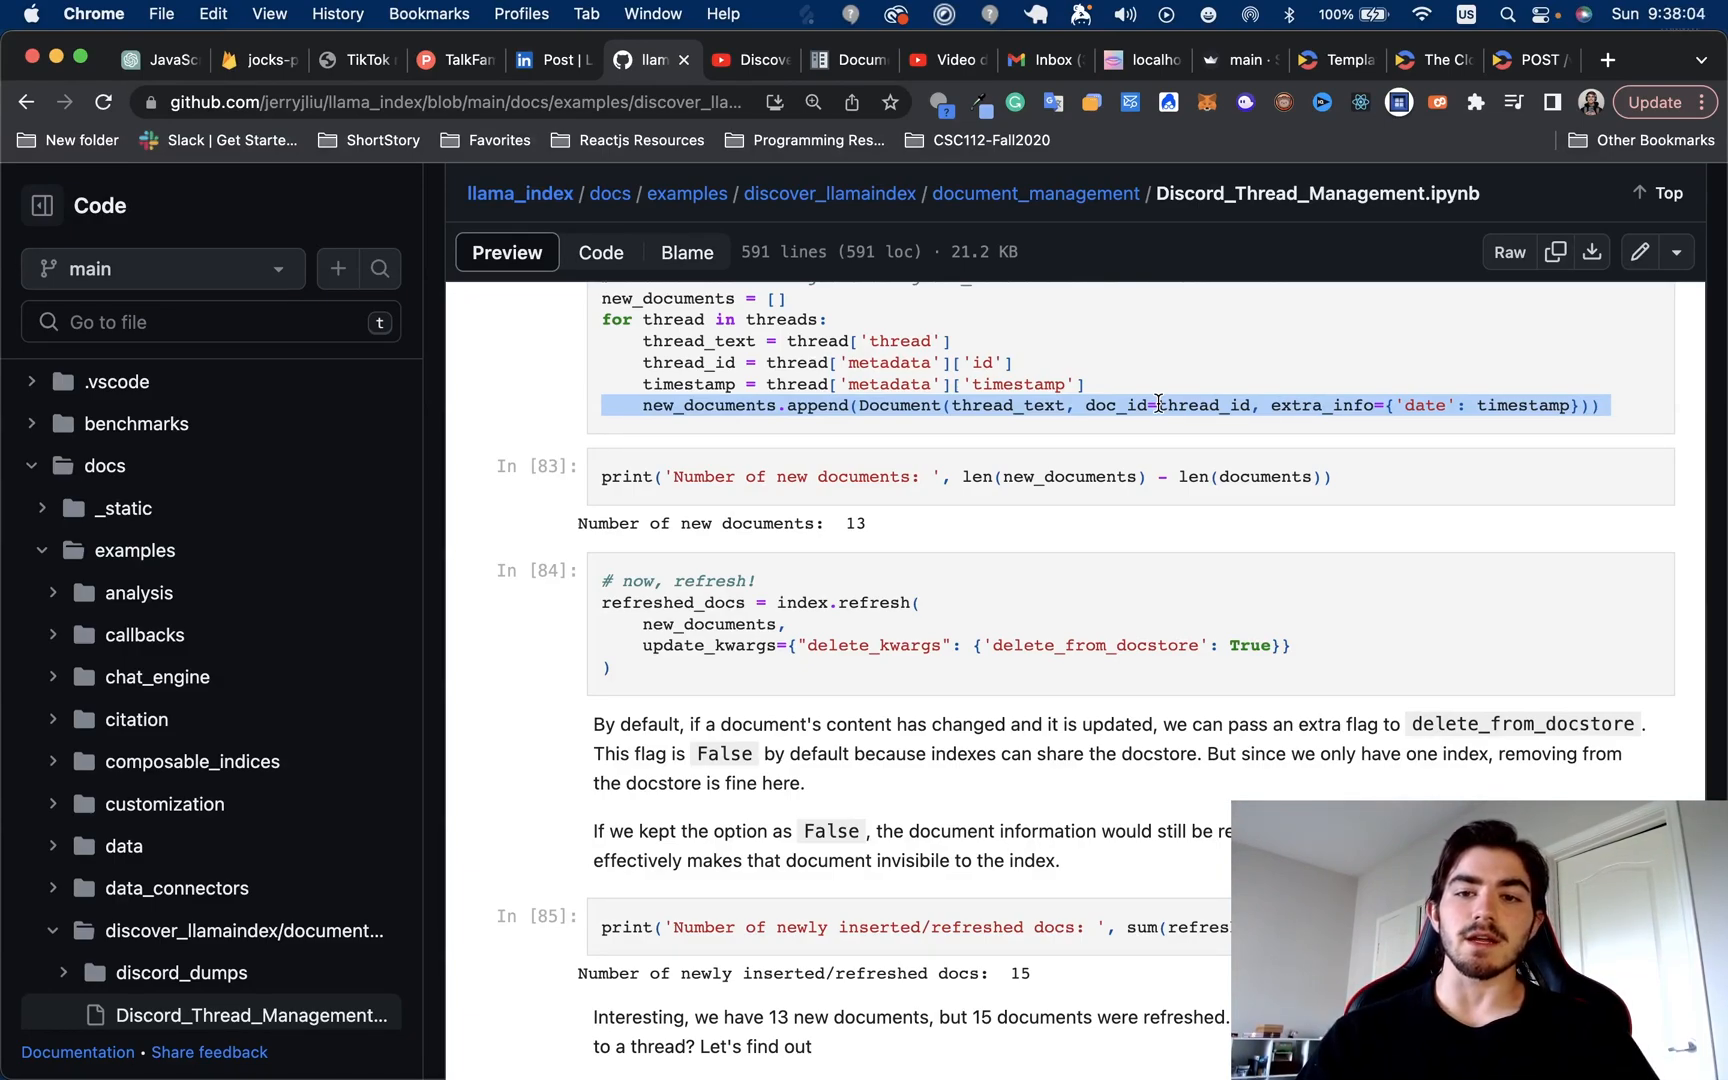
mouse_move(1234, 410)
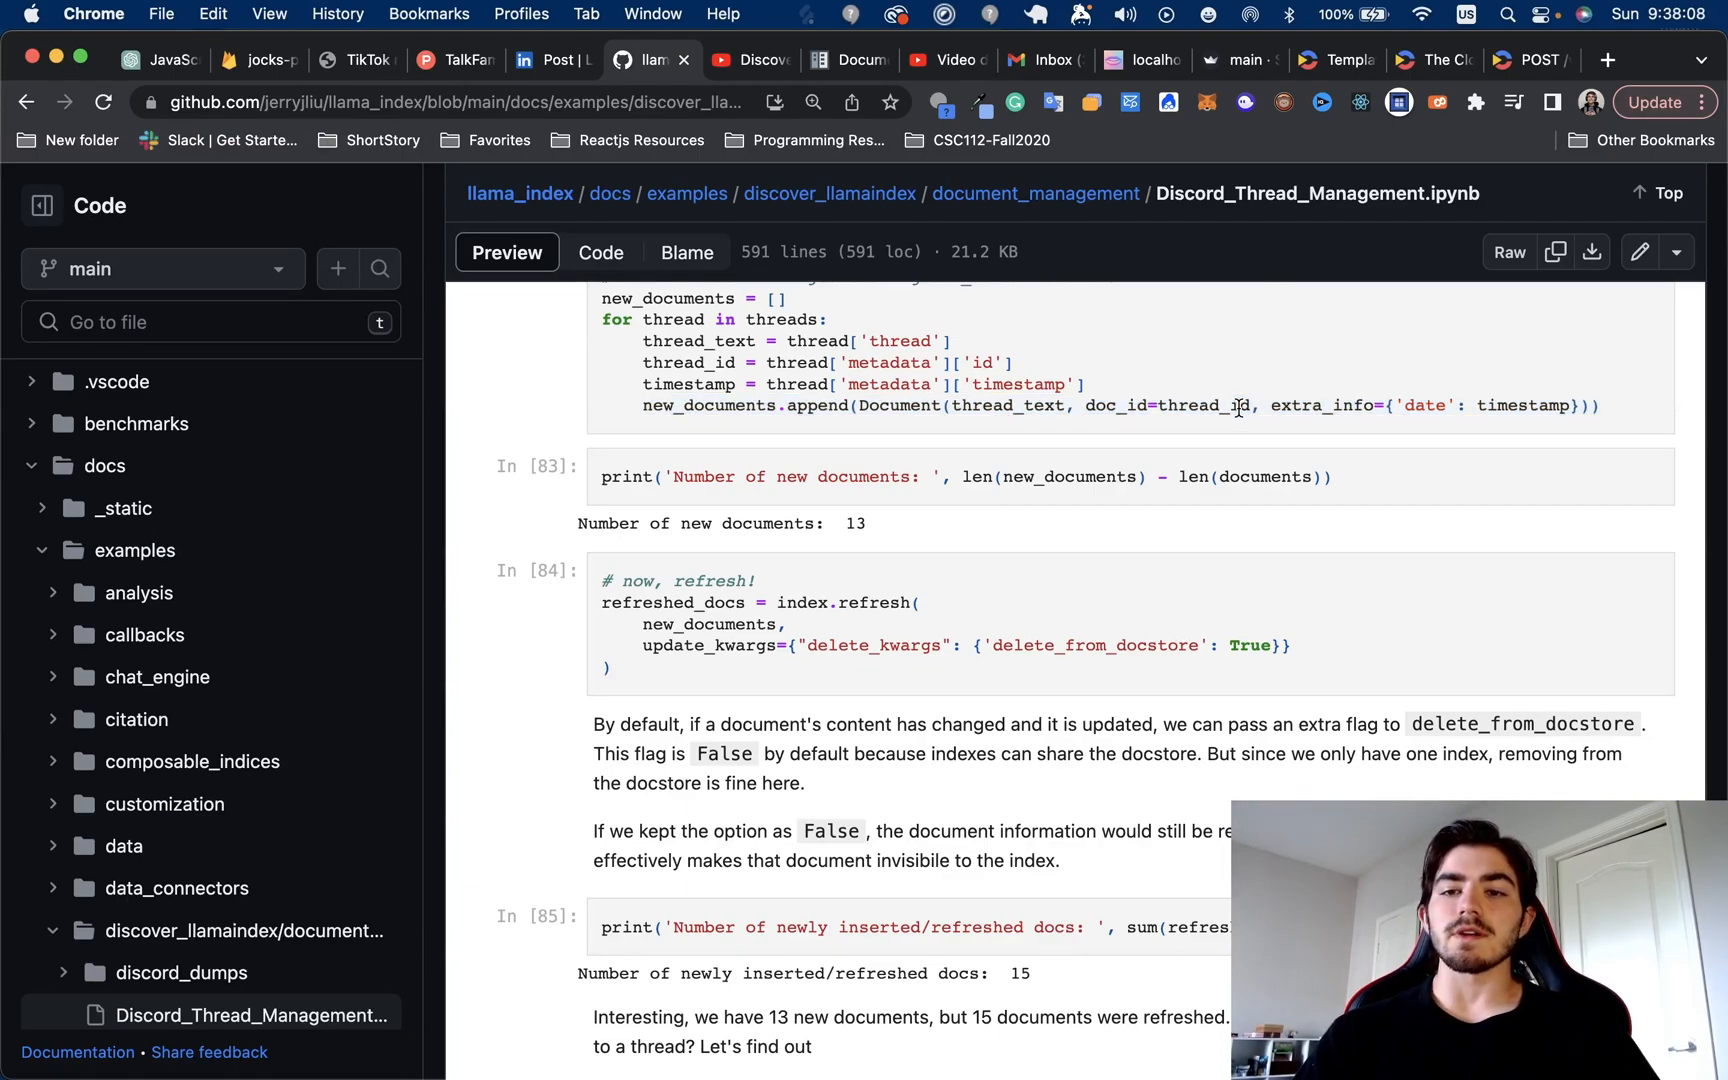
scroll("up", 3)
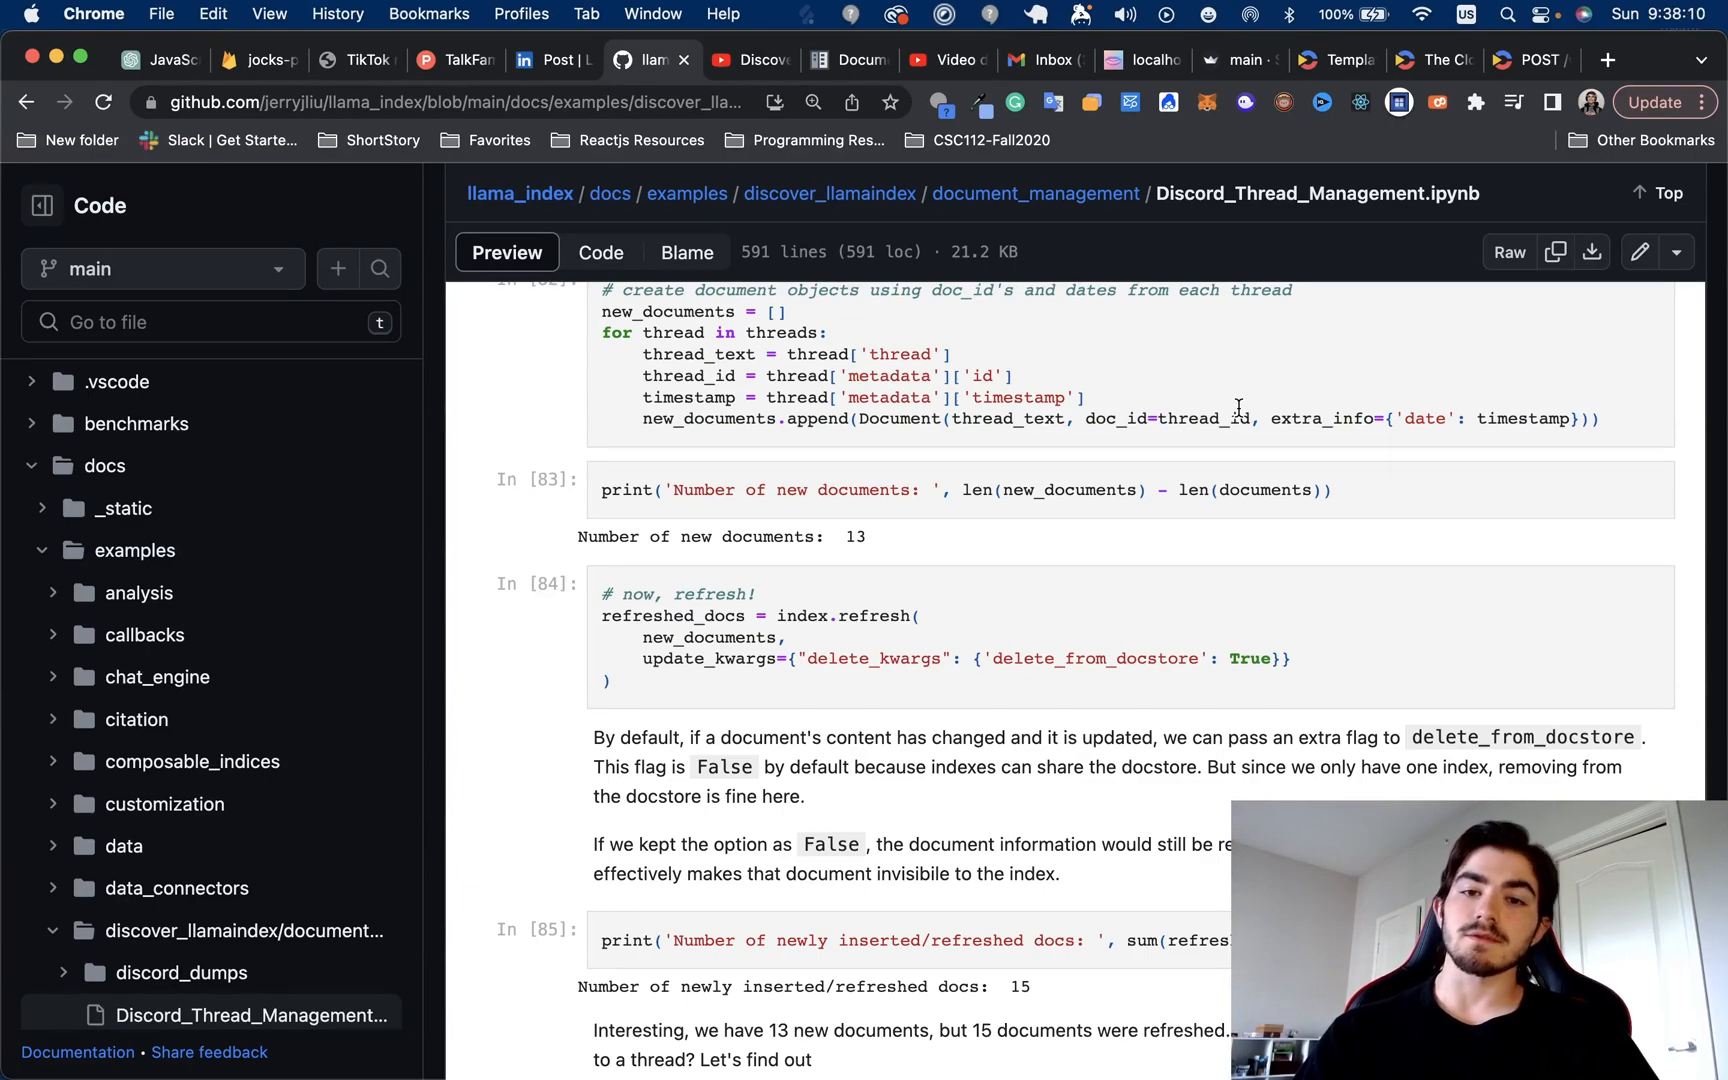
double_click(1199, 419)
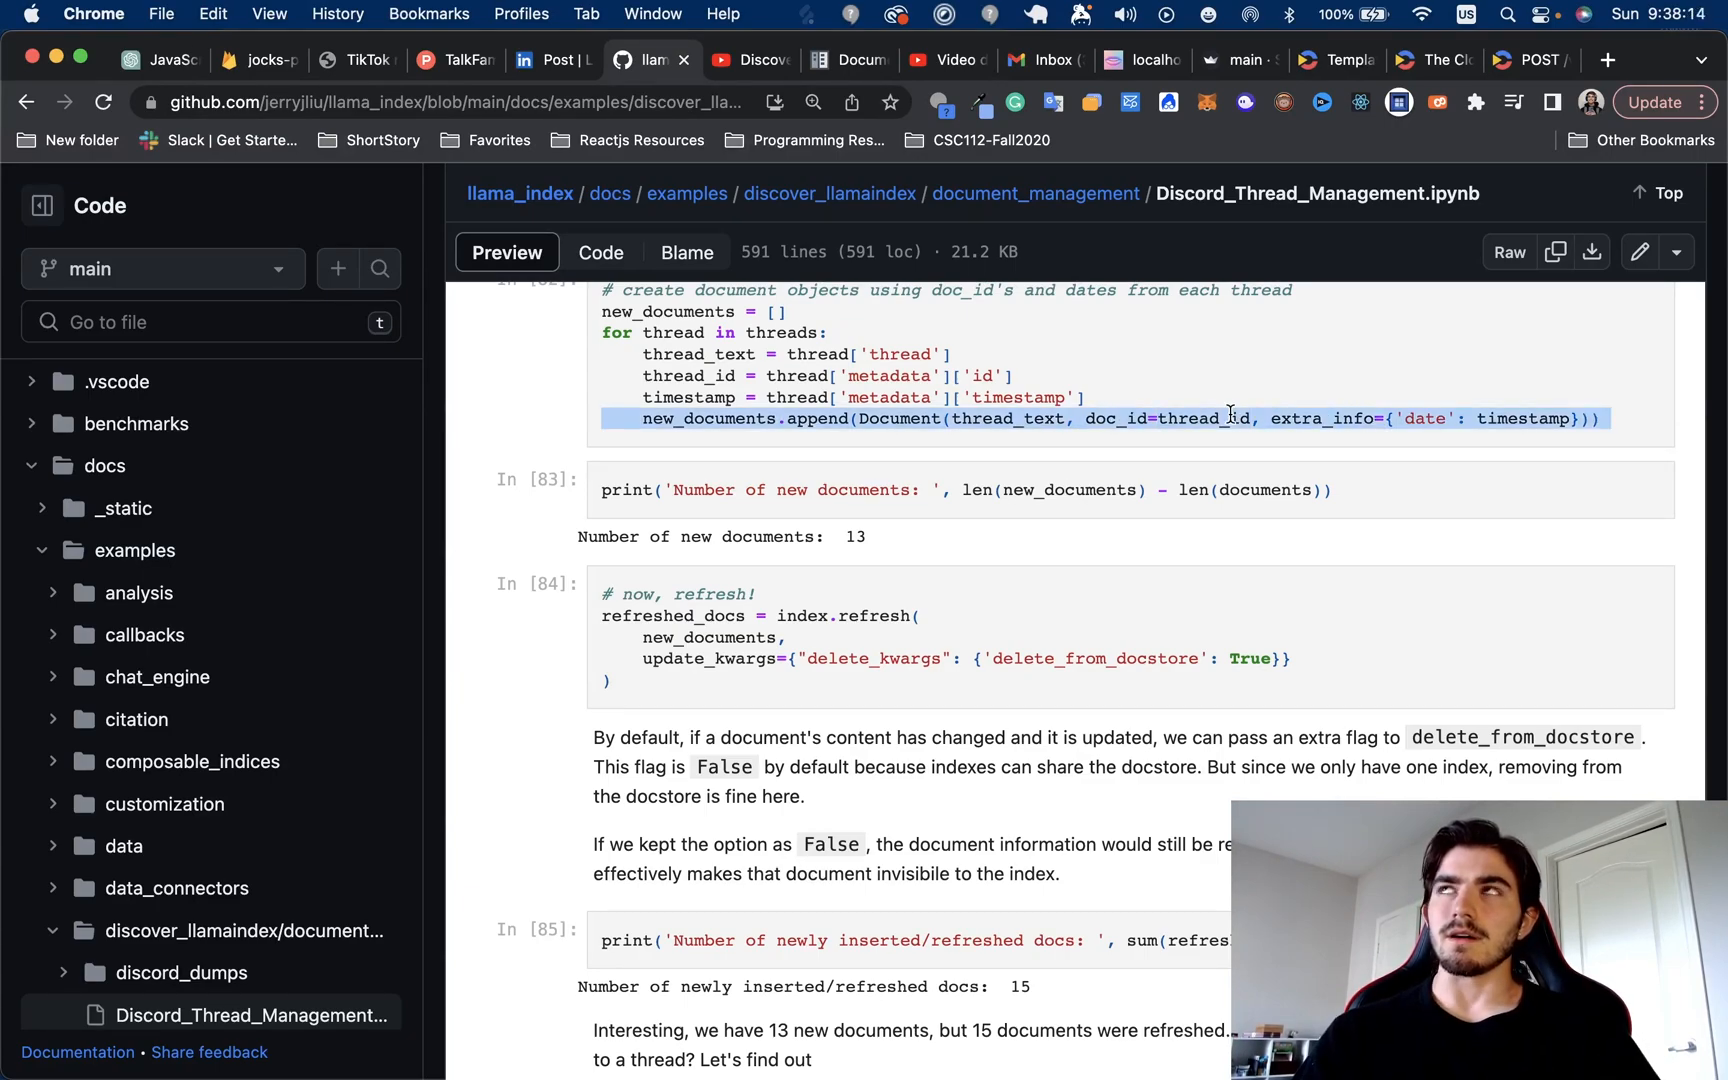
scroll("up", 3)
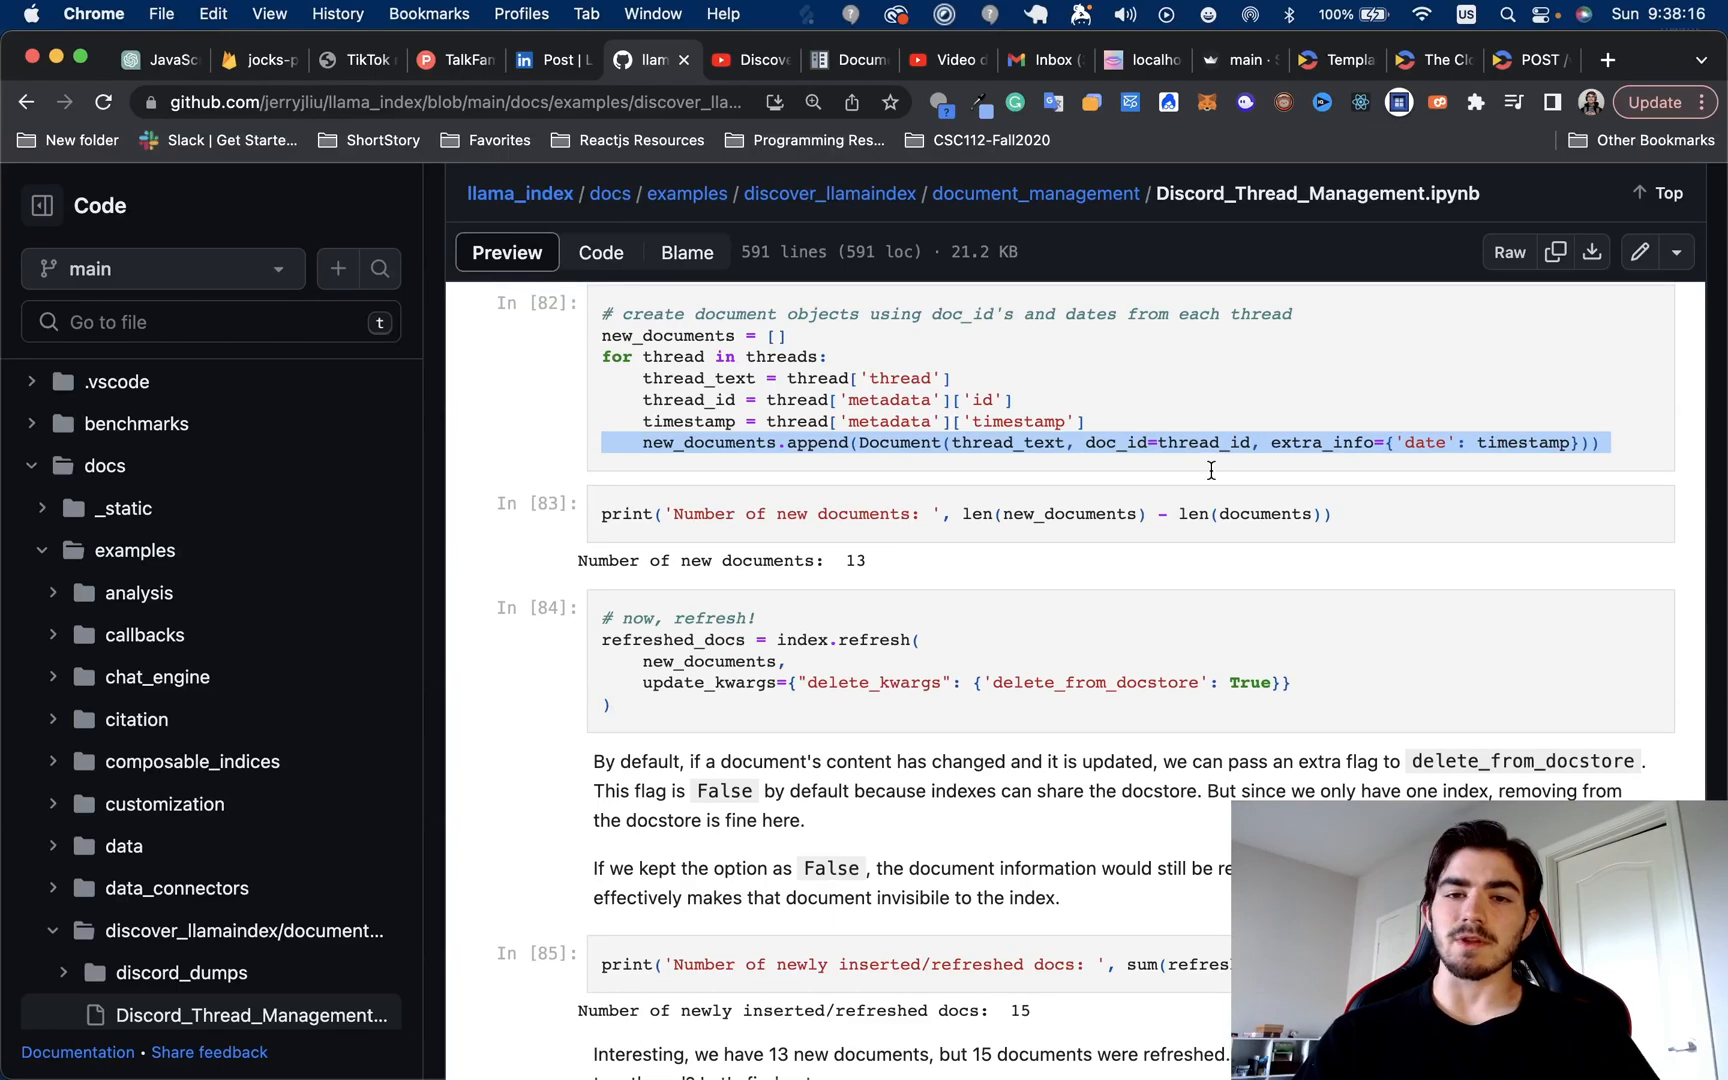
scroll("down", 3)
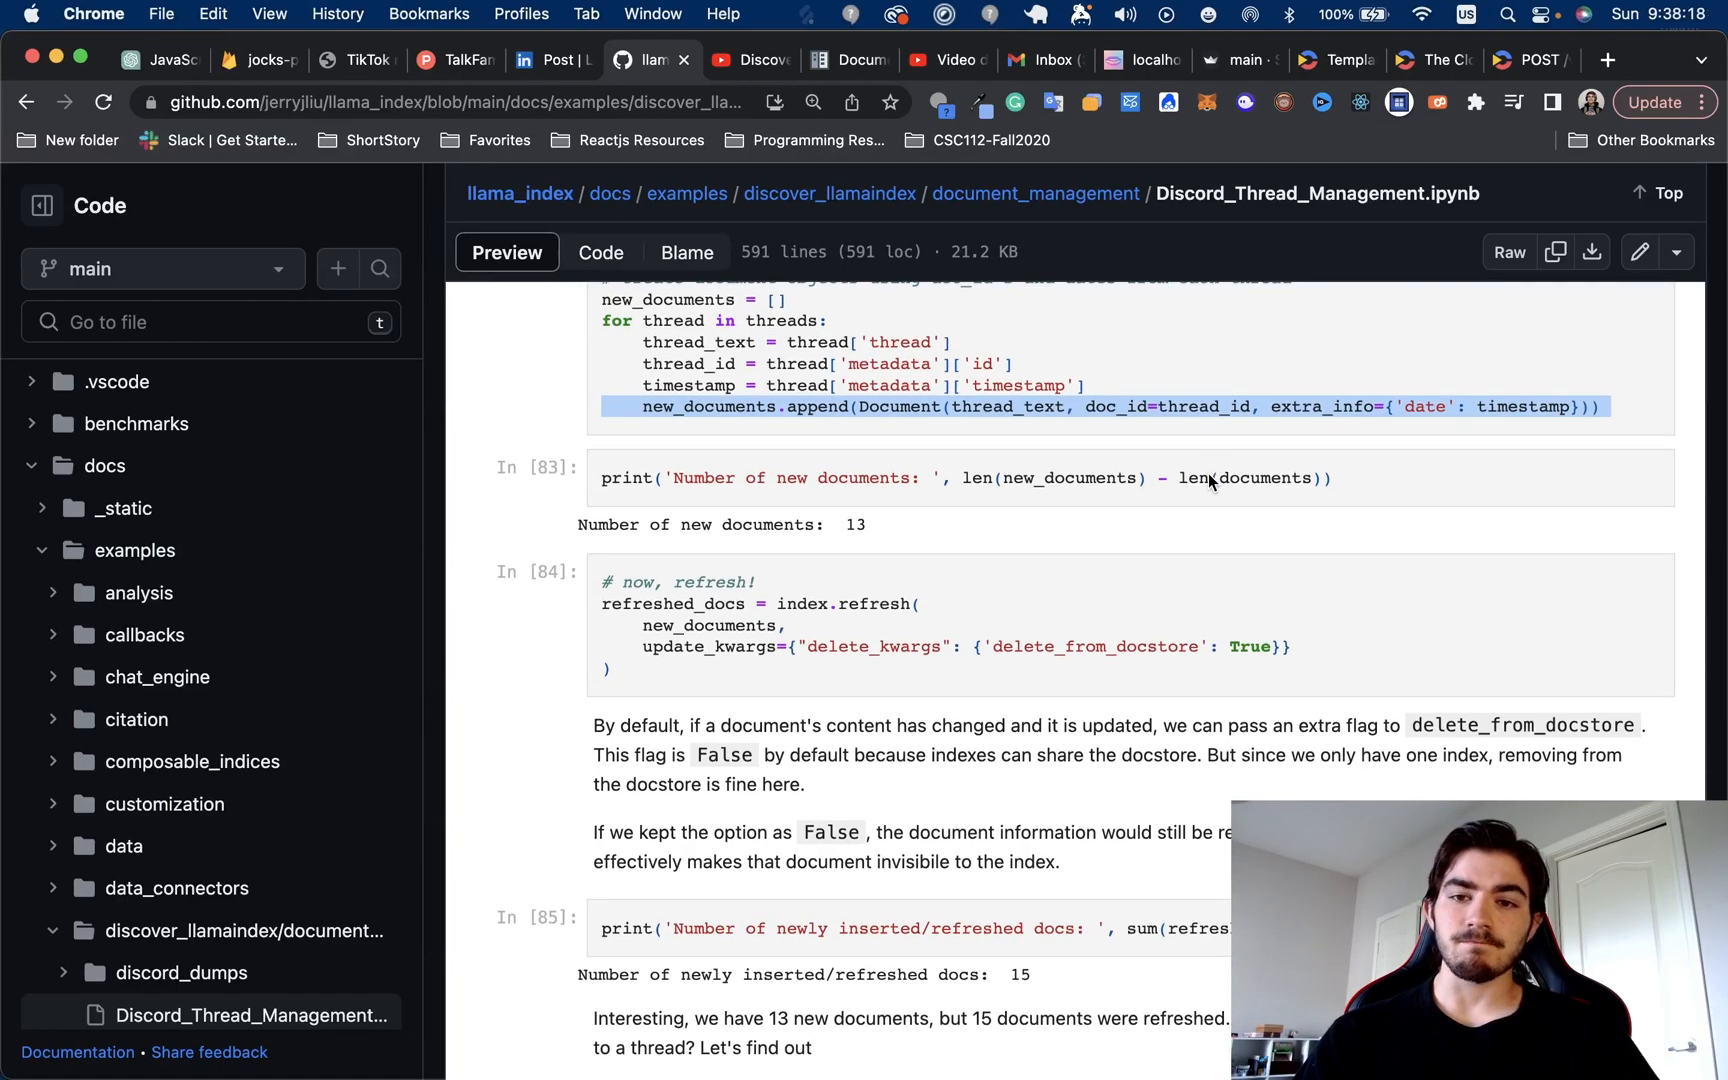
scroll("down", 3)
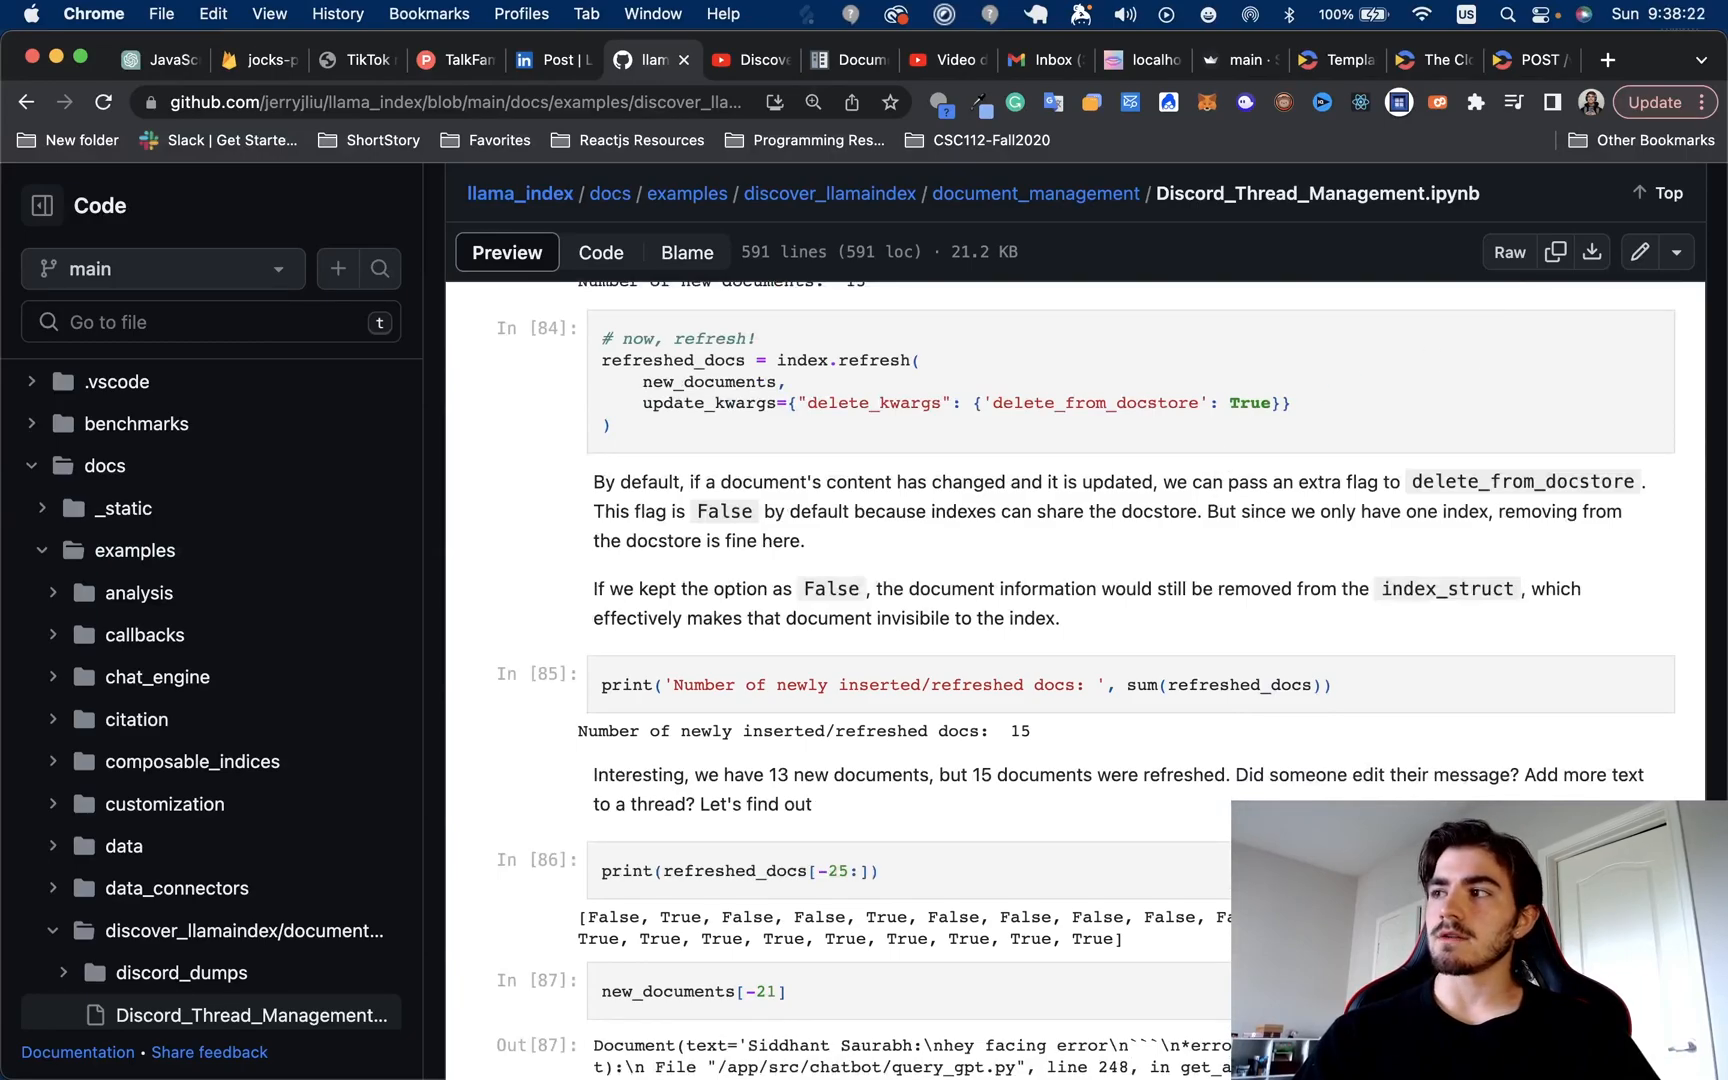
scroll("up", 3)
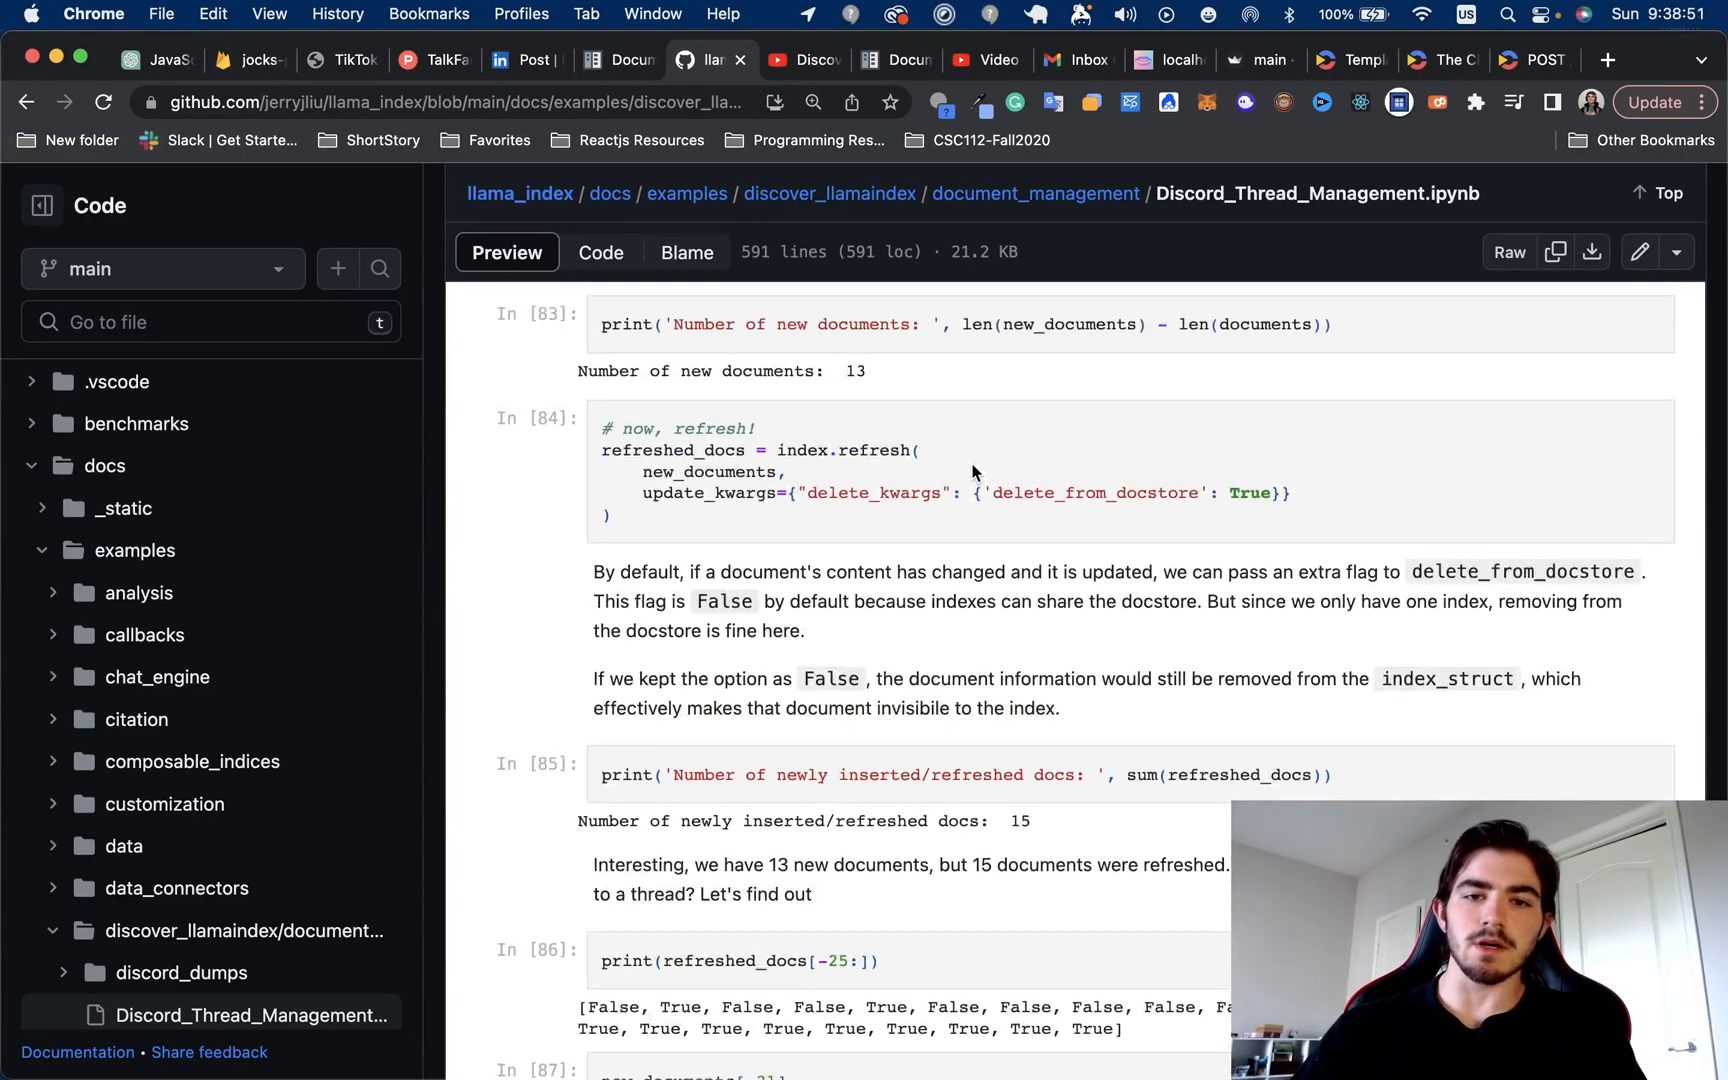
scroll("up", 3)
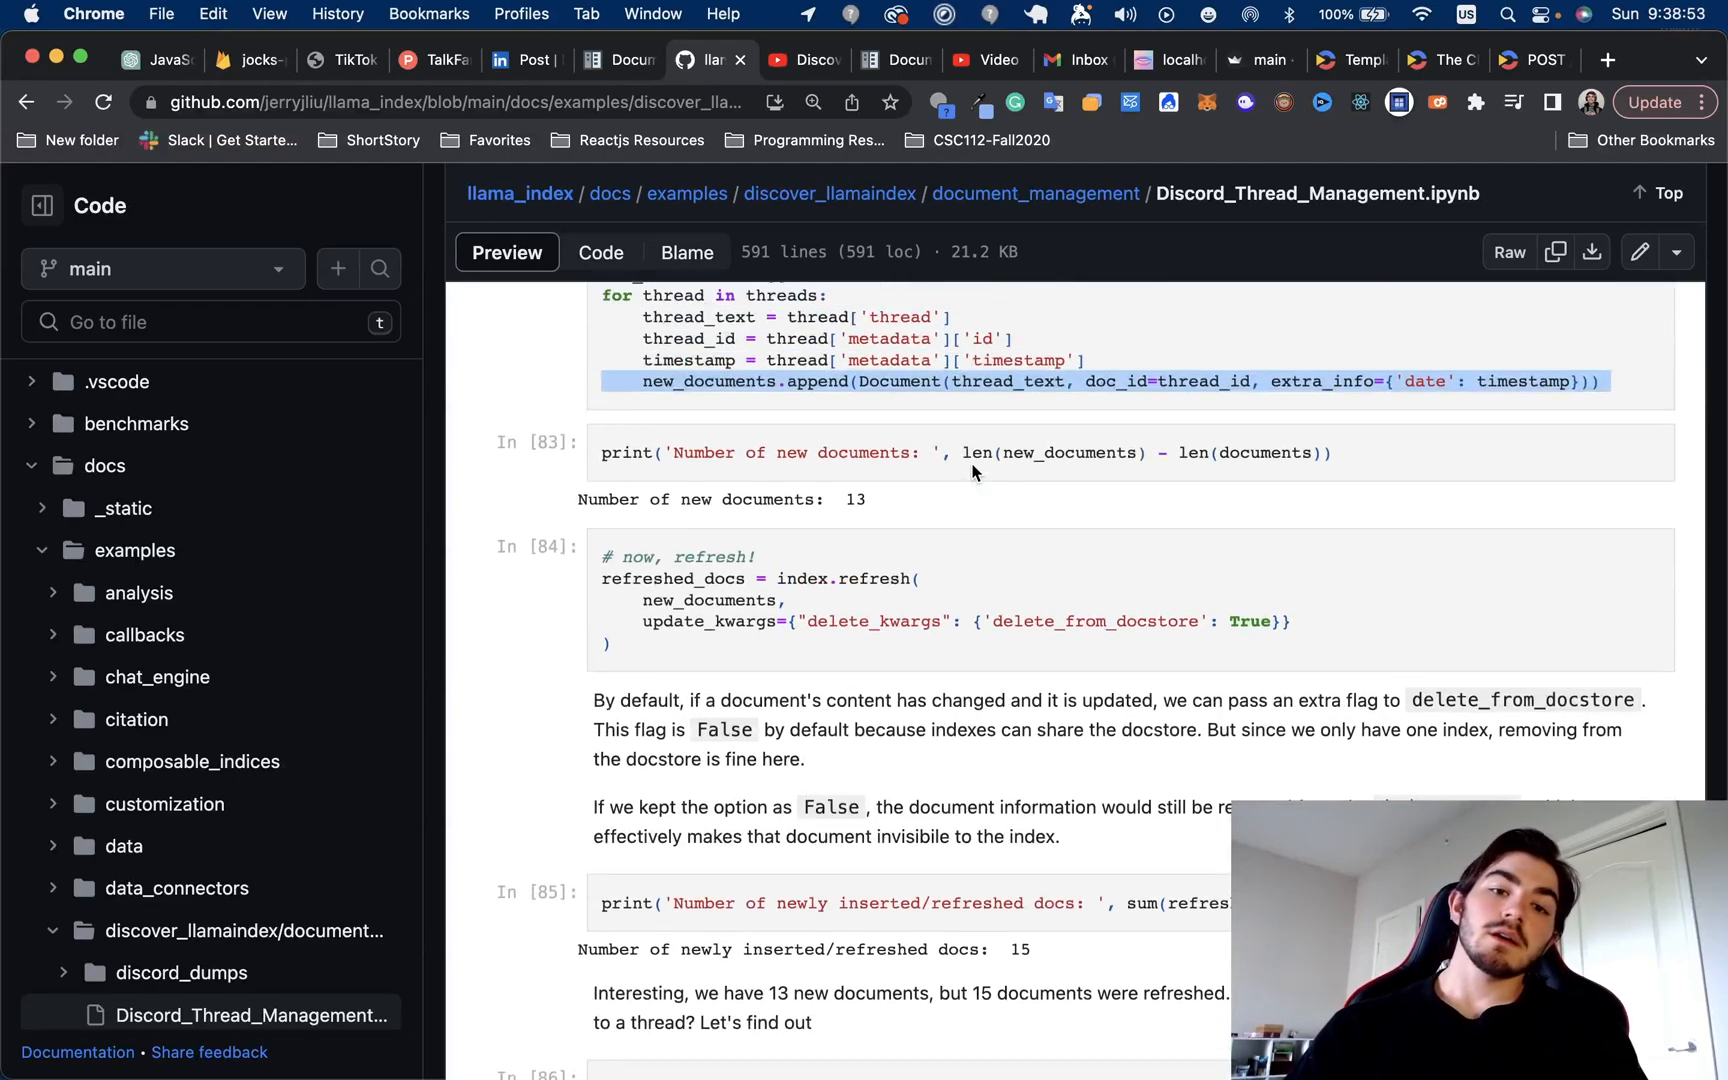
mouse_move(944, 600)
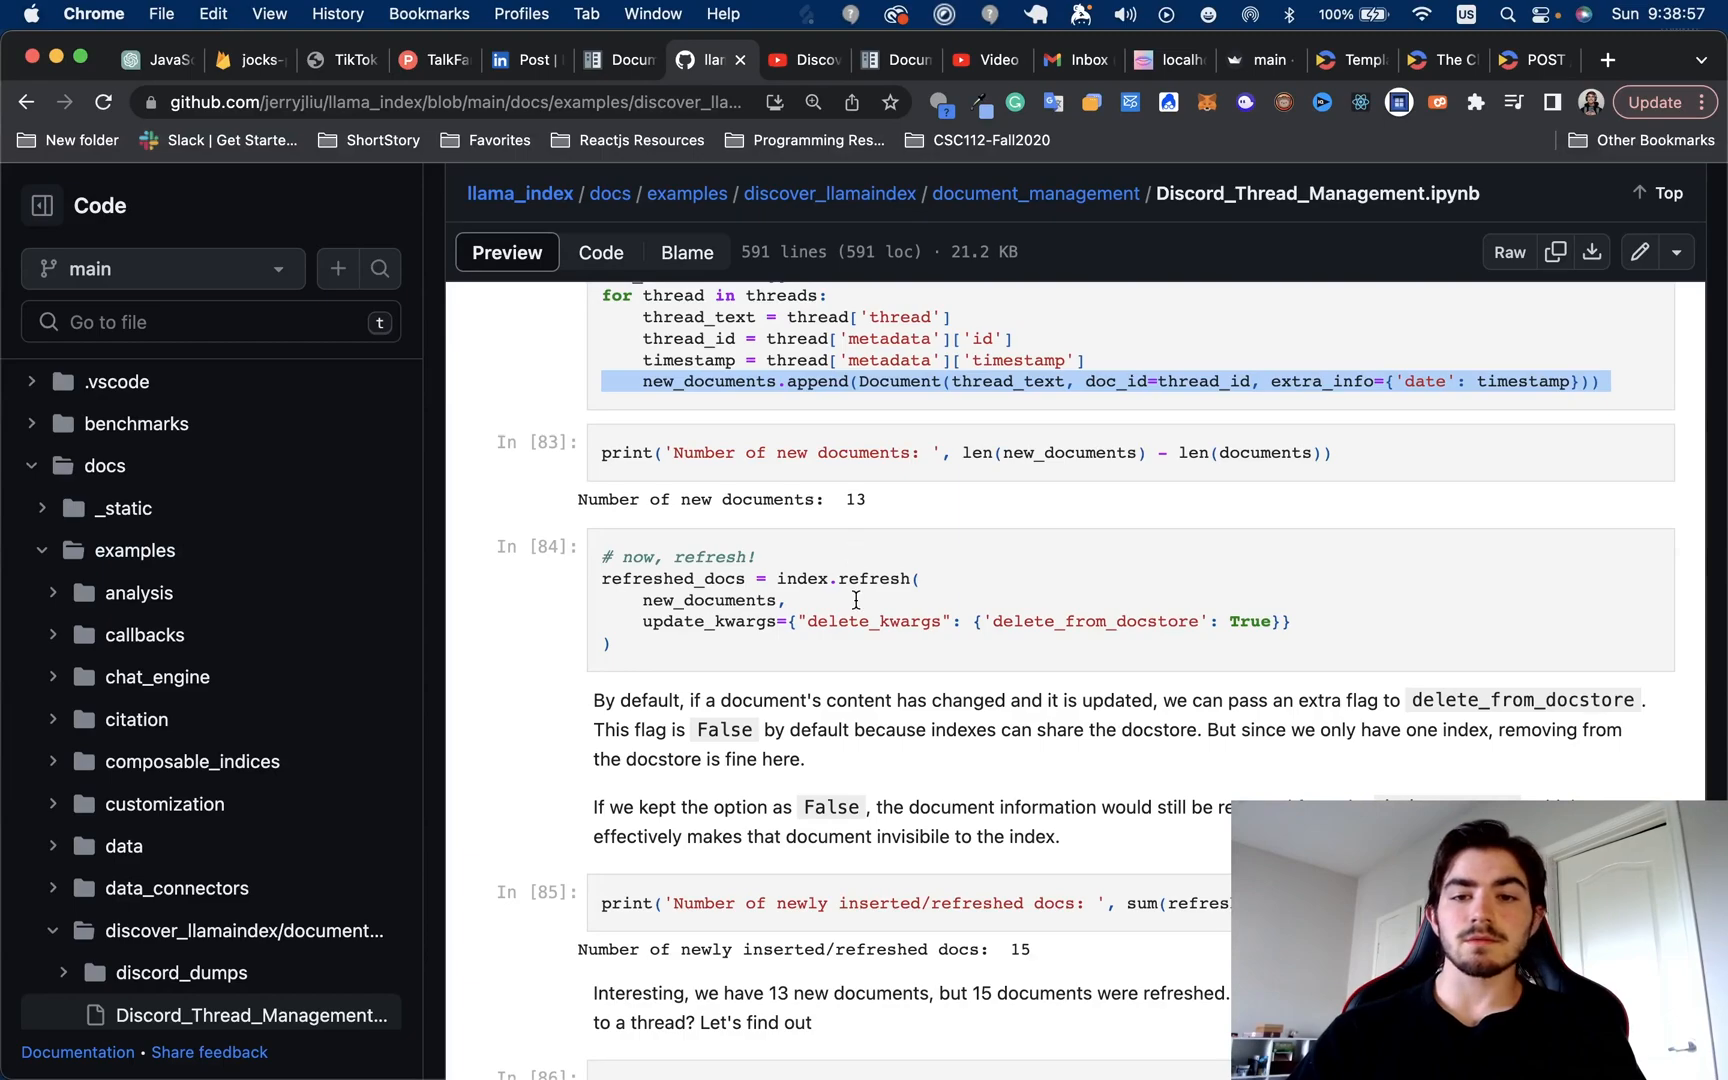
scroll("up", 3)
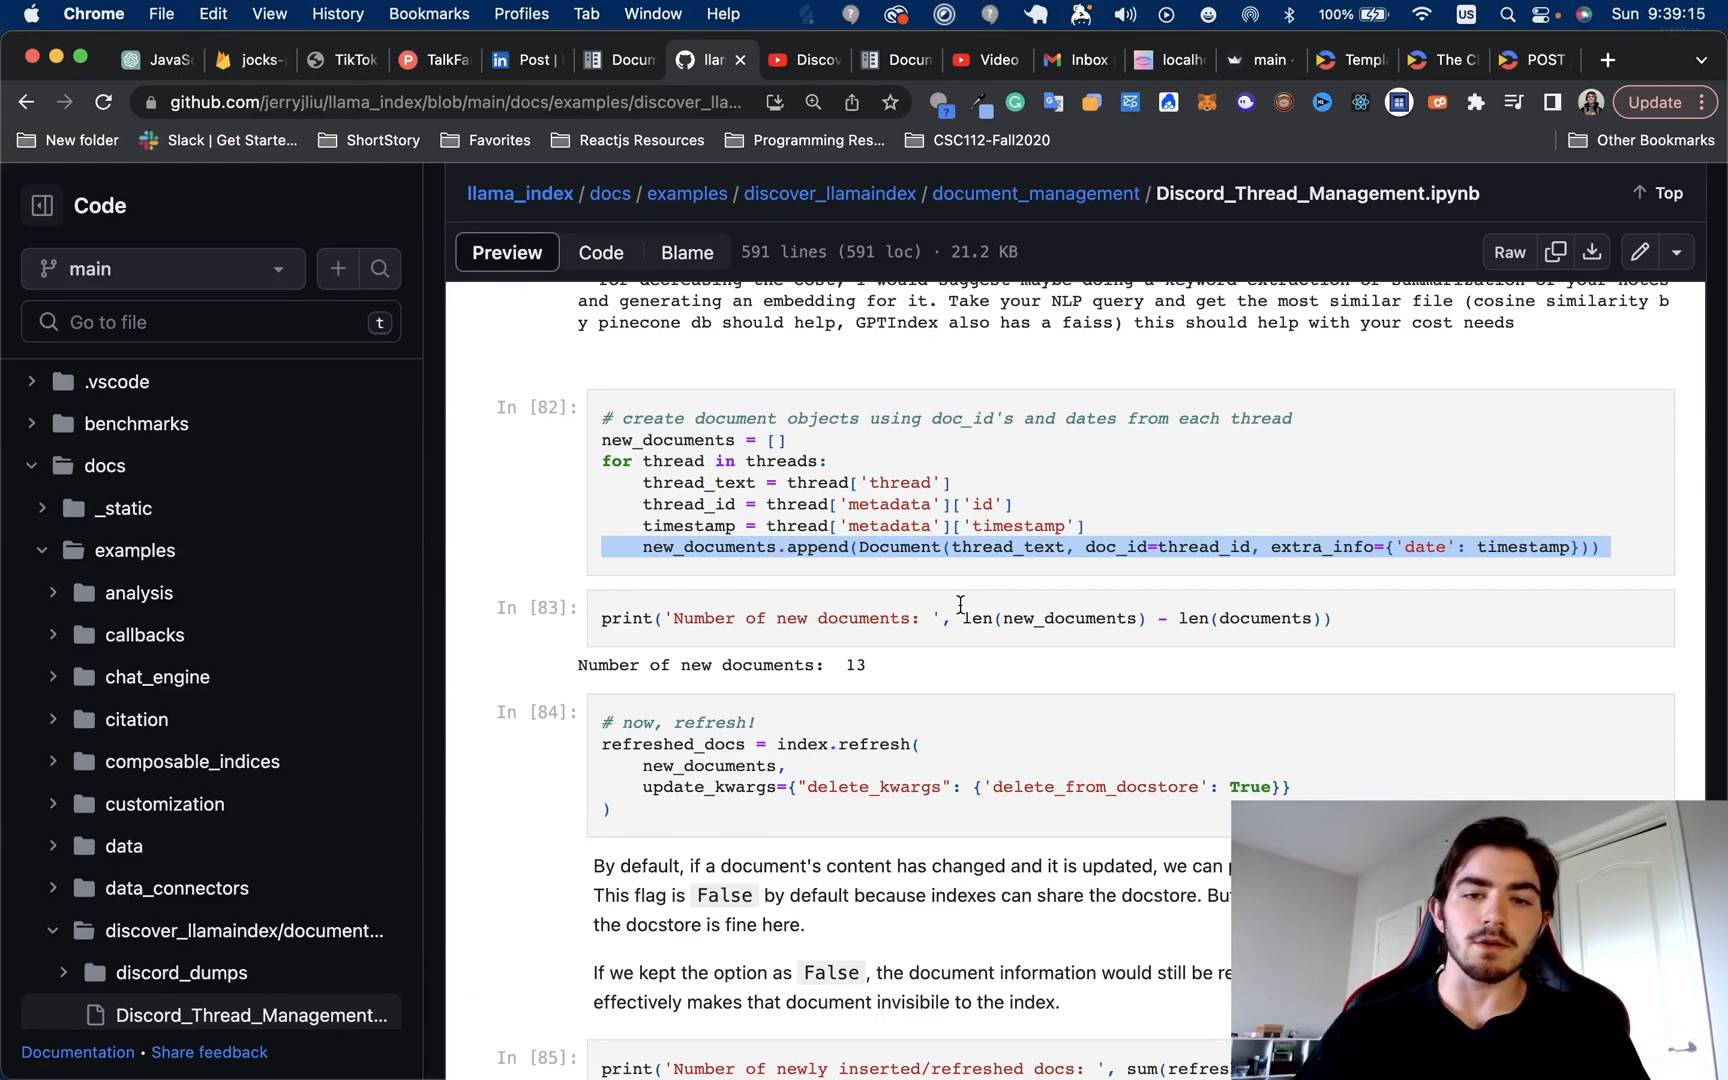
Scroll back to 'Refresh the index with new data!' and move to the Document Management guide
scroll("up", 3)
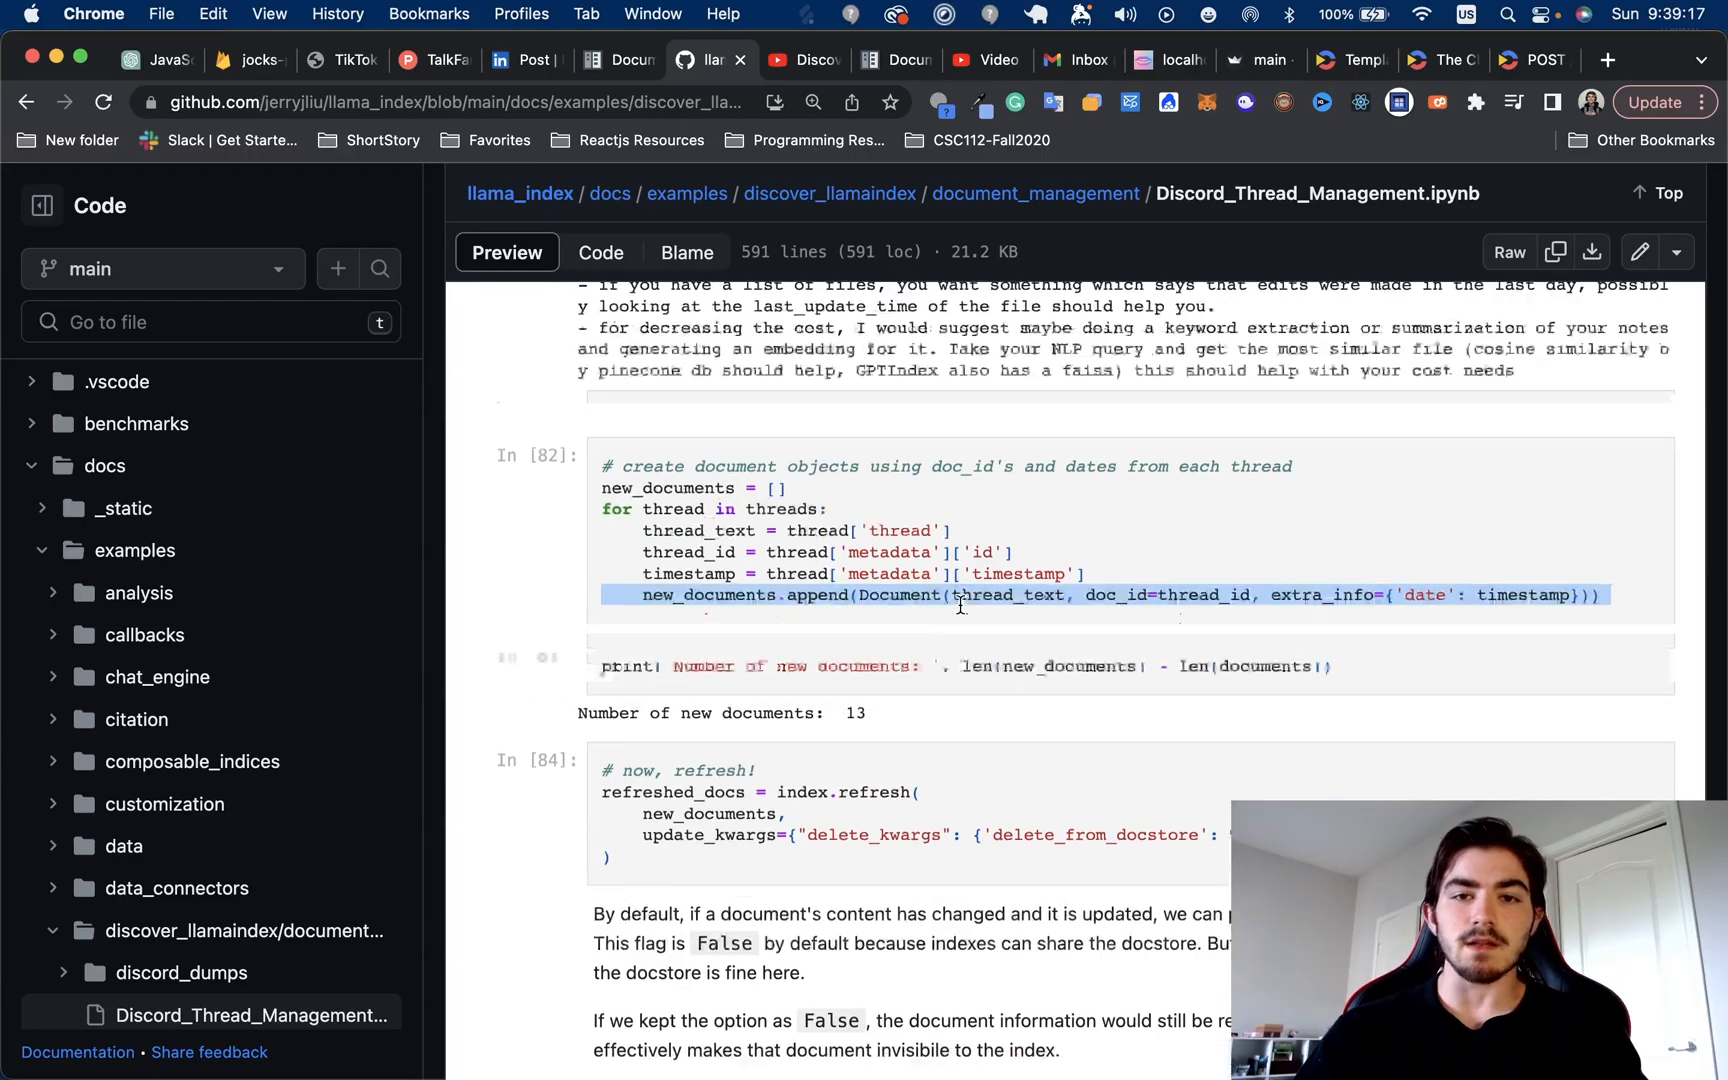
scroll("up", 3)
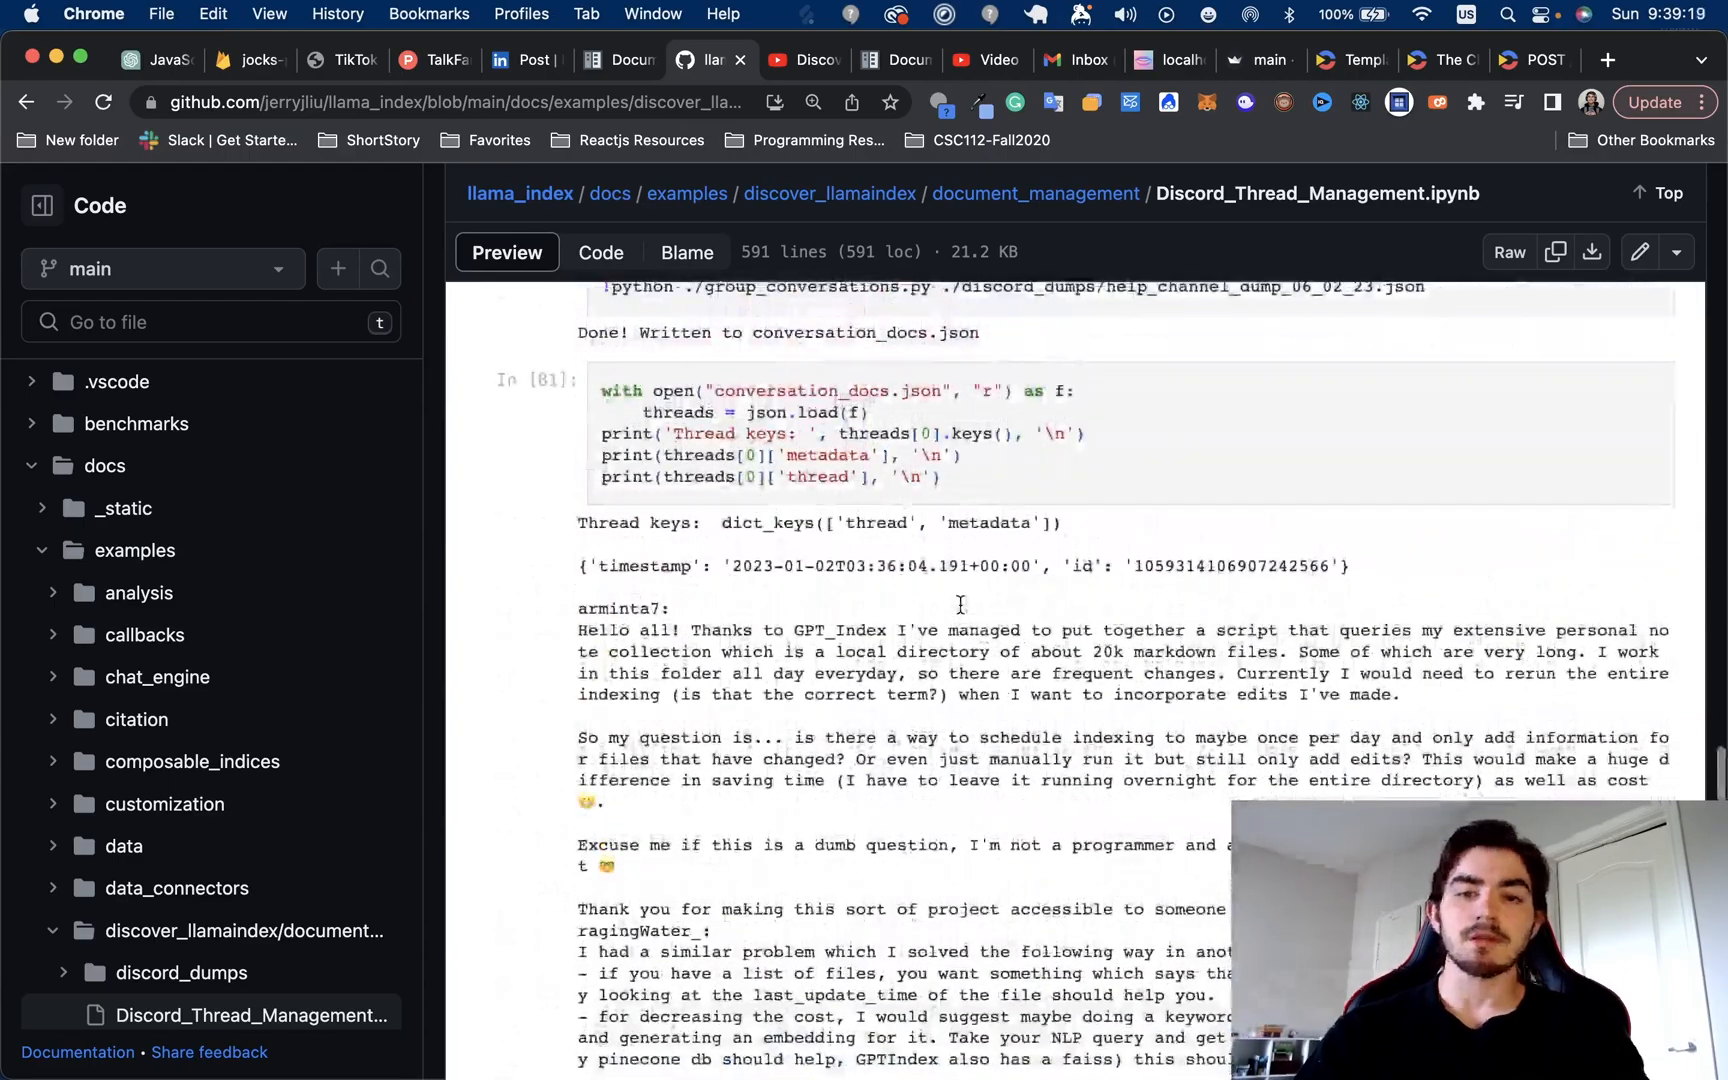
scroll("up", 3)
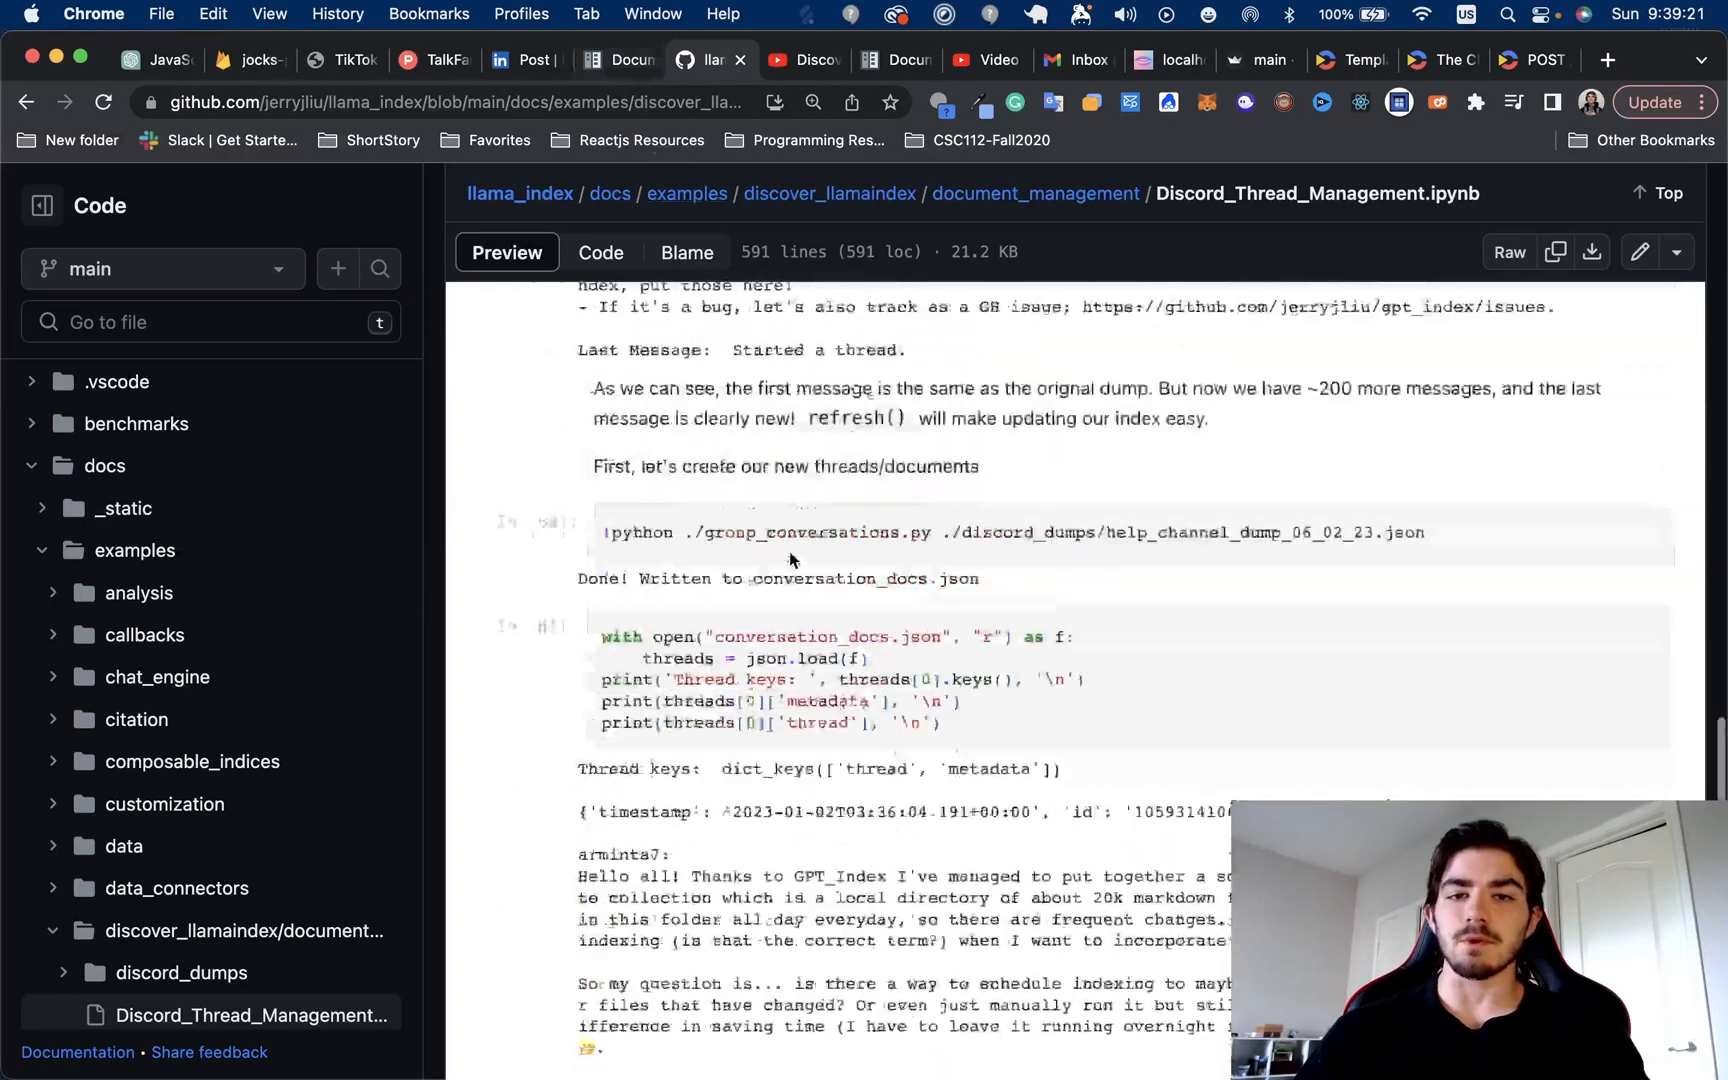
scroll("up", 3)
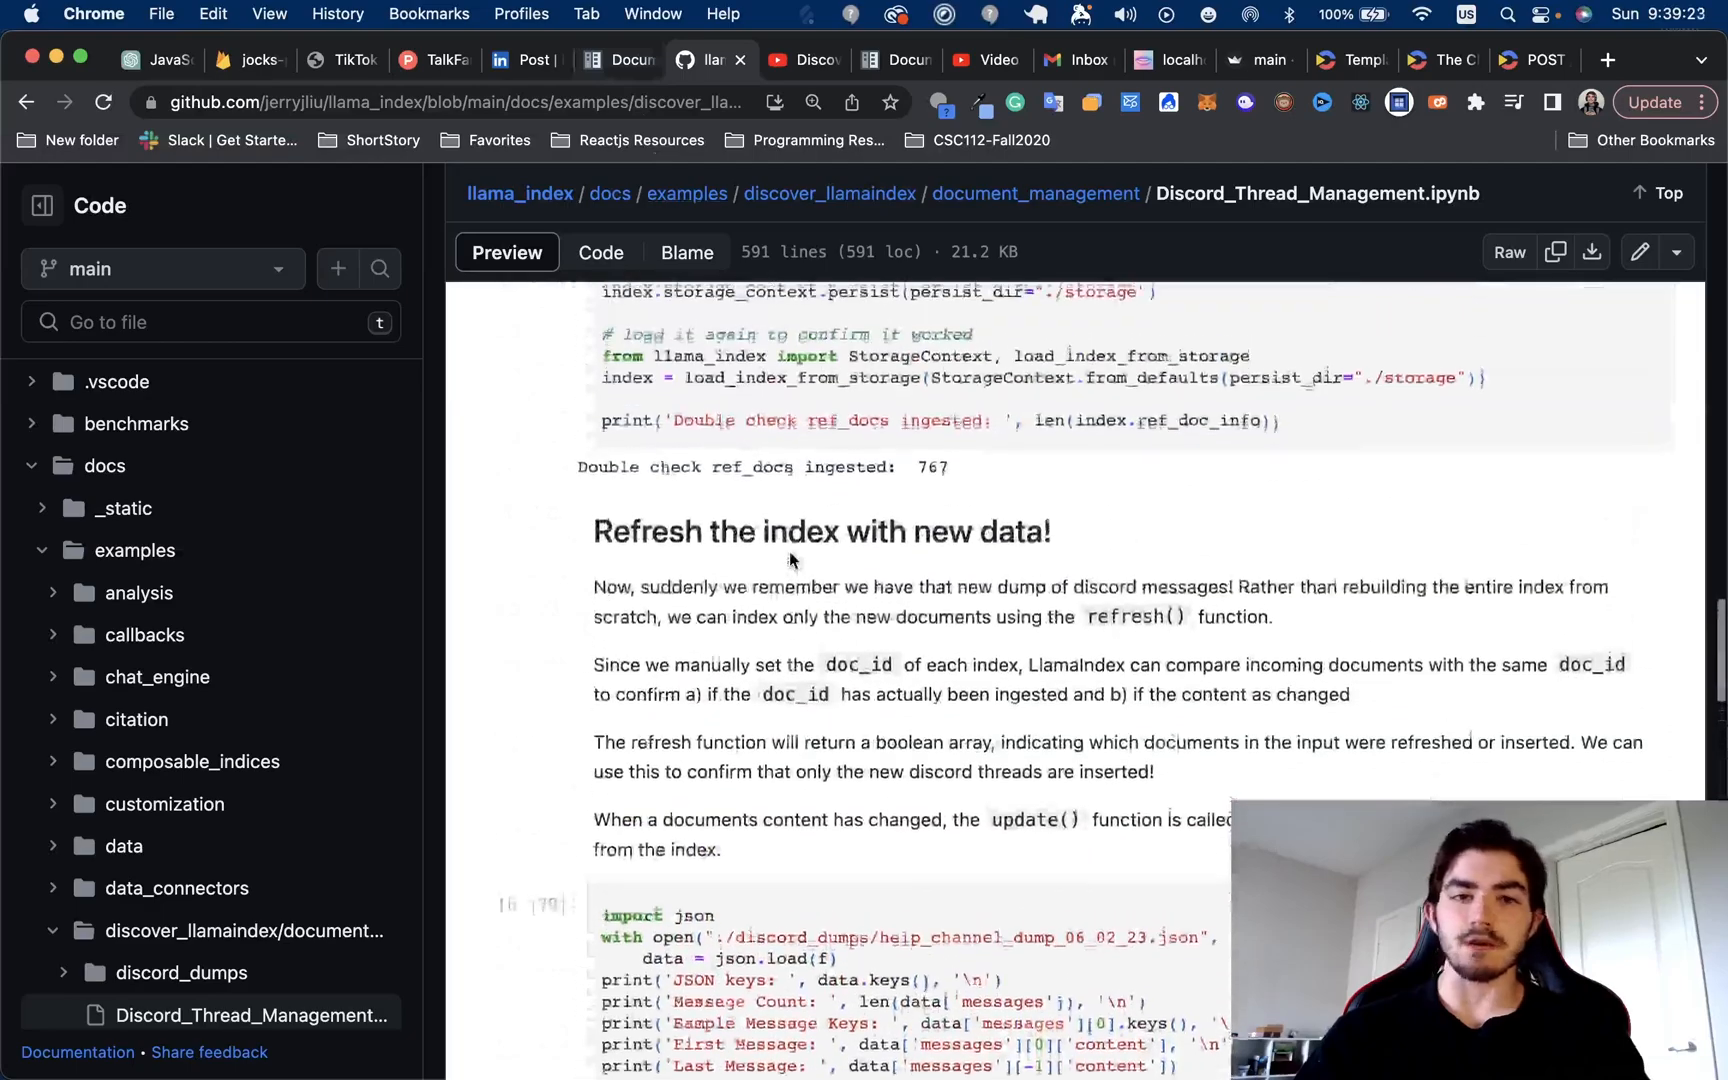
left_click(618, 60)
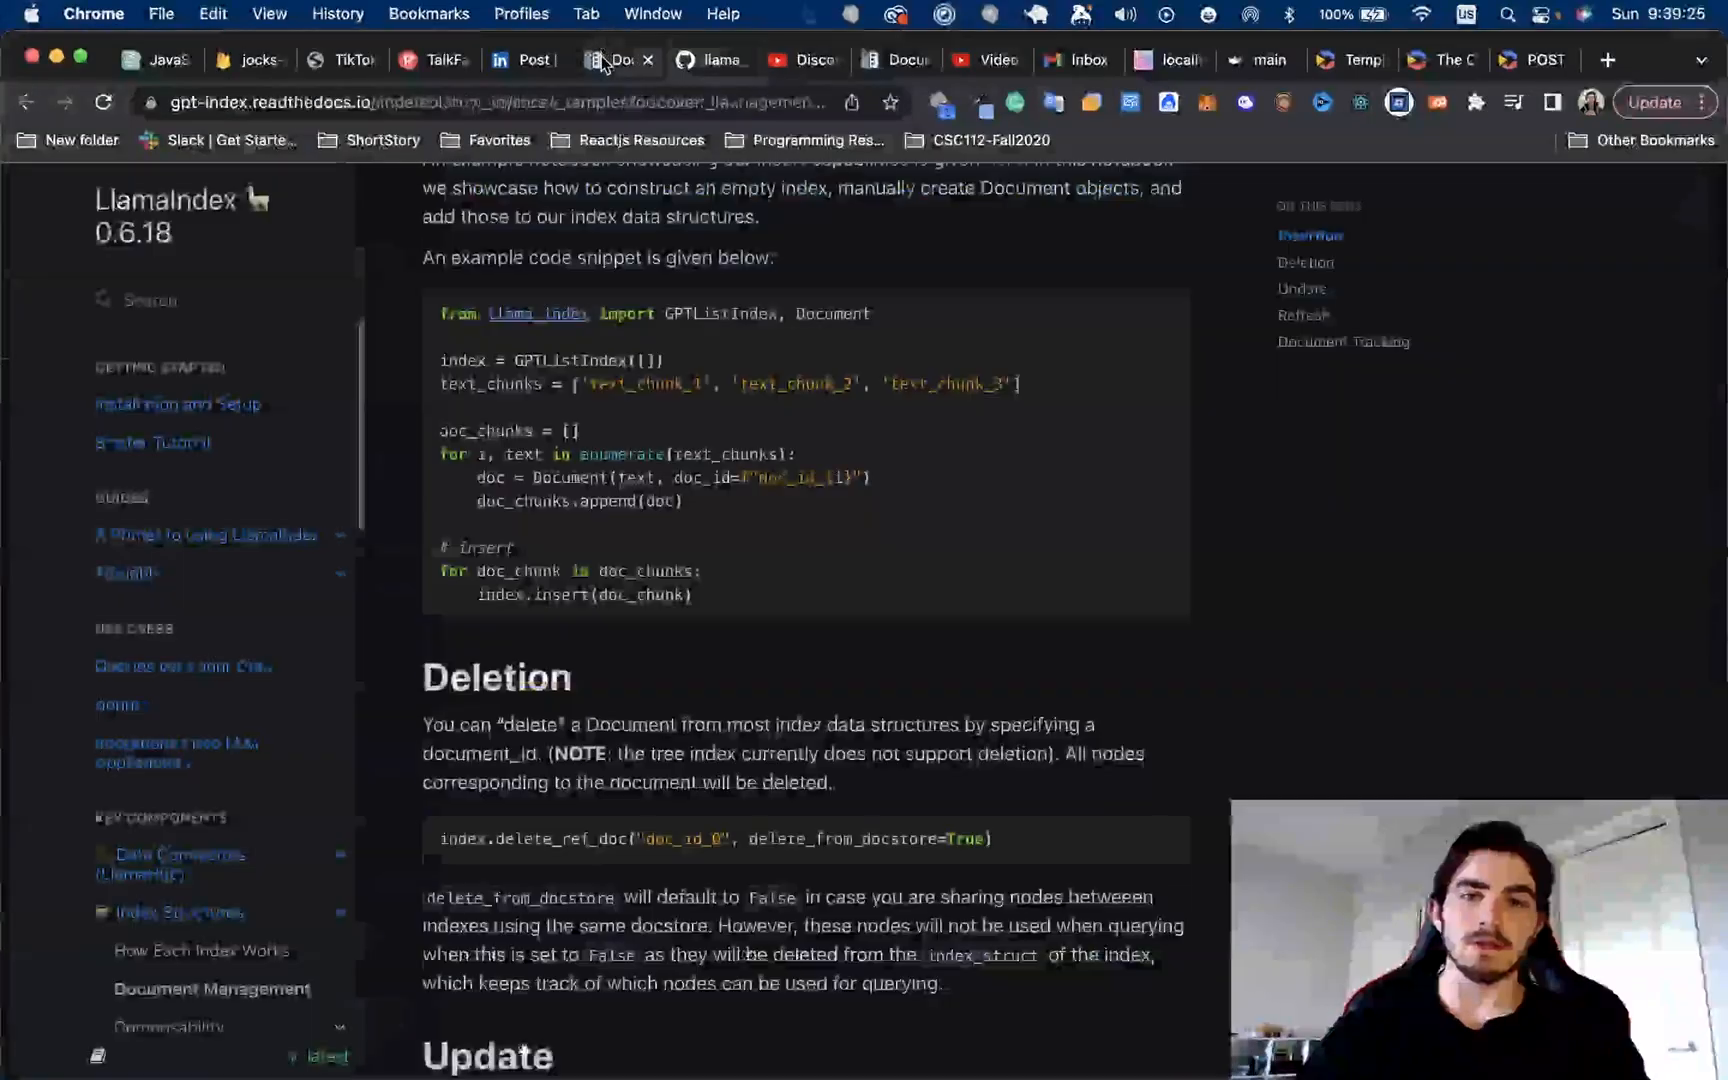
Bring the LinkedIn release post back into view with its description and links
left_click(523, 60)
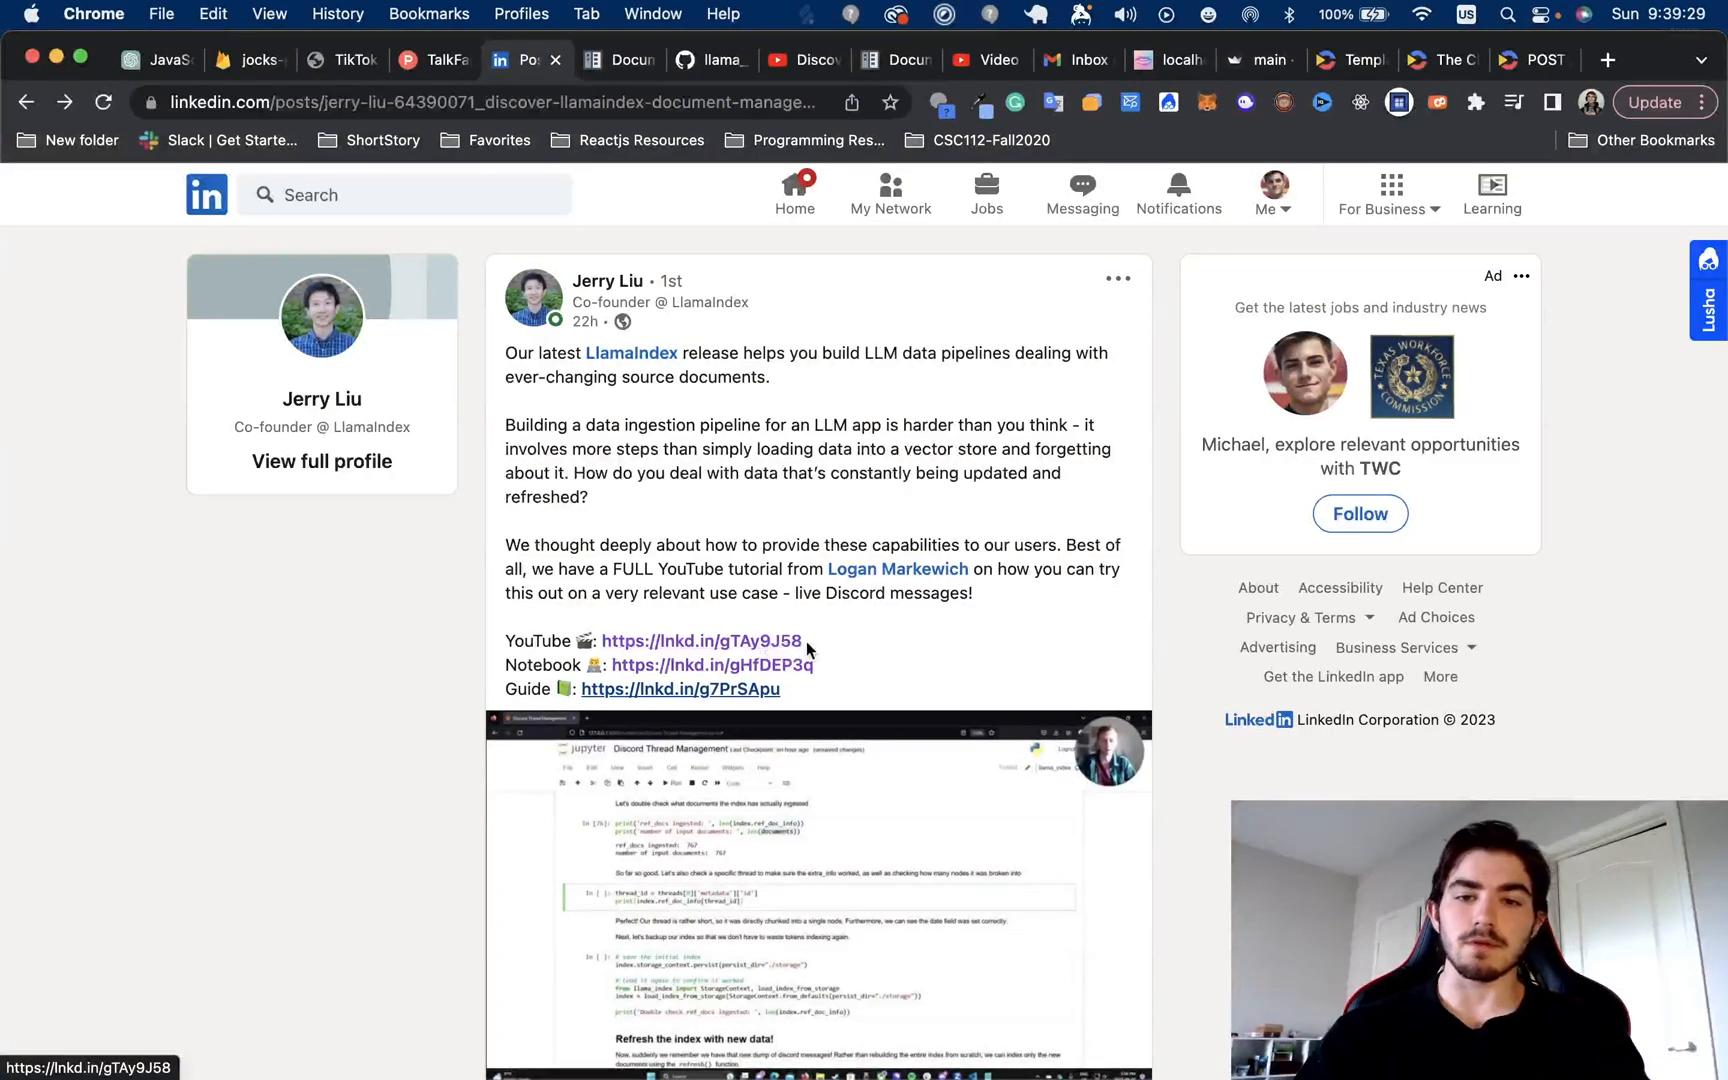
mouse_move(527, 646)
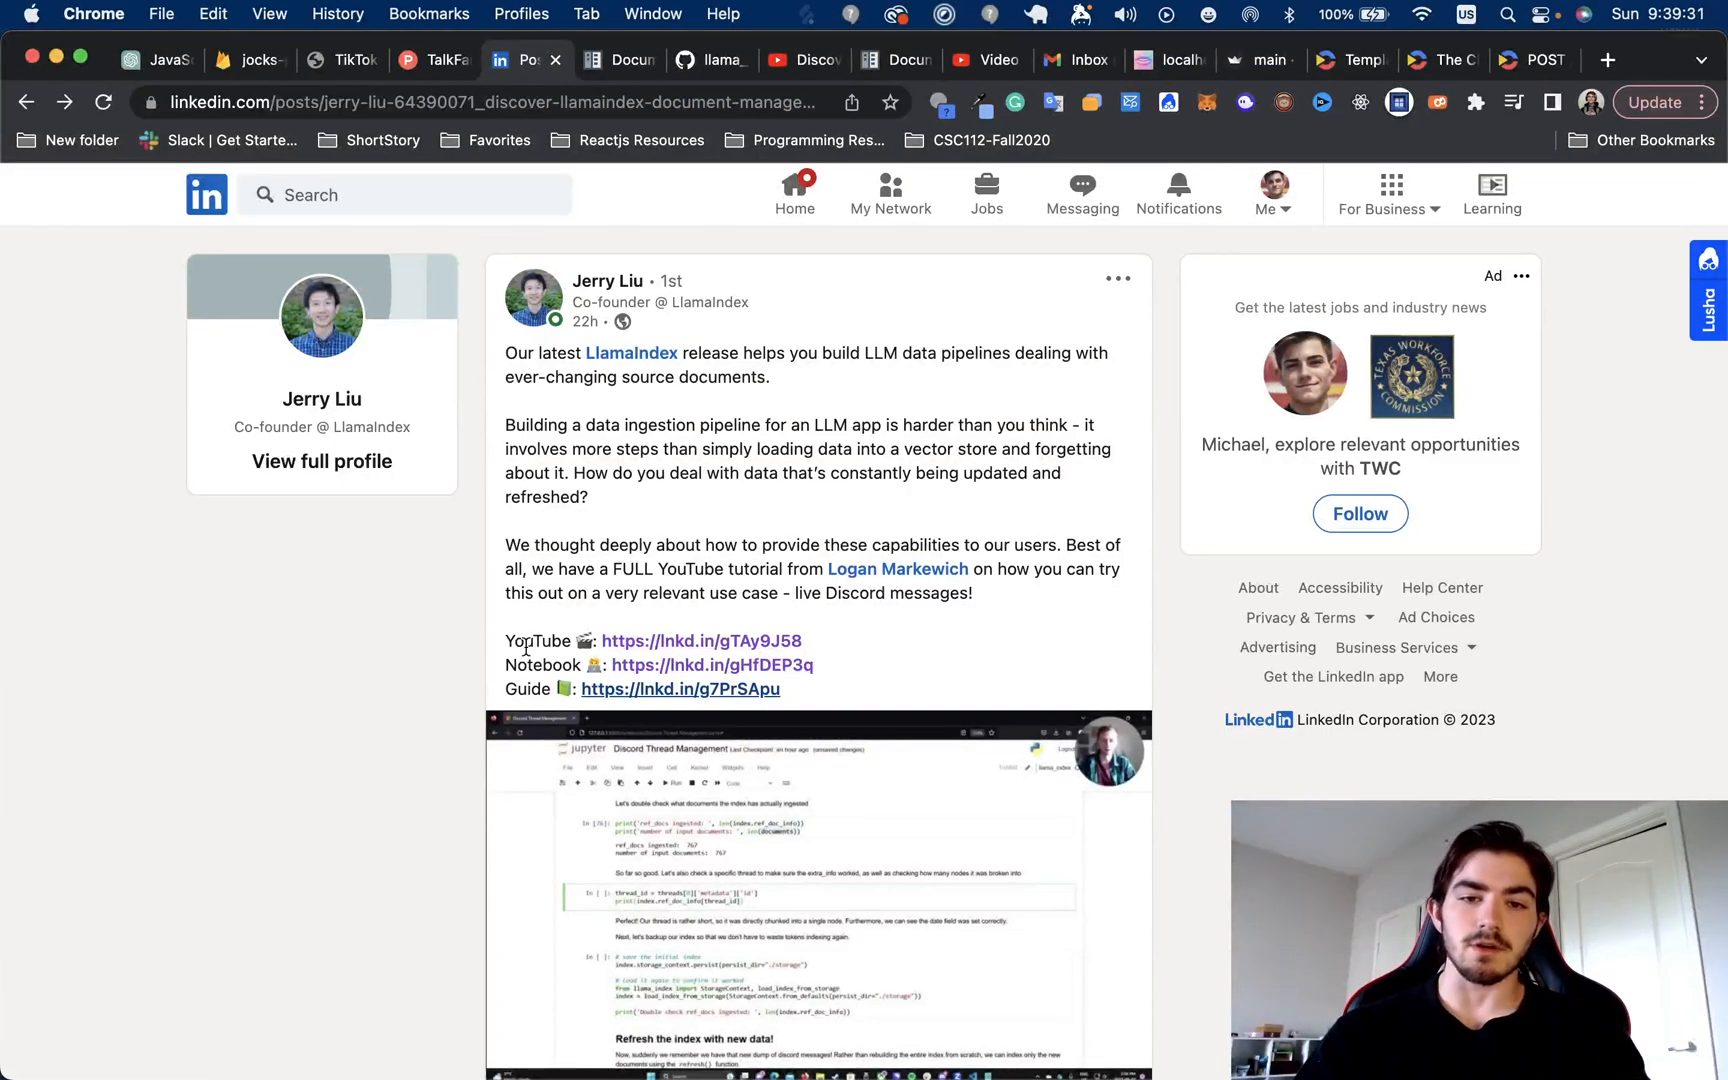
mouse_move(948, 438)
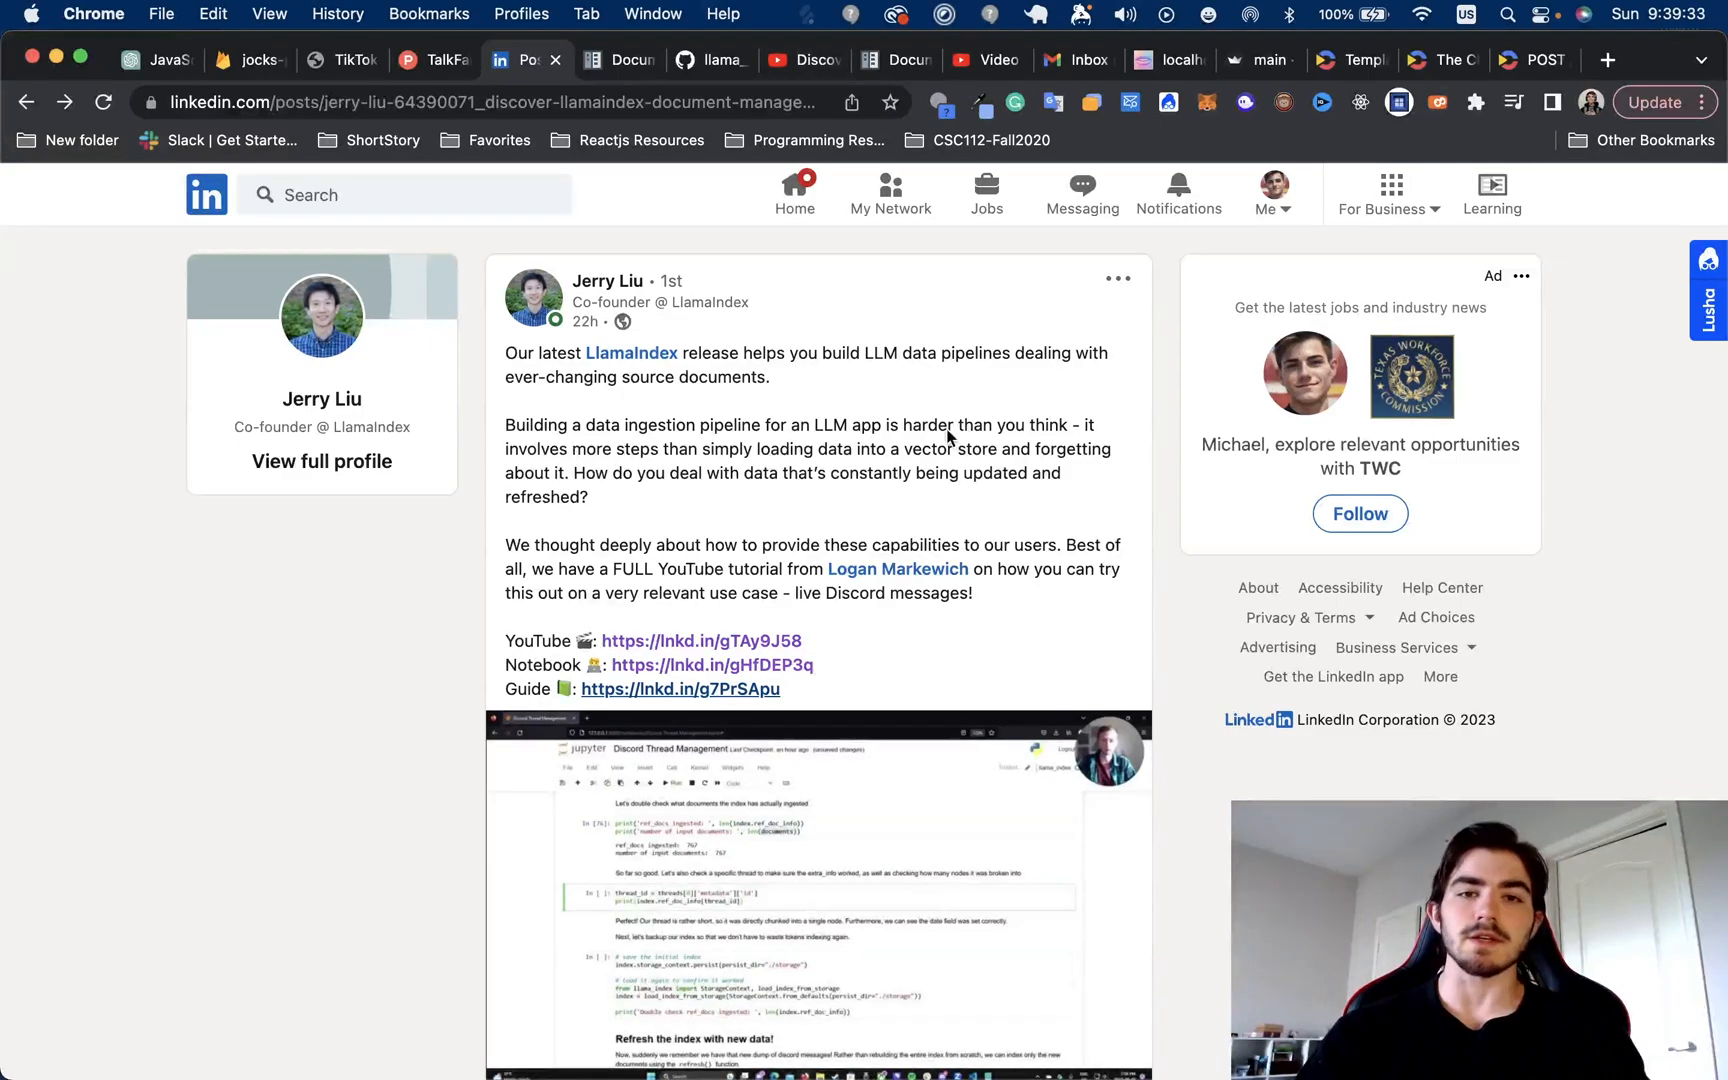
mouse_move(829, 162)
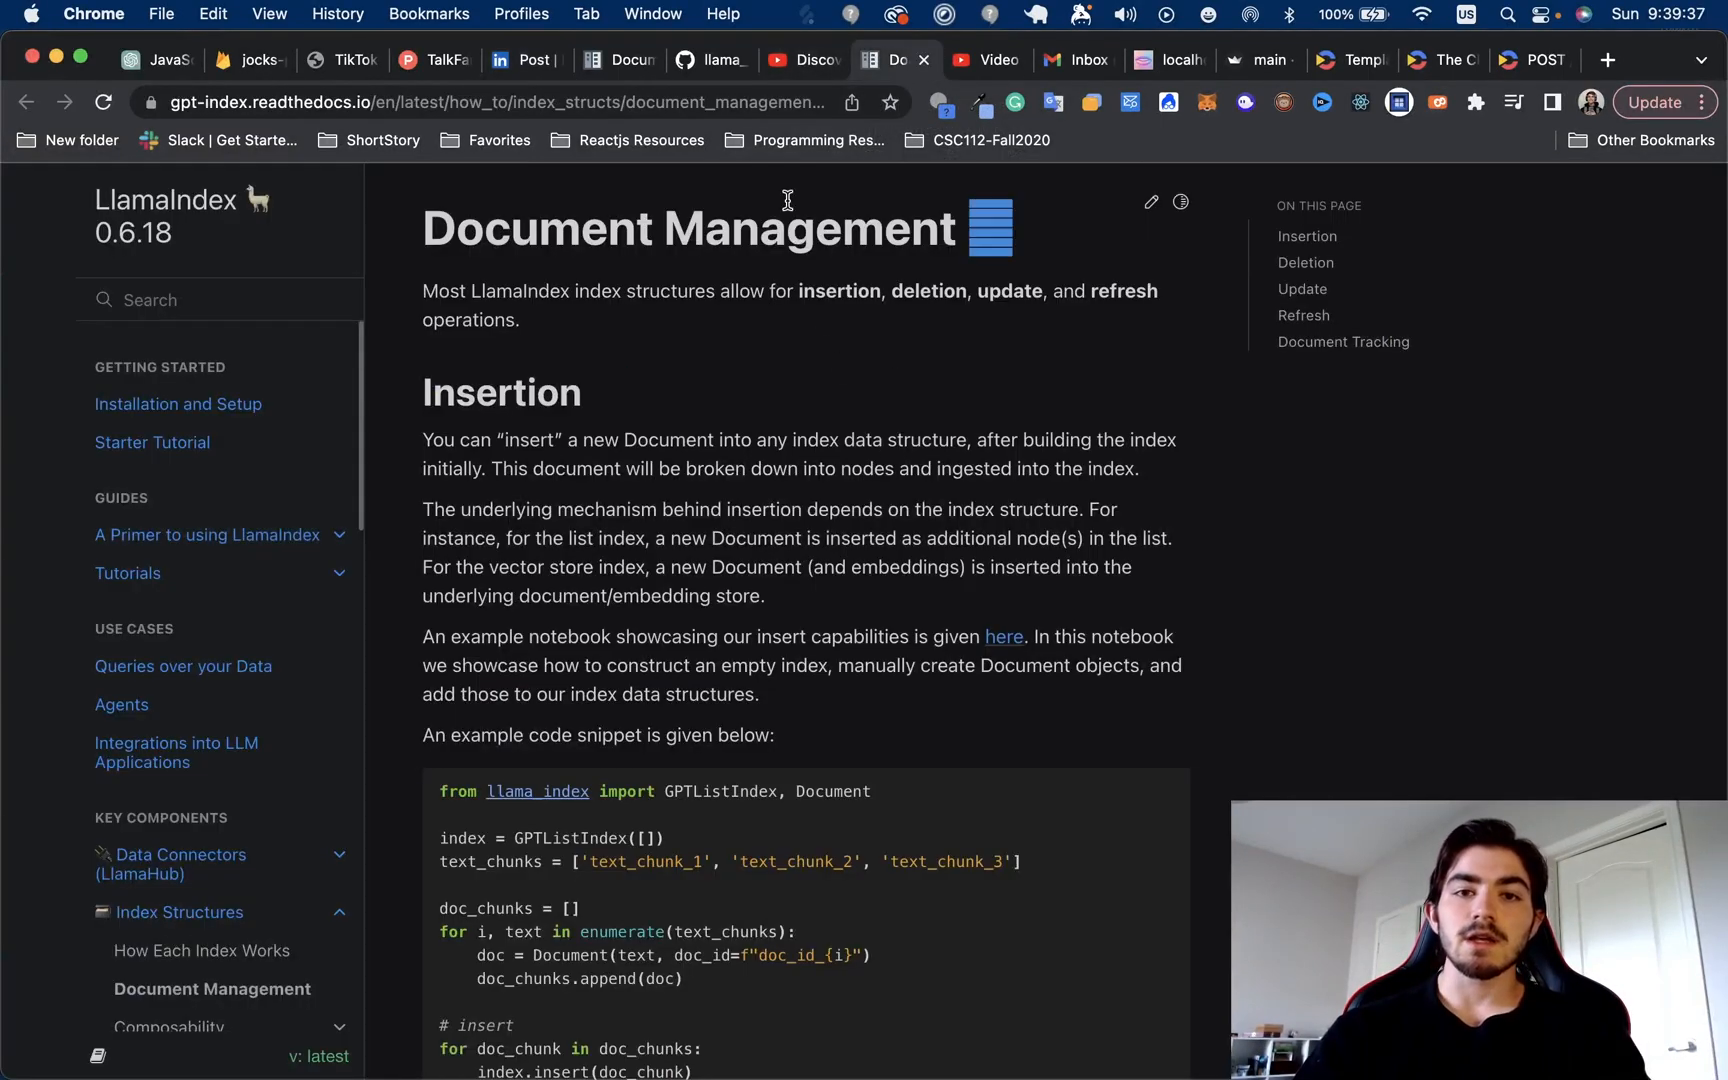
mouse_move(810, 314)
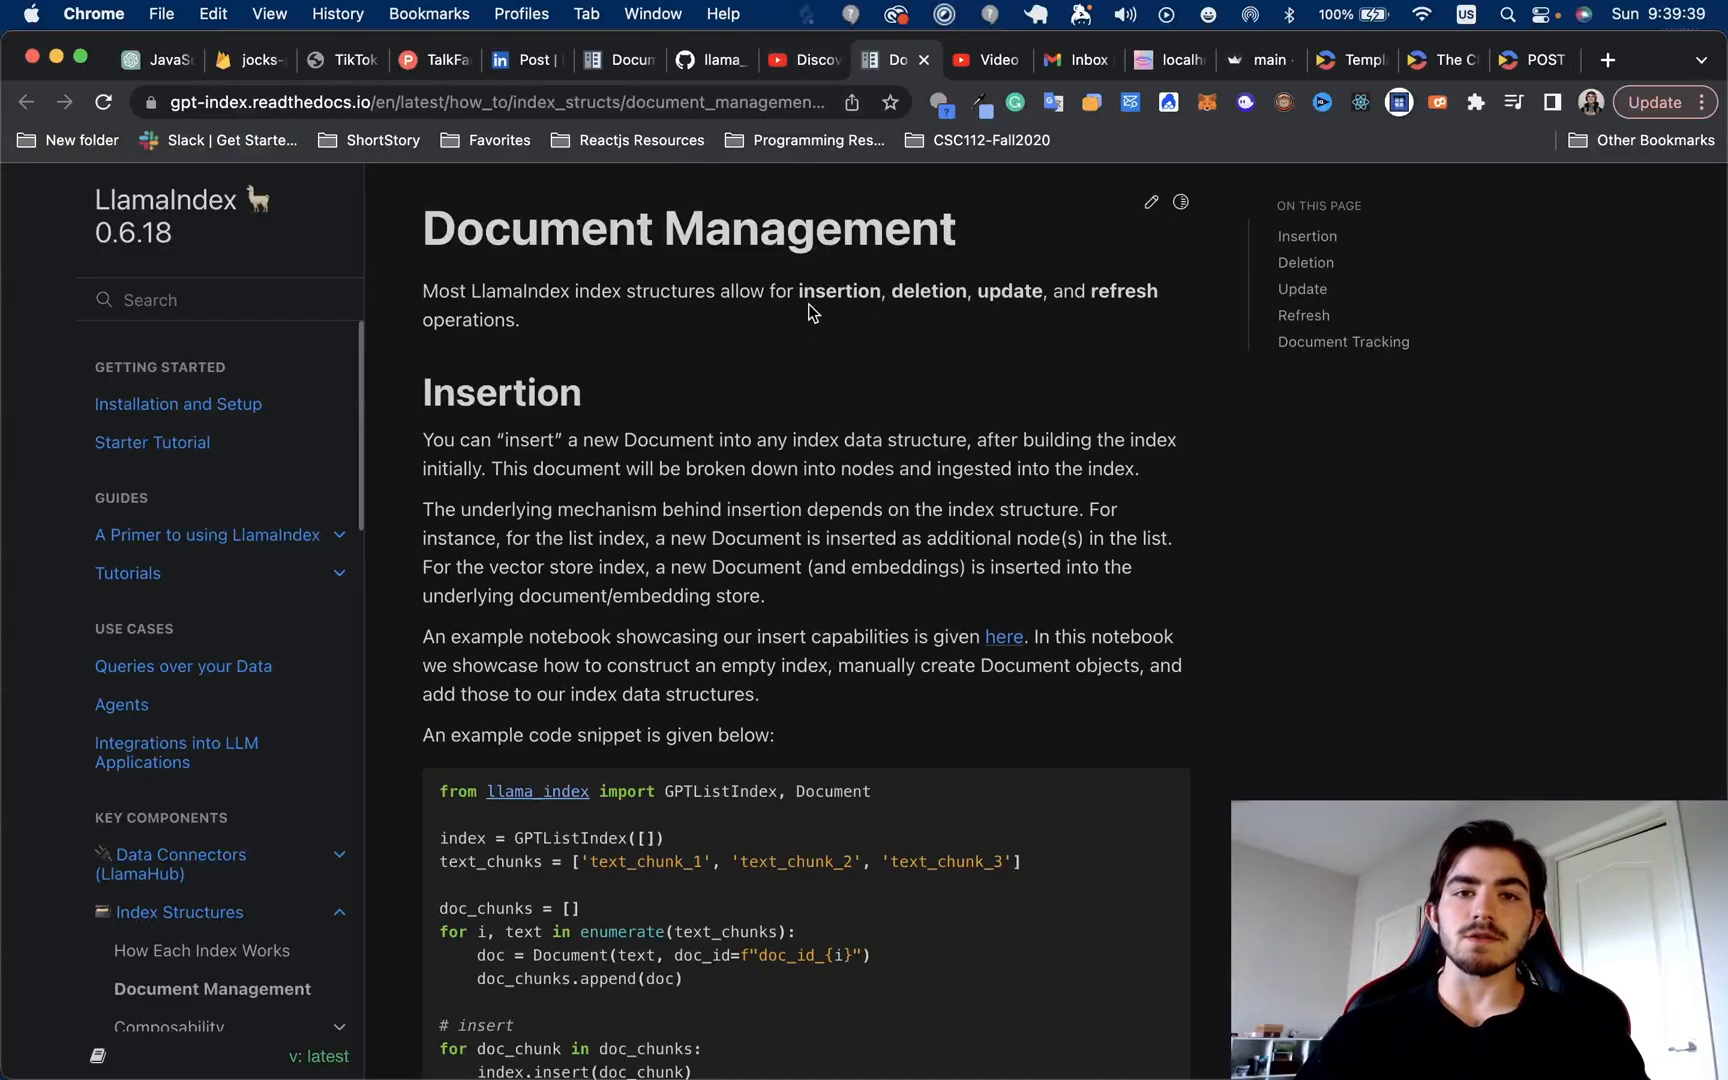